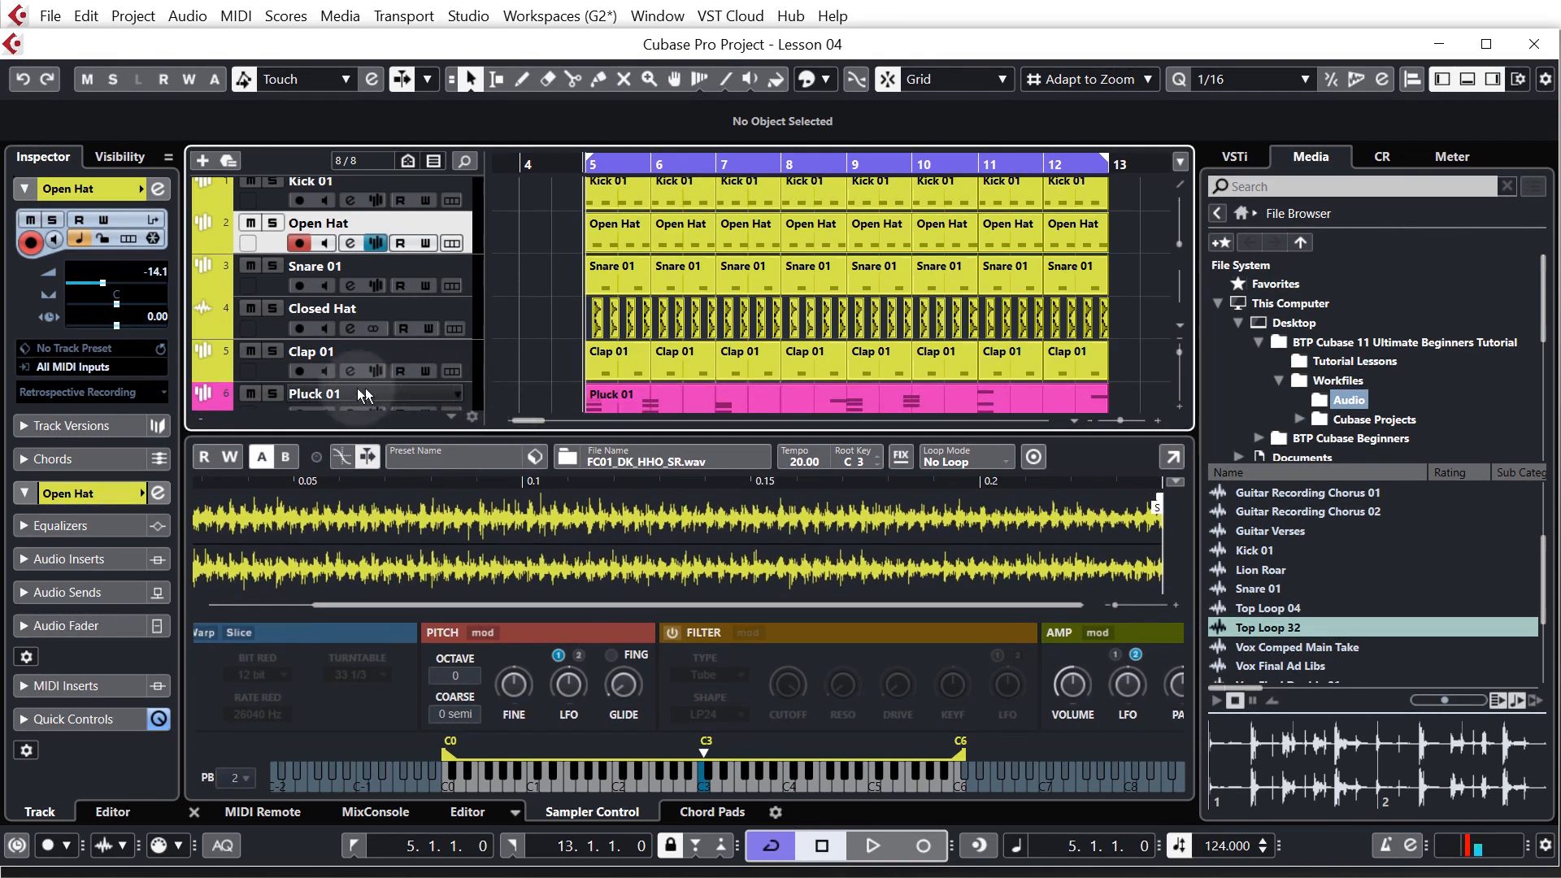
Select the Pluck 01 track and bring up its Channel Settings window
scroll(down, 3)
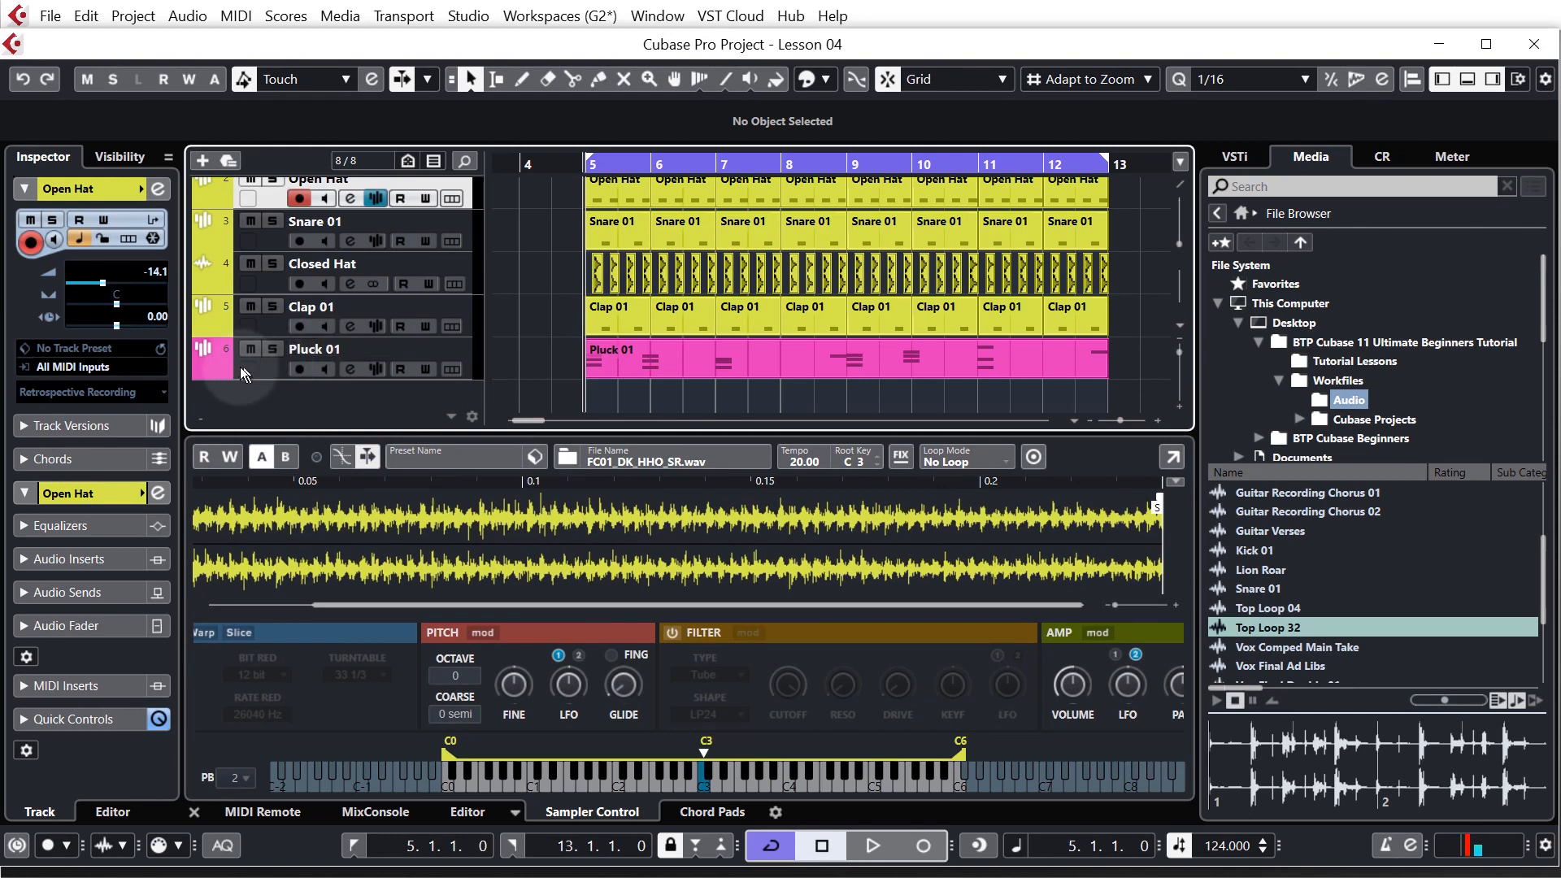
click(314, 348)
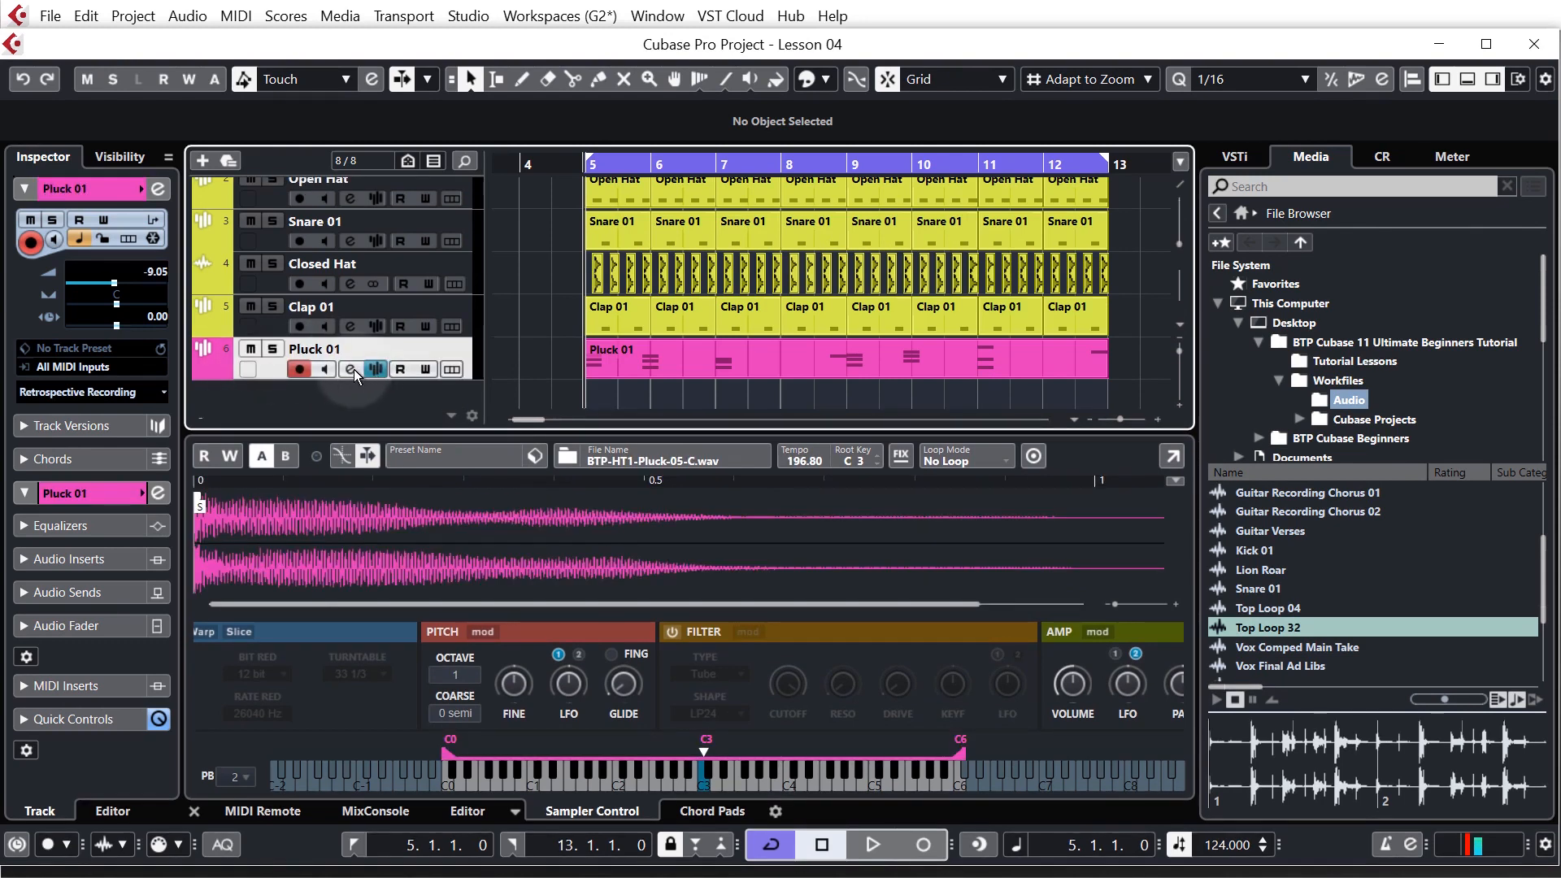
click(350, 369)
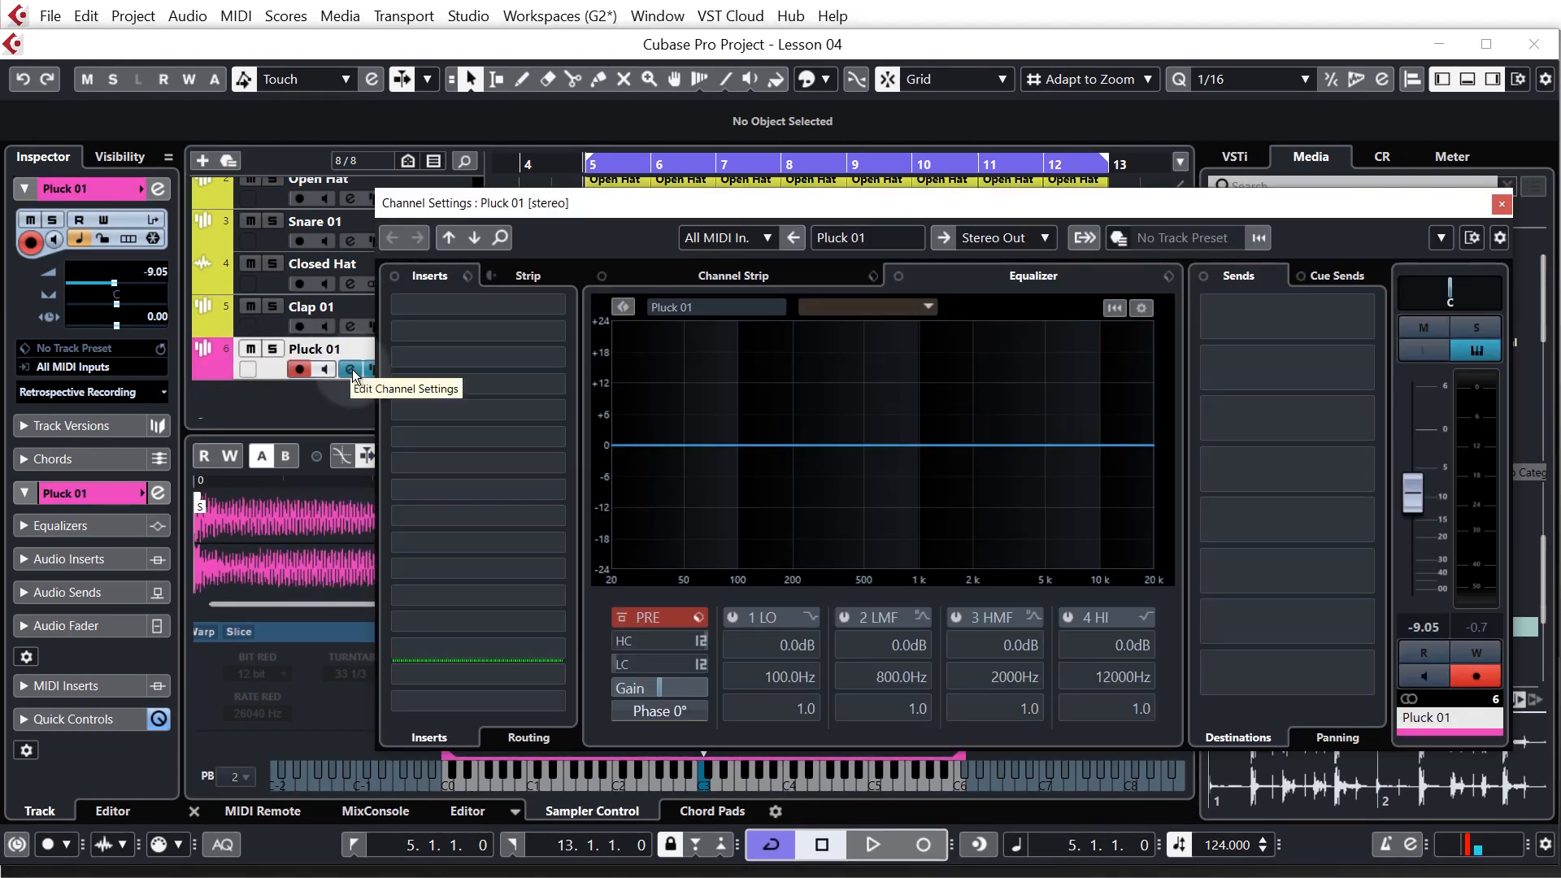
click(475, 332)
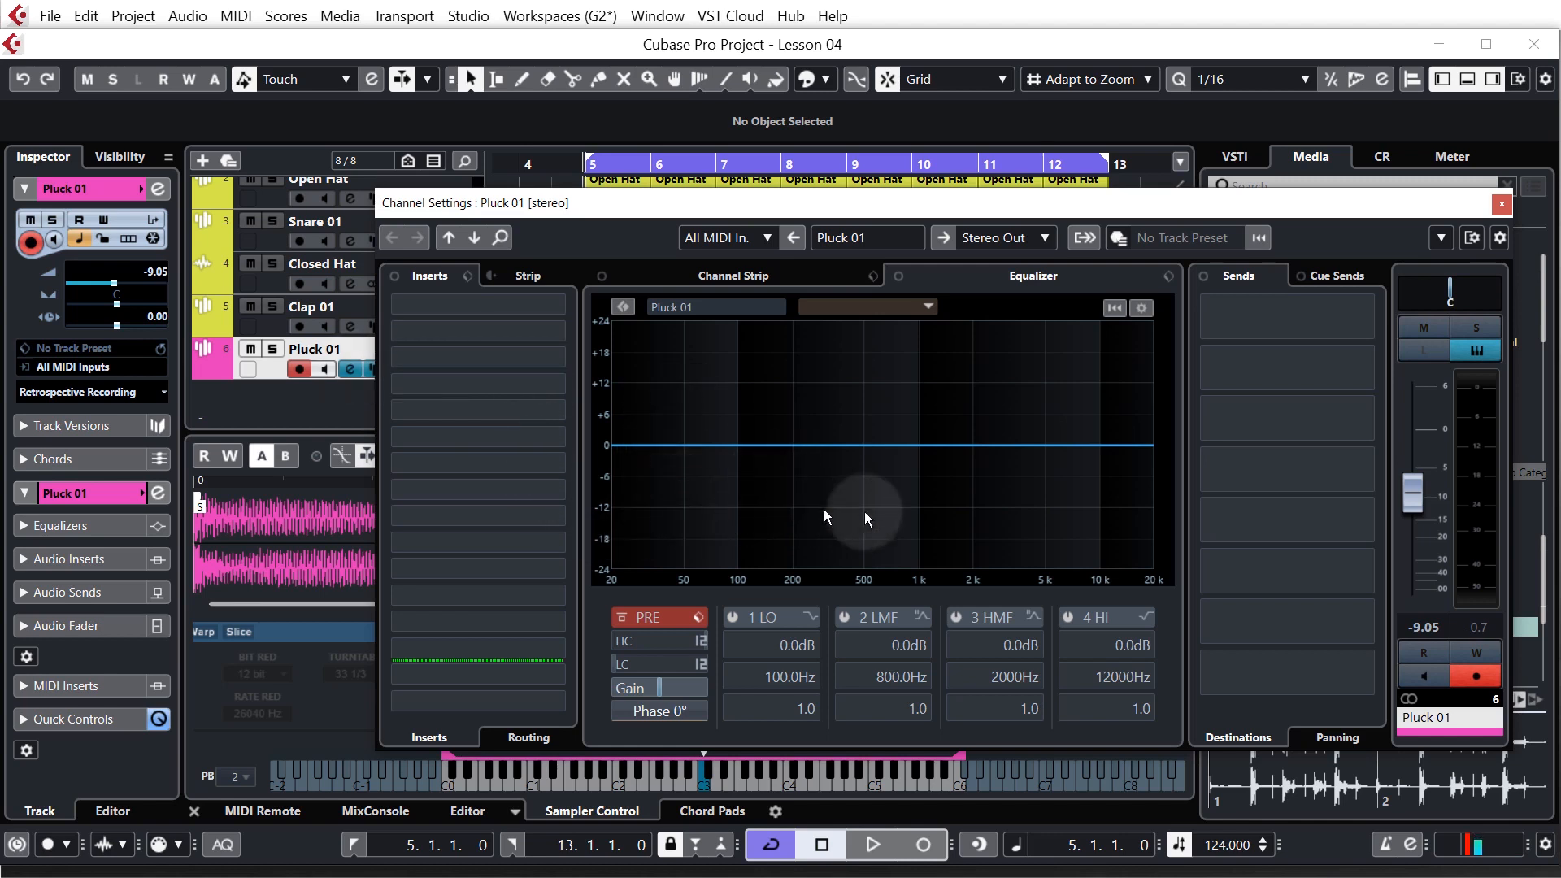
mouse_move(753, 488)
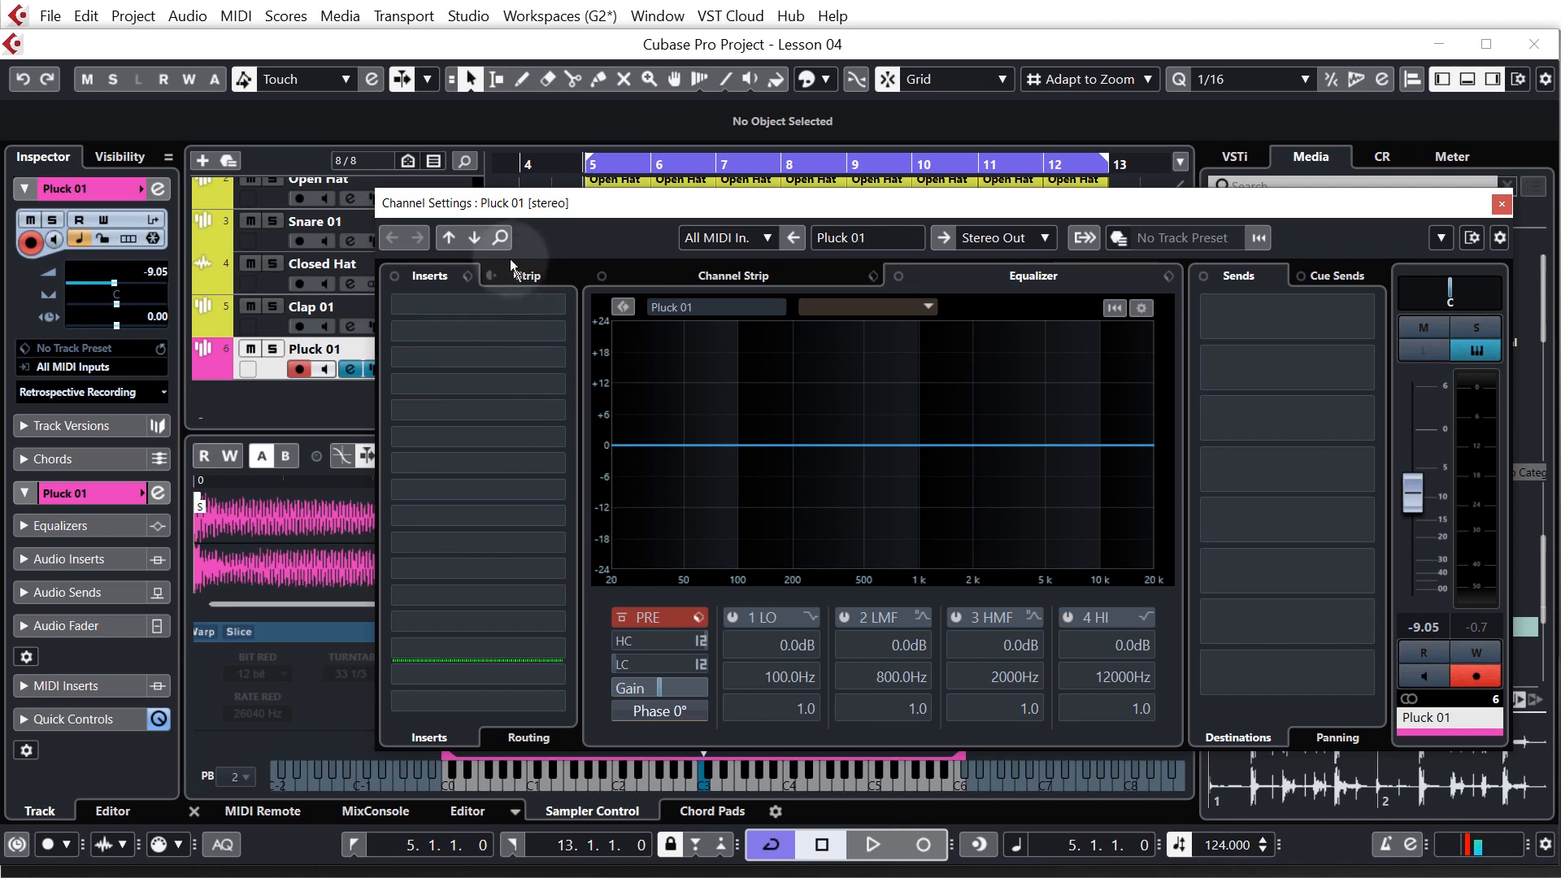
mouse_move(513, 203)
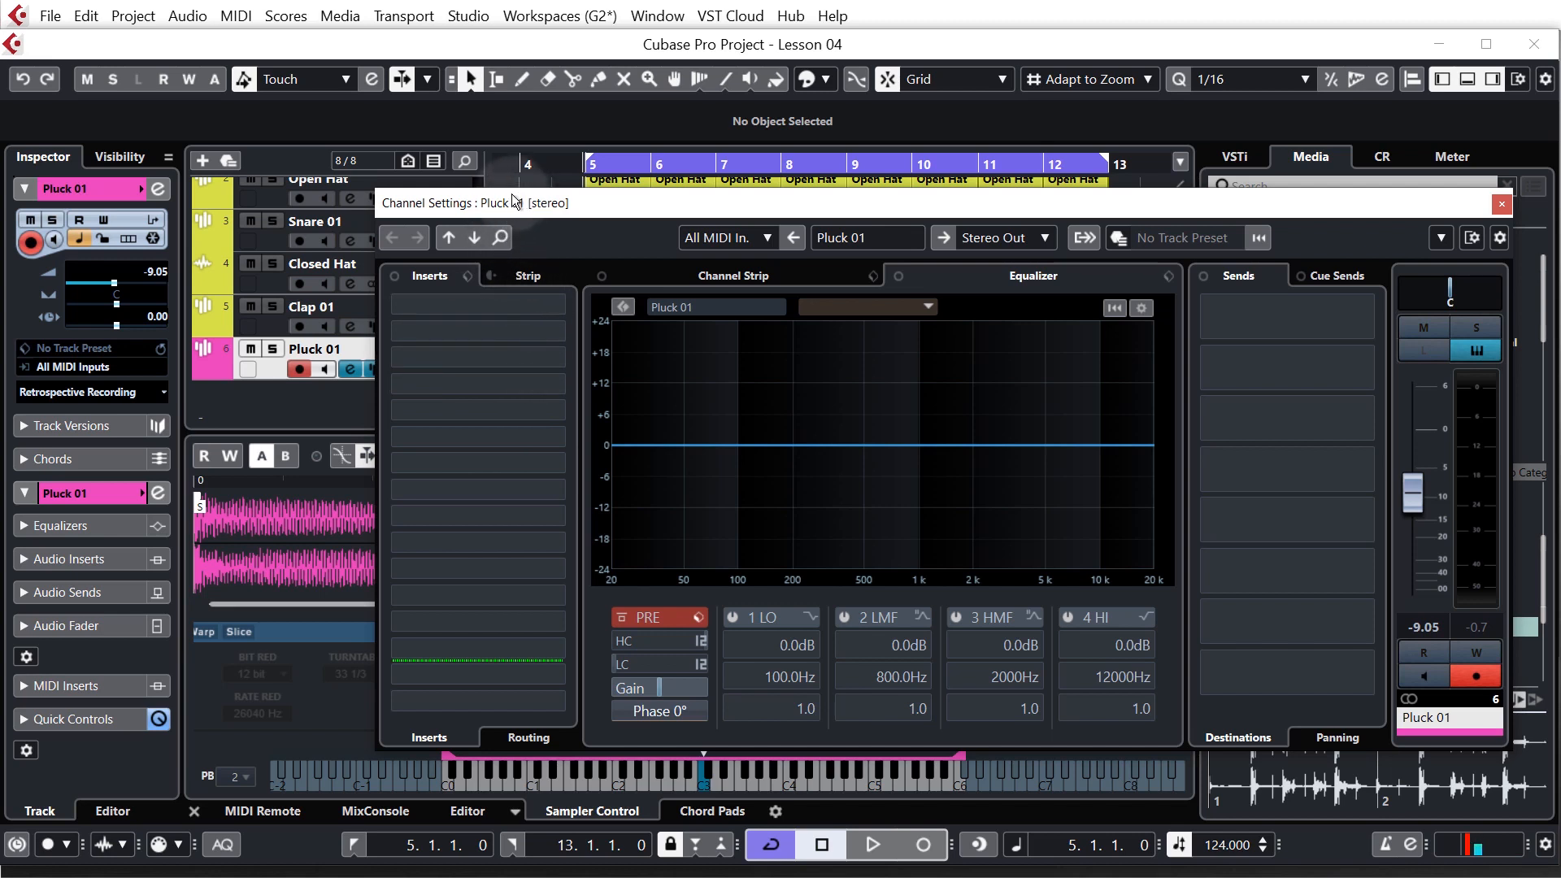
mouse_move(263, 204)
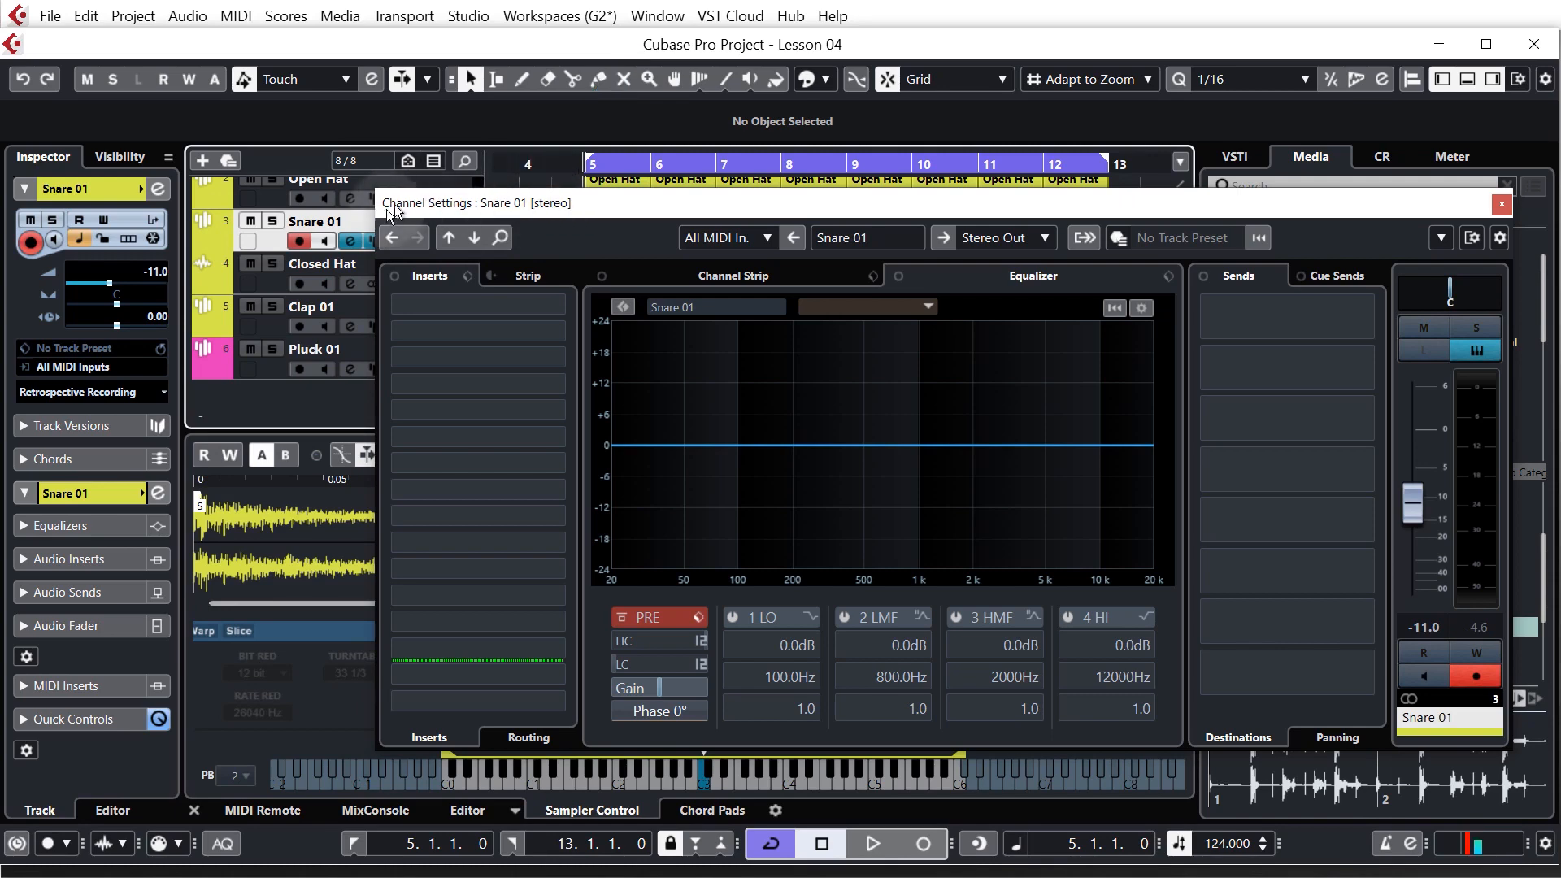
click(1501, 204)
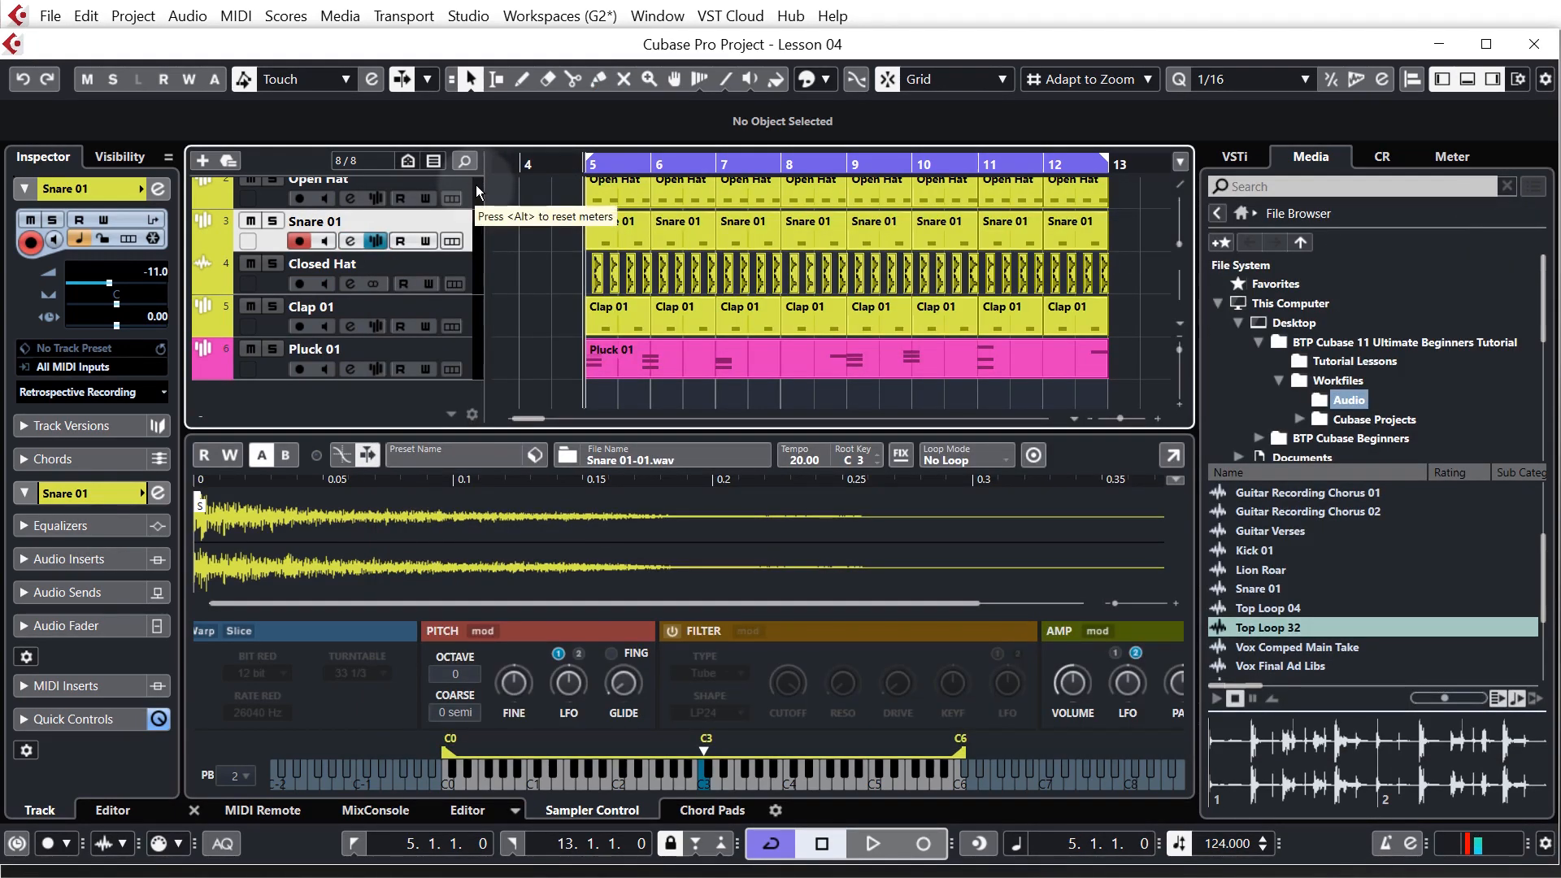
click(349, 242)
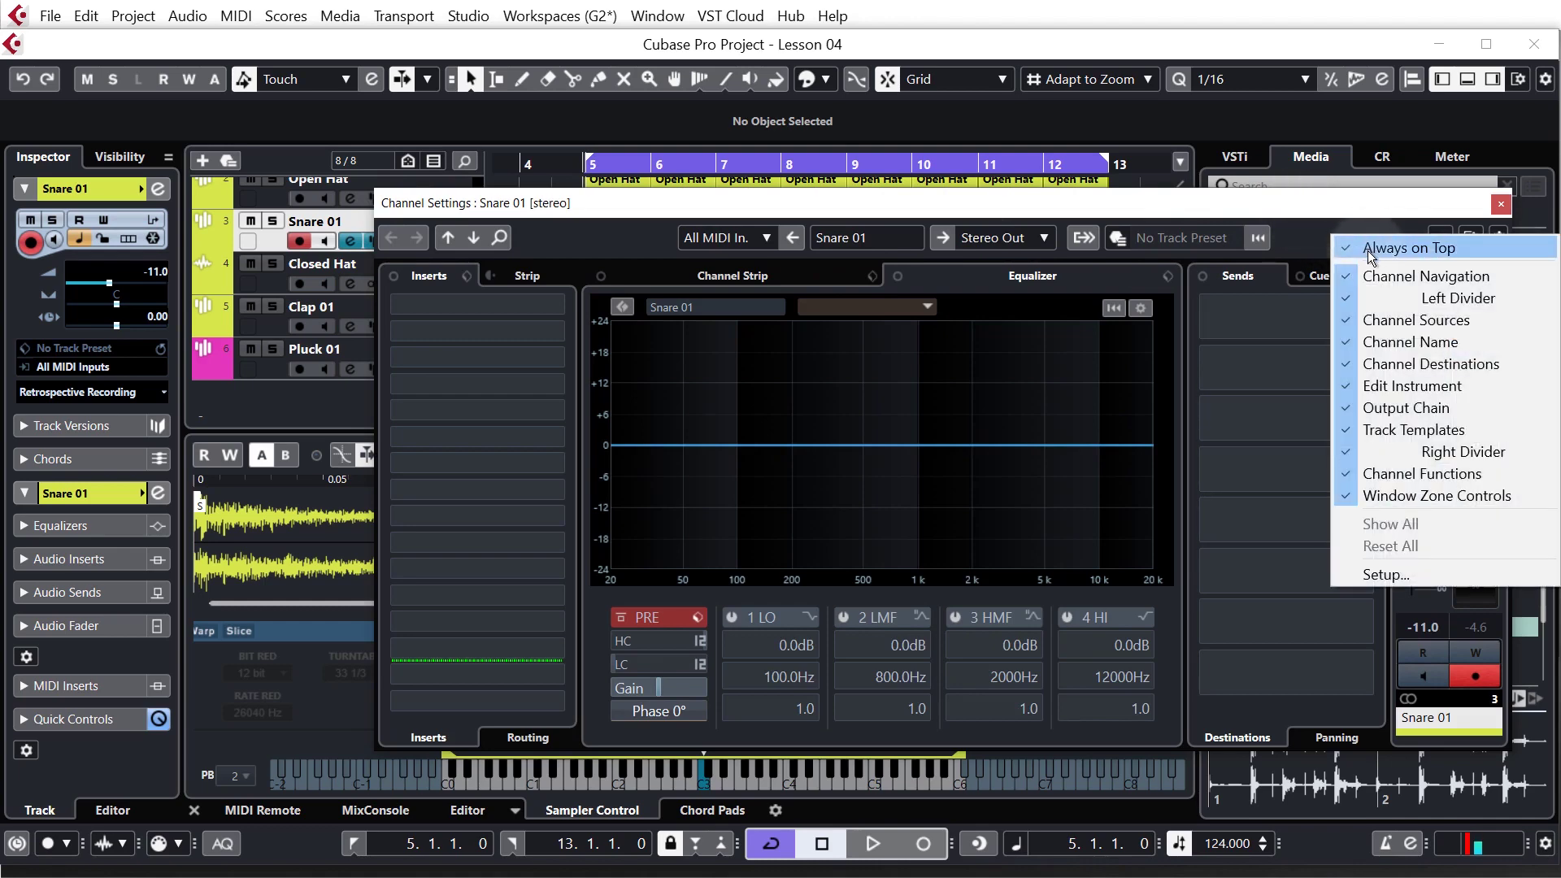
click(1346, 248)
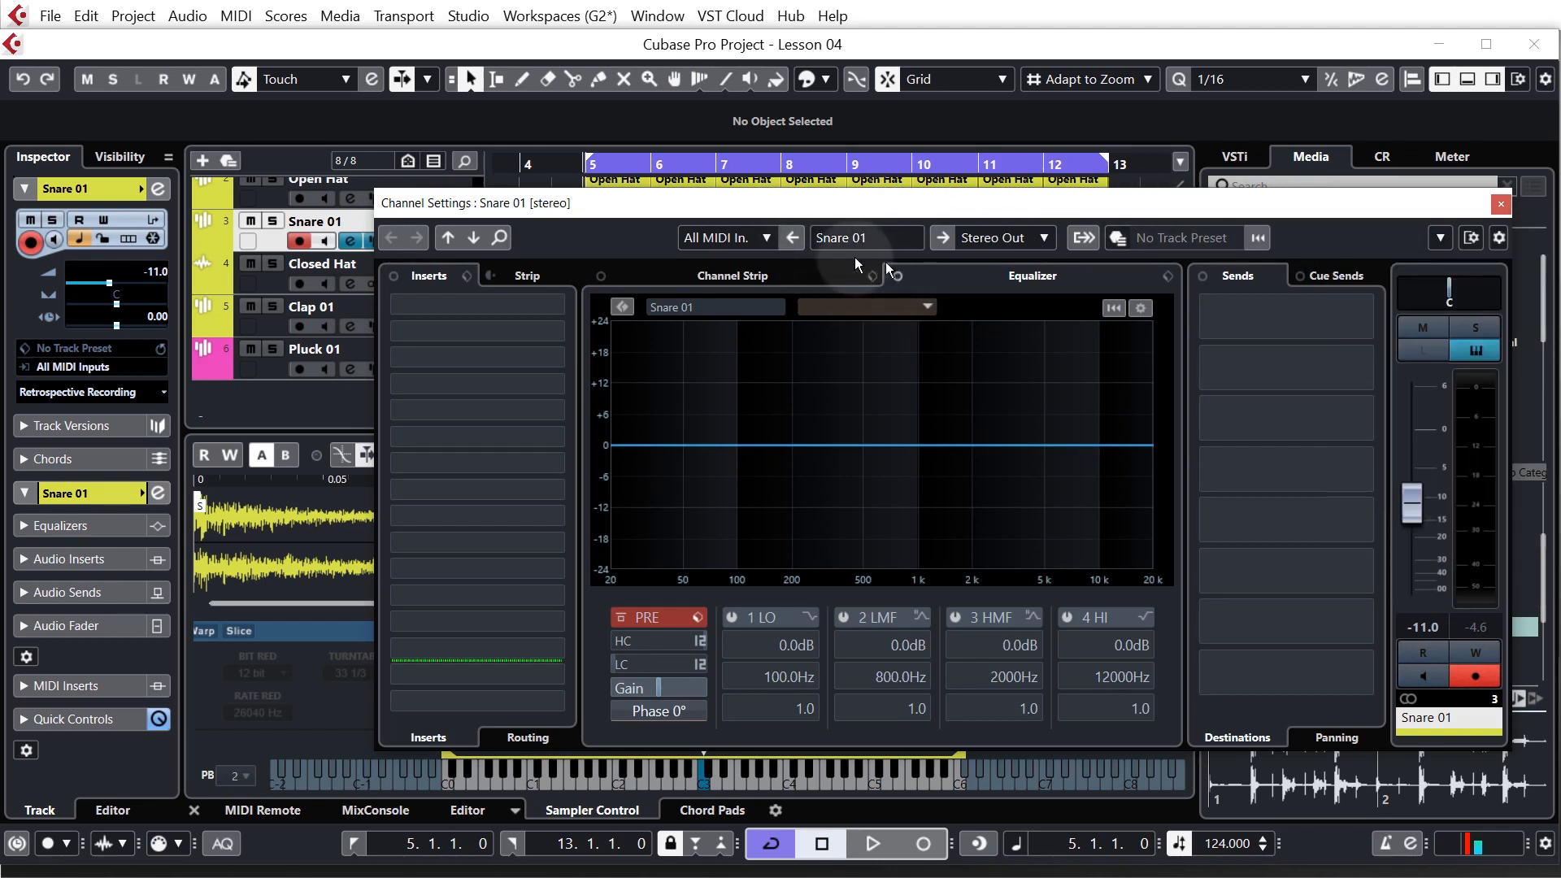
click(313, 306)
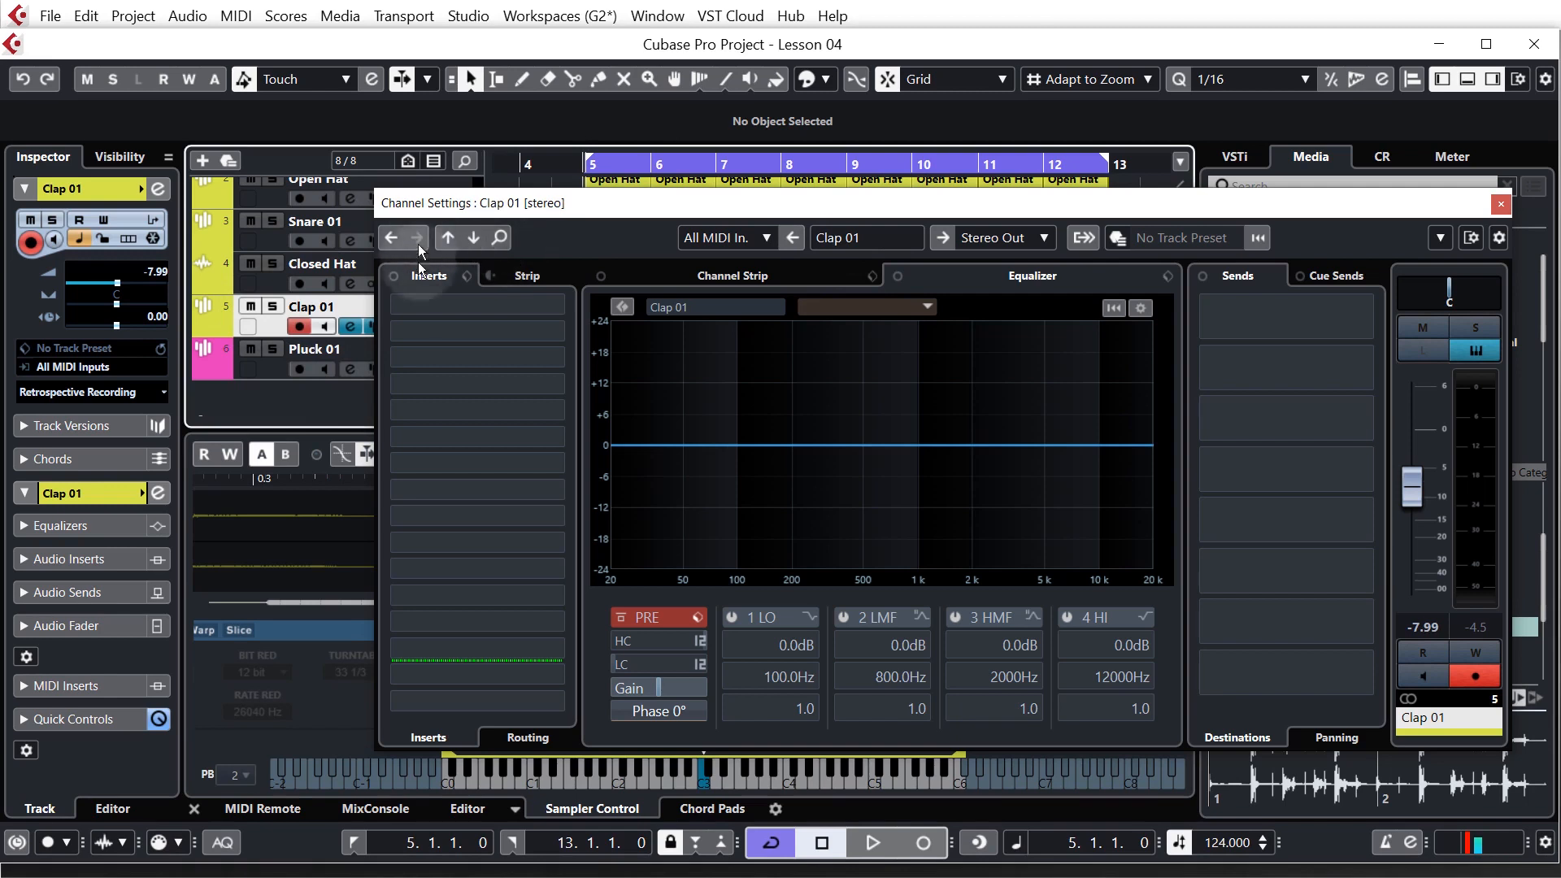
mouse_move(474, 237)
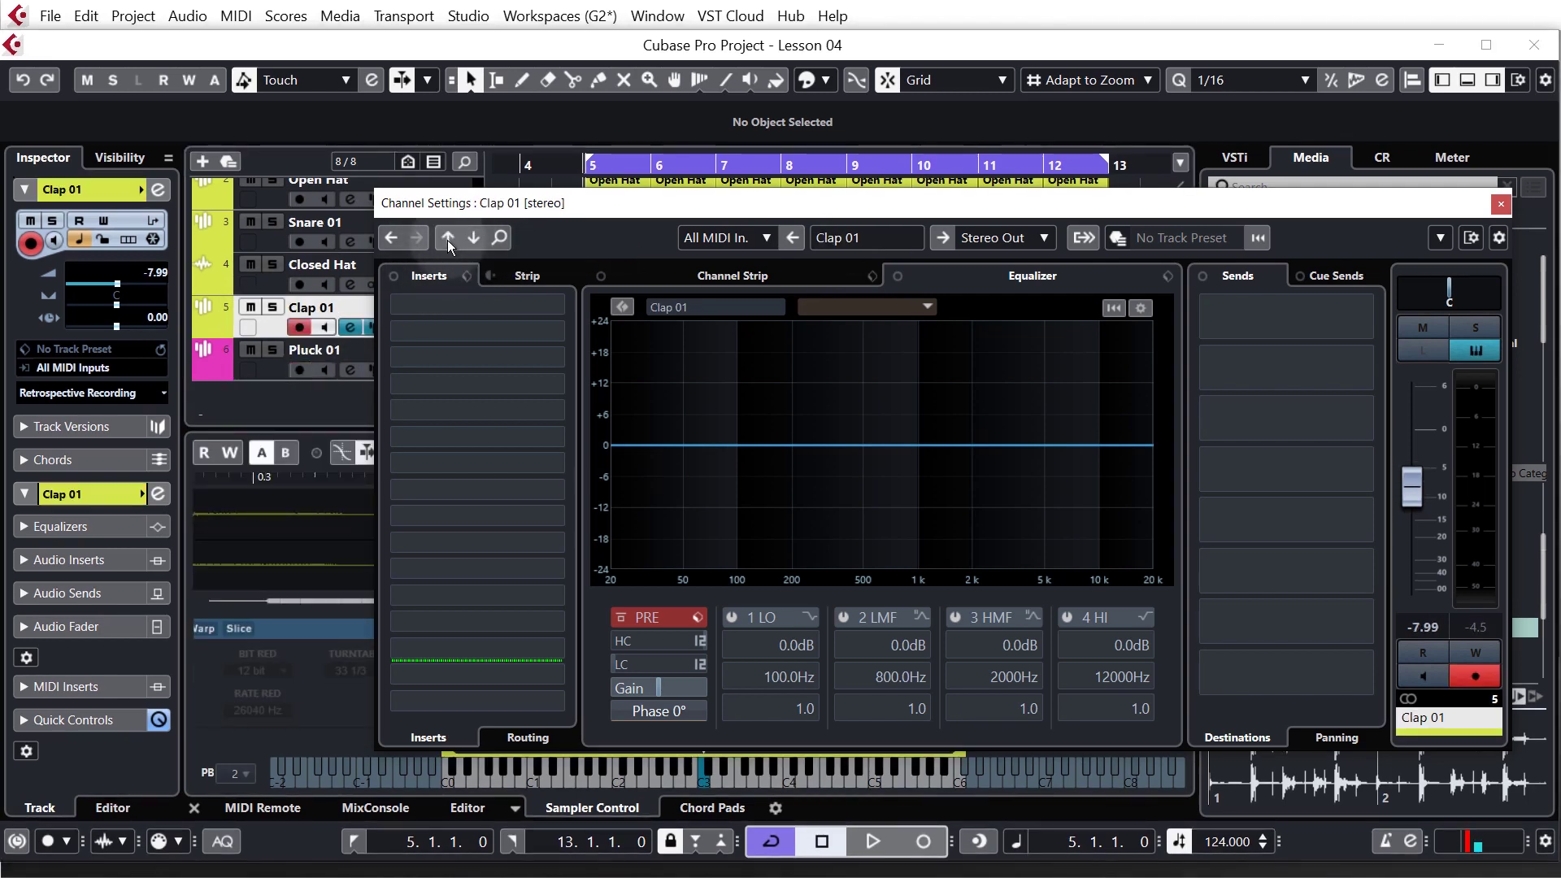
click(447, 238)
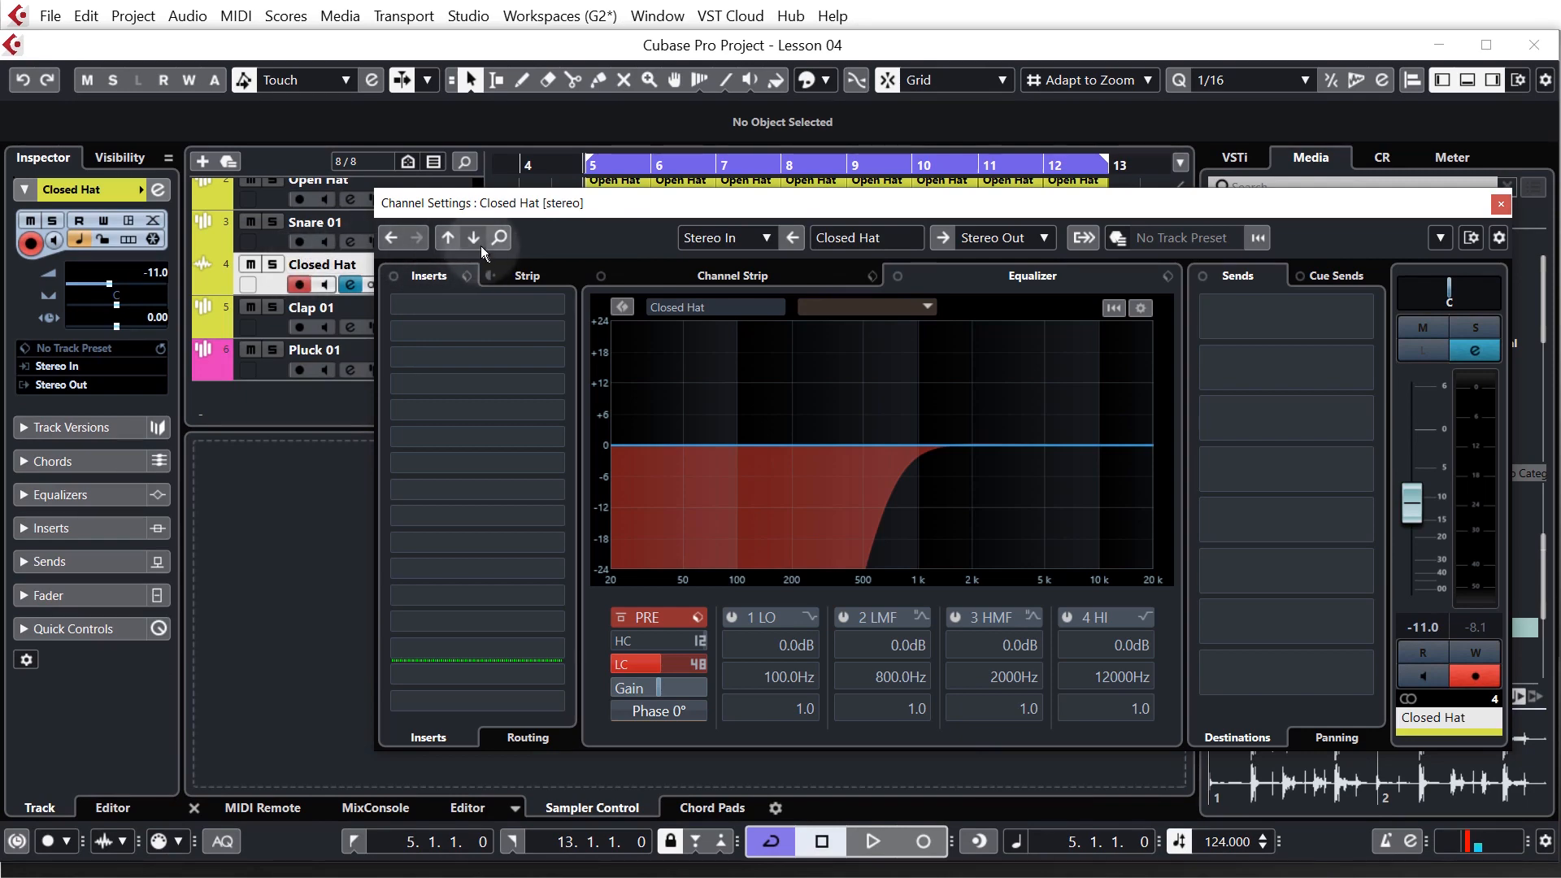
click(322, 350)
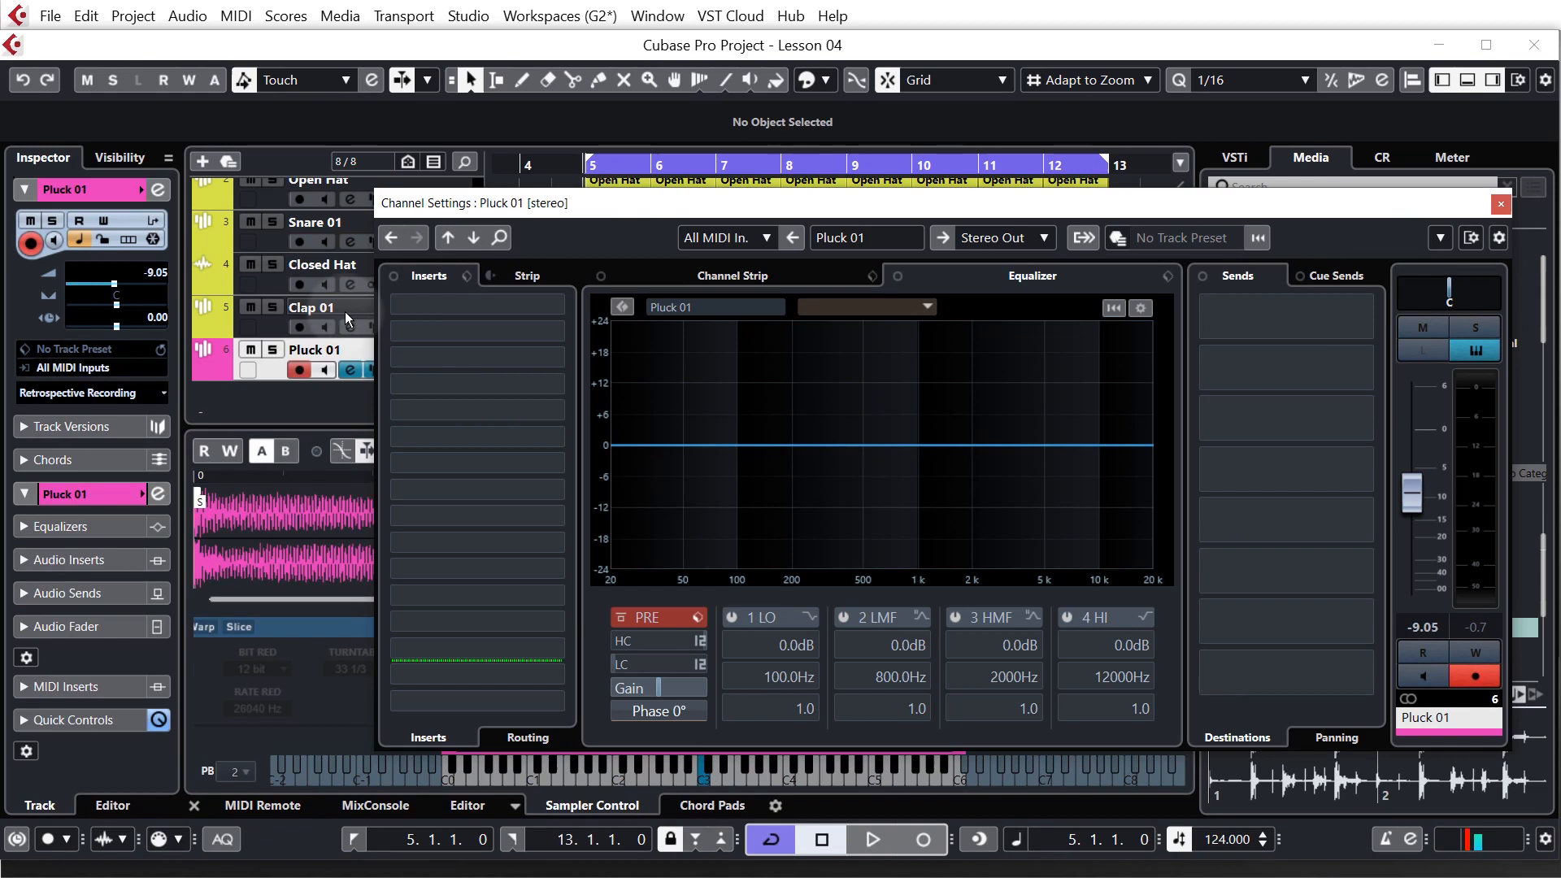
mouse_move(448, 239)
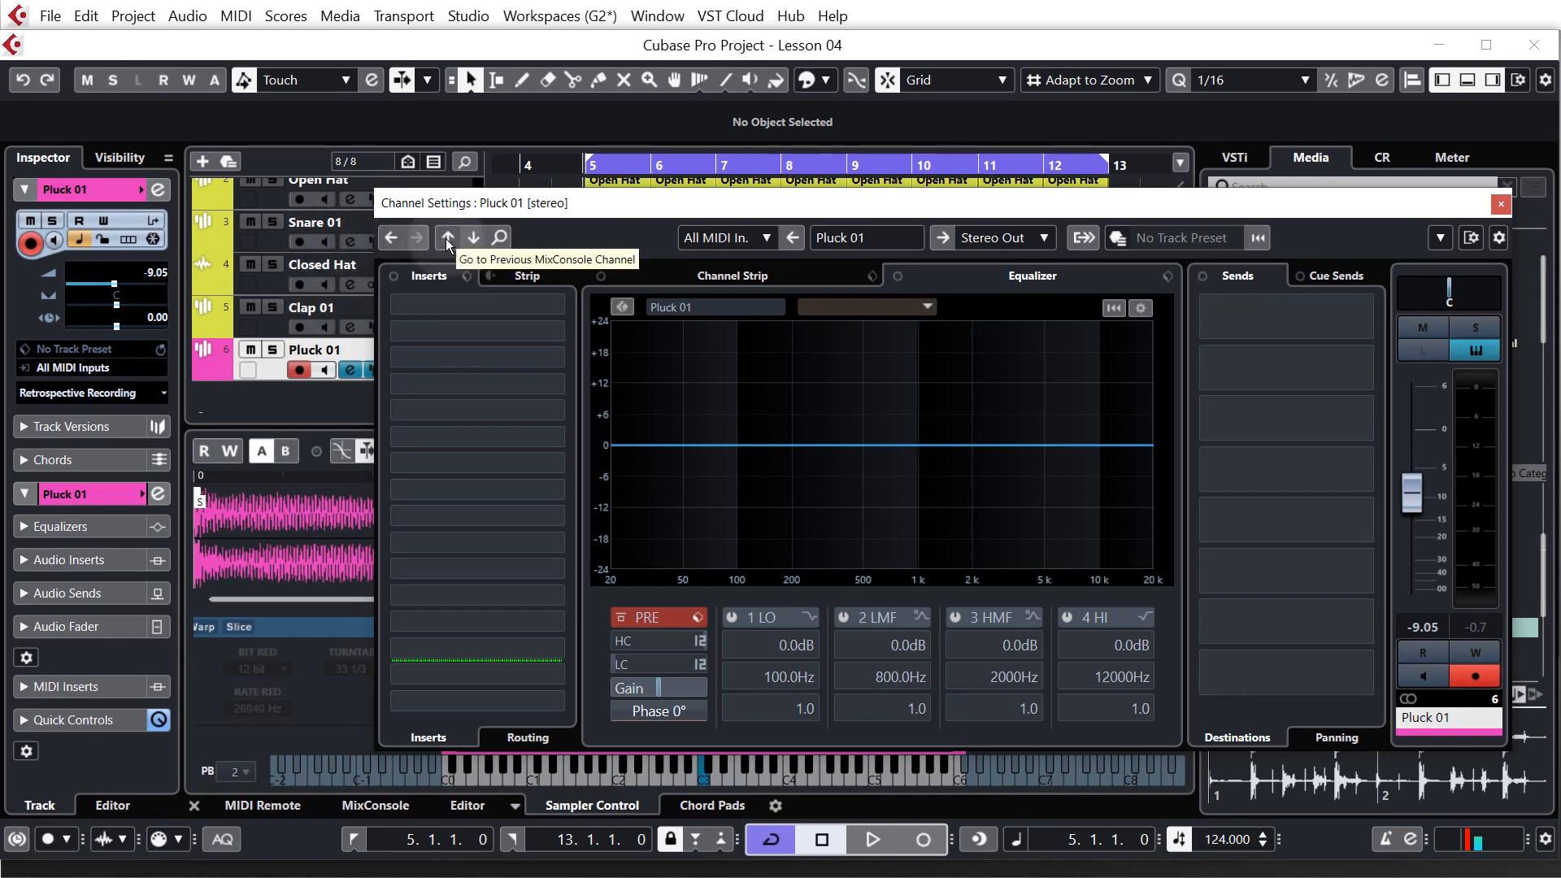
mouse_move(735, 208)
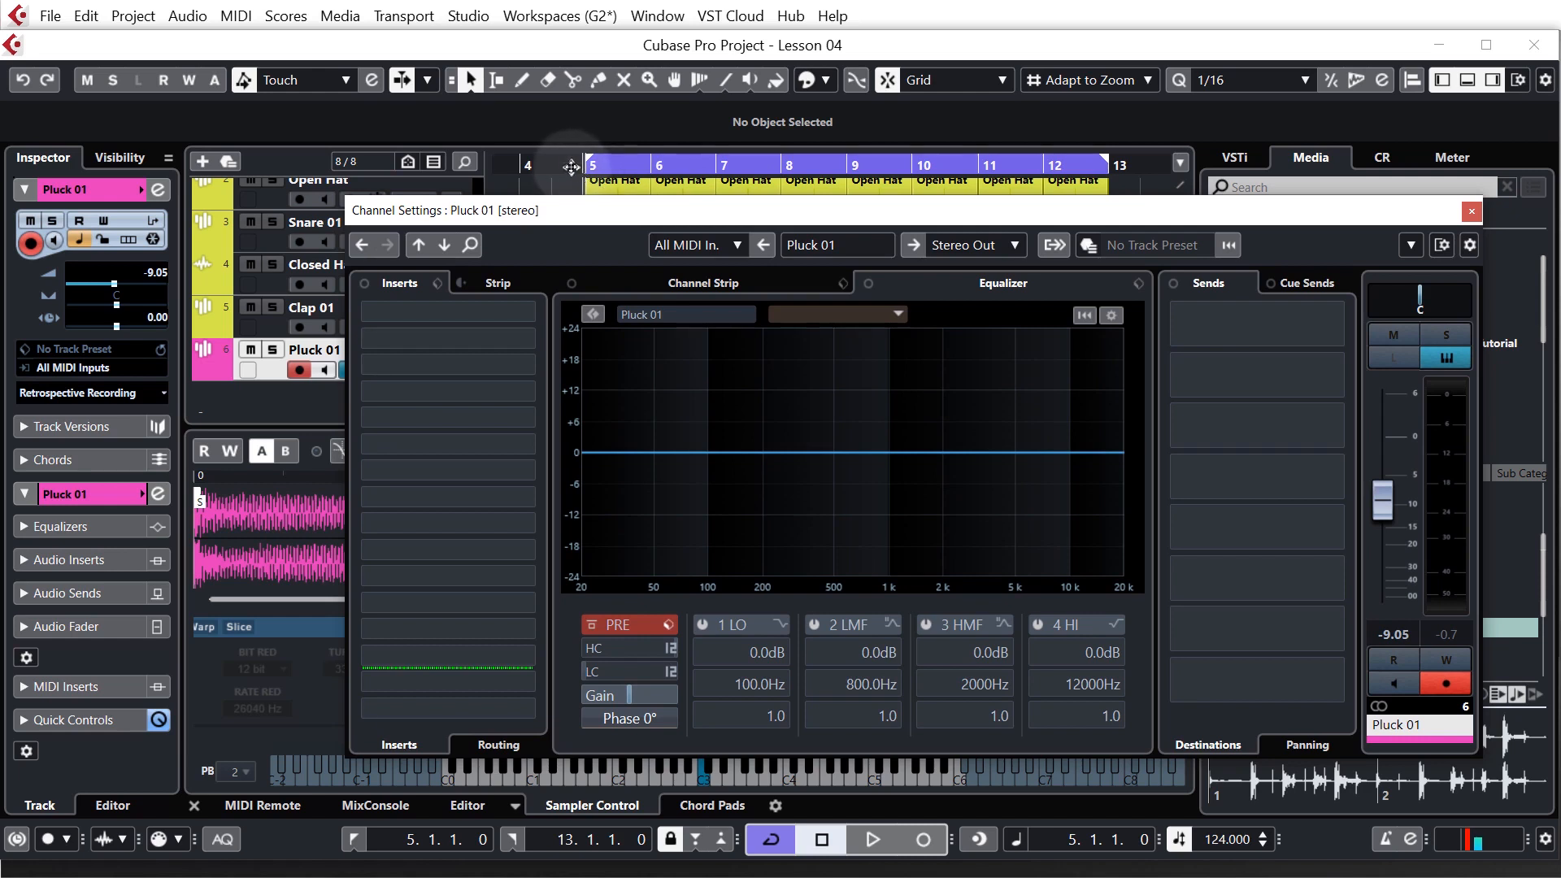
mouse_move(647, 218)
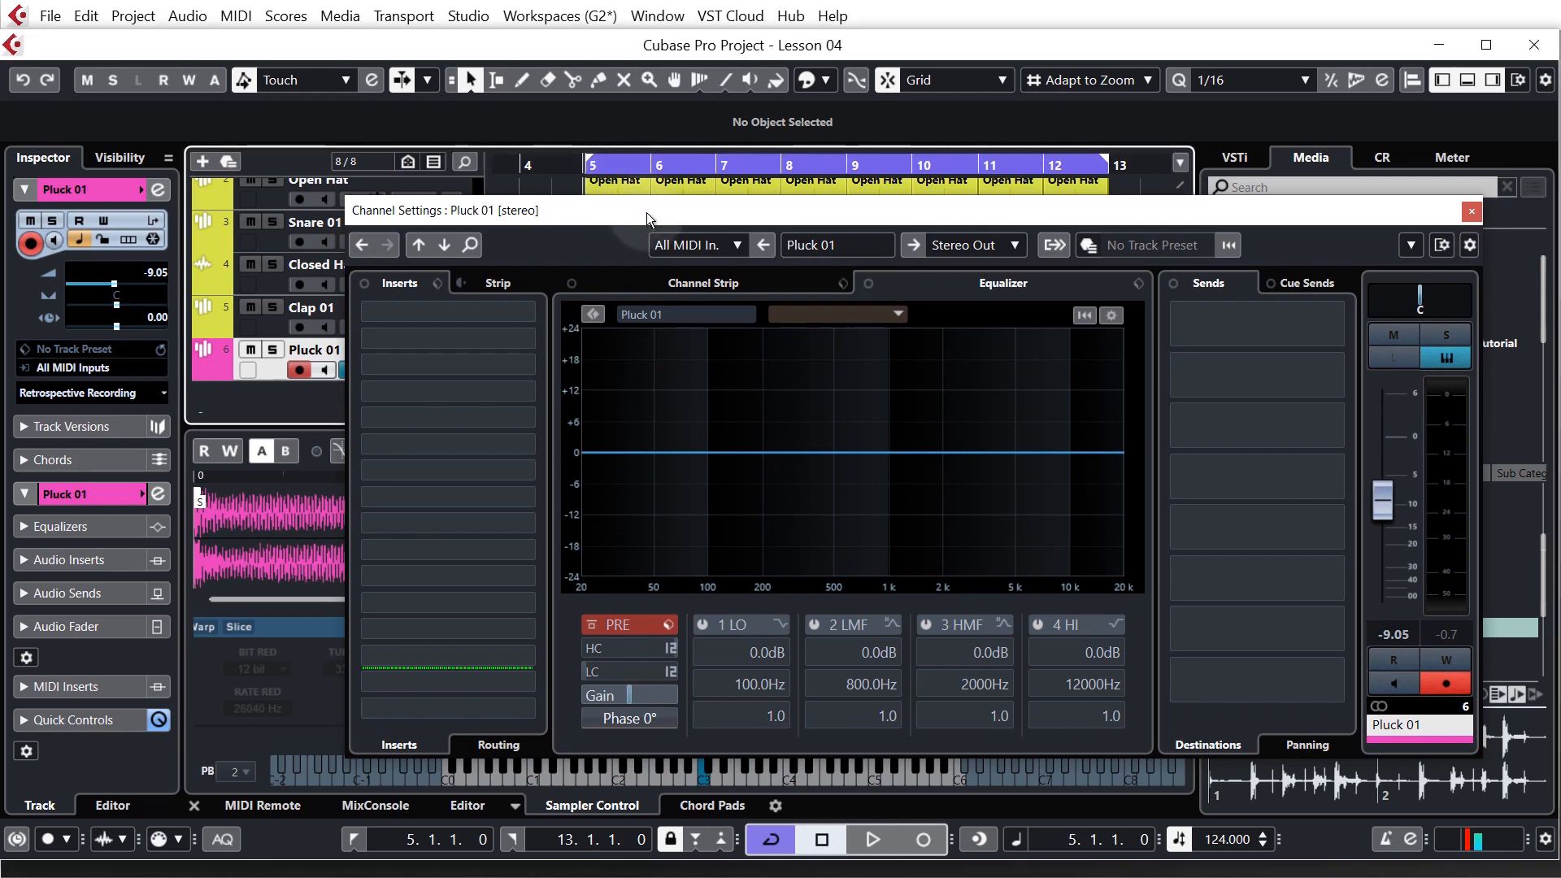
Solo Pluck 01 and set its Pre-section low-cut filter slope to 48 dB/Oct
click(869, 839)
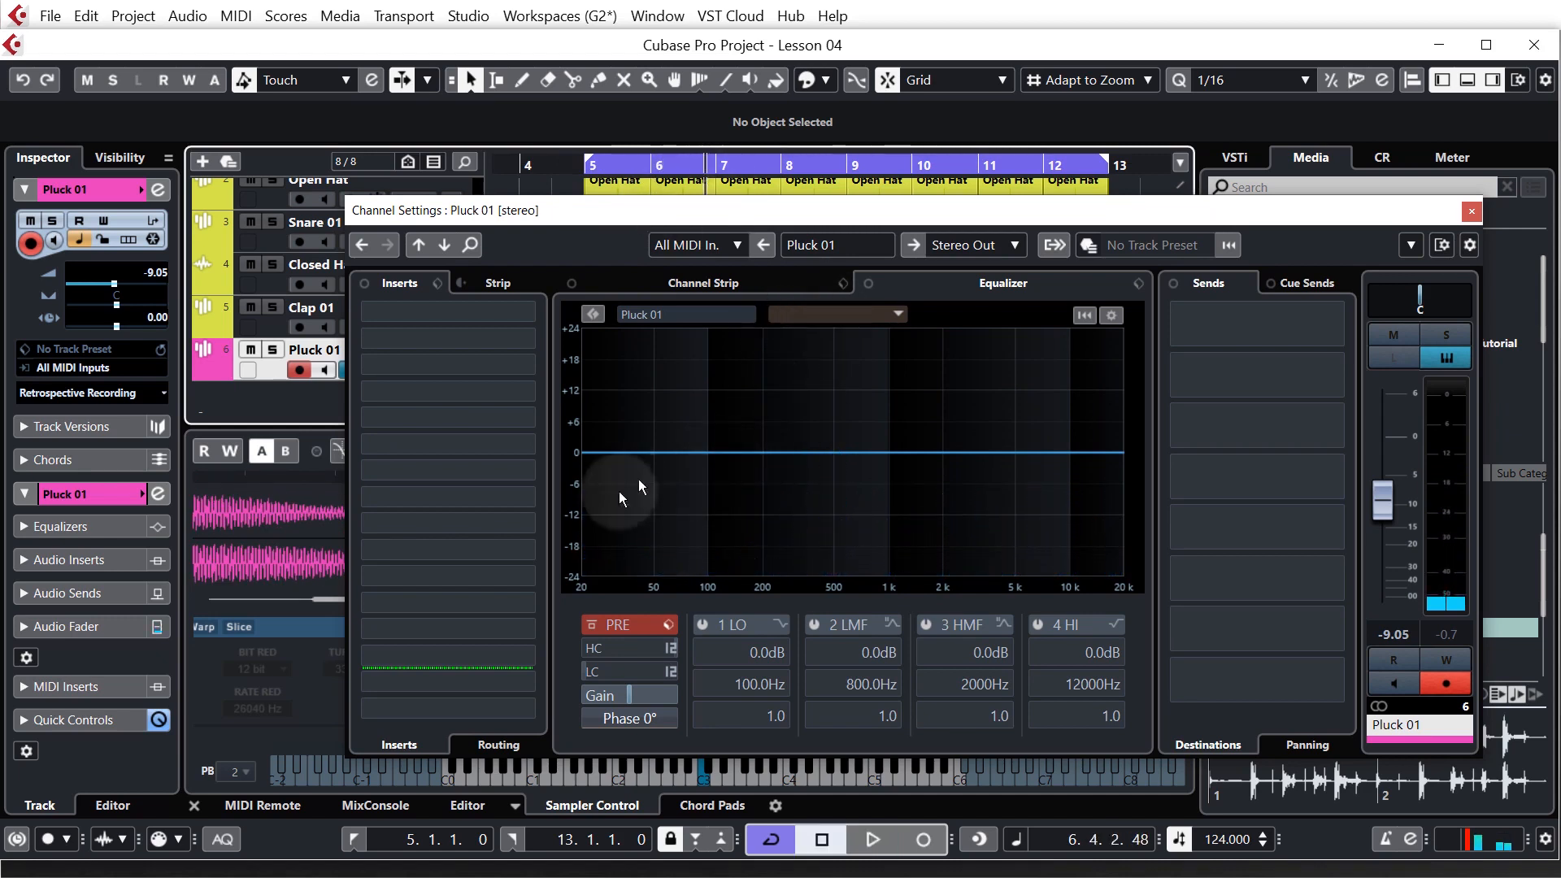
mouse_move(655, 526)
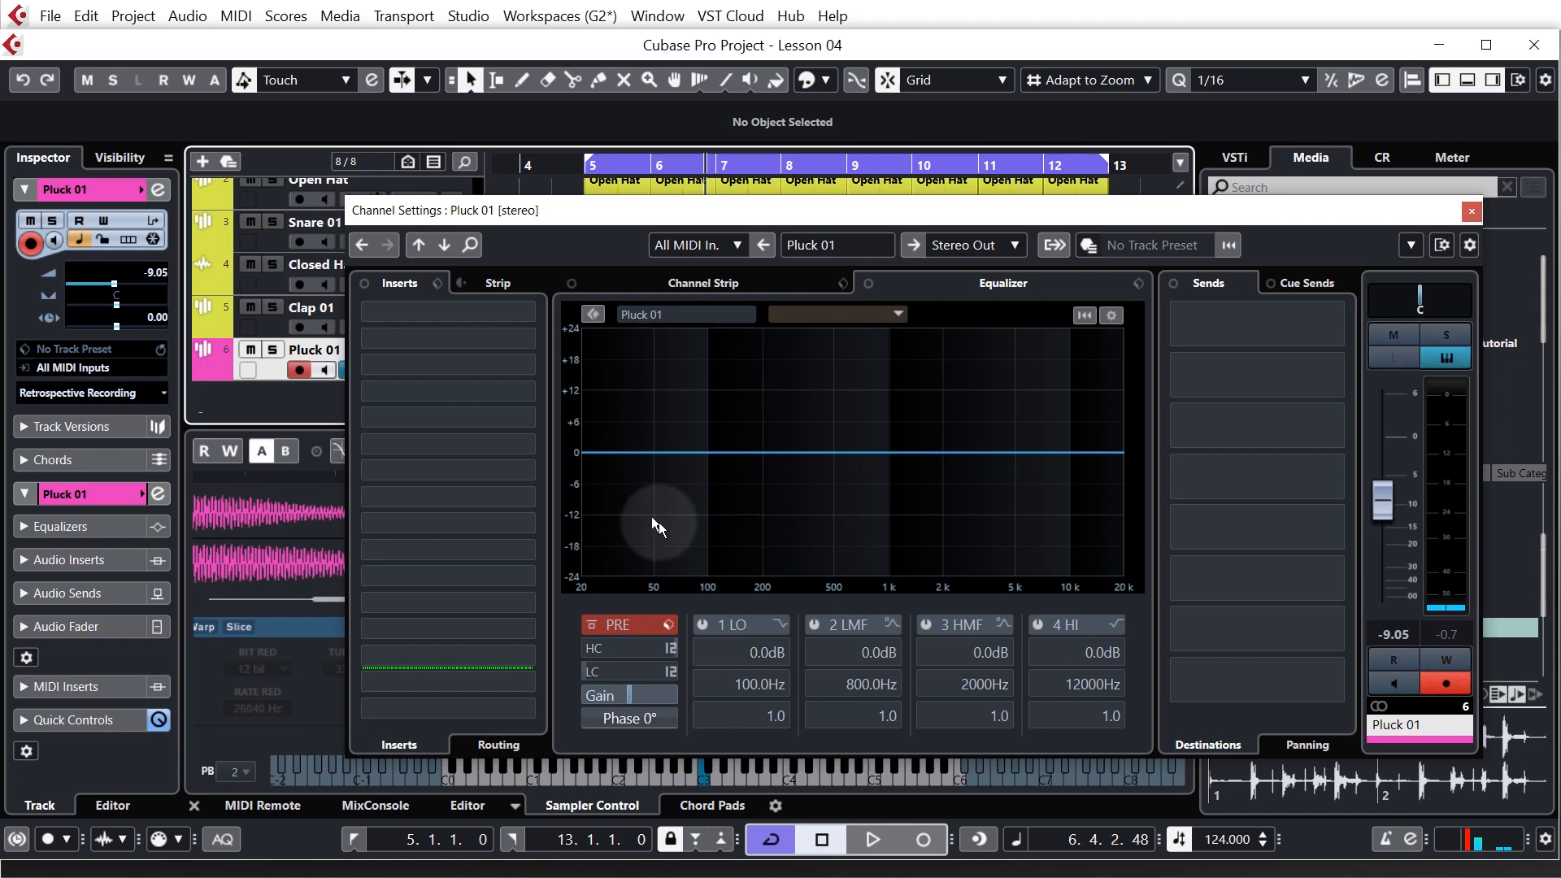
mouse_move(640, 629)
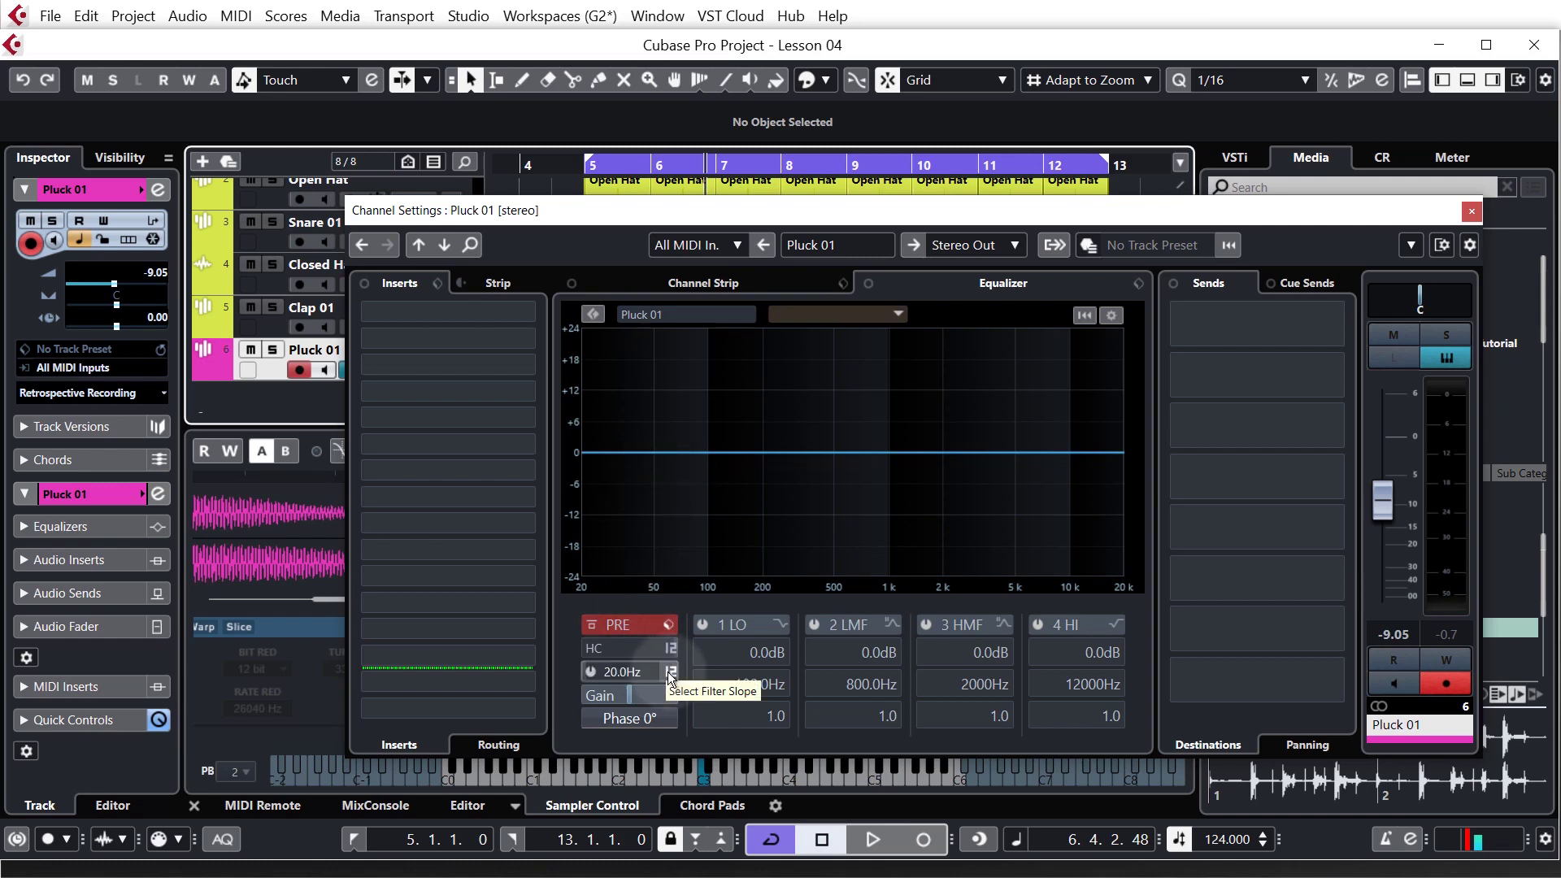
click(671, 671)
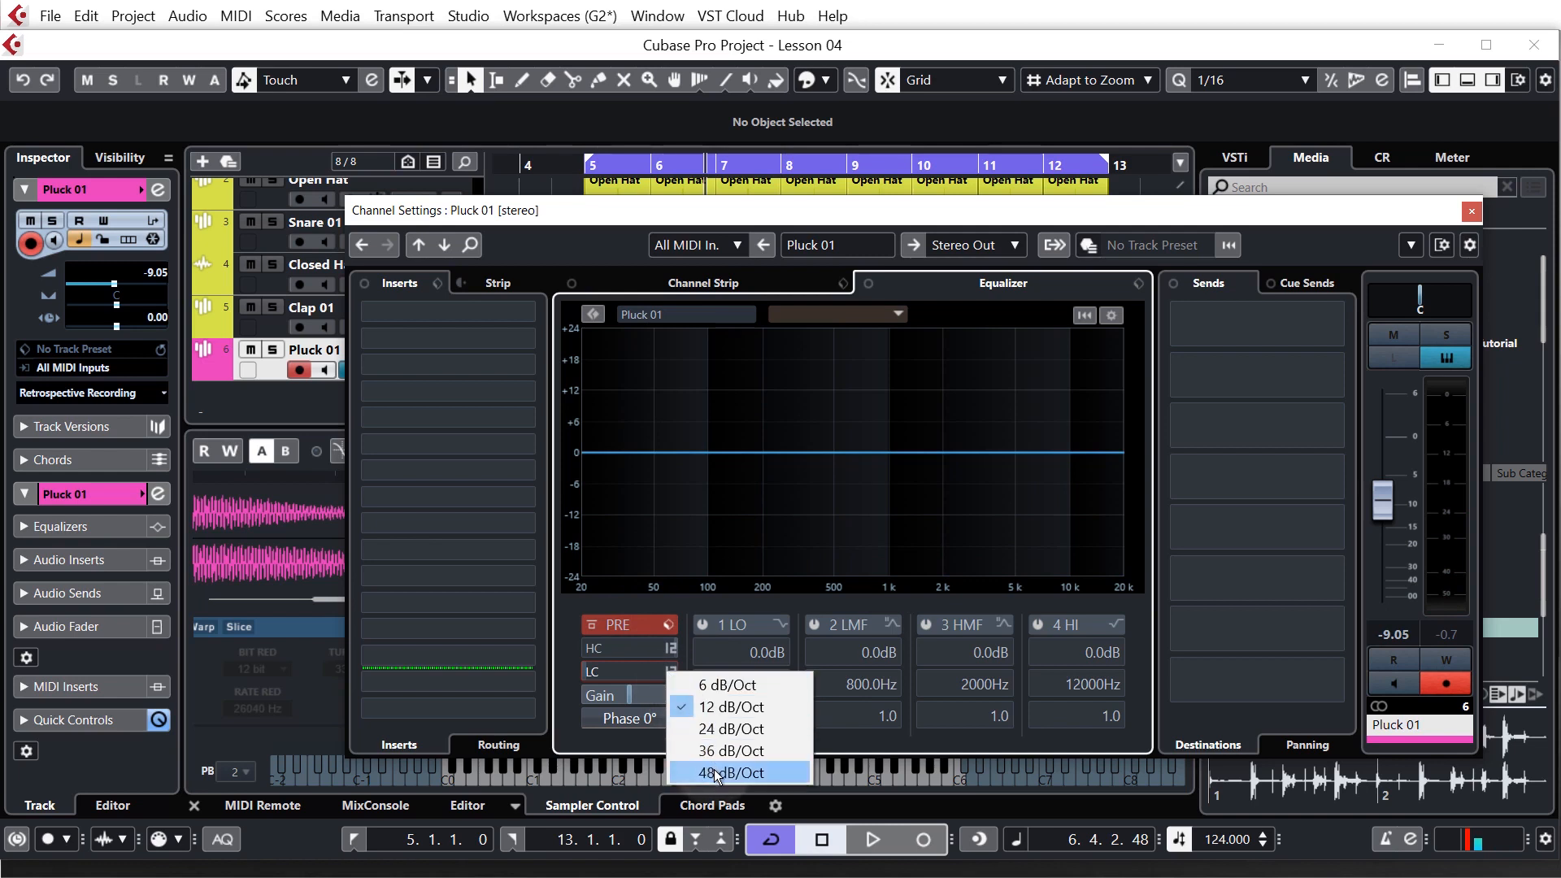
click(730, 772)
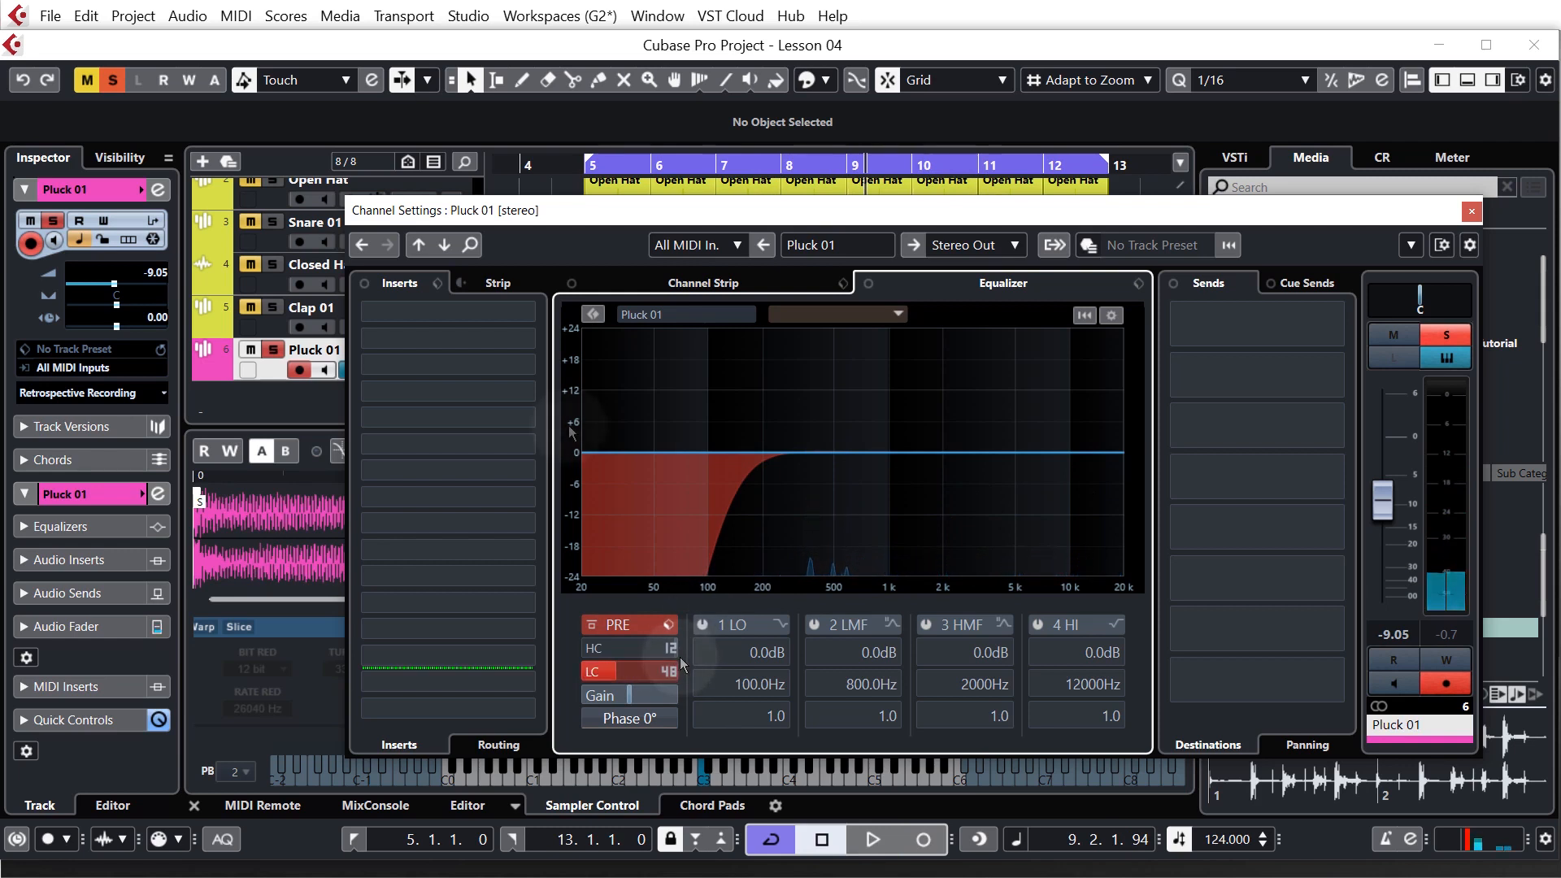
Load StereoDelay from the Delay category into Pluck 01's third insert slot
click(447, 391)
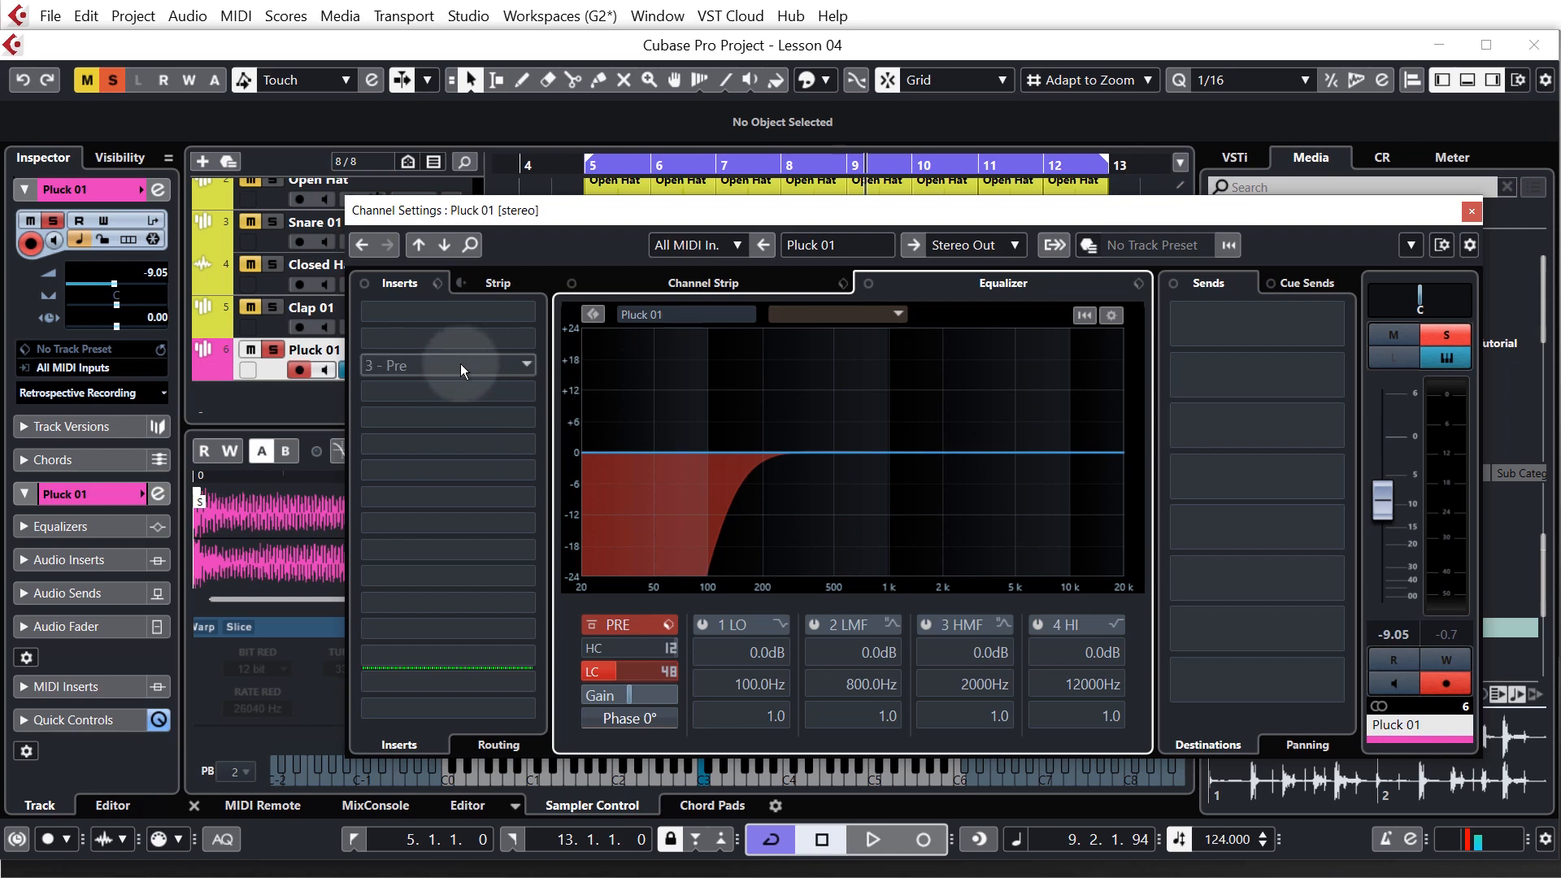
mouse_move(514, 368)
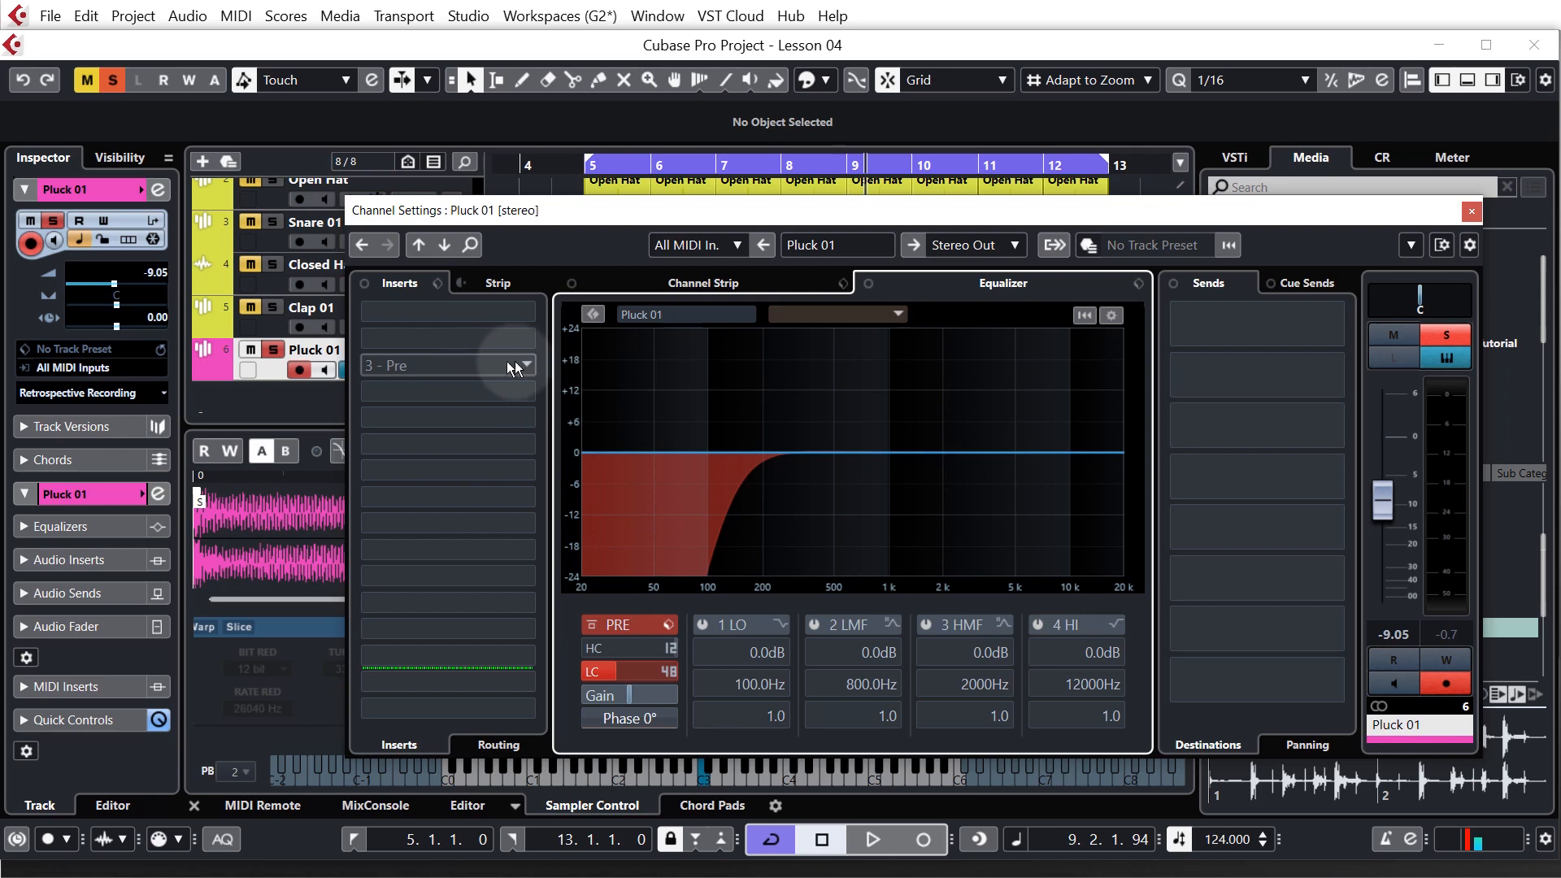
click(525, 365)
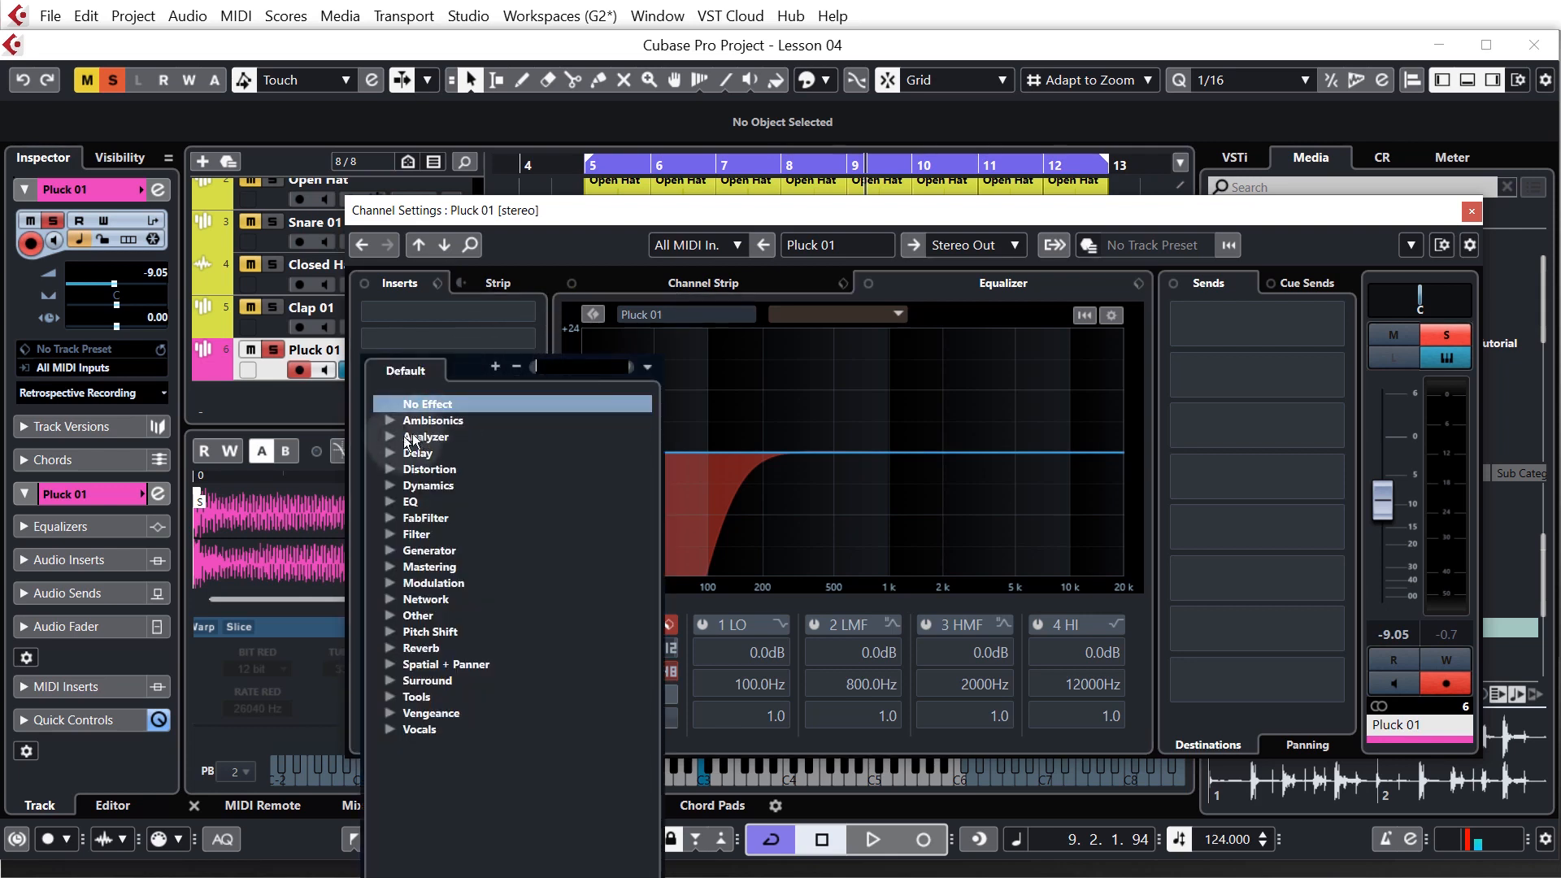
click(418, 452)
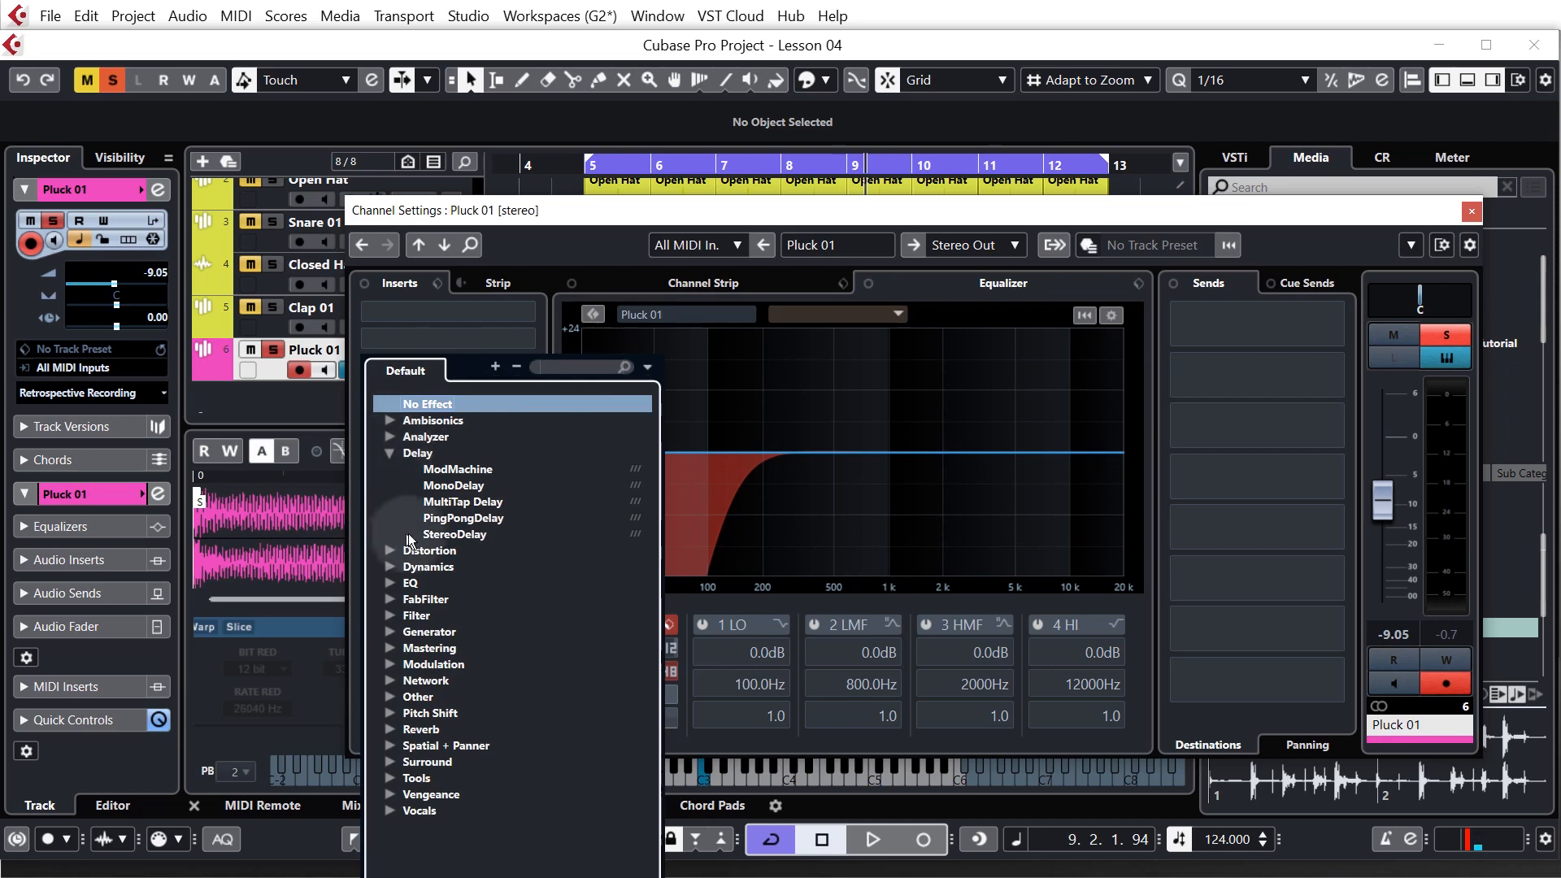
mouse_move(472, 543)
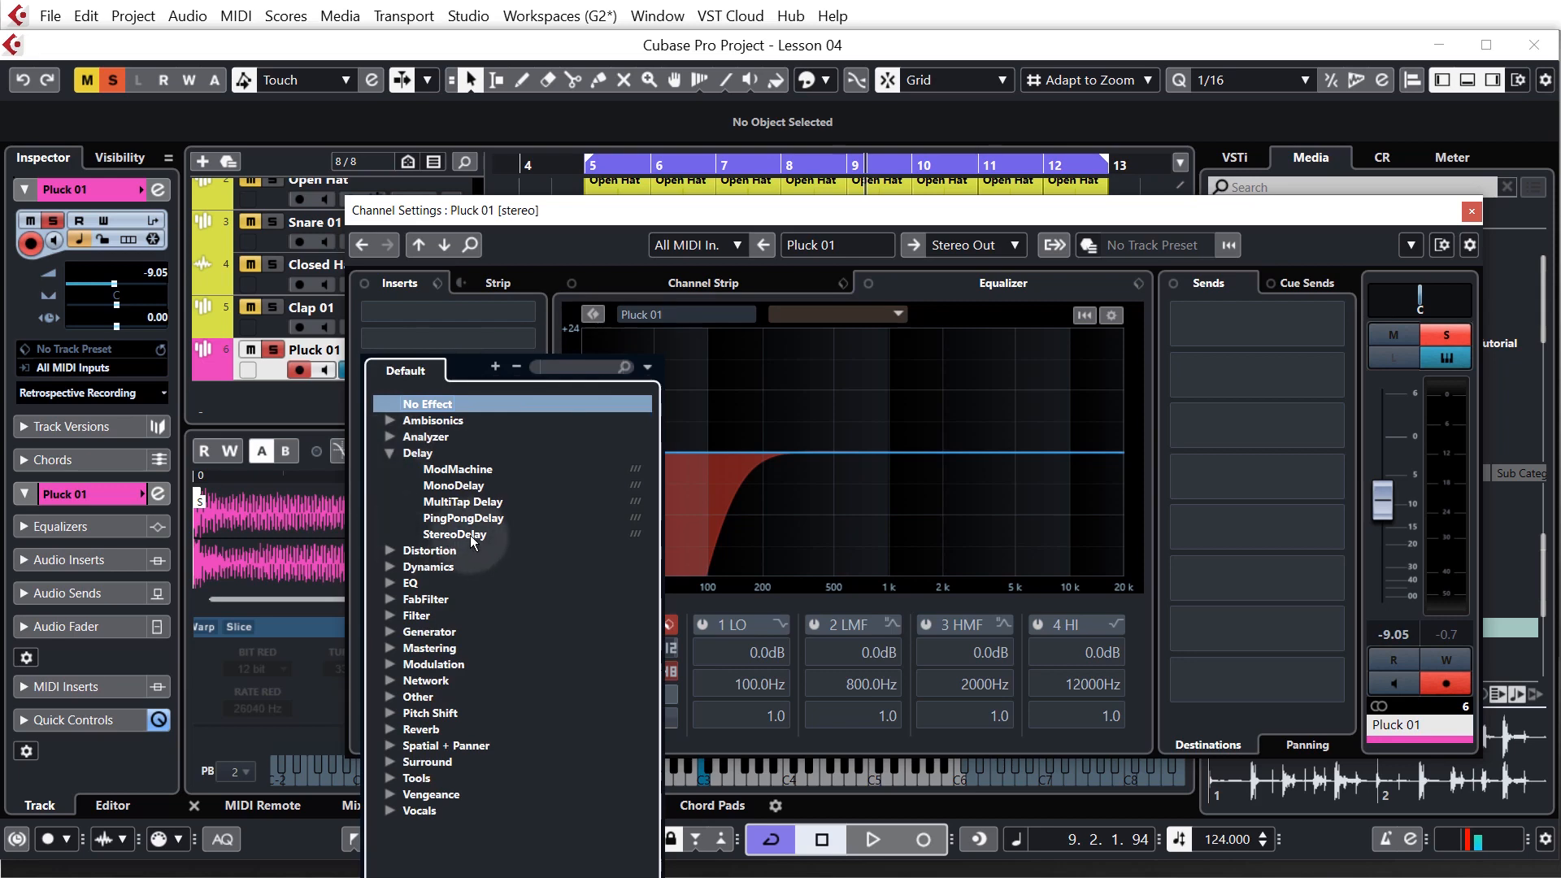
click(453, 535)
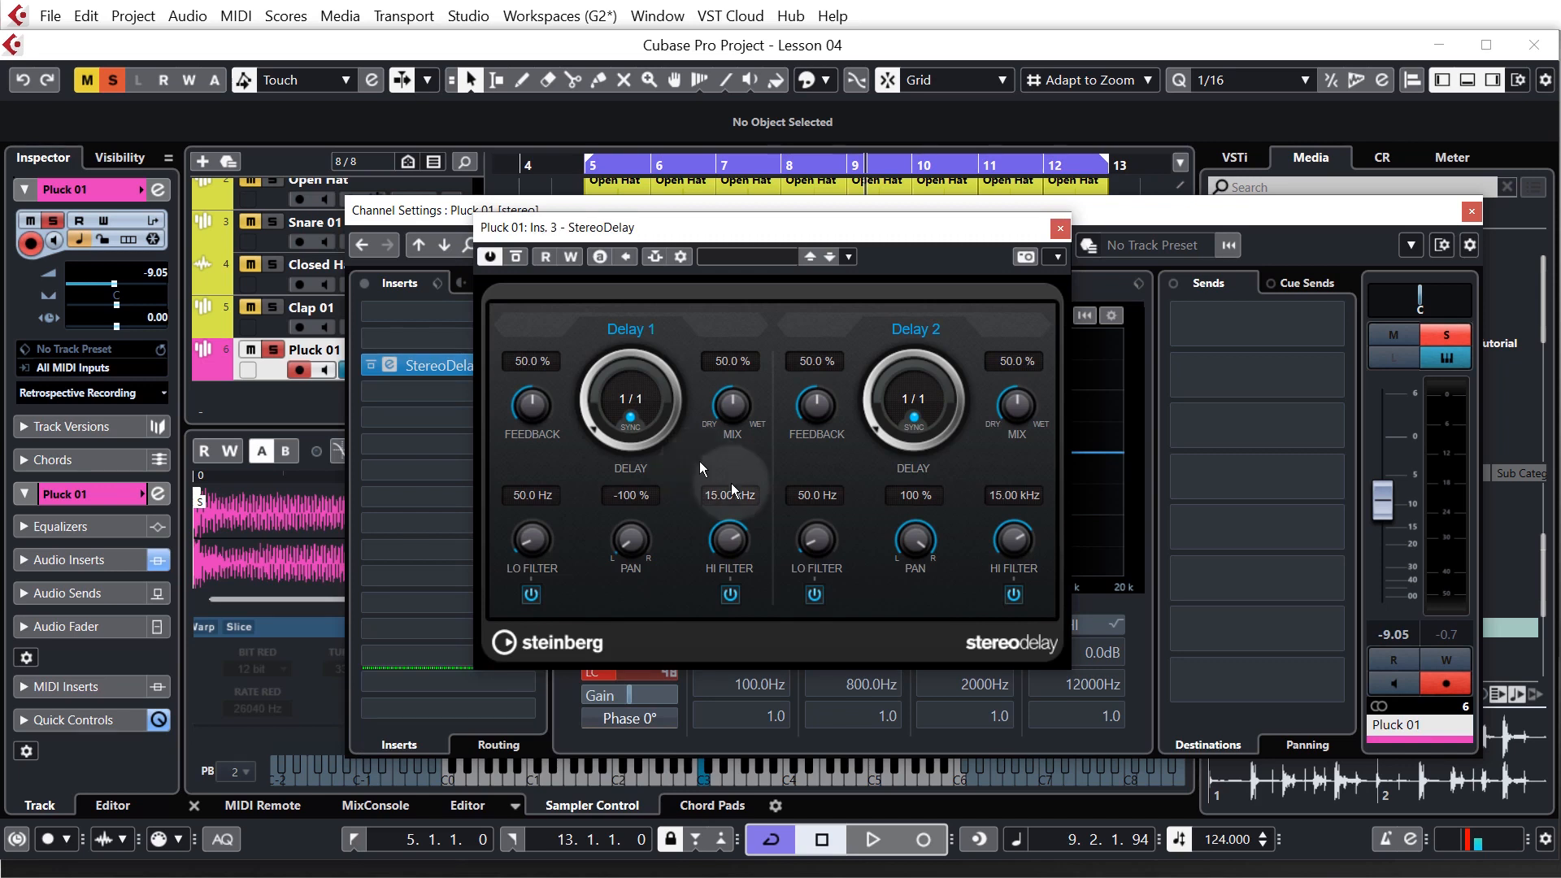
mouse_move(759, 450)
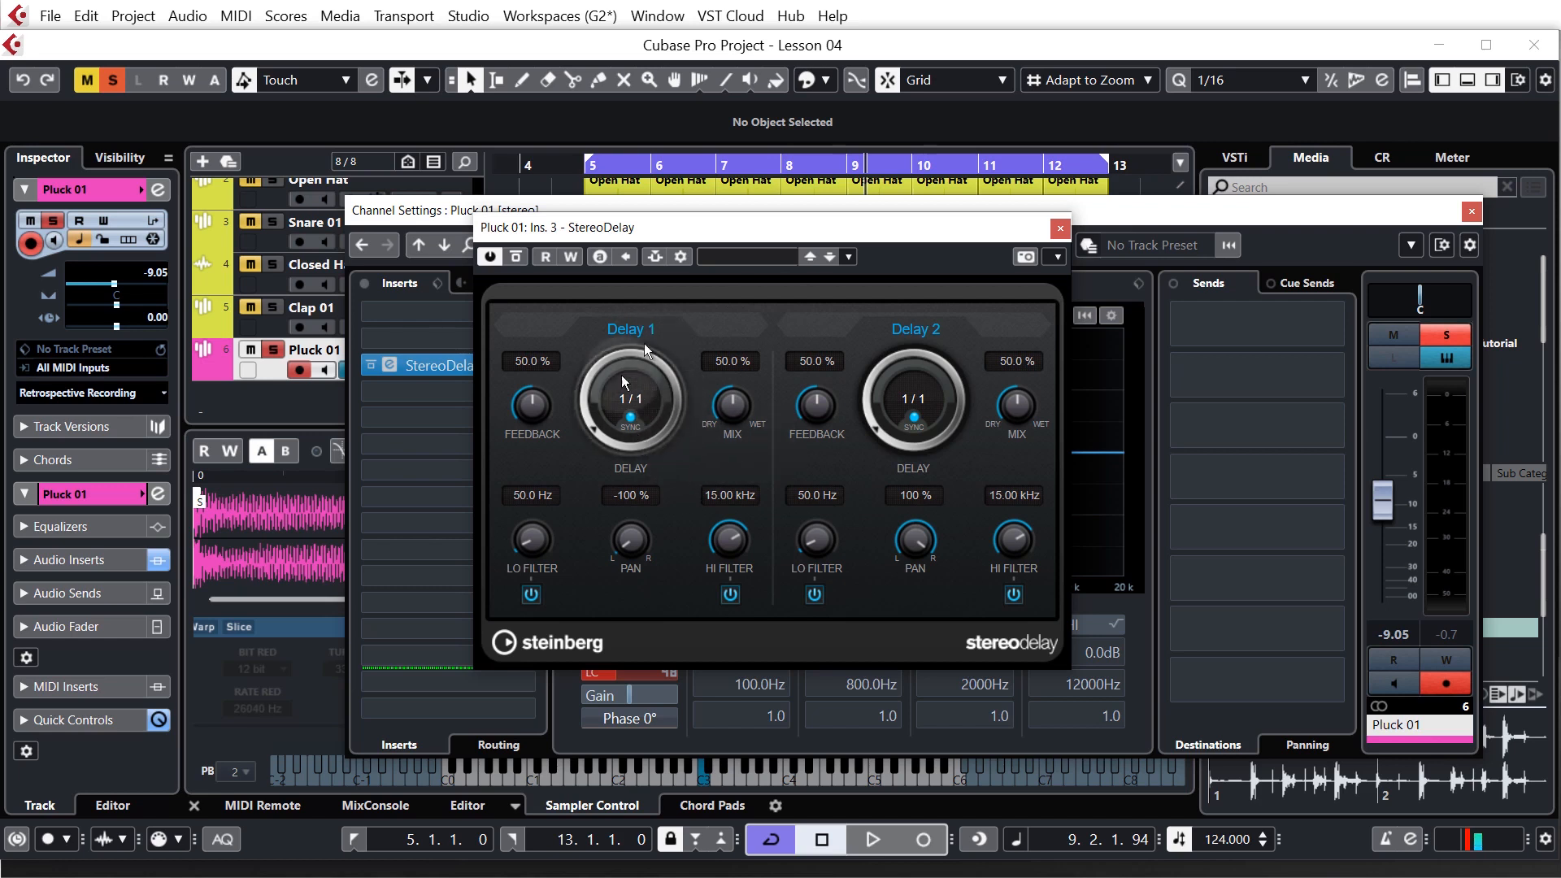
mouse_move(693, 449)
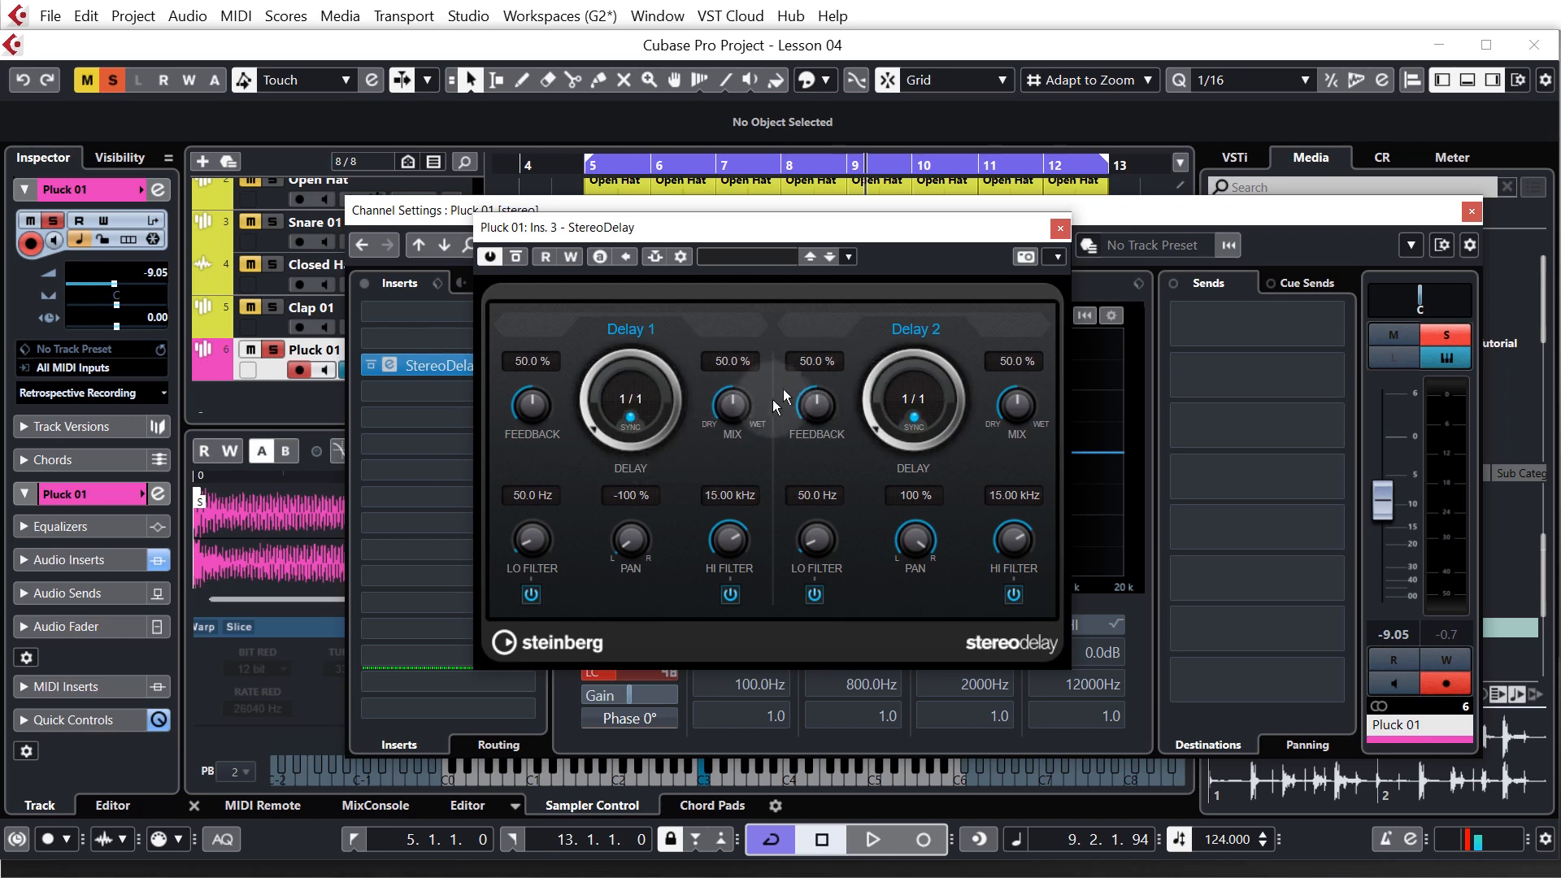
mouse_move(721, 460)
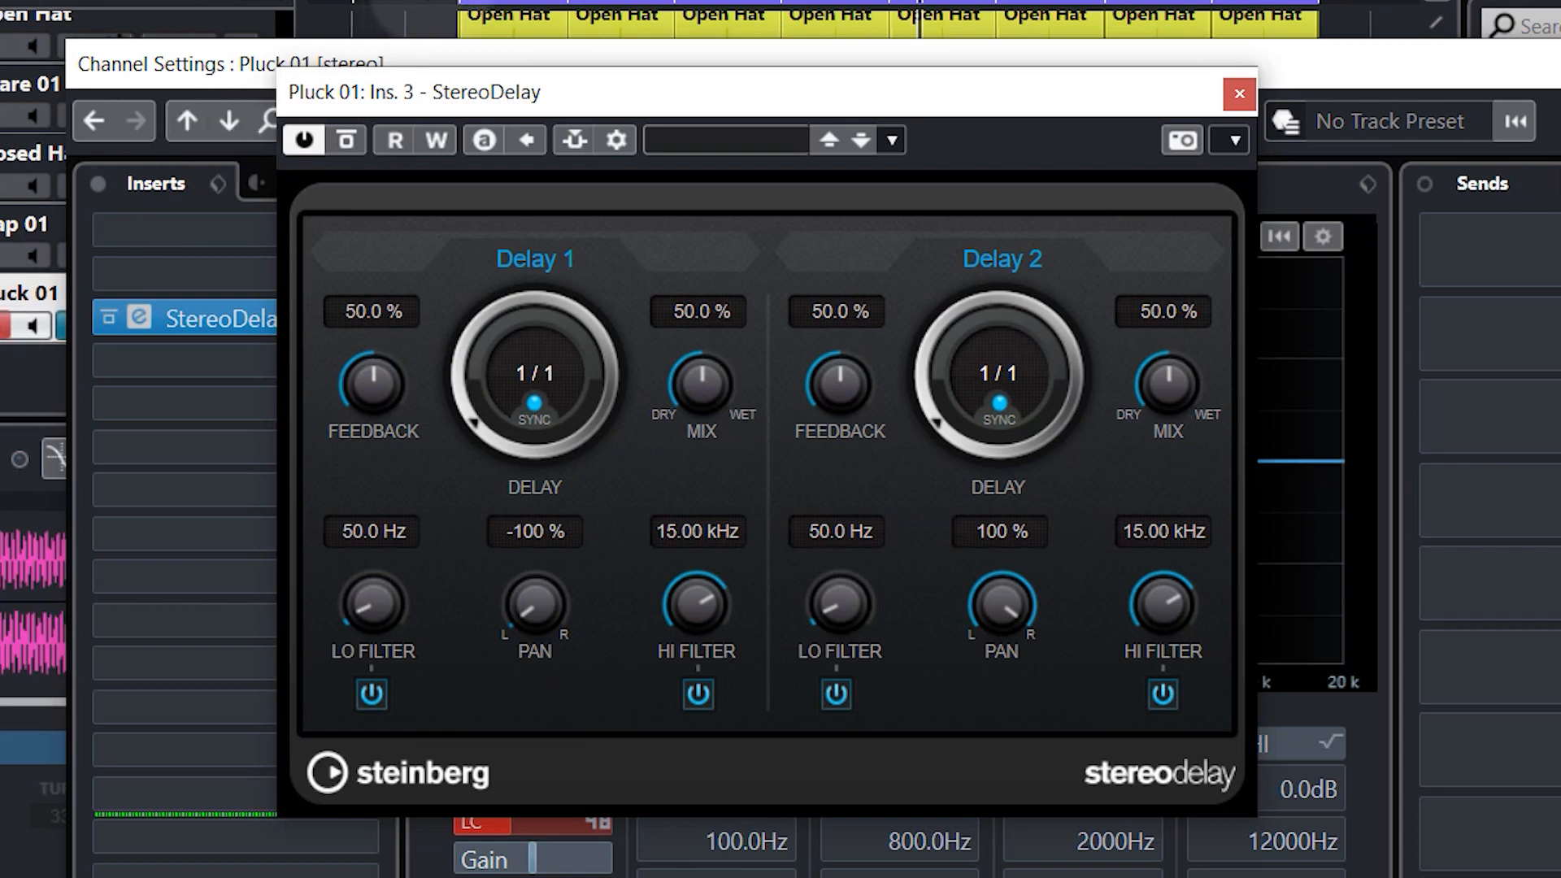
mouse_move(717, 396)
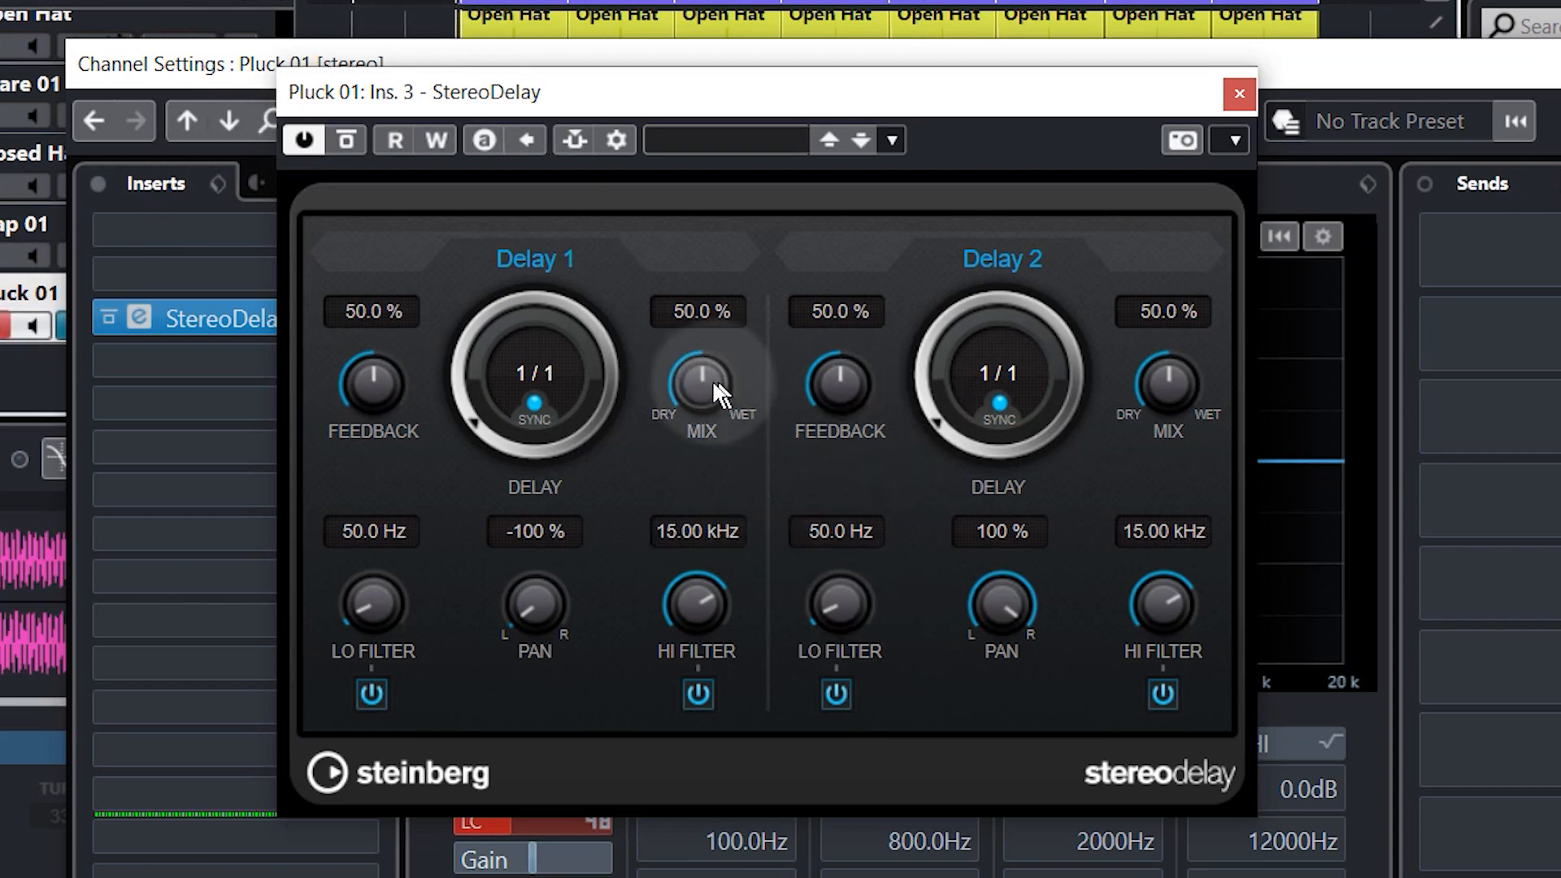
mouse_move(673, 487)
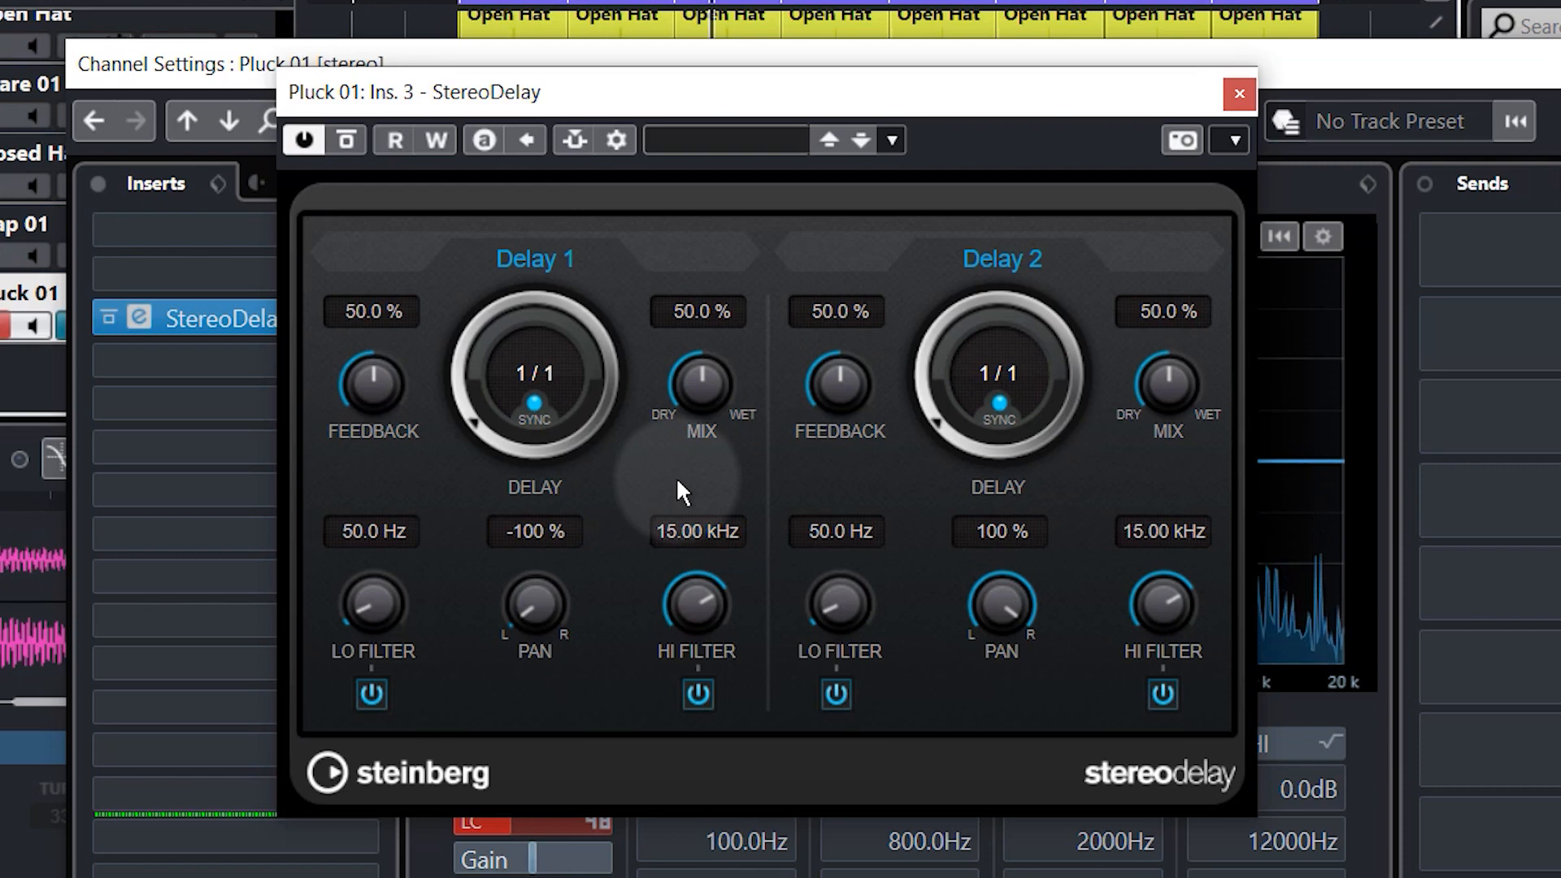
Set StereoDelay's Delay 1 to 1/4 D and Delay 2 to 1/4 note values
click(534, 376)
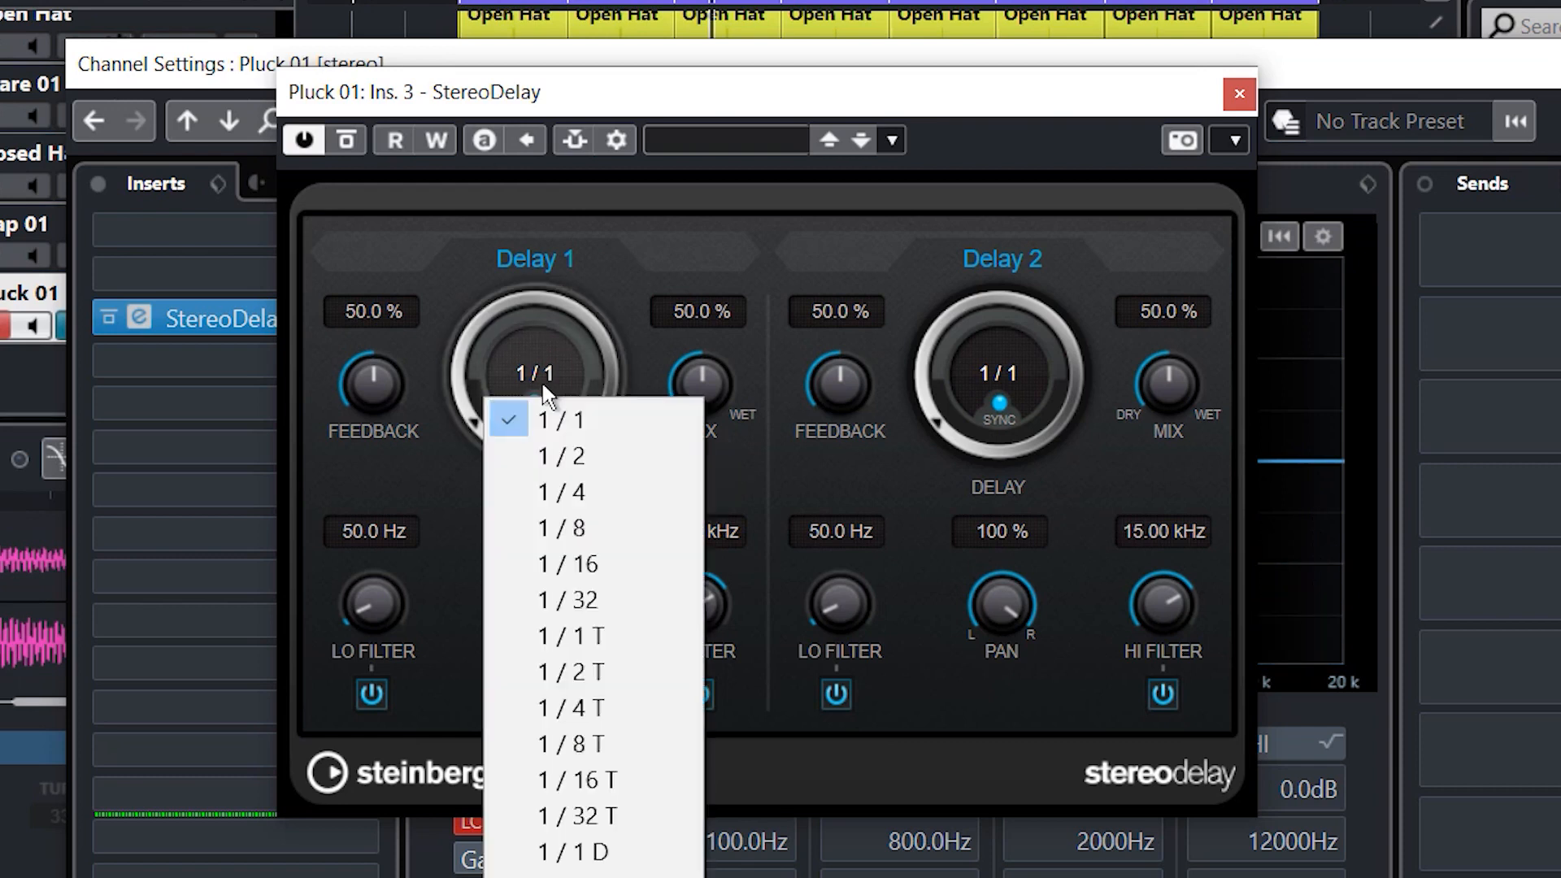
click(560, 492)
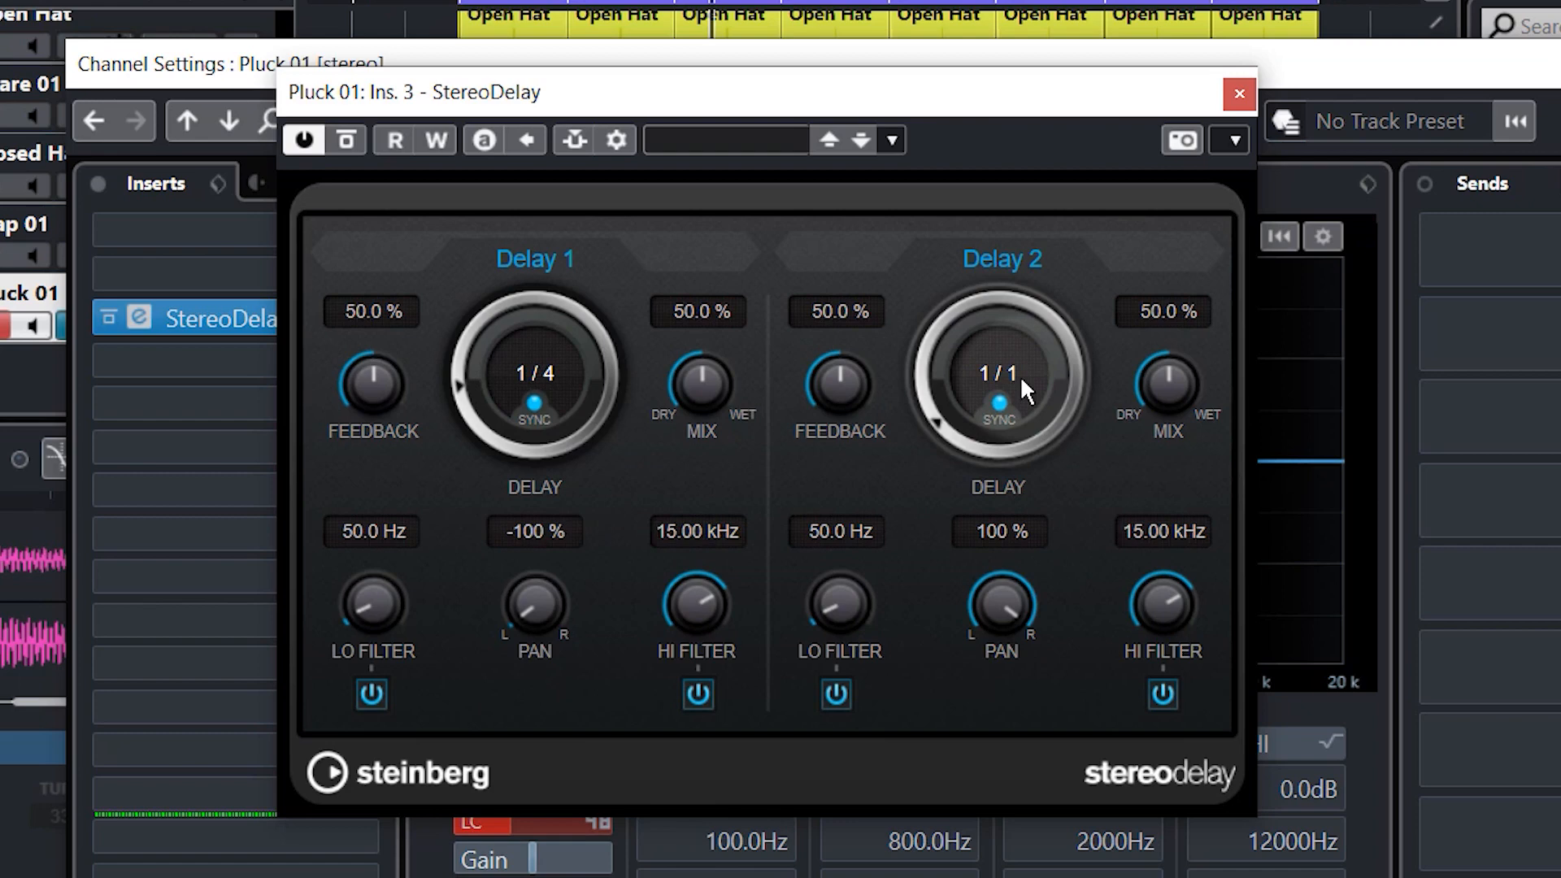
click(998, 374)
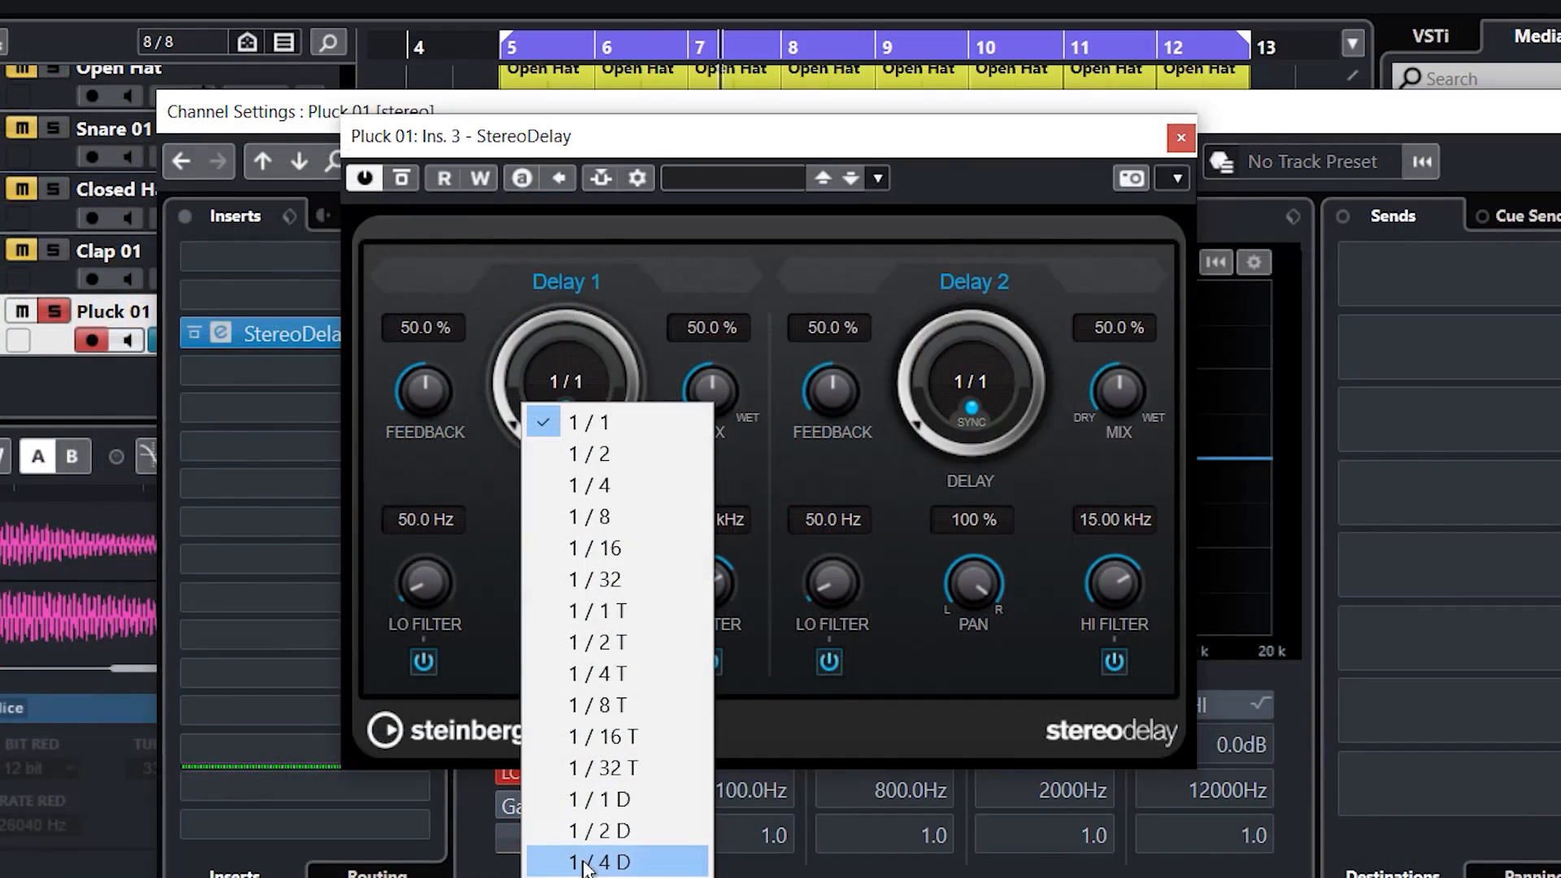
click(599, 861)
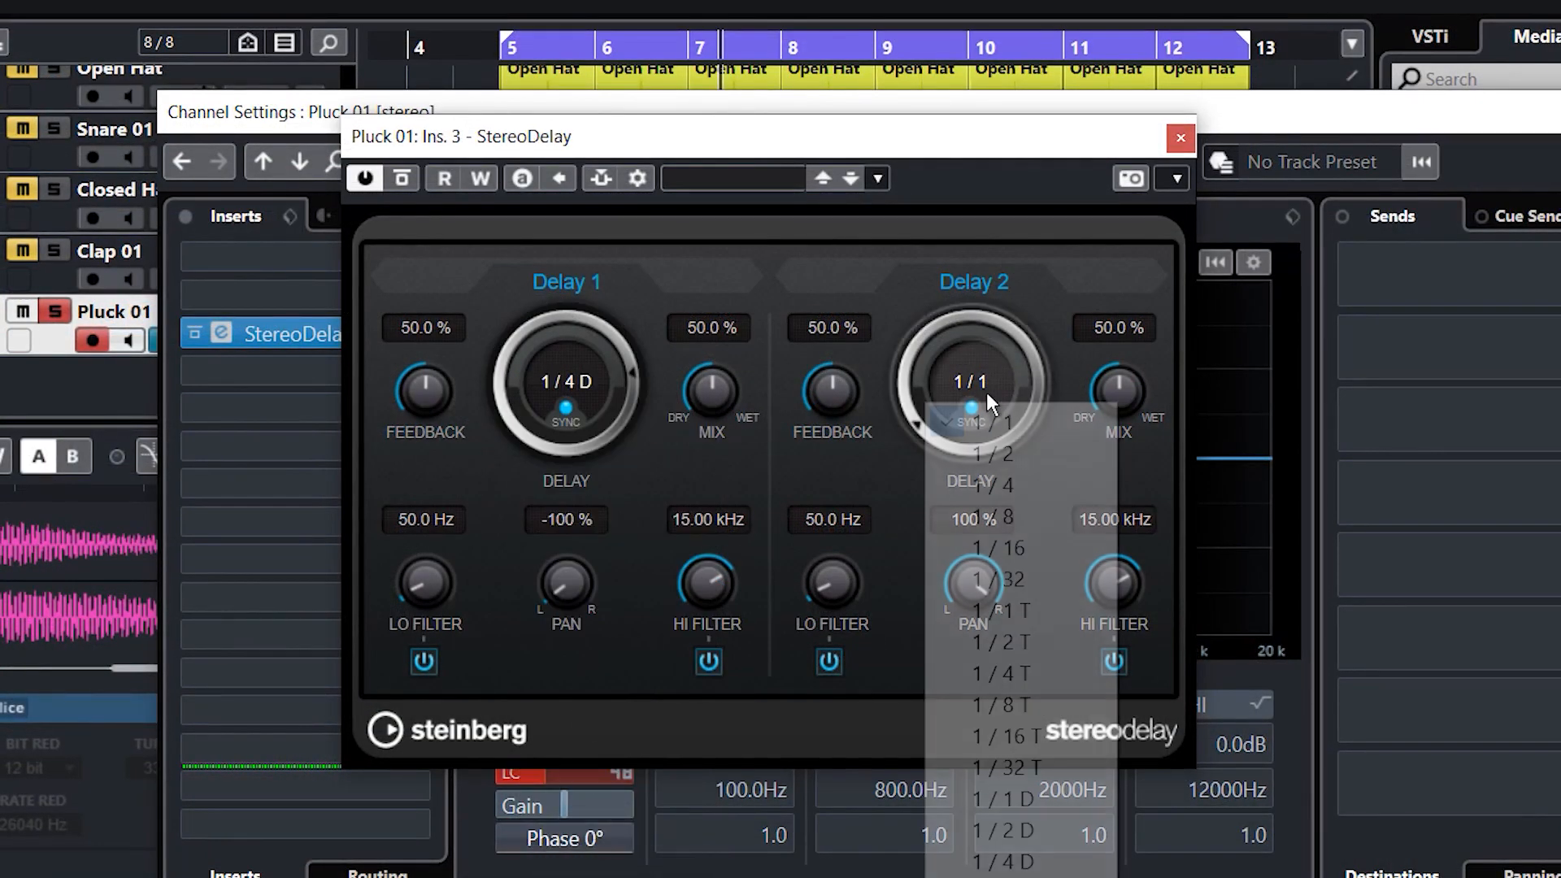
click(995, 483)
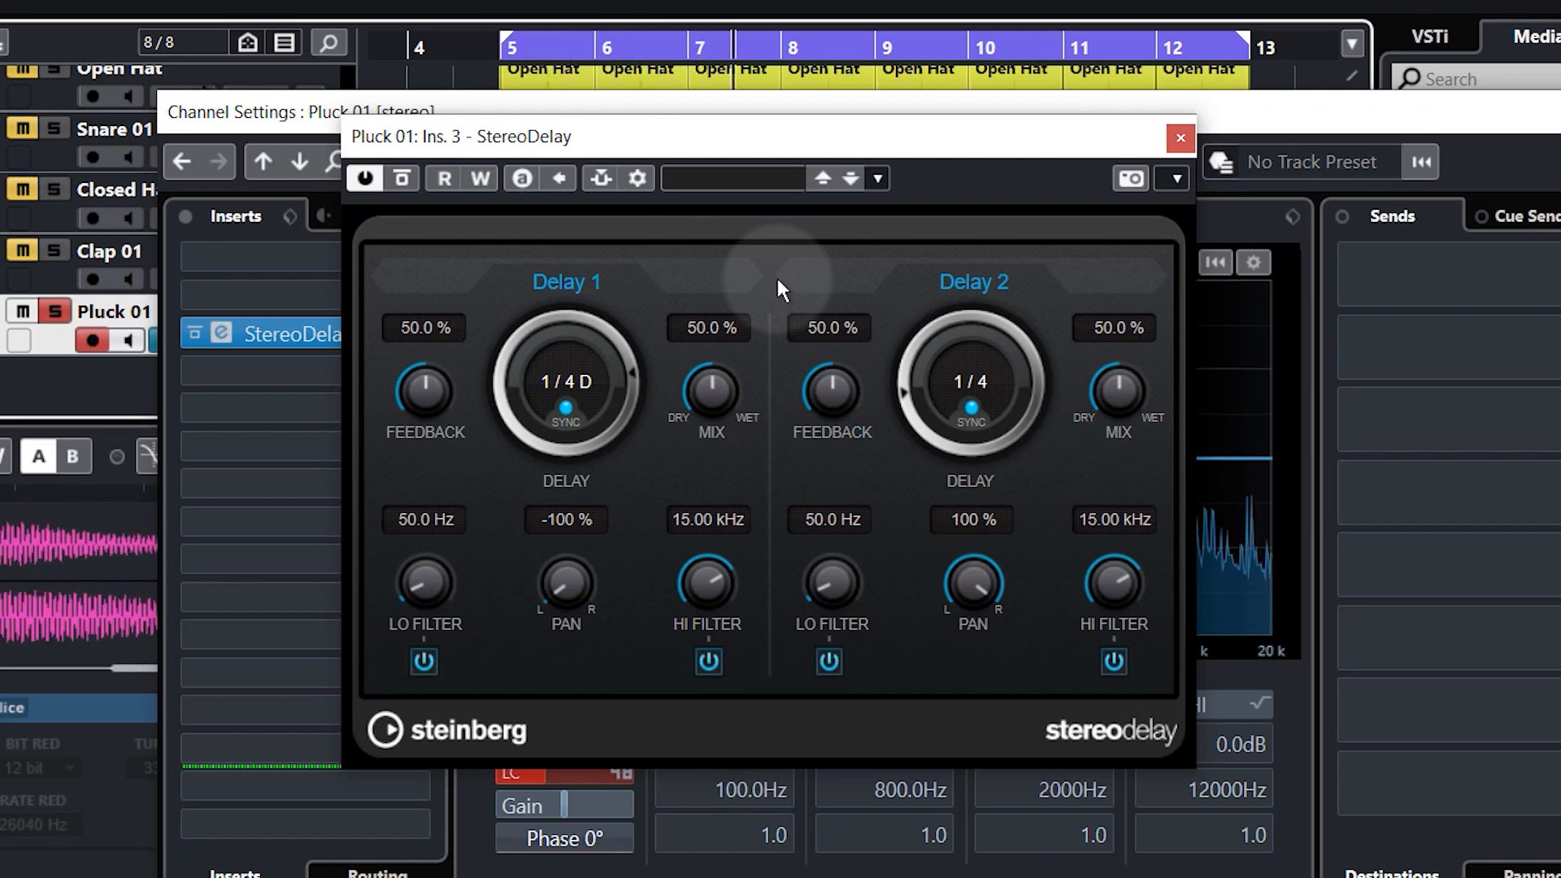
mouse_move(830, 103)
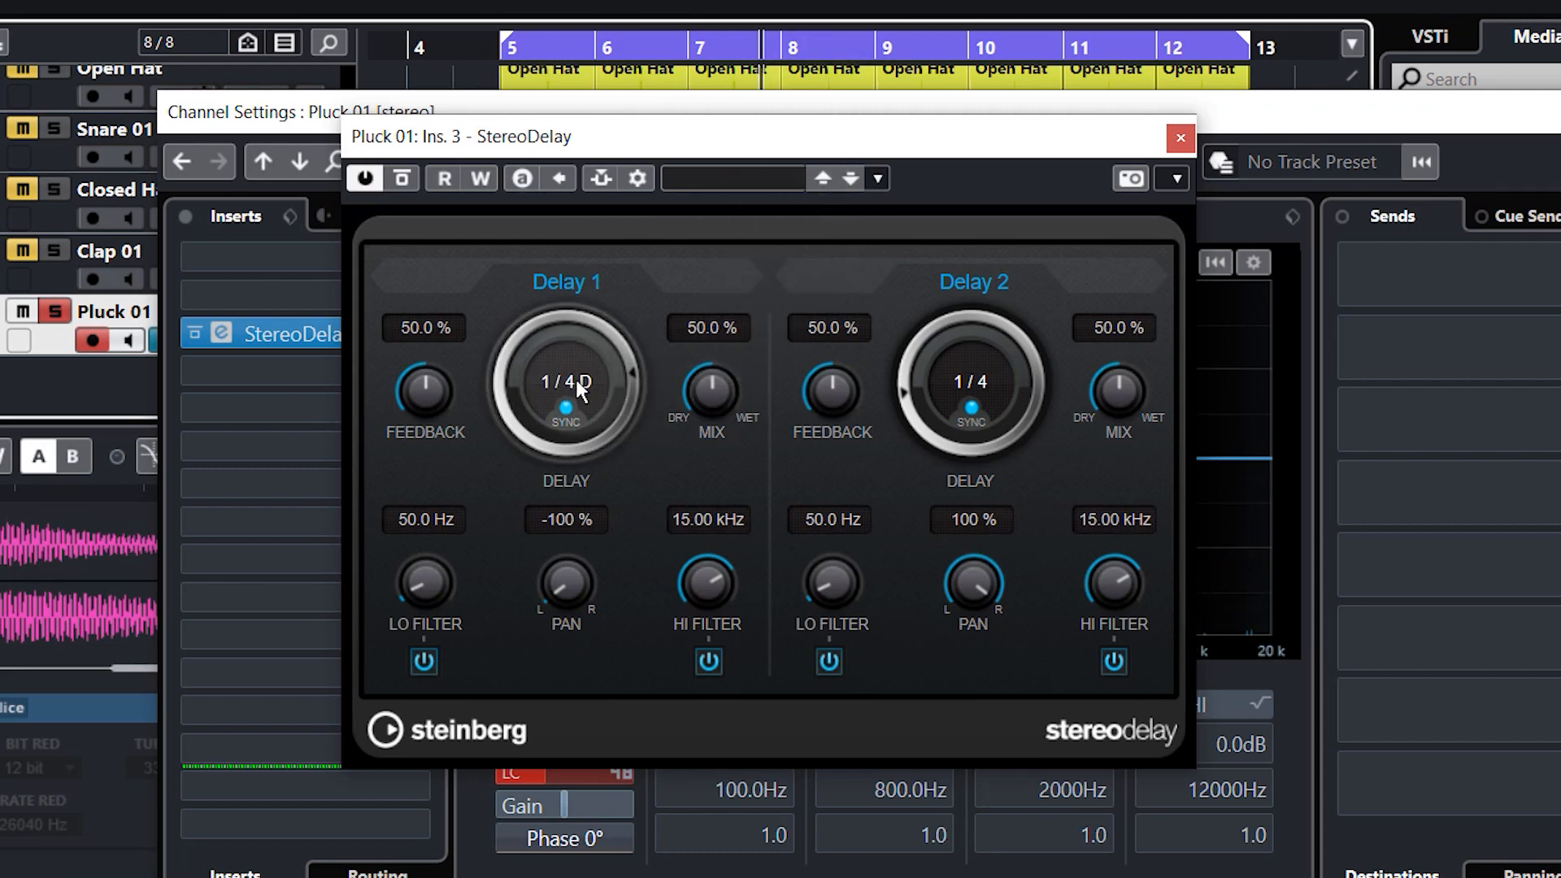
mouse_move(966, 439)
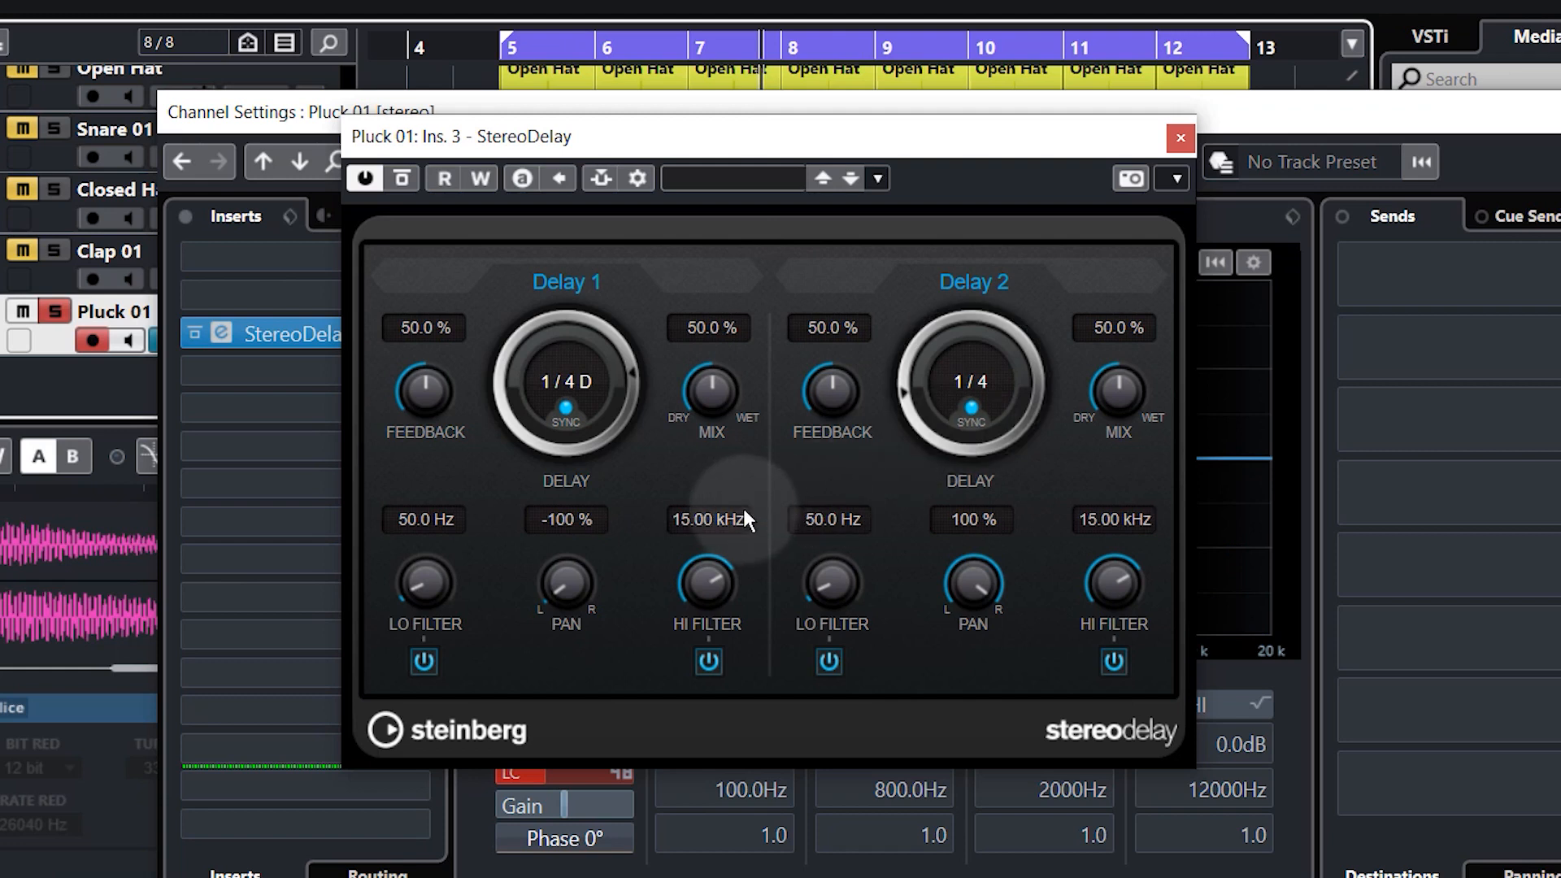
mouse_move(748, 500)
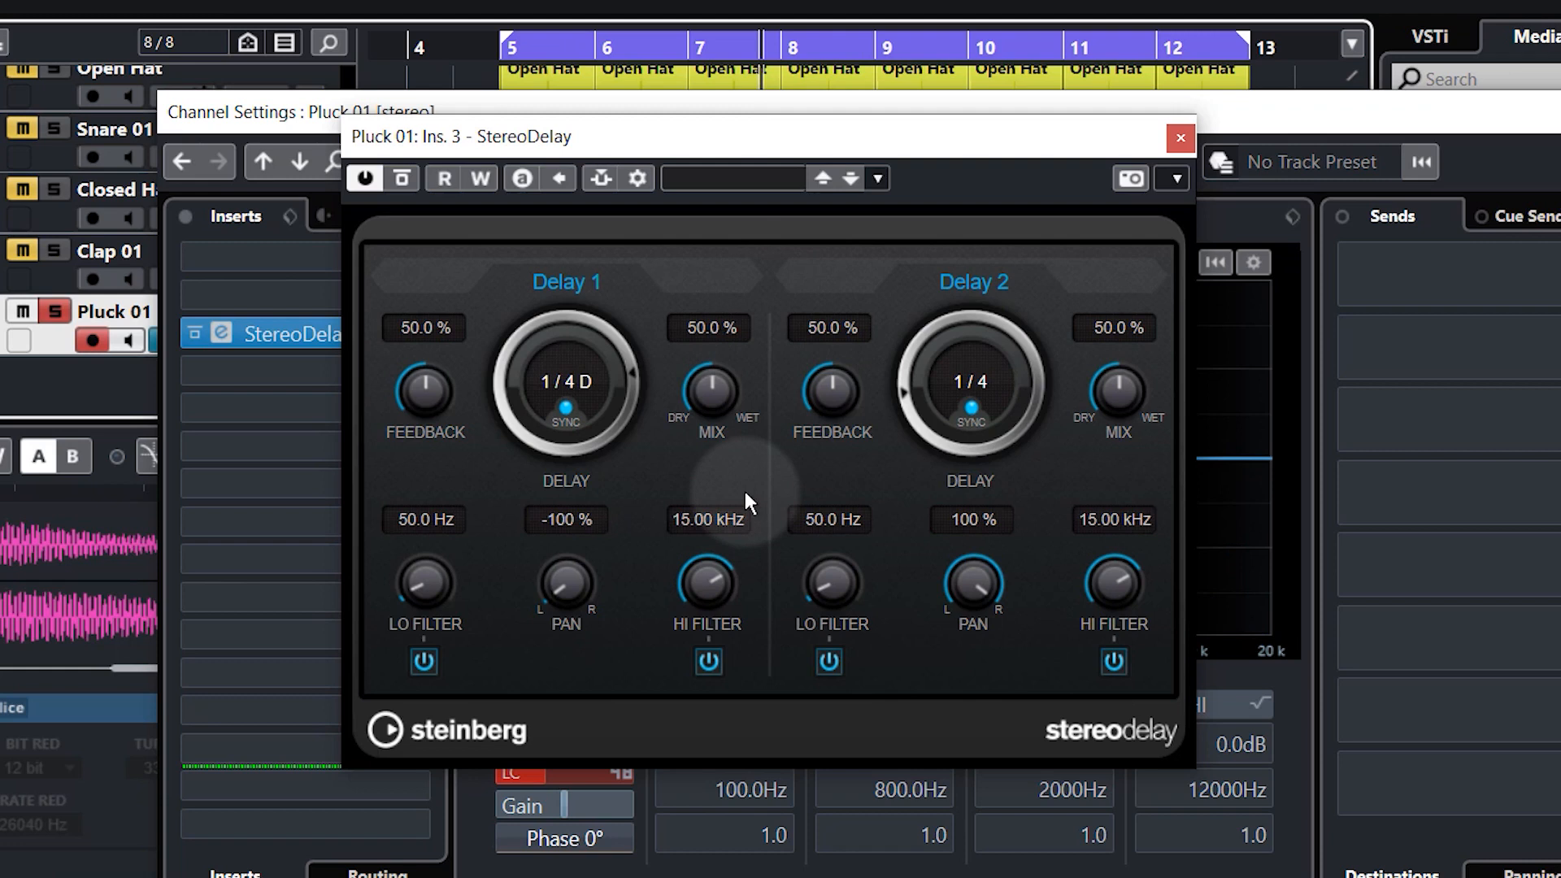
mouse_move(710, 398)
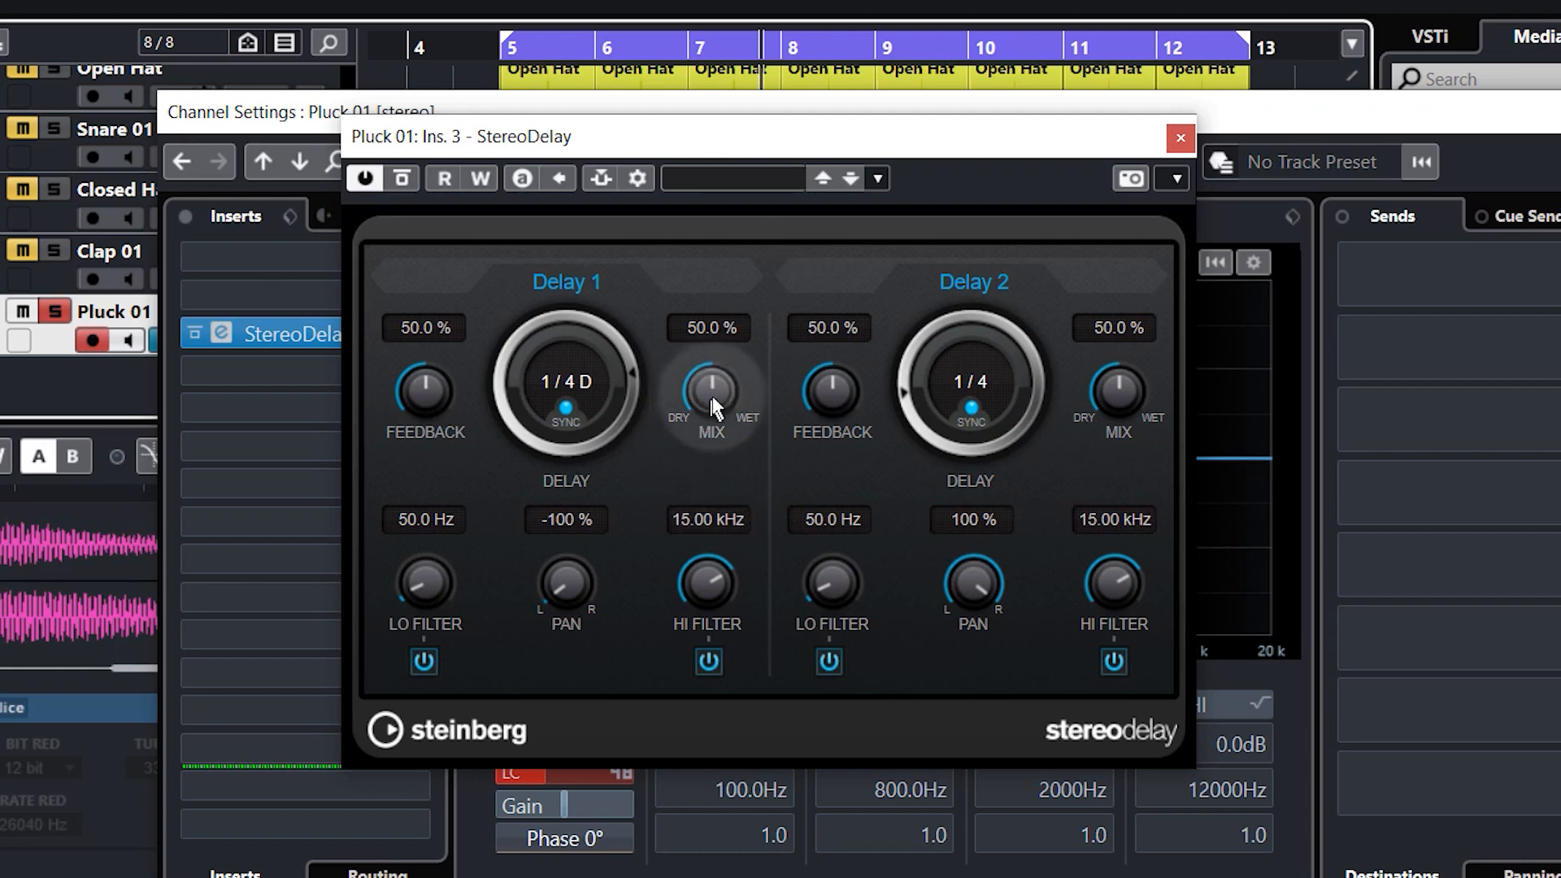
mouse_move(717, 396)
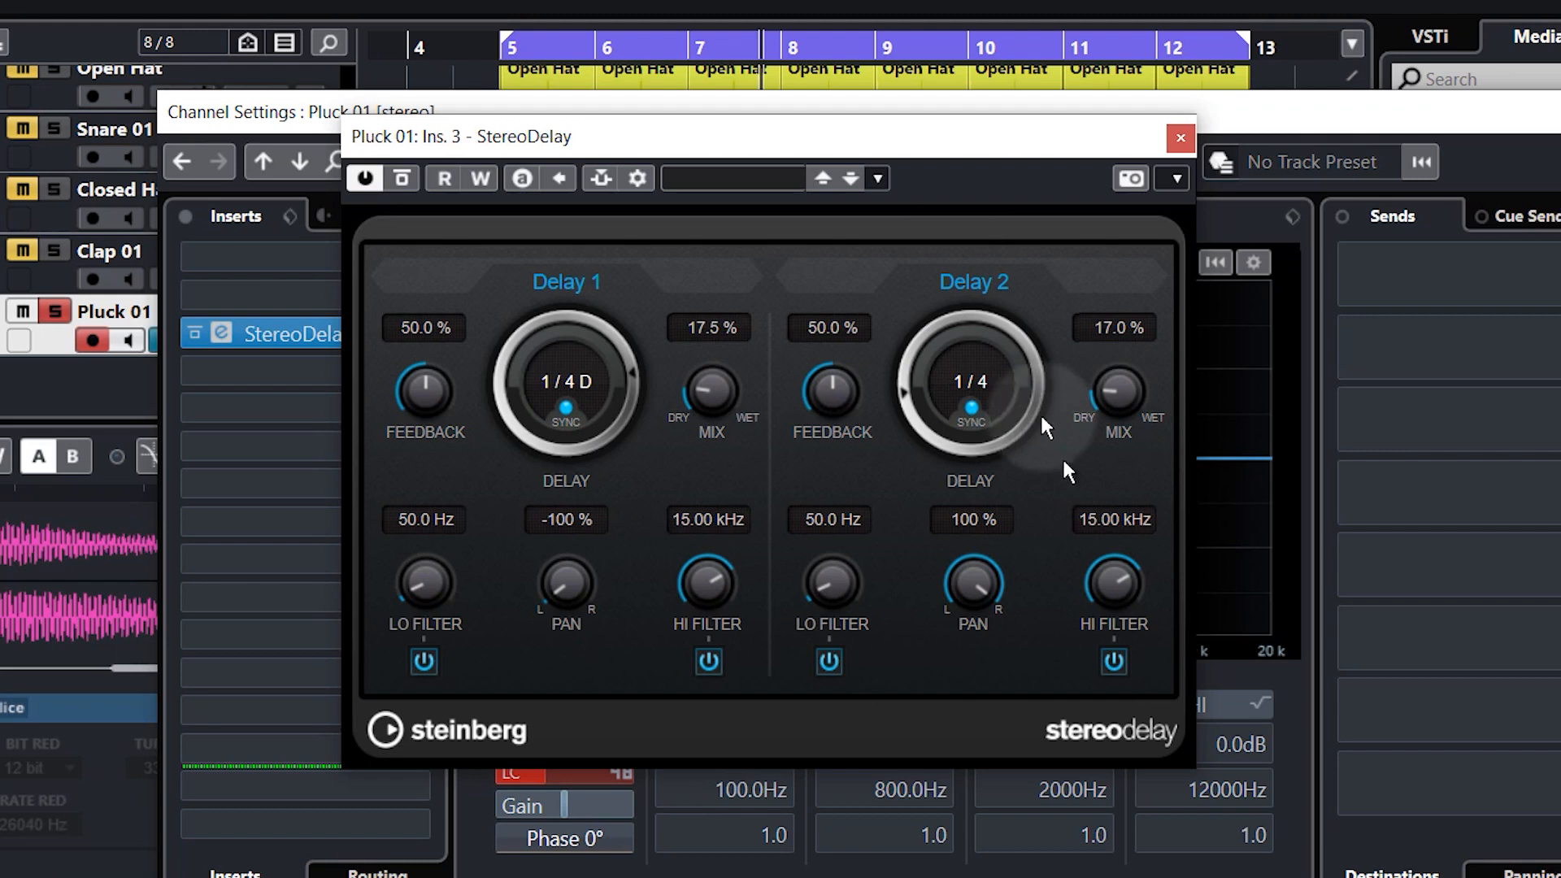
mouse_move(483, 52)
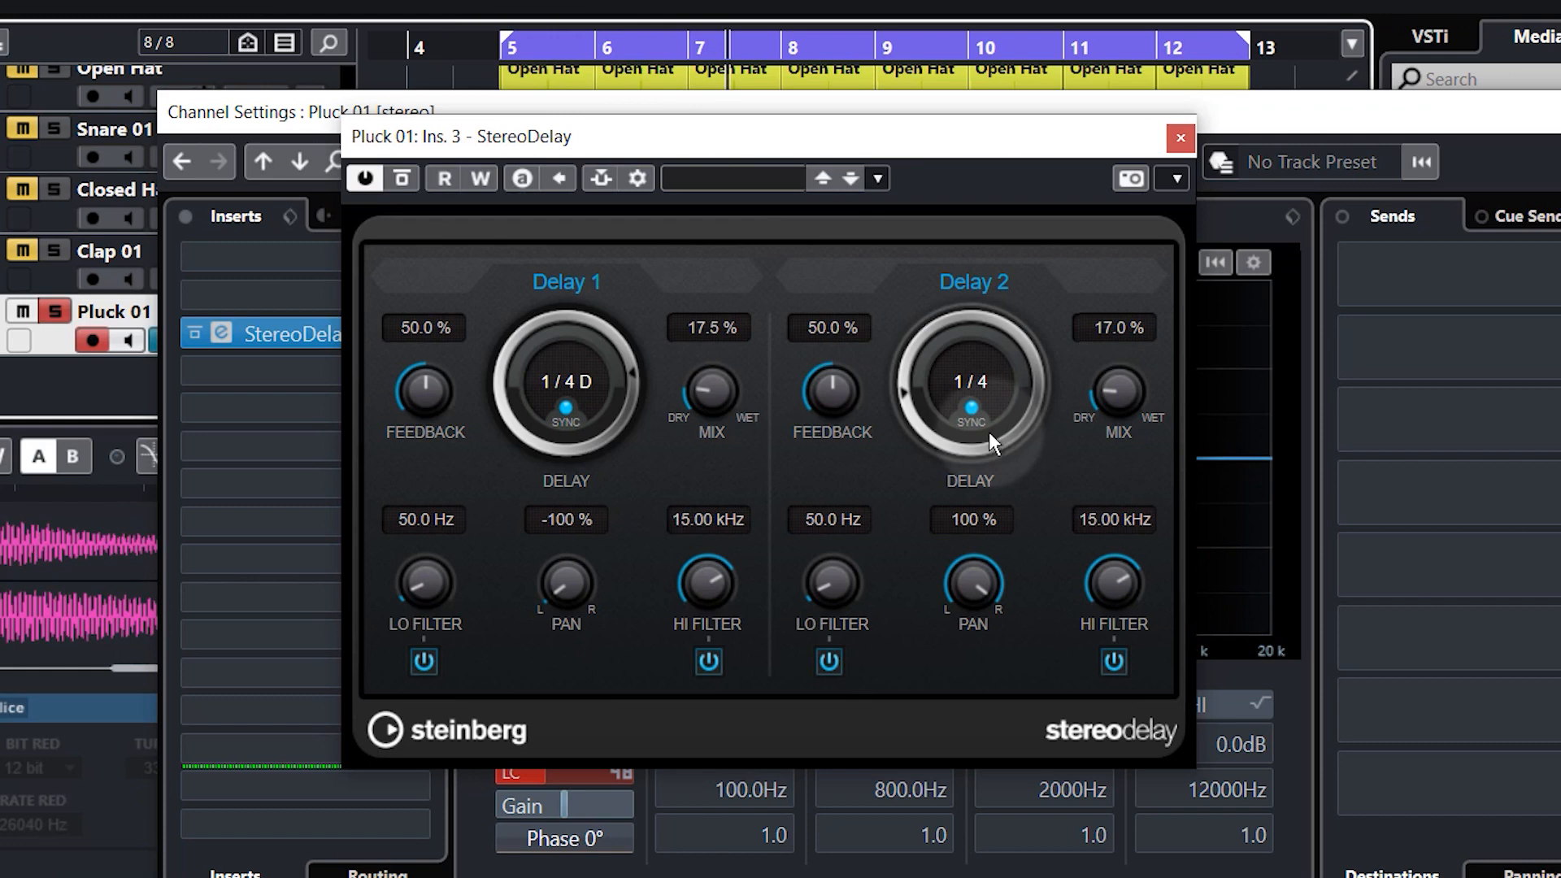
mouse_move(908, 411)
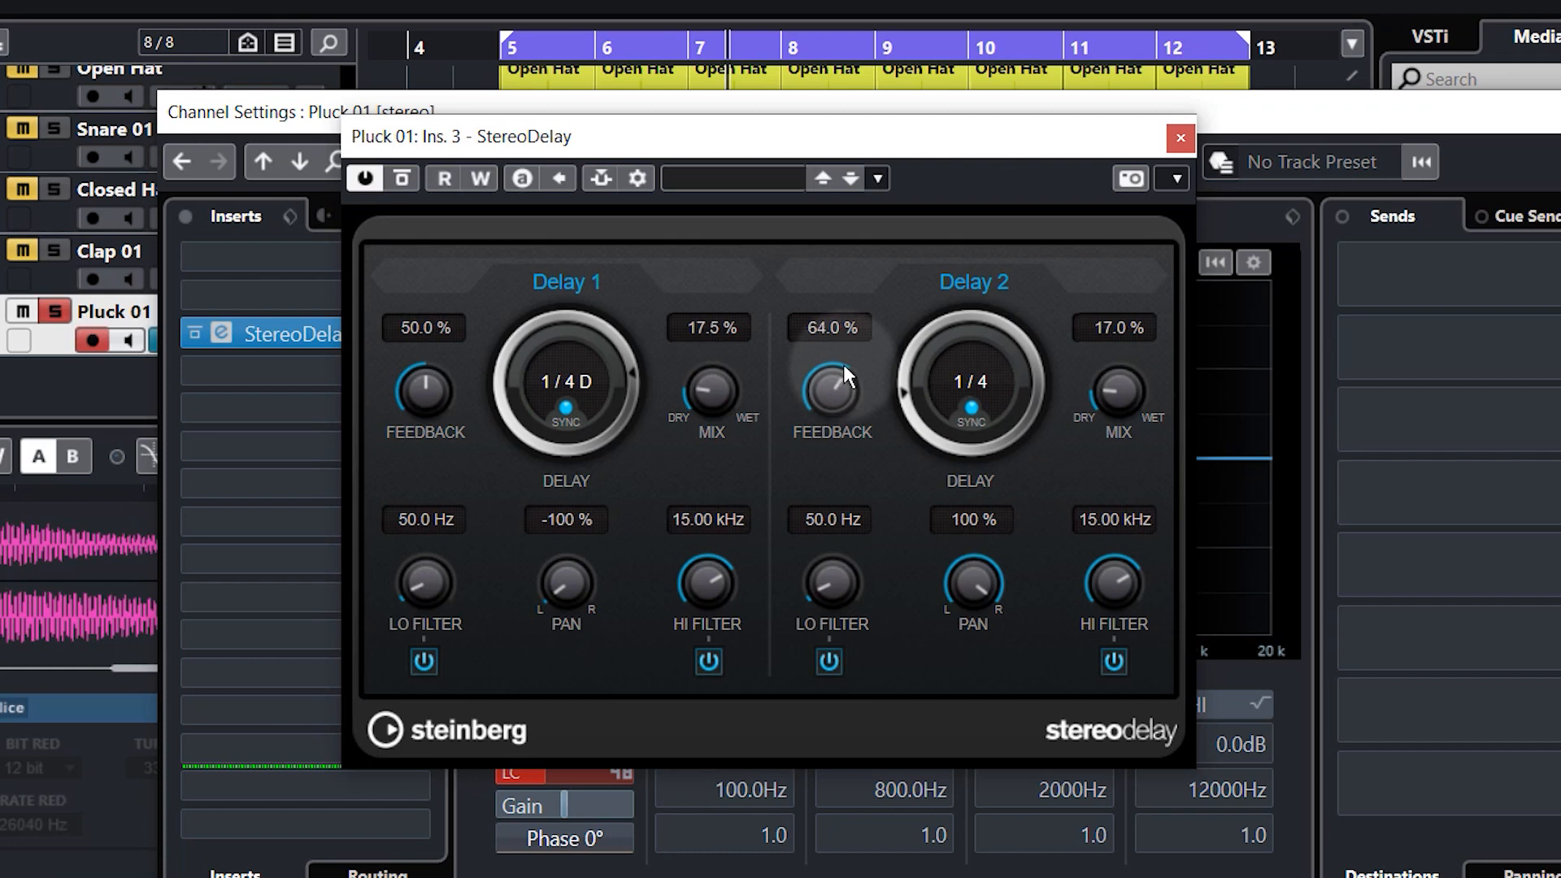
mouse_move(1507, 724)
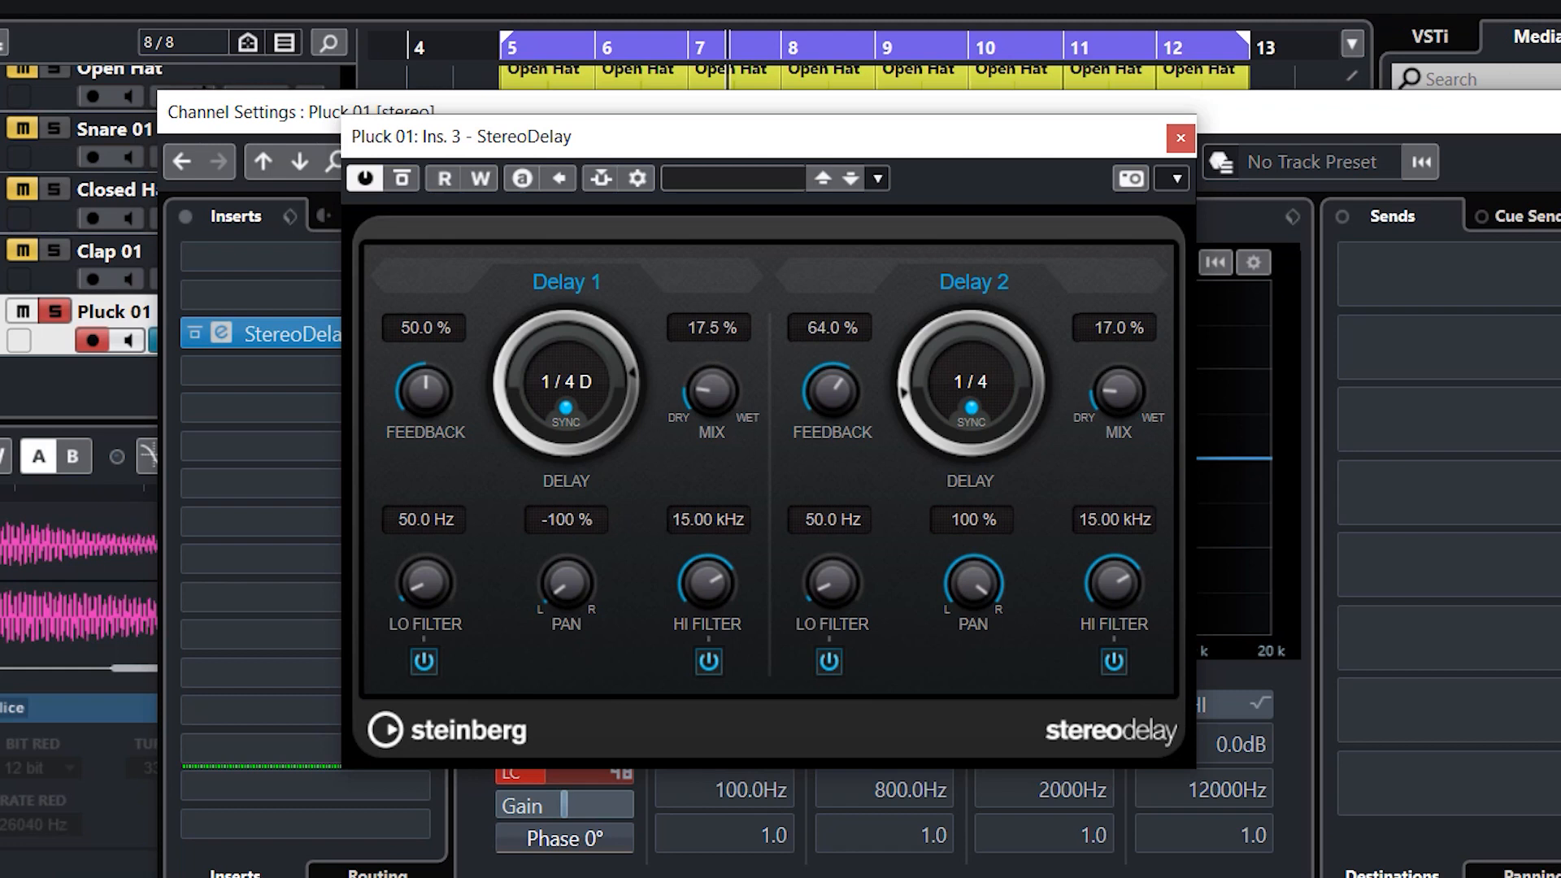
mouse_move(878, 355)
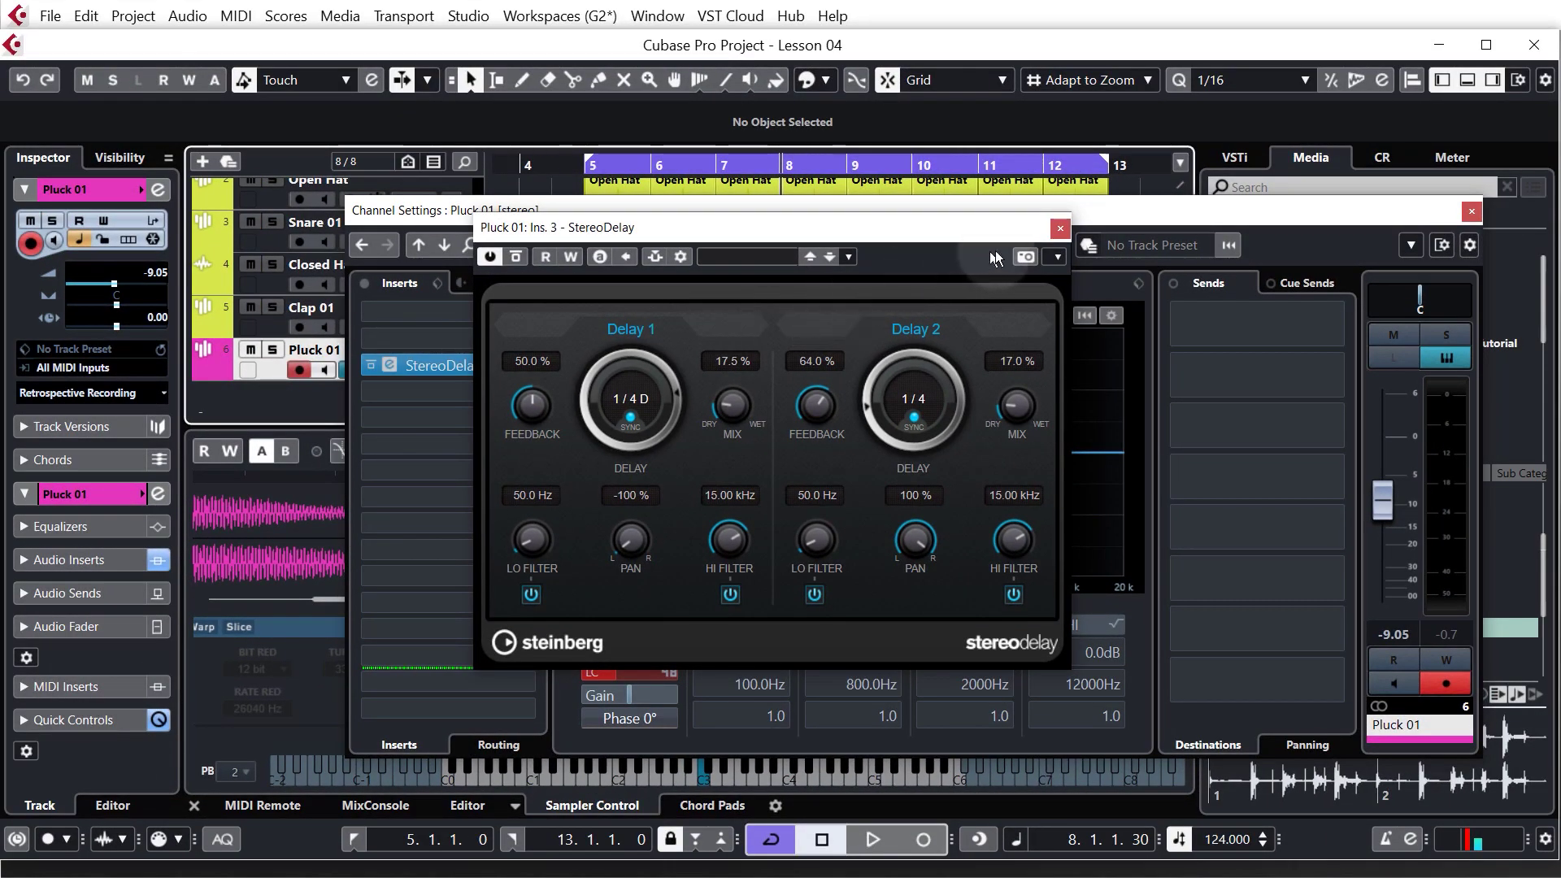
Close the StereoDelay editor and the Pluck 01 Channel Settings, returning to the project
click(1057, 227)
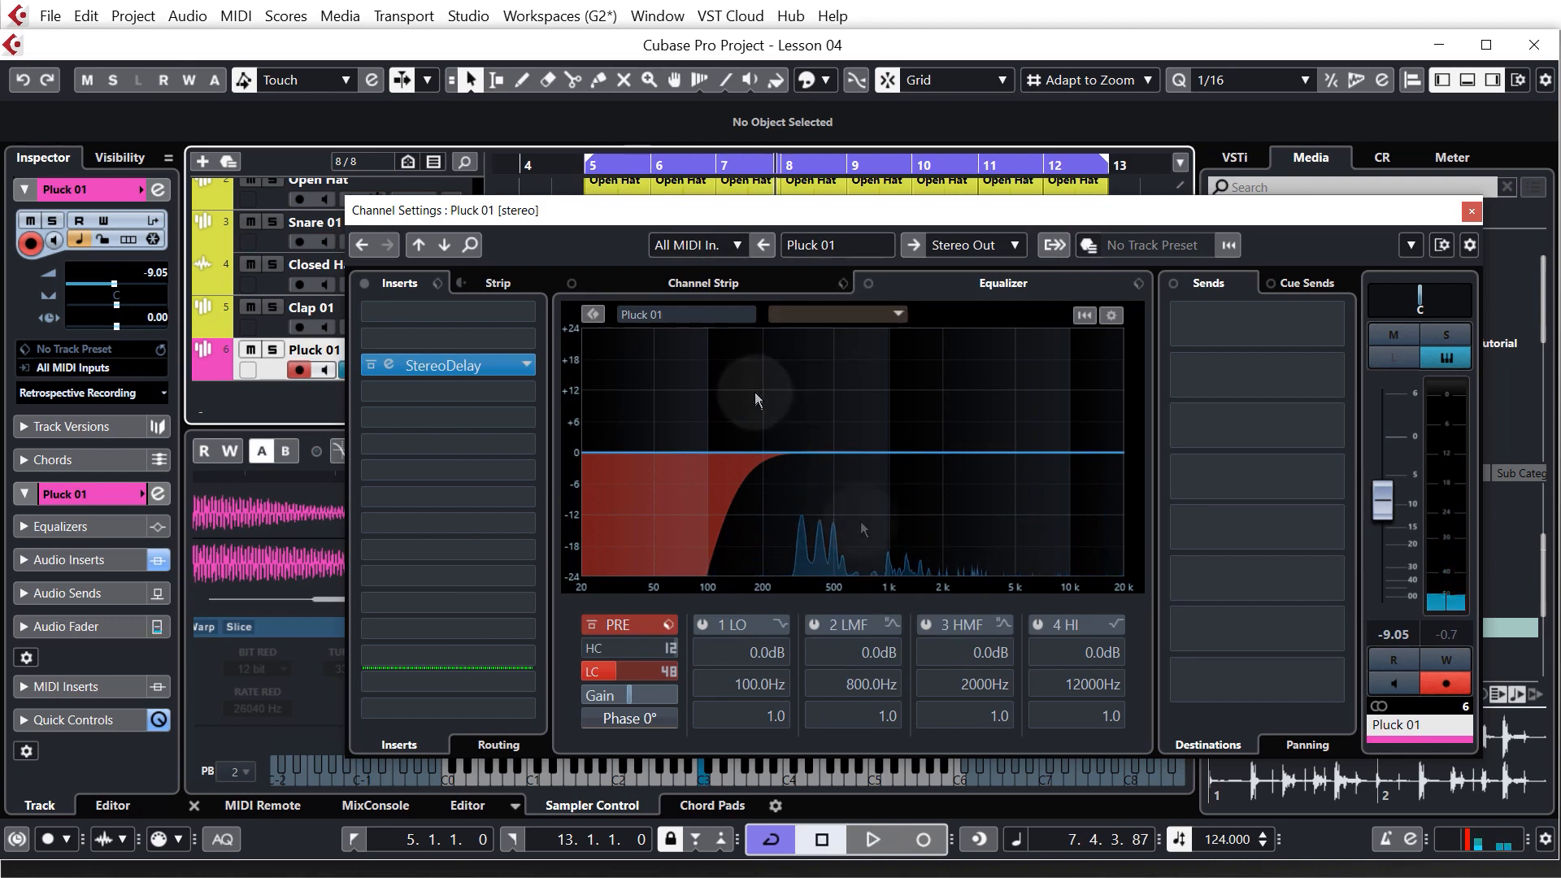
mouse_move(862, 529)
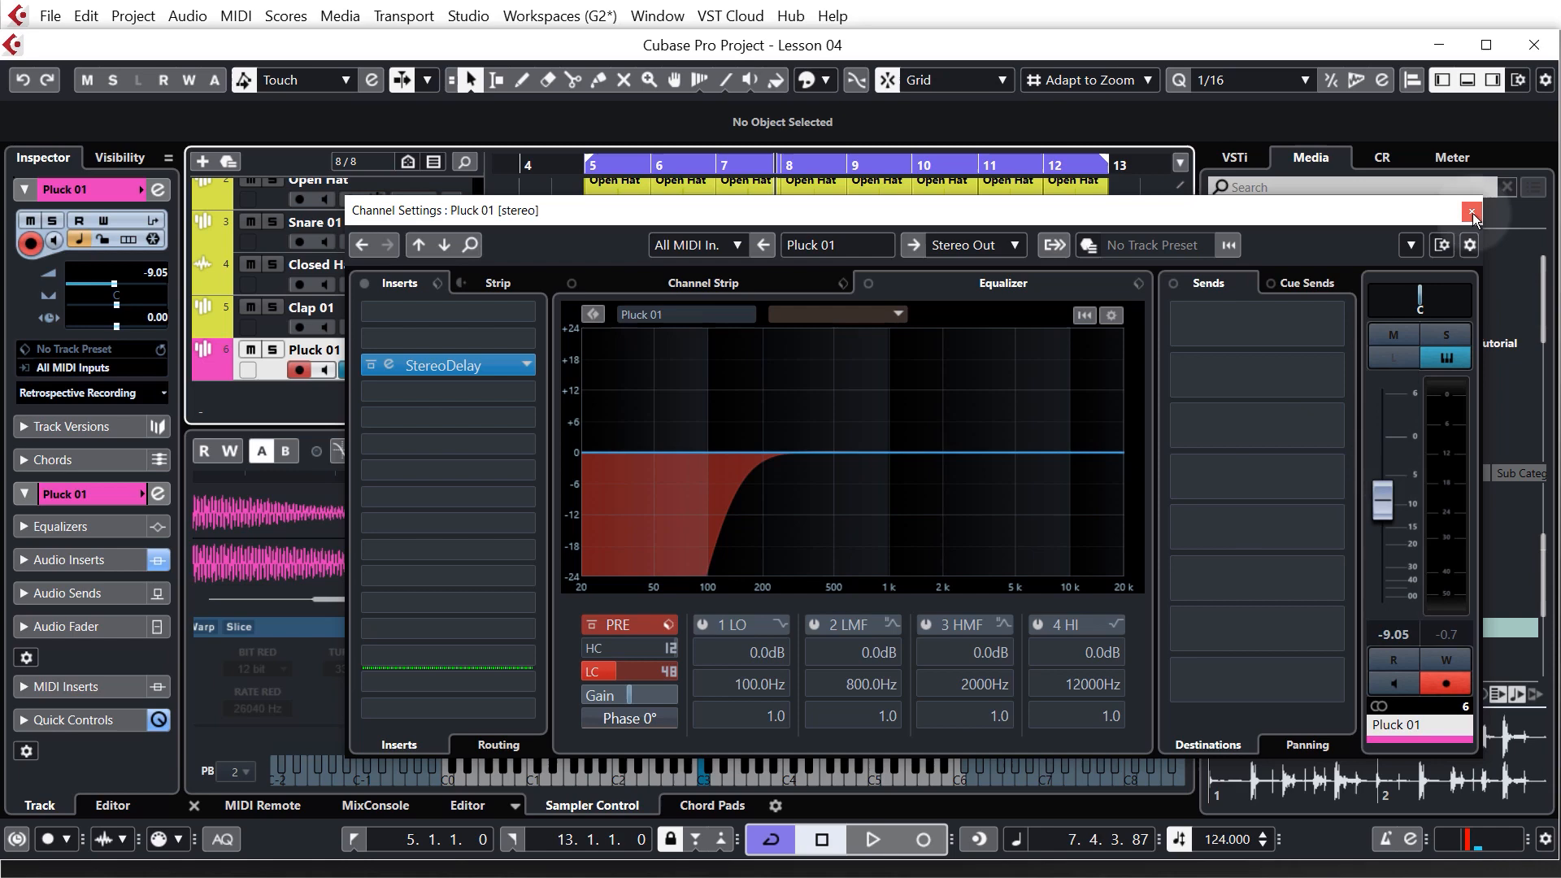
click(1473, 214)
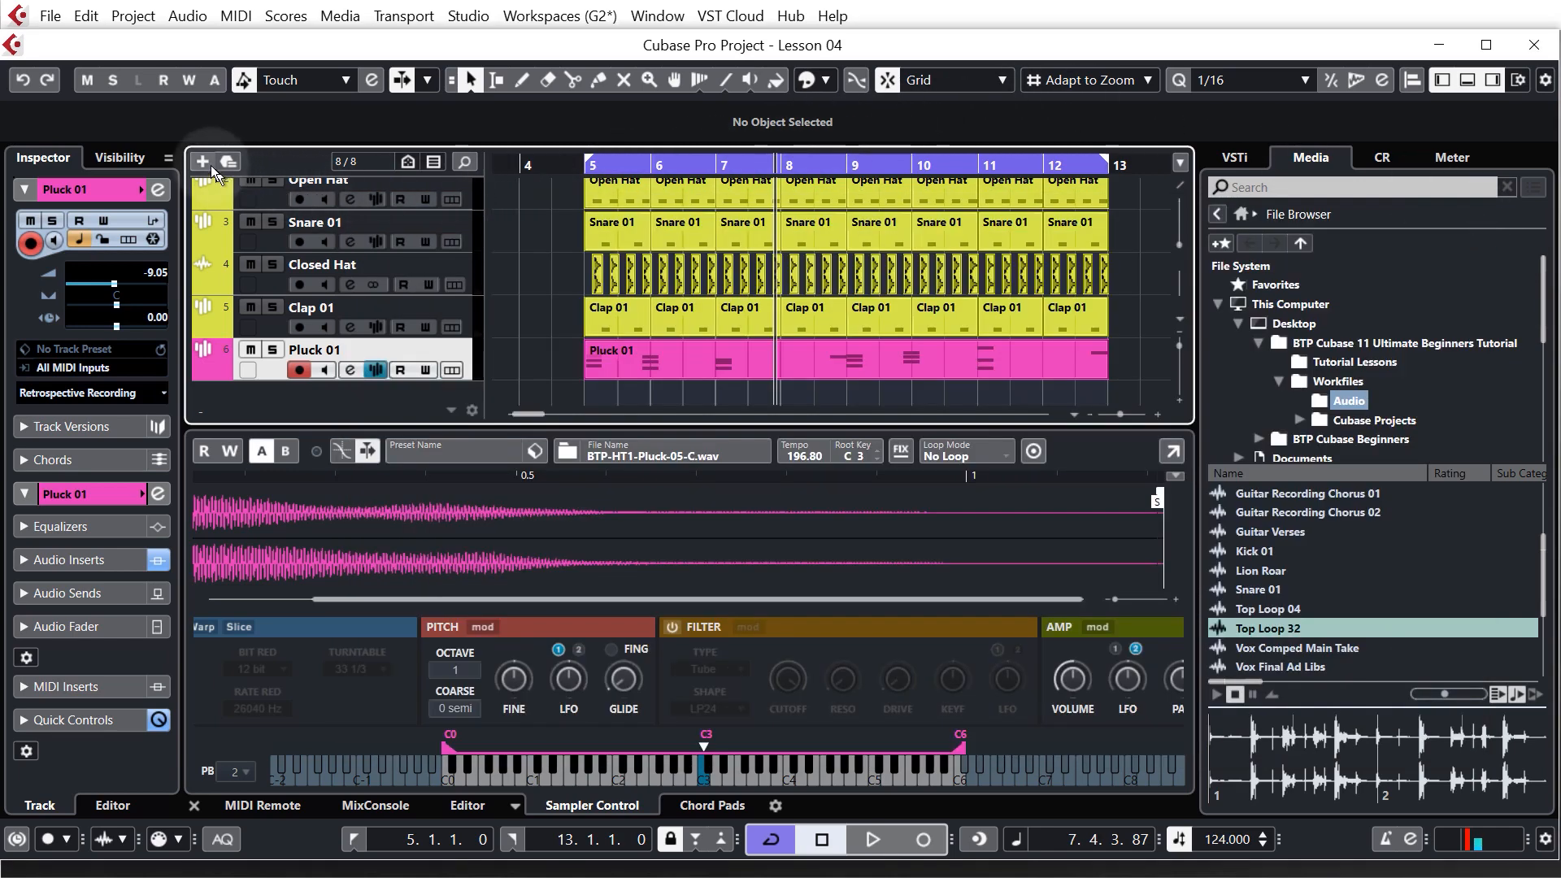
Create an Effect track named 'Main Reverb' carrying RoomWorks
click(200, 160)
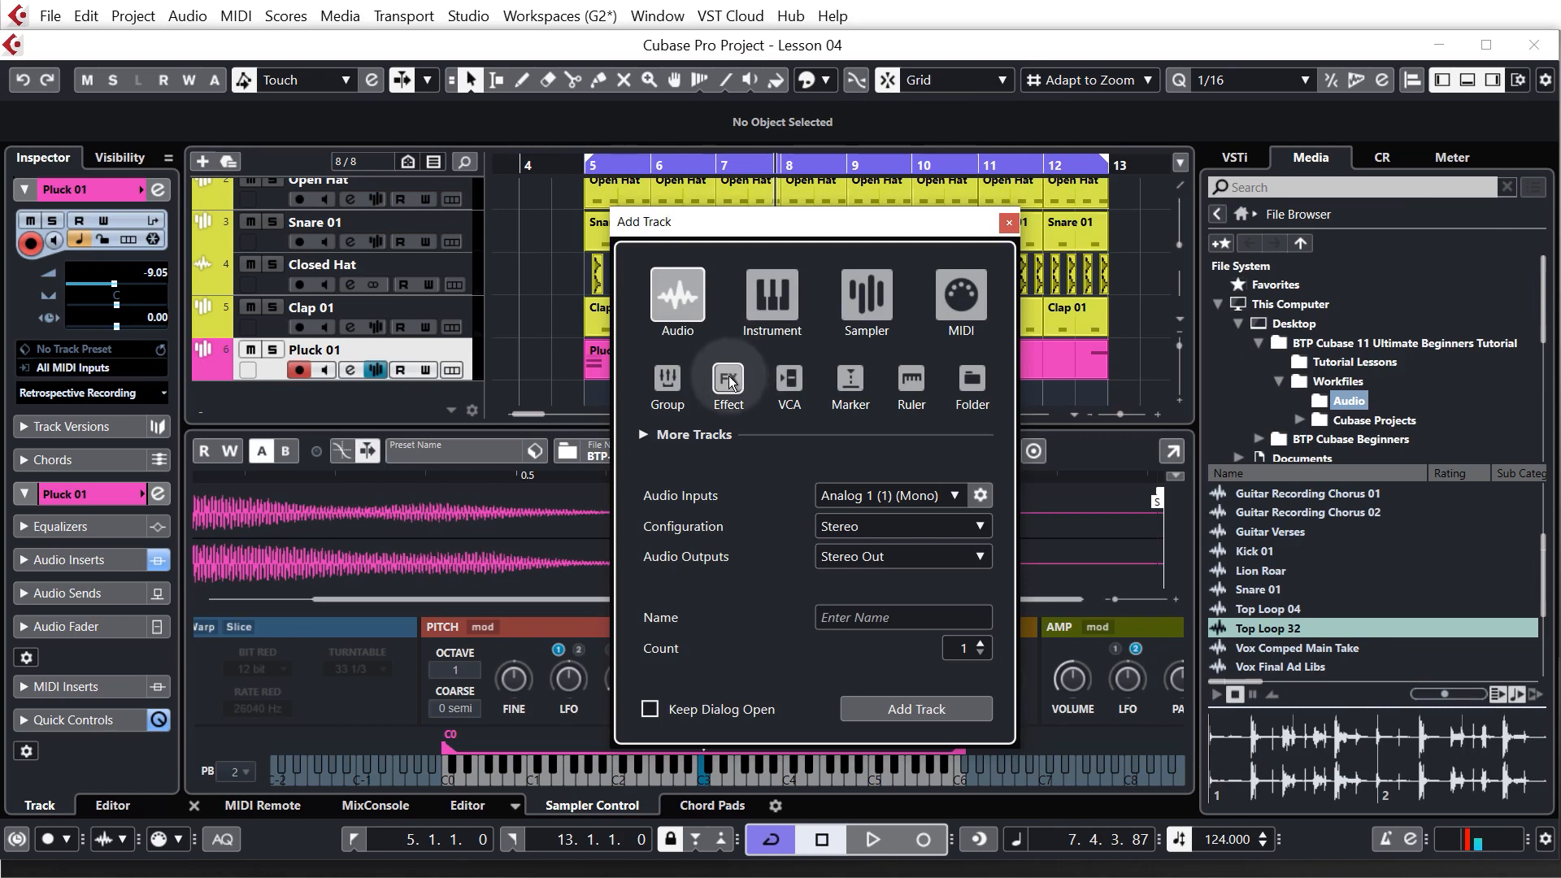
click(727, 383)
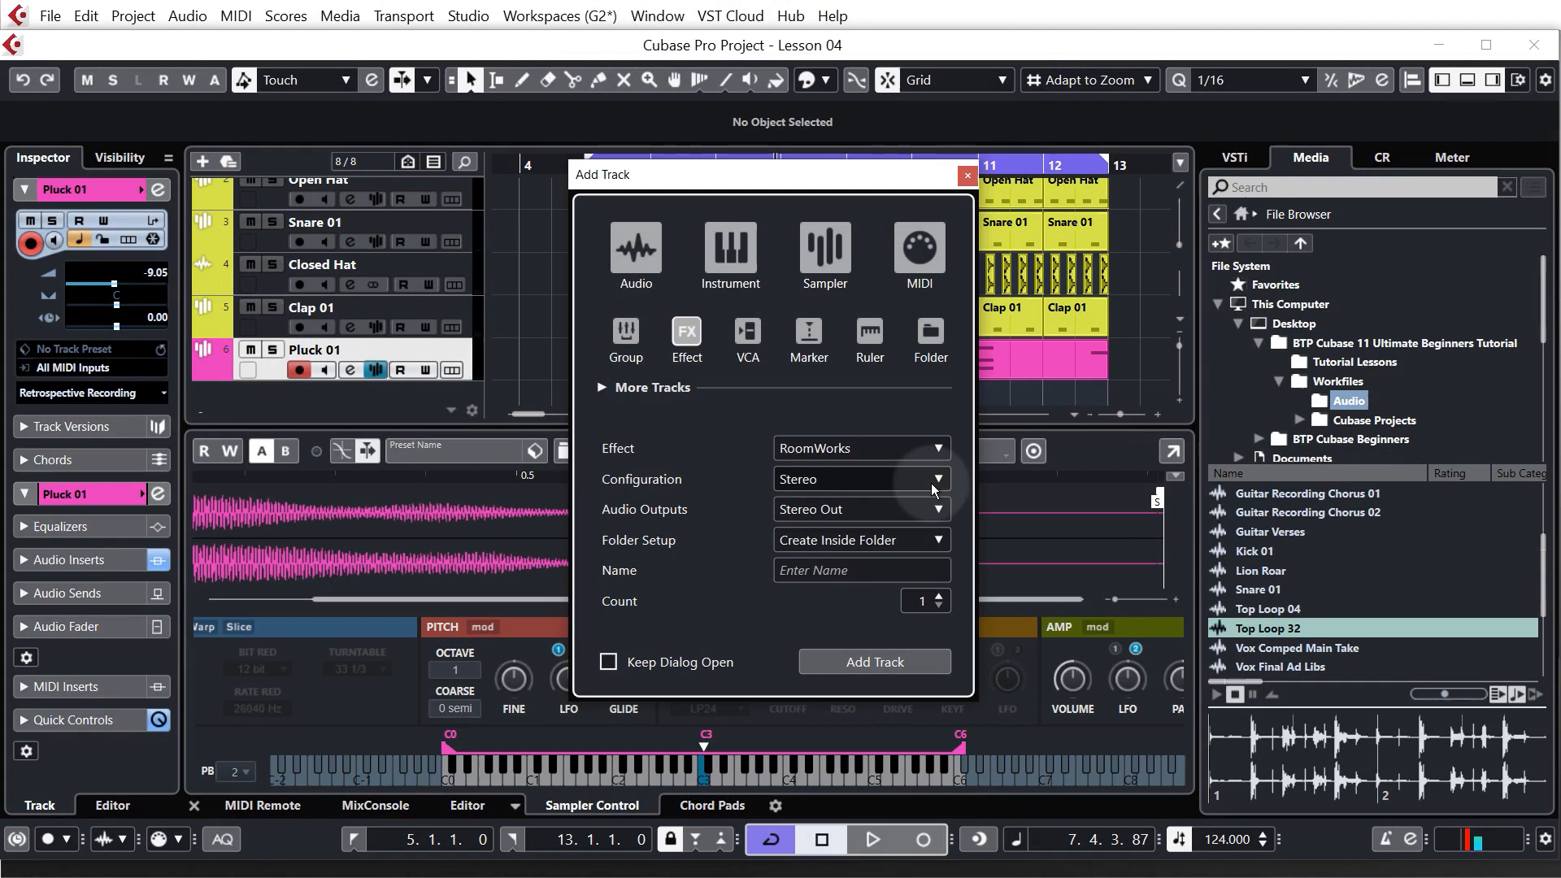
mouse_move(816, 514)
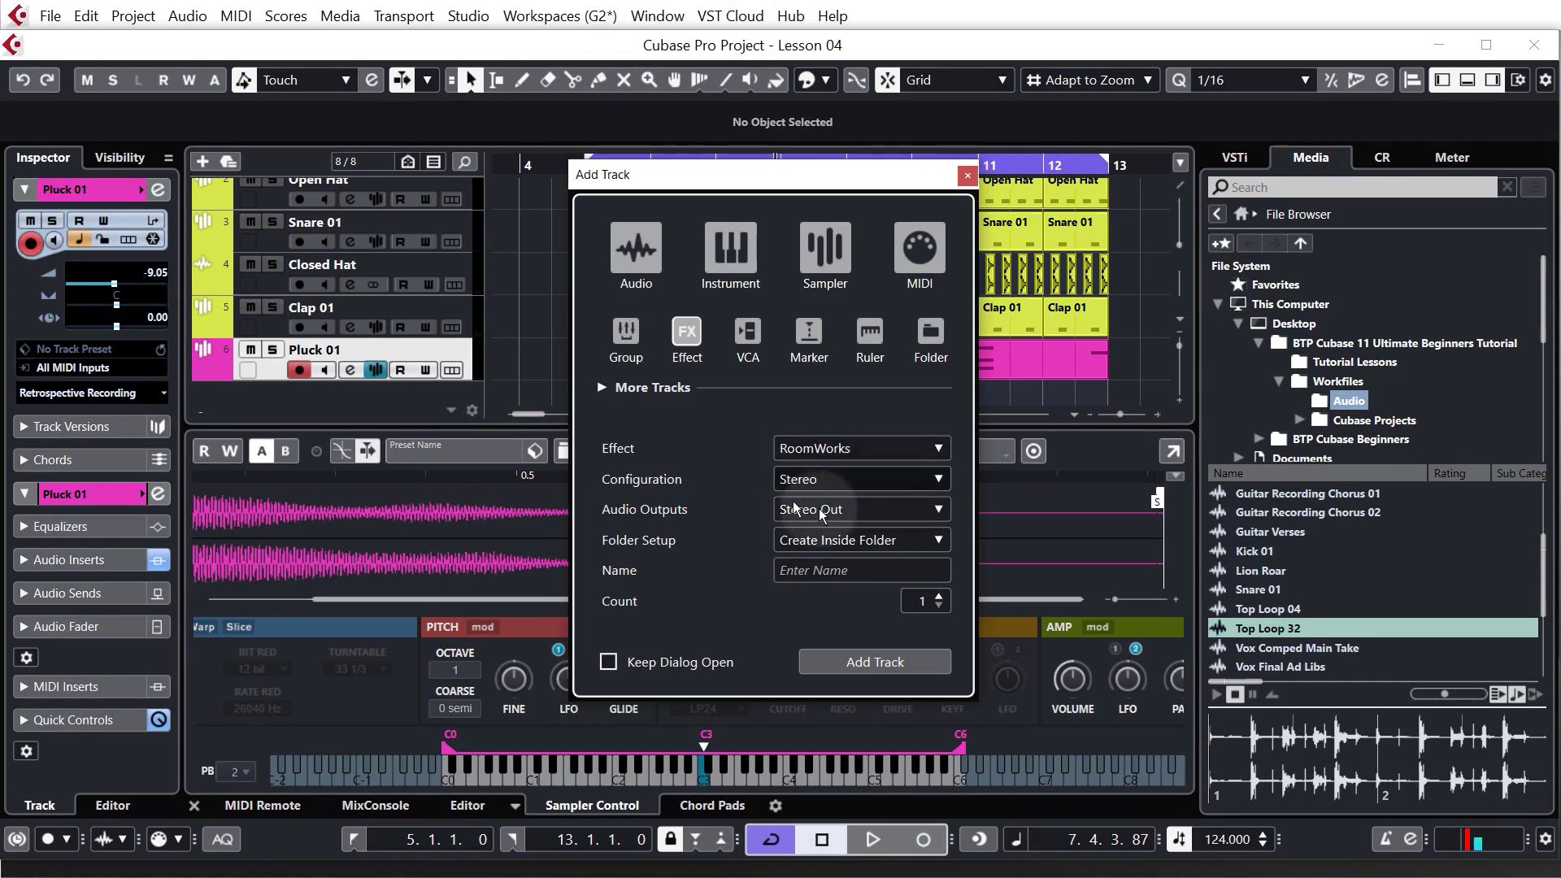
click(860, 569)
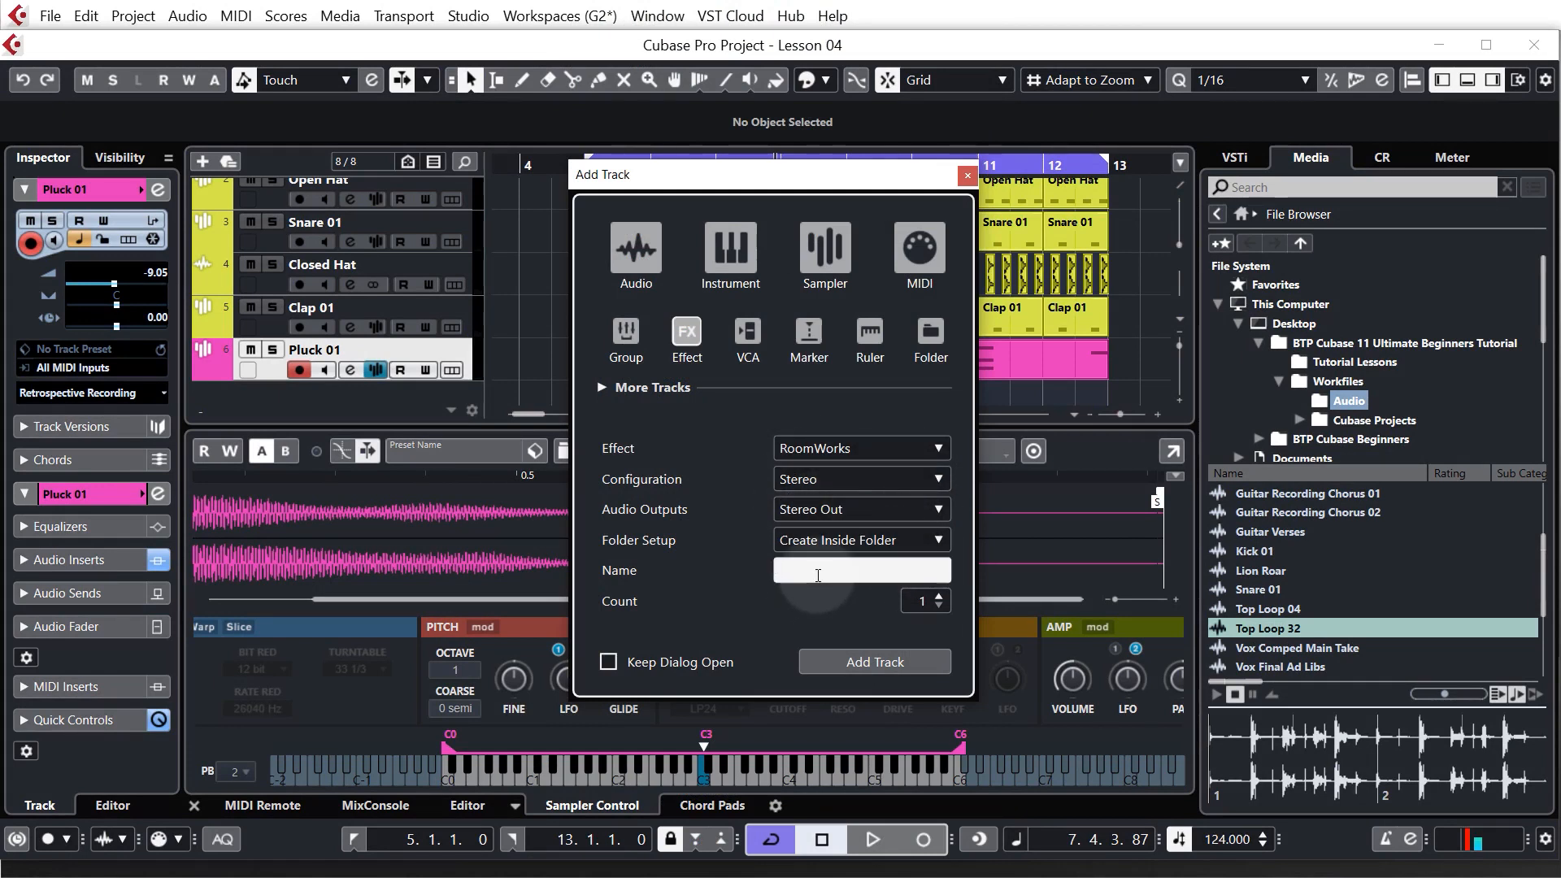
text(Main Reverb)
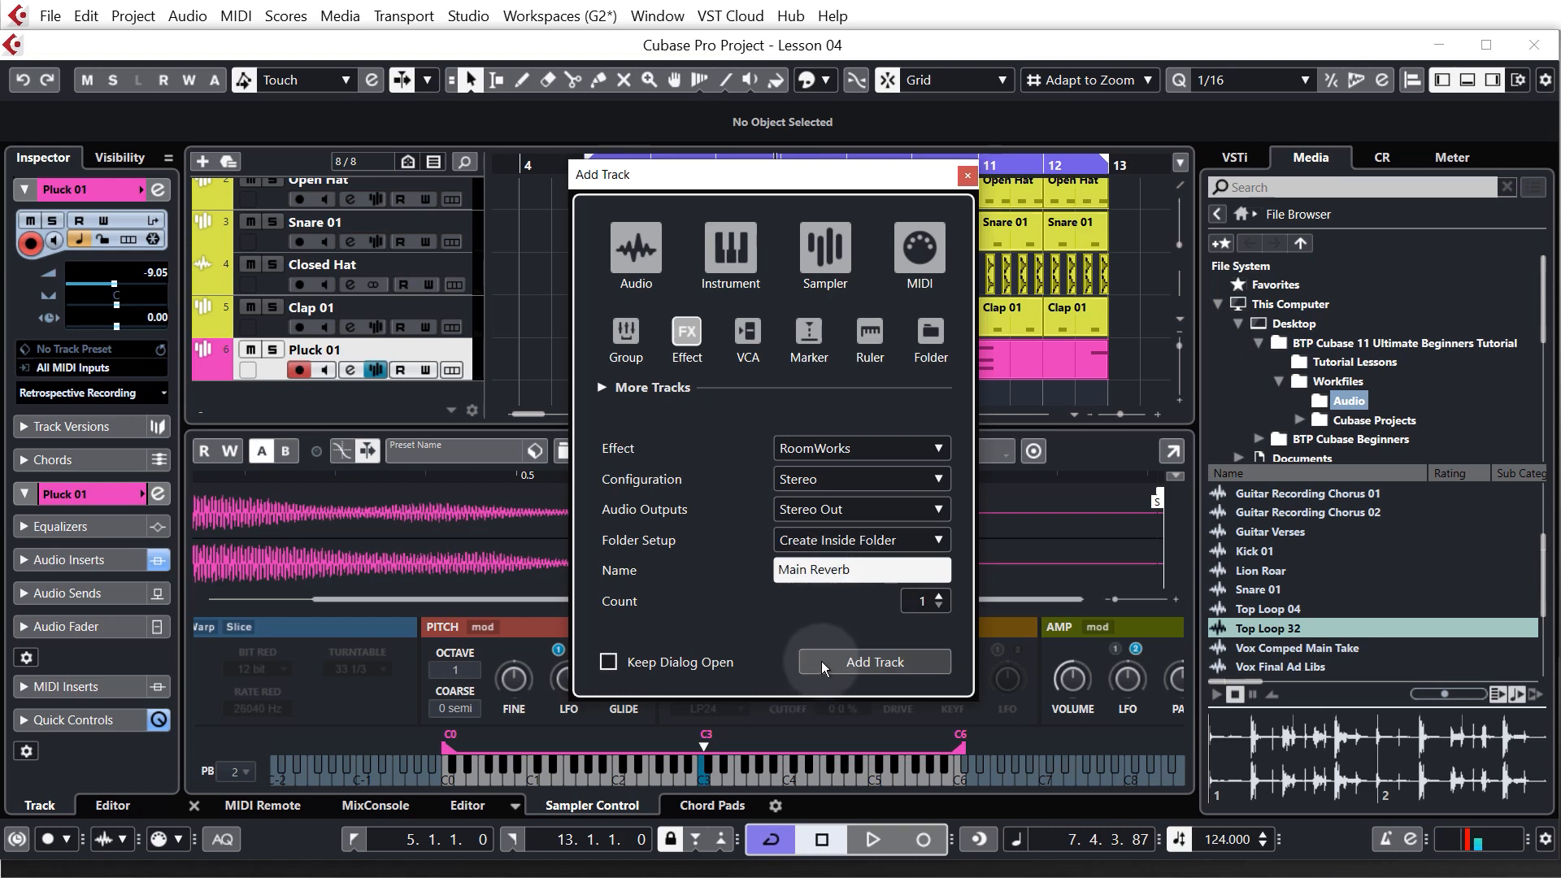
click(873, 661)
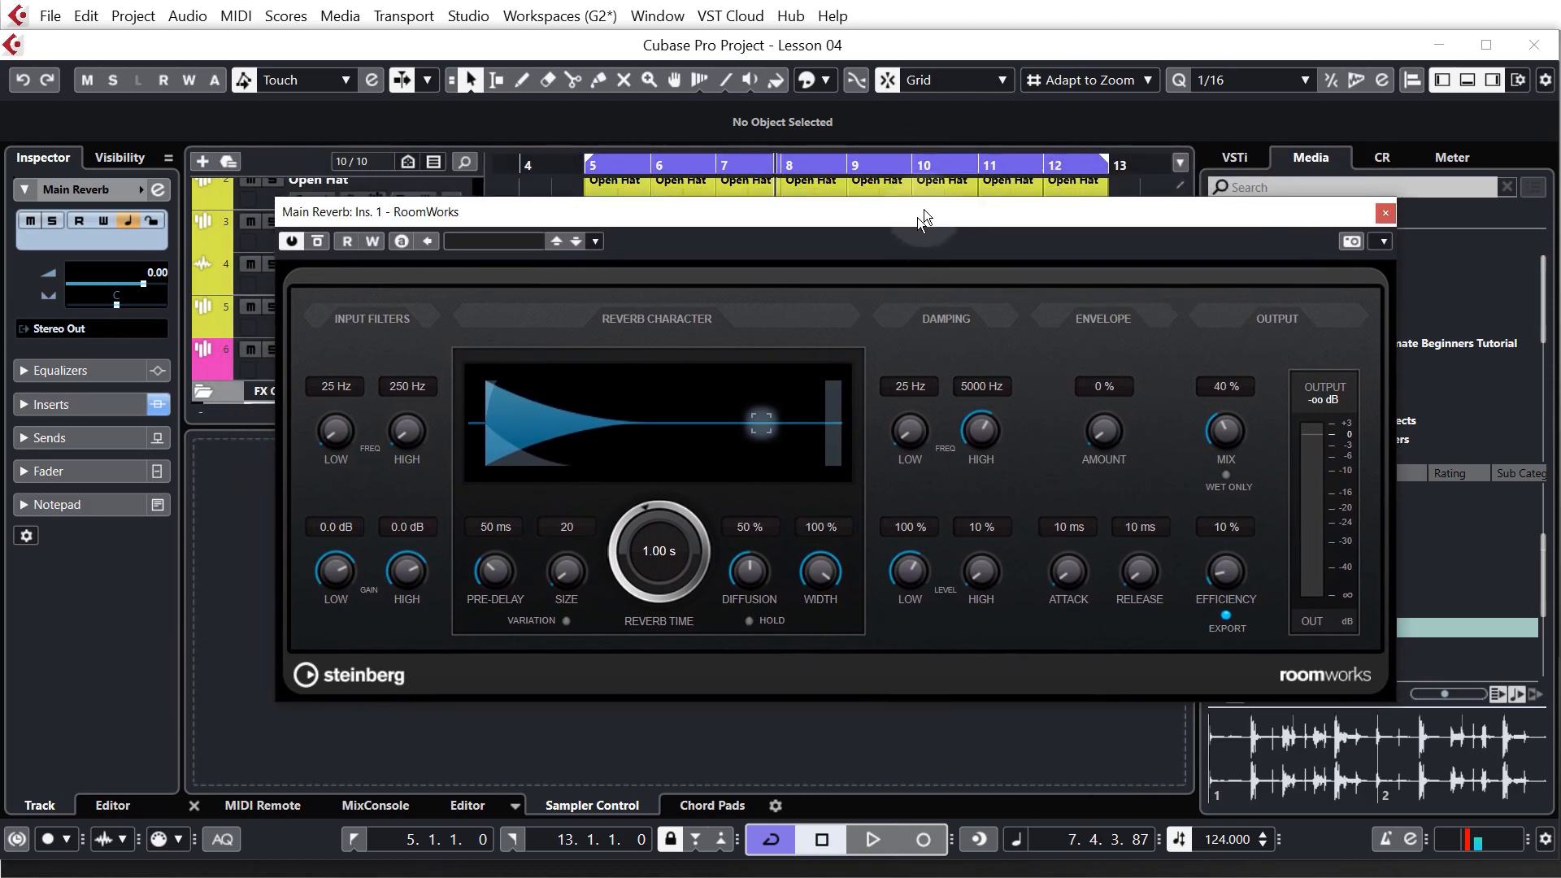
Close the RoomWorks panel and bring up Main Reverb's Channel Settings
click(1383, 212)
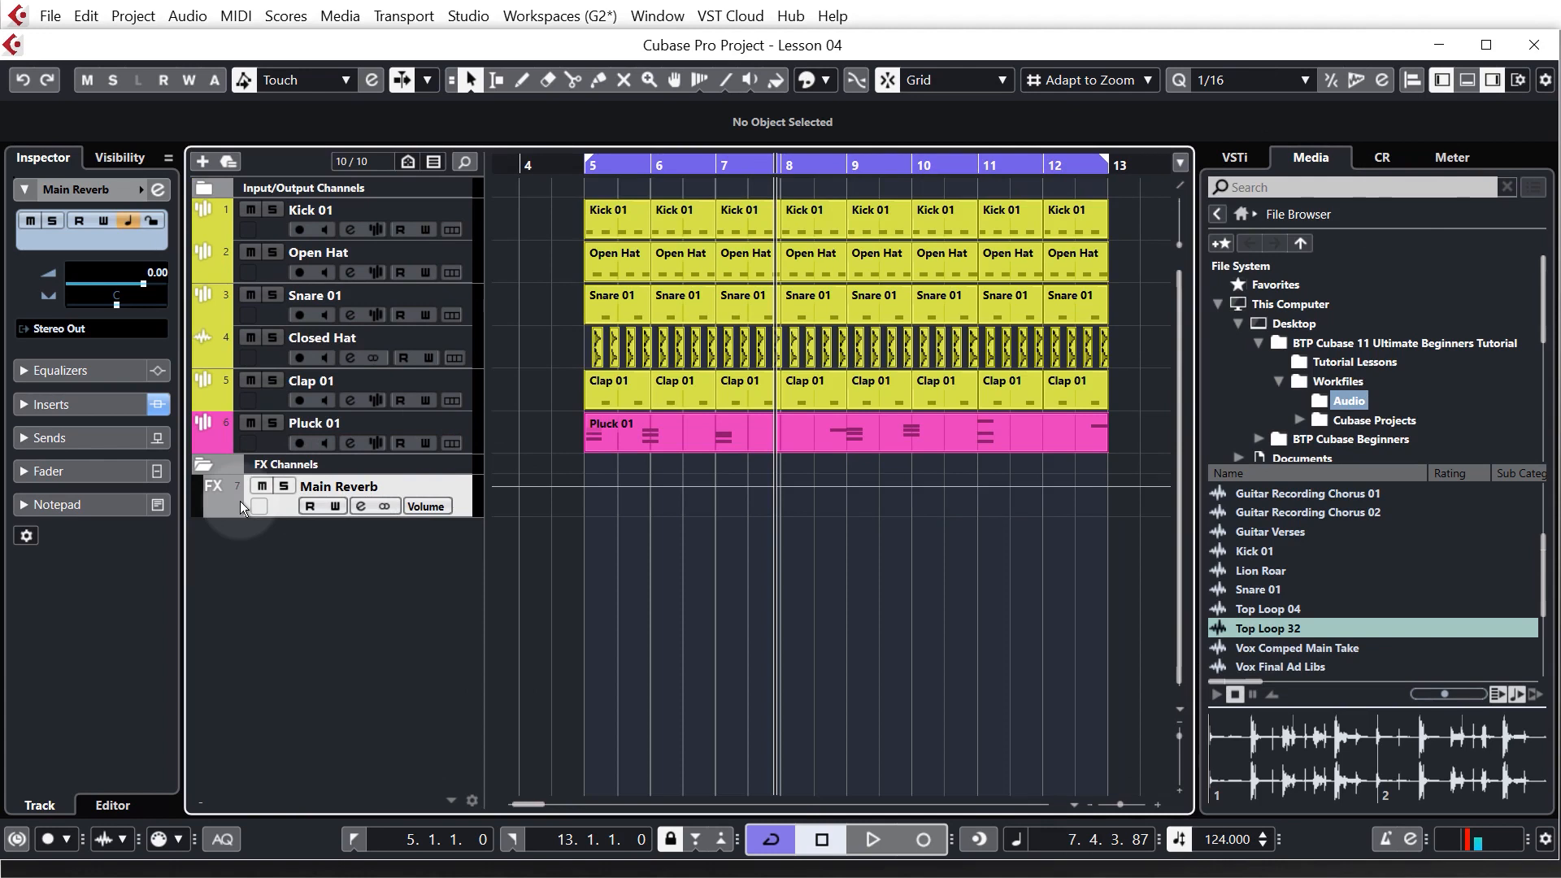
mouse_move(231, 515)
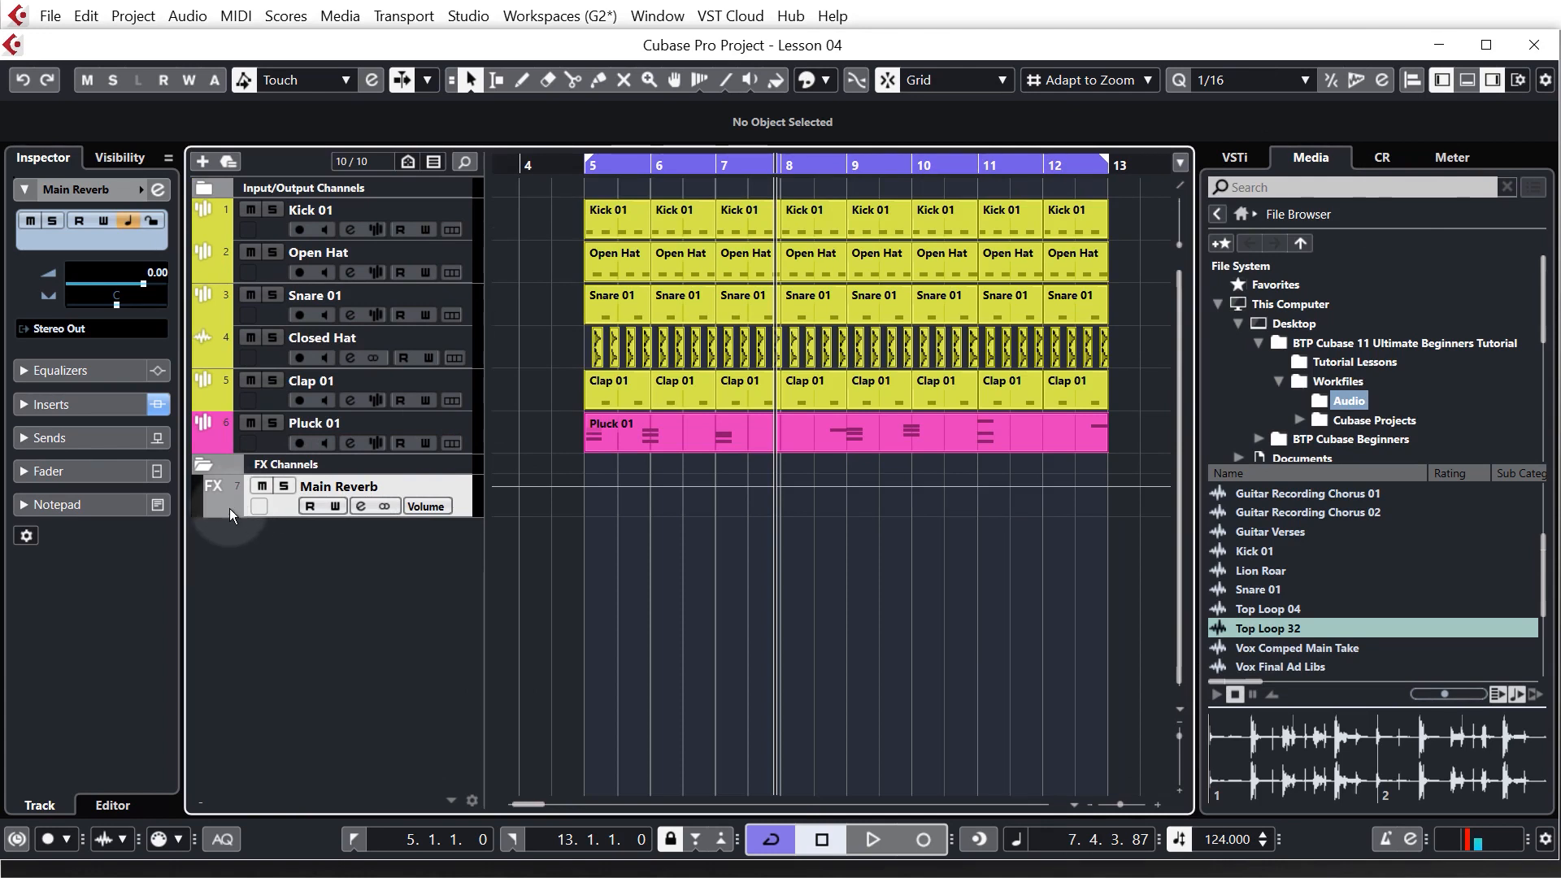
click(213, 495)
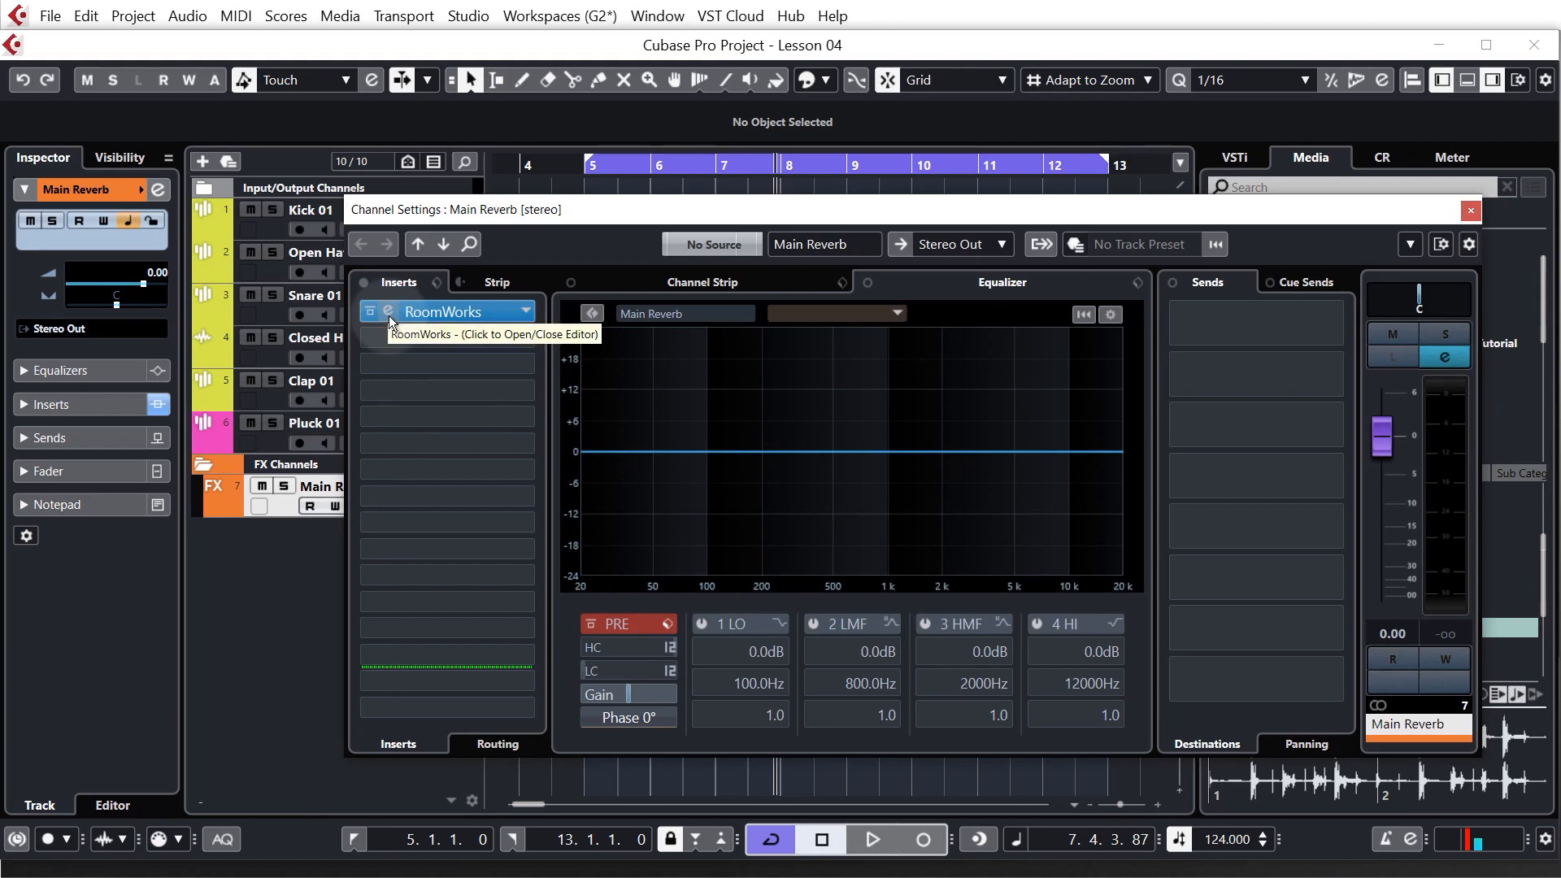
Bring up the RoomWorks editor from Main Reverb's first insert slot
click(443, 311)
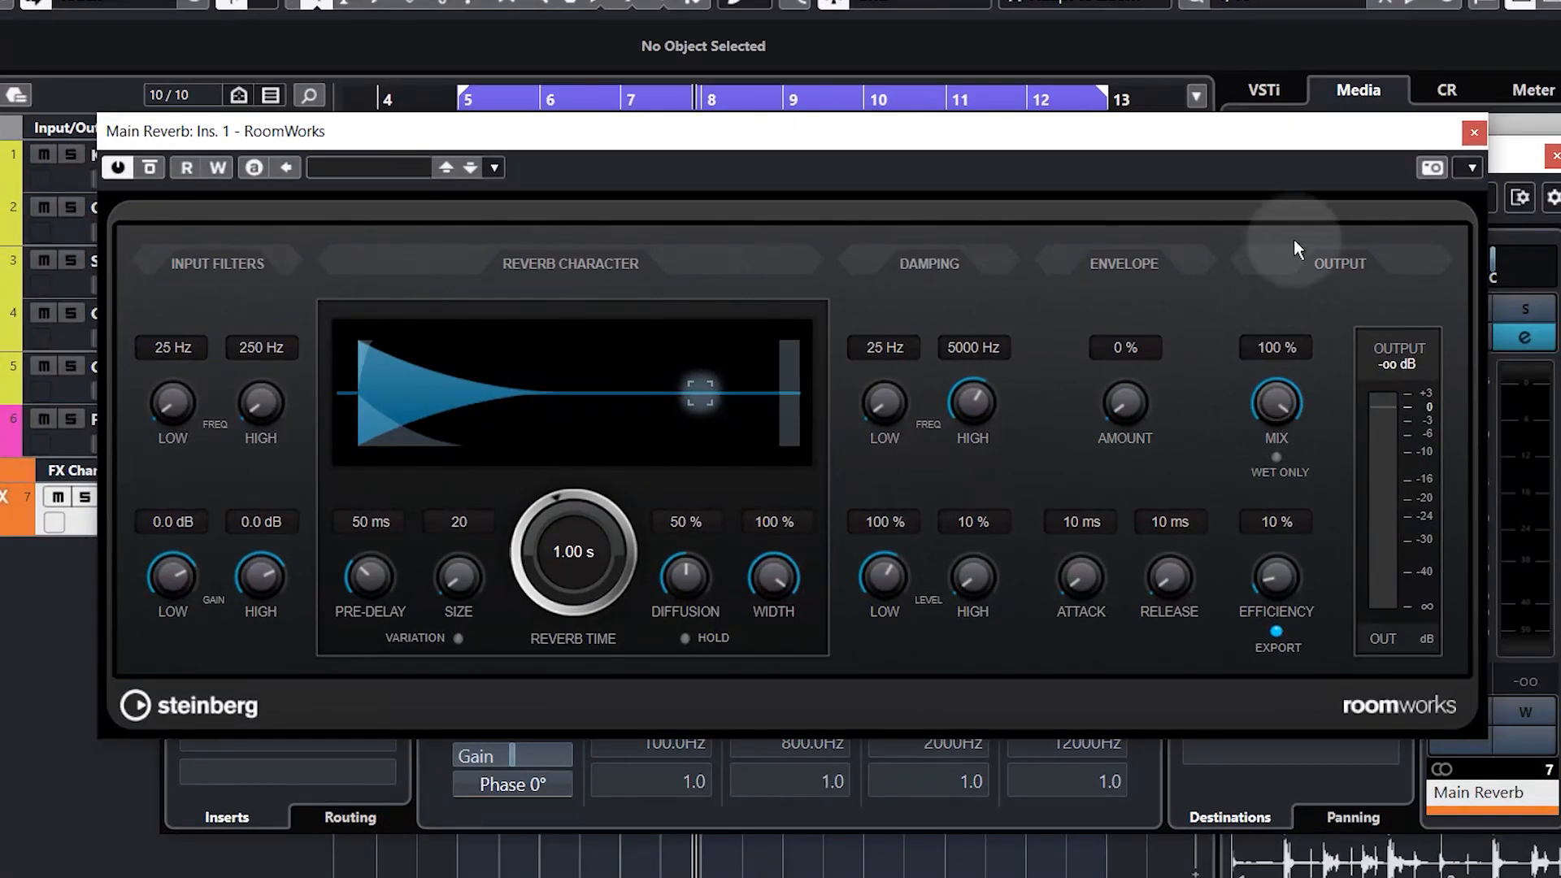
mouse_move(1223, 401)
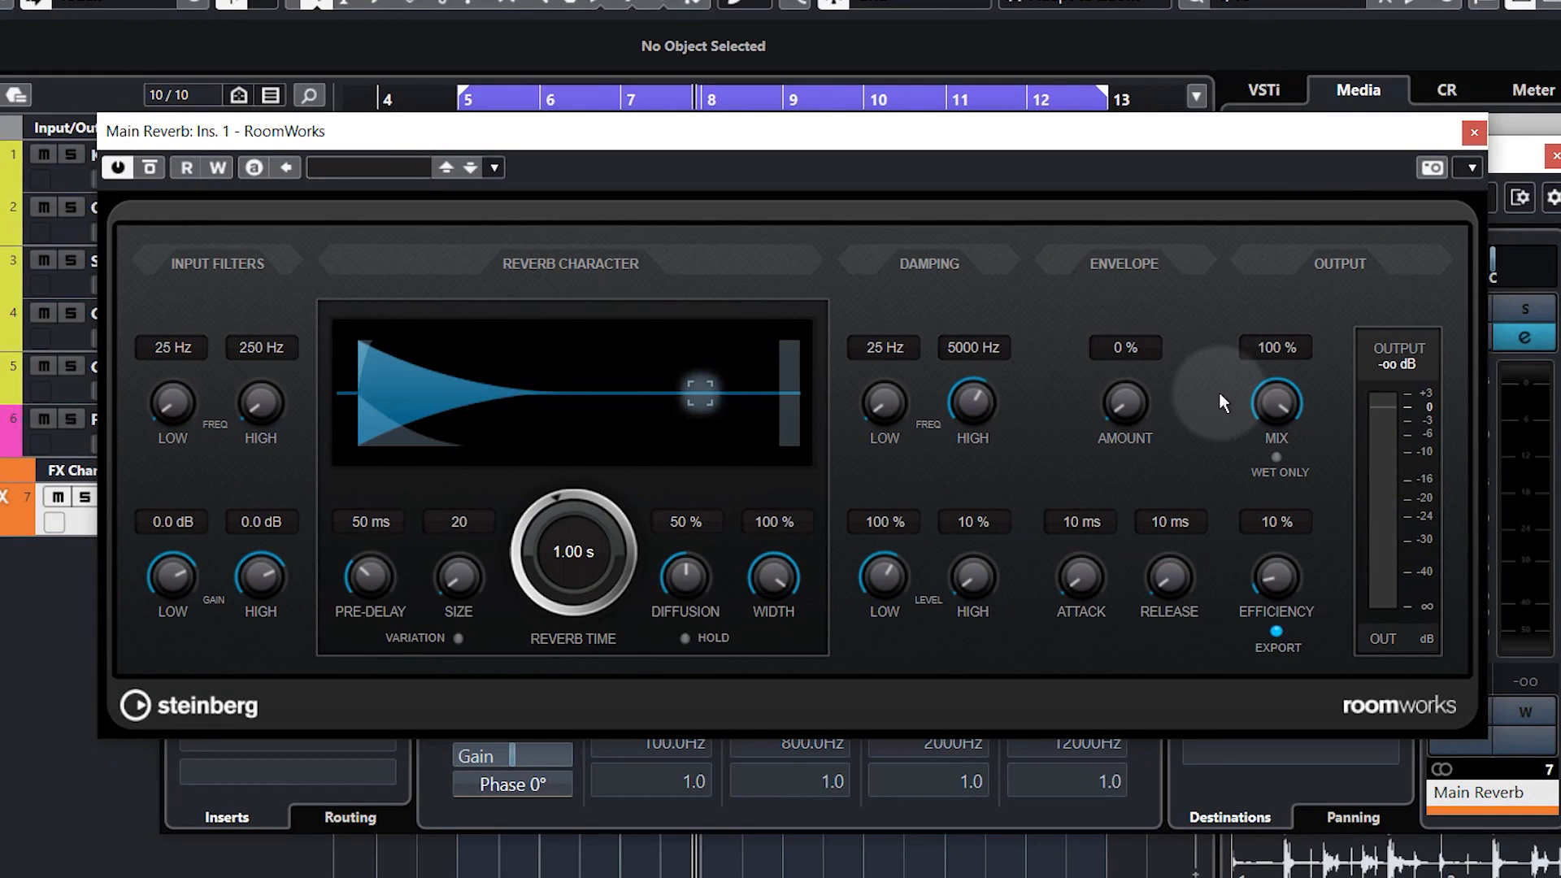
mouse_move(883, 403)
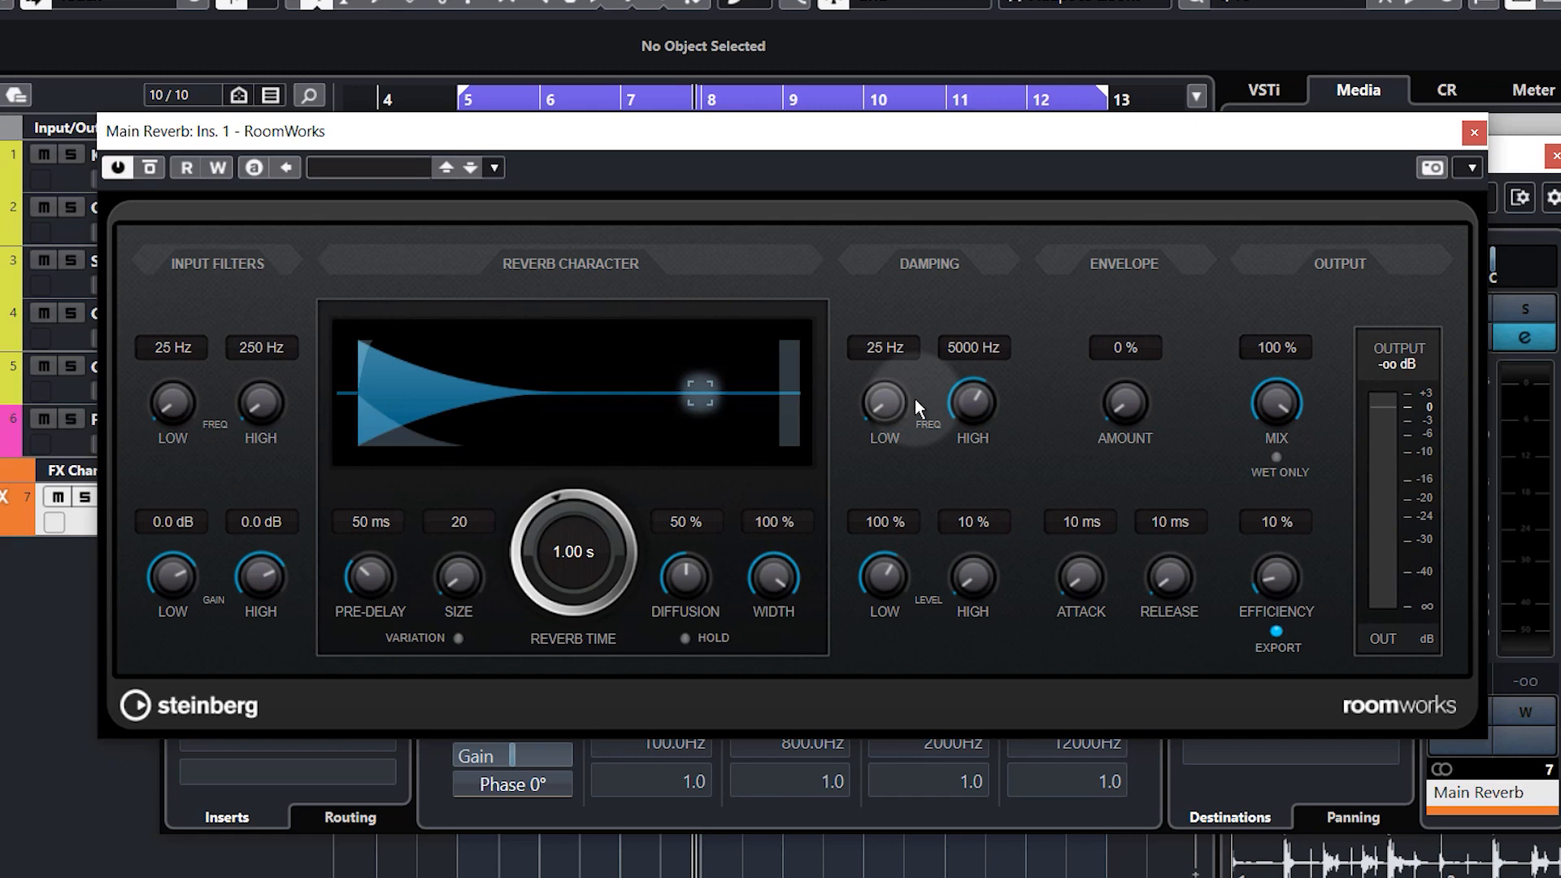
mouse_move(393, 448)
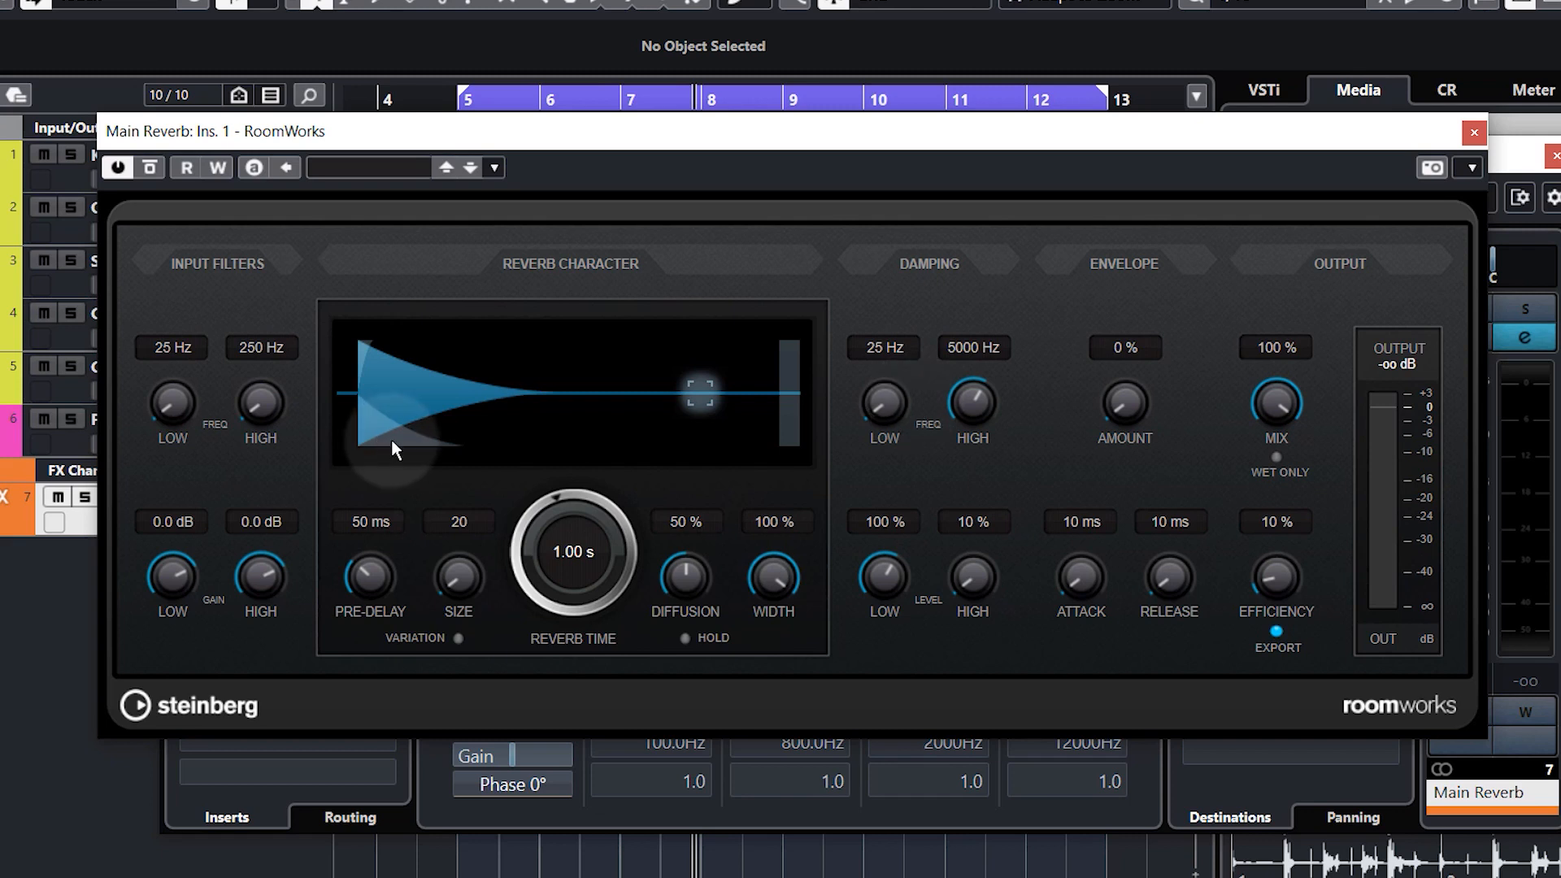
mouse_move(428, 463)
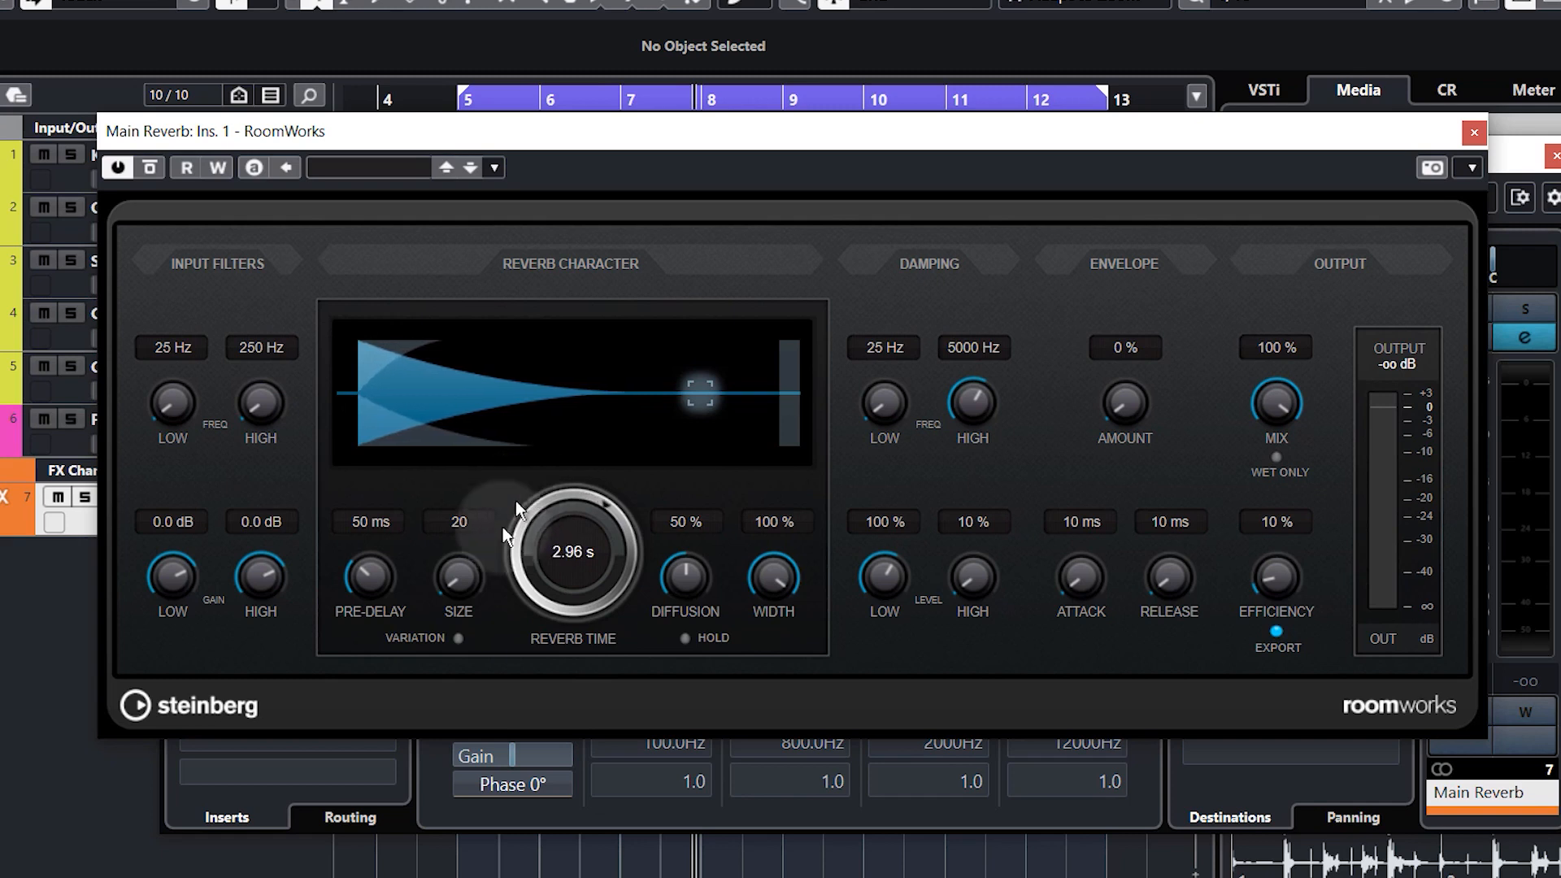
mouse_move(678, 504)
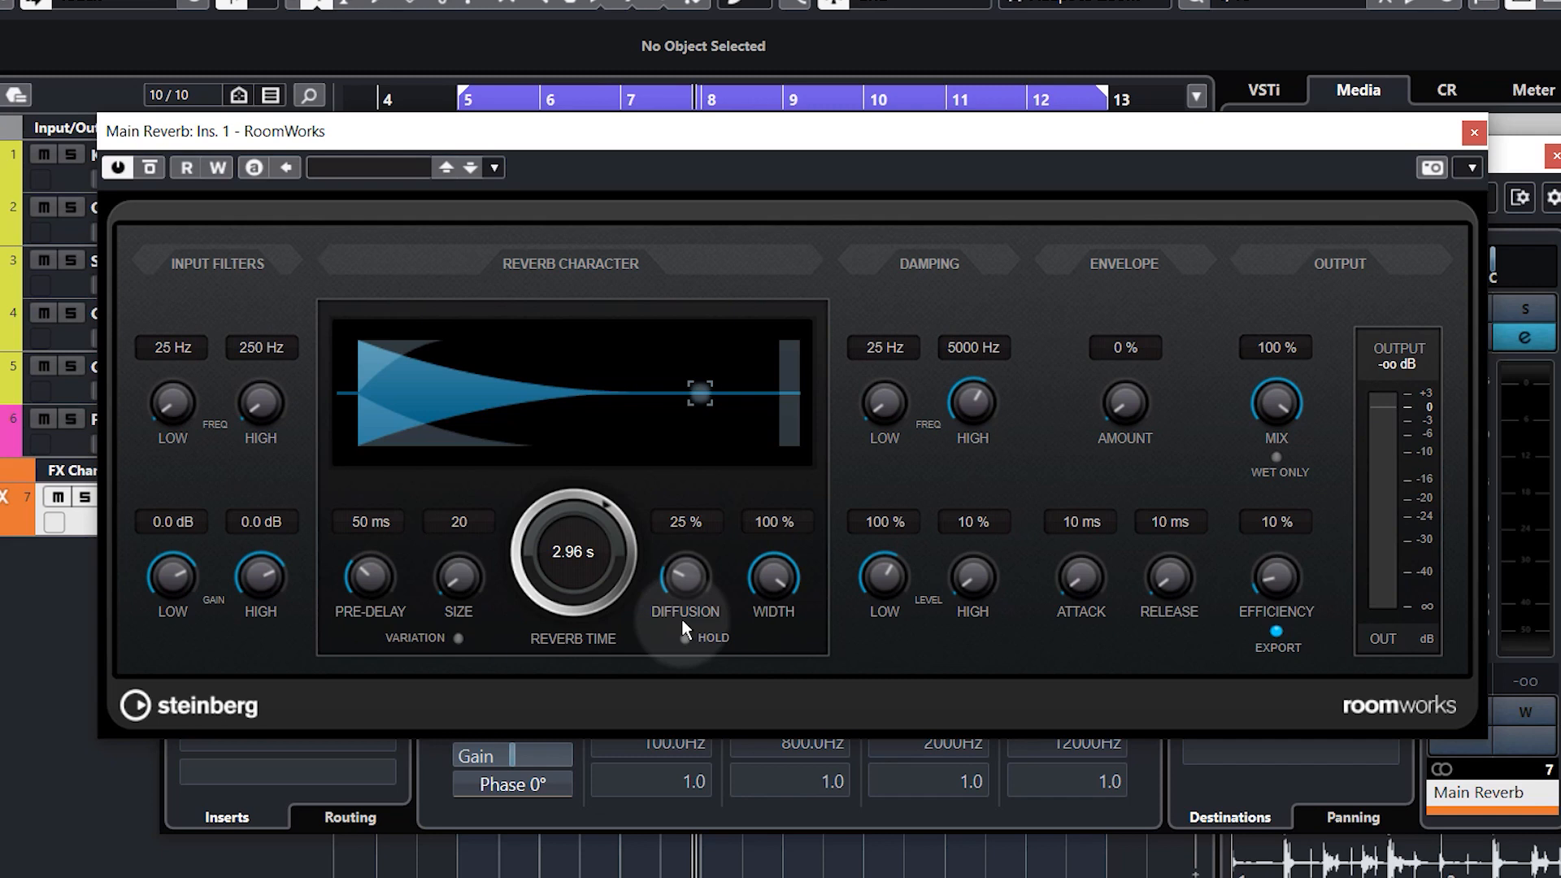
mouse_move(624, 291)
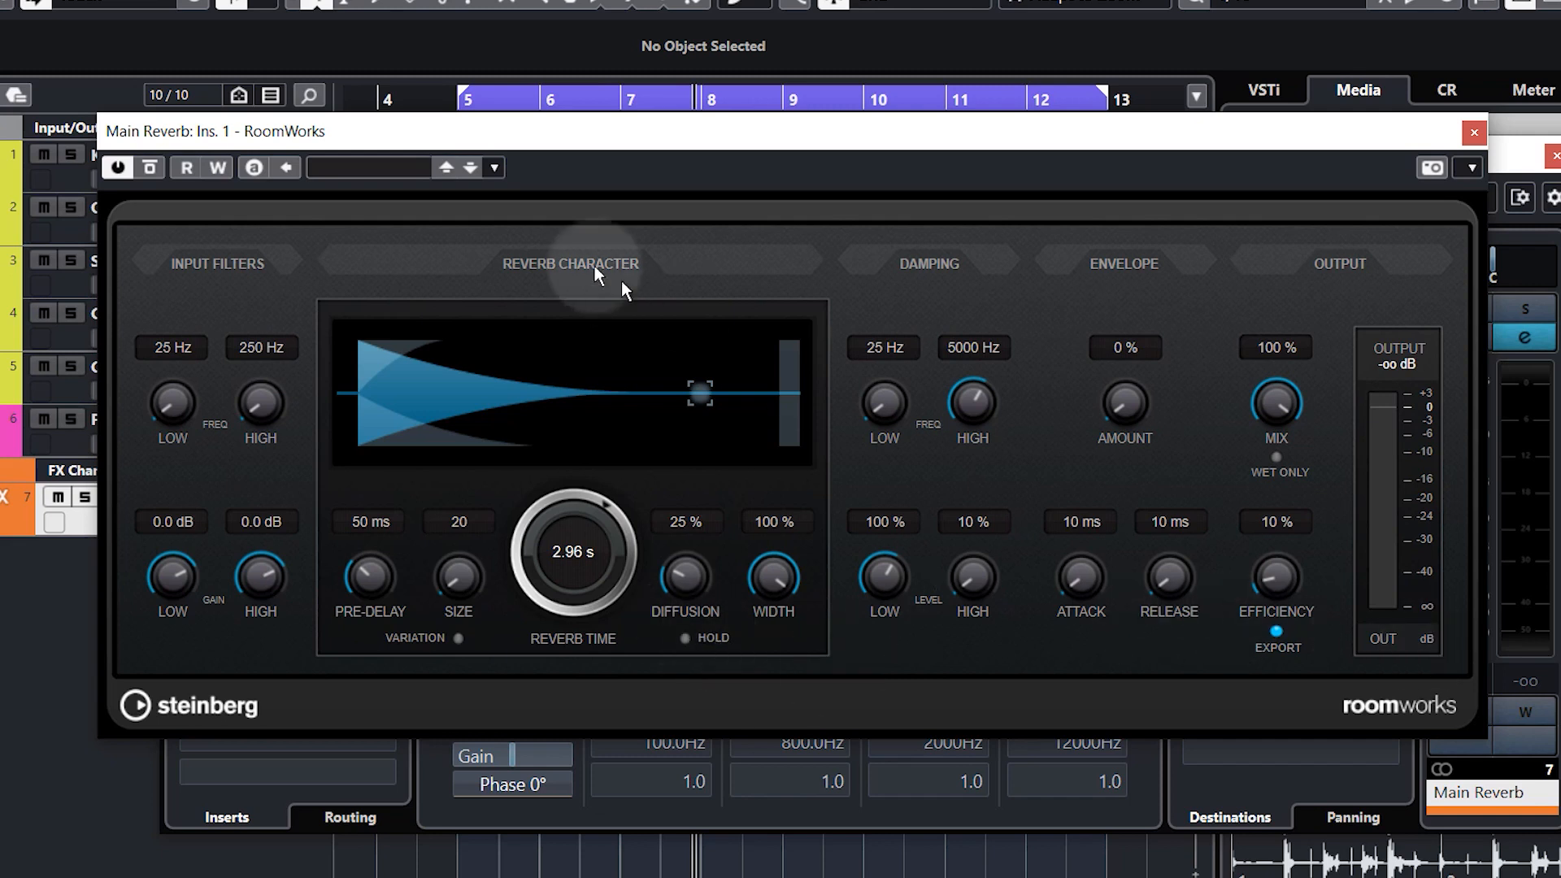
mouse_move(1436, 151)
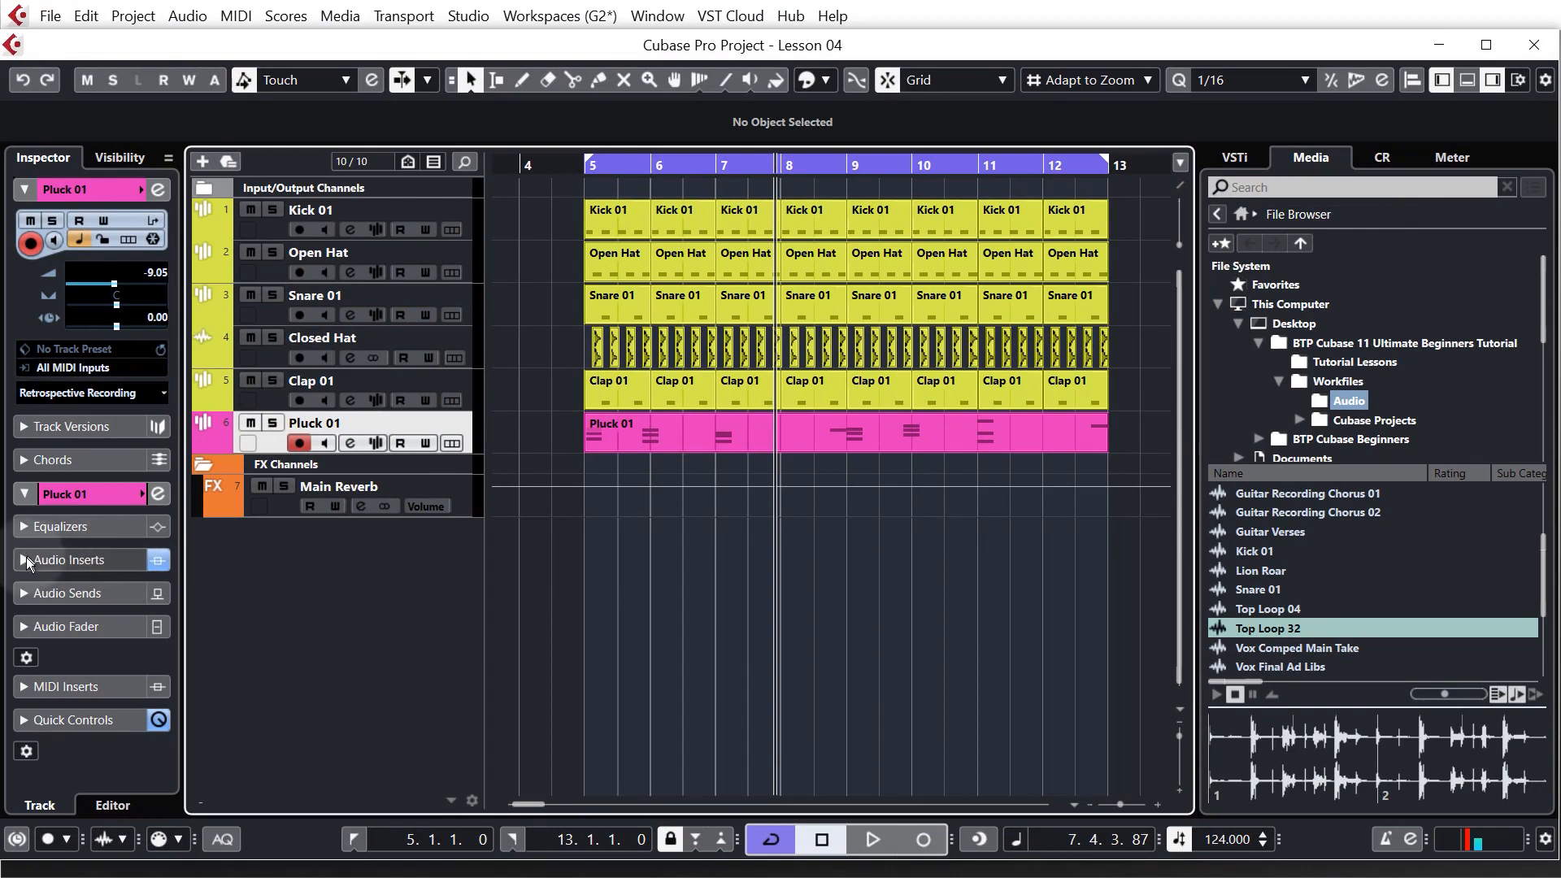
Check Pluck 01's inserts in the Inspector and reveal its empty Audio Sends slots
click(68, 559)
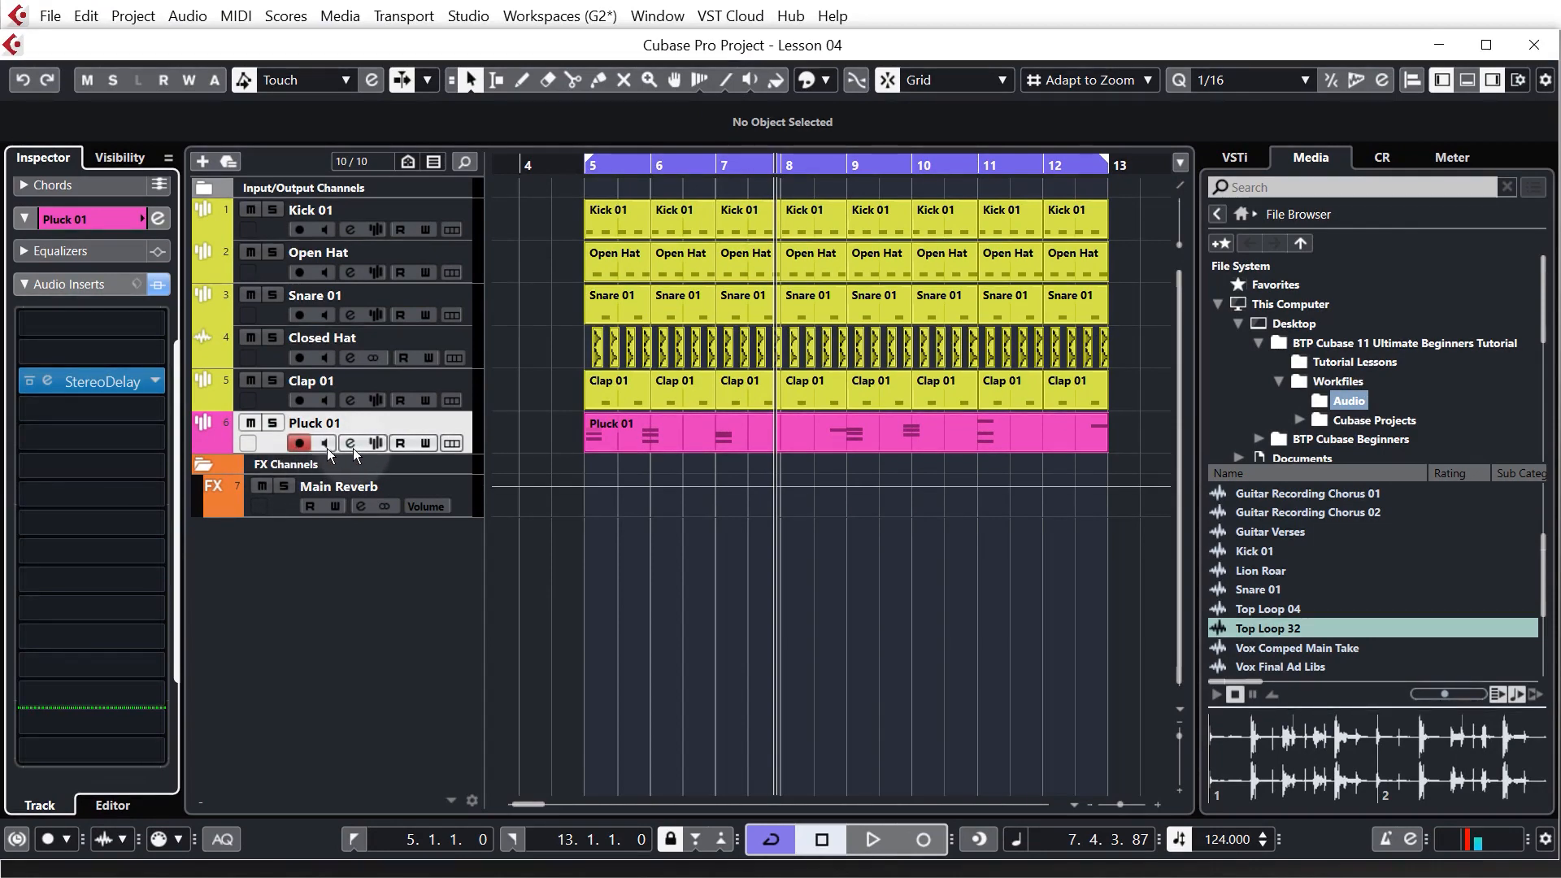
click(350, 443)
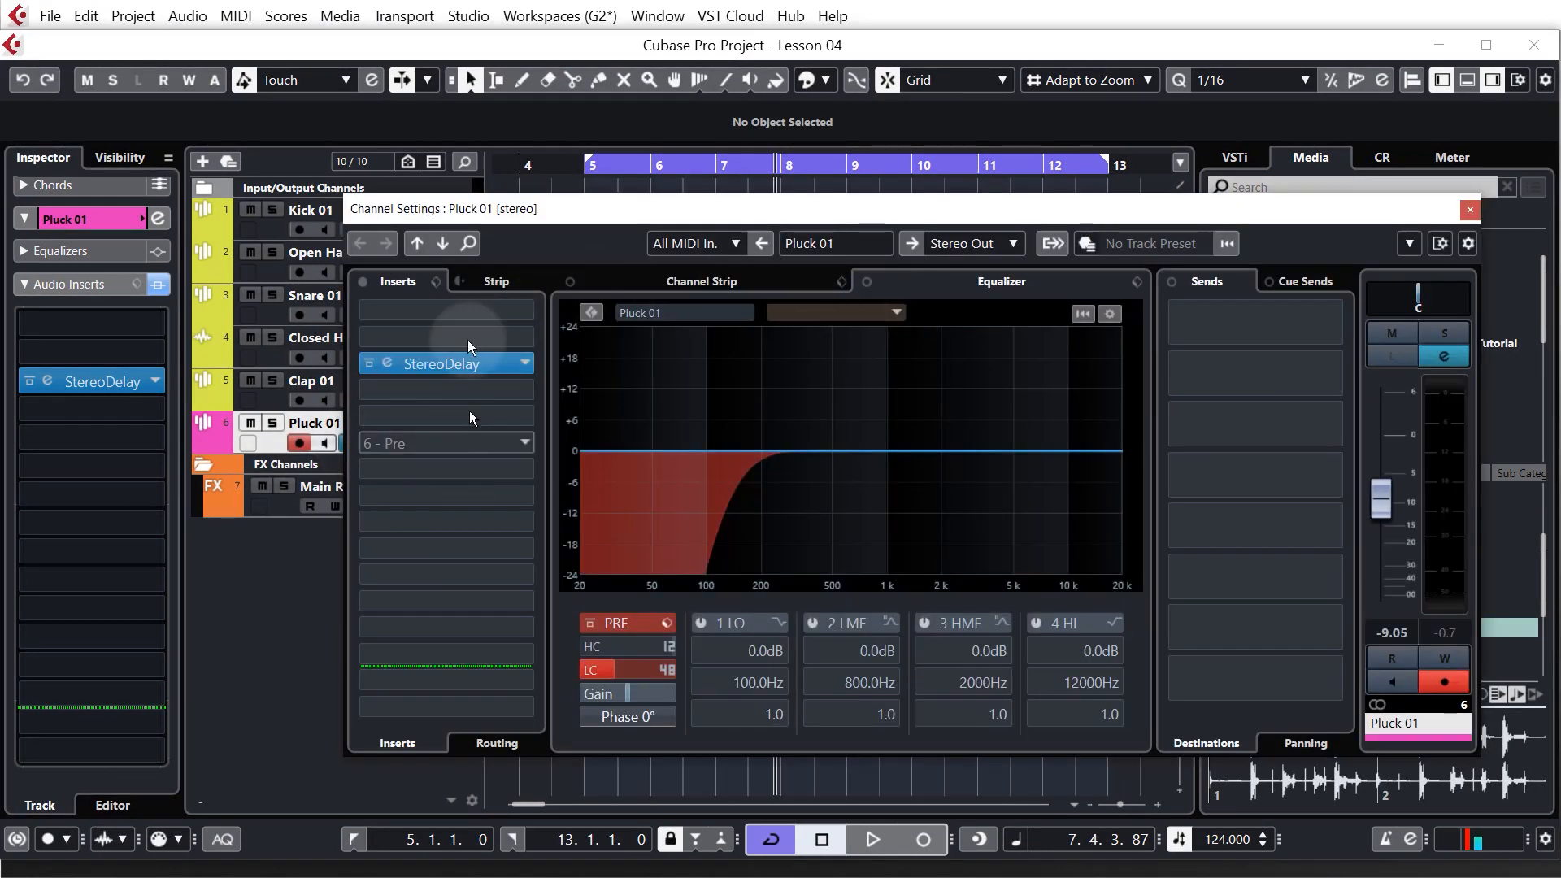
click(1468, 209)
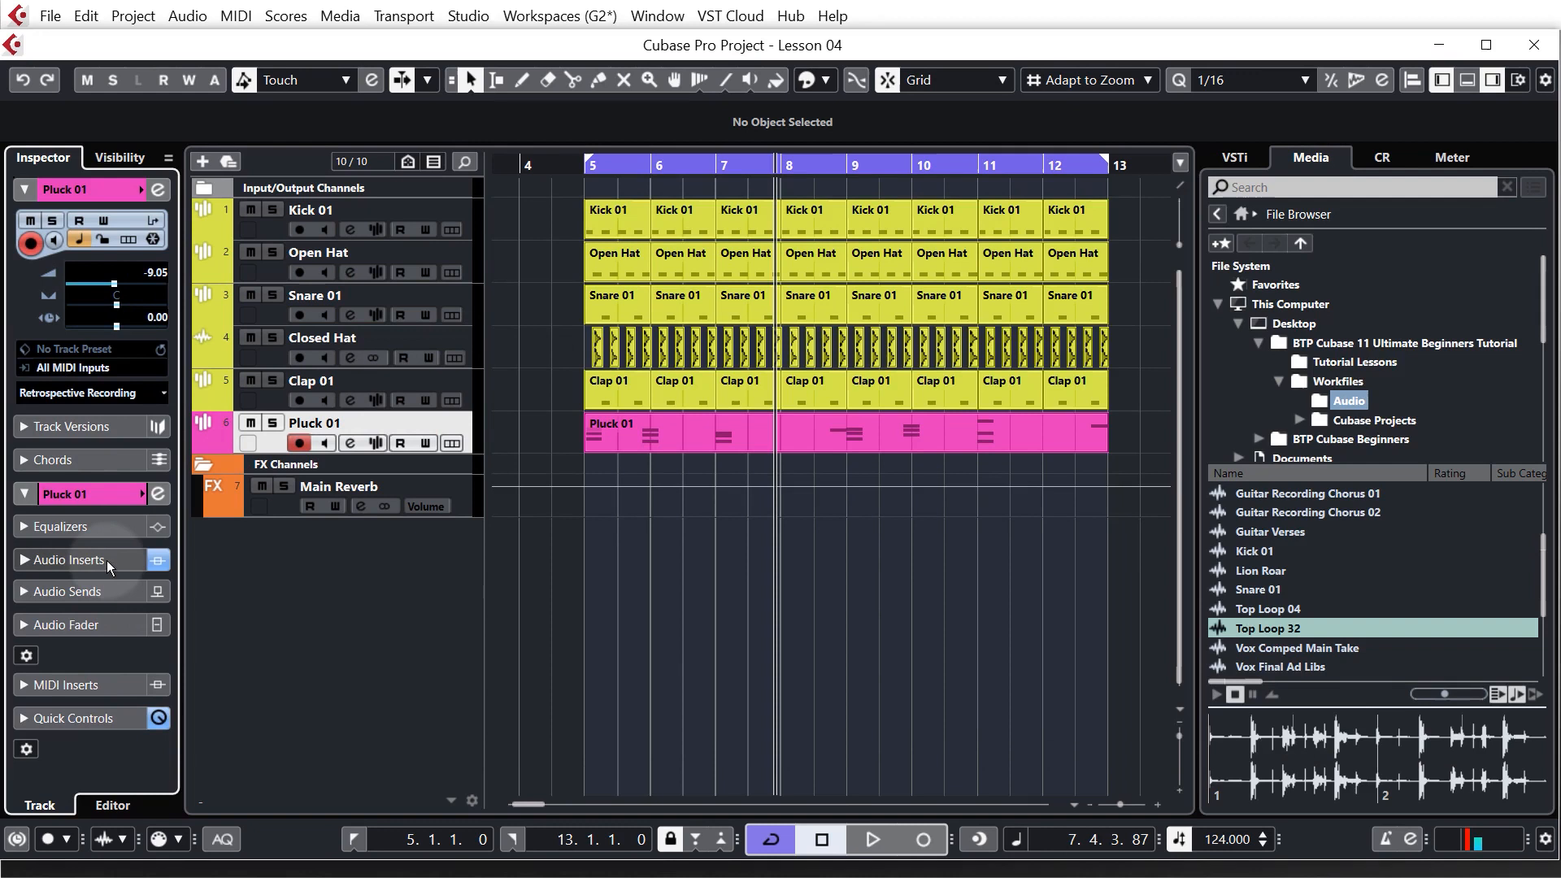
click(70, 559)
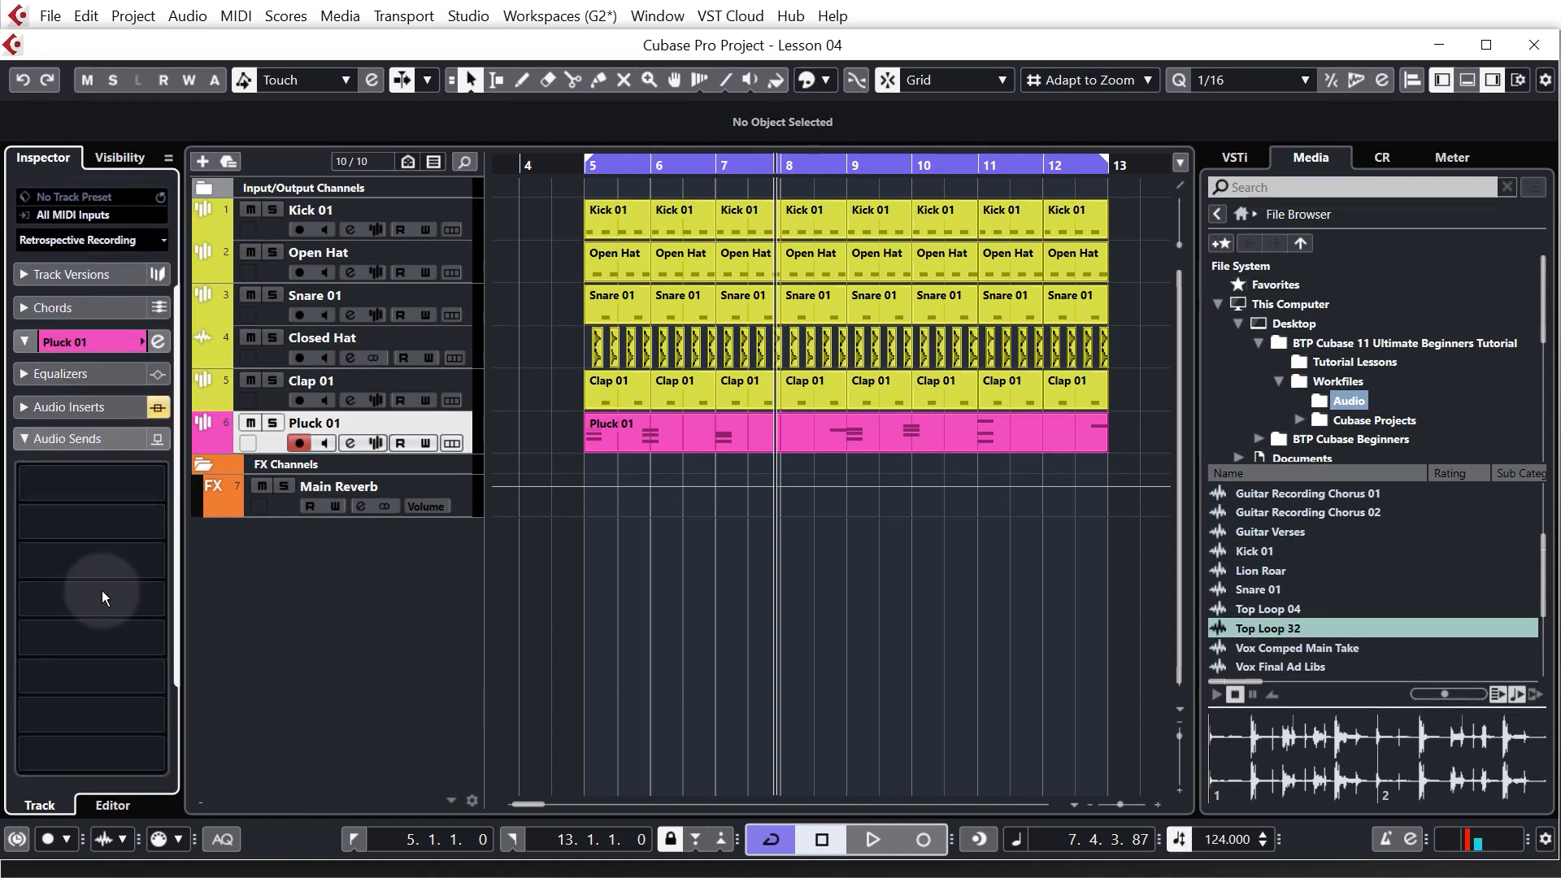
Route Pluck 01's first send slot to the Main Reverb channel
click(90, 484)
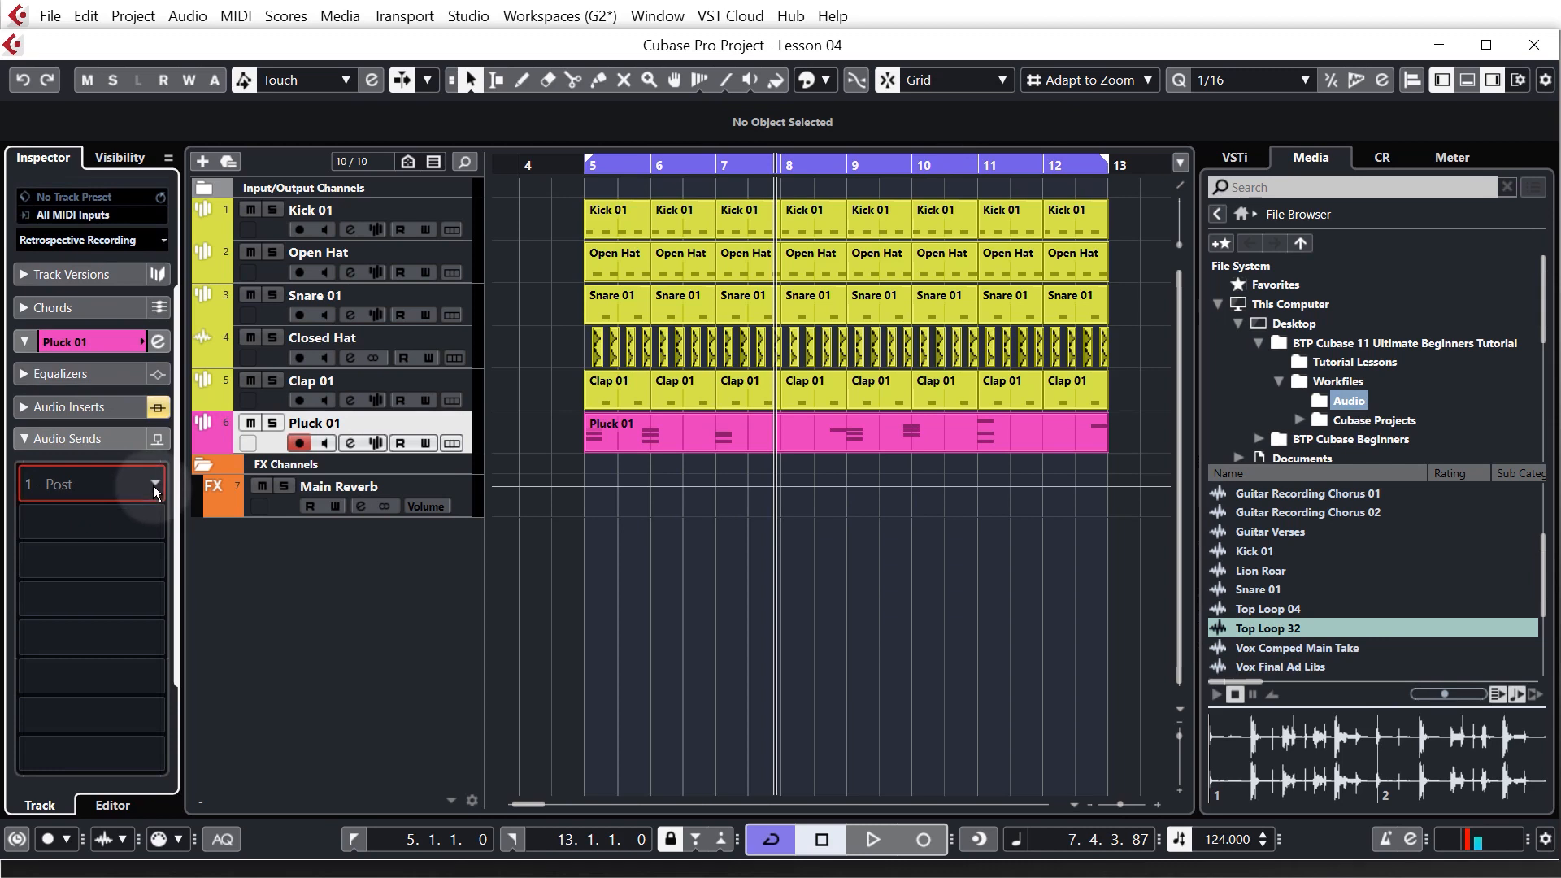
click(154, 484)
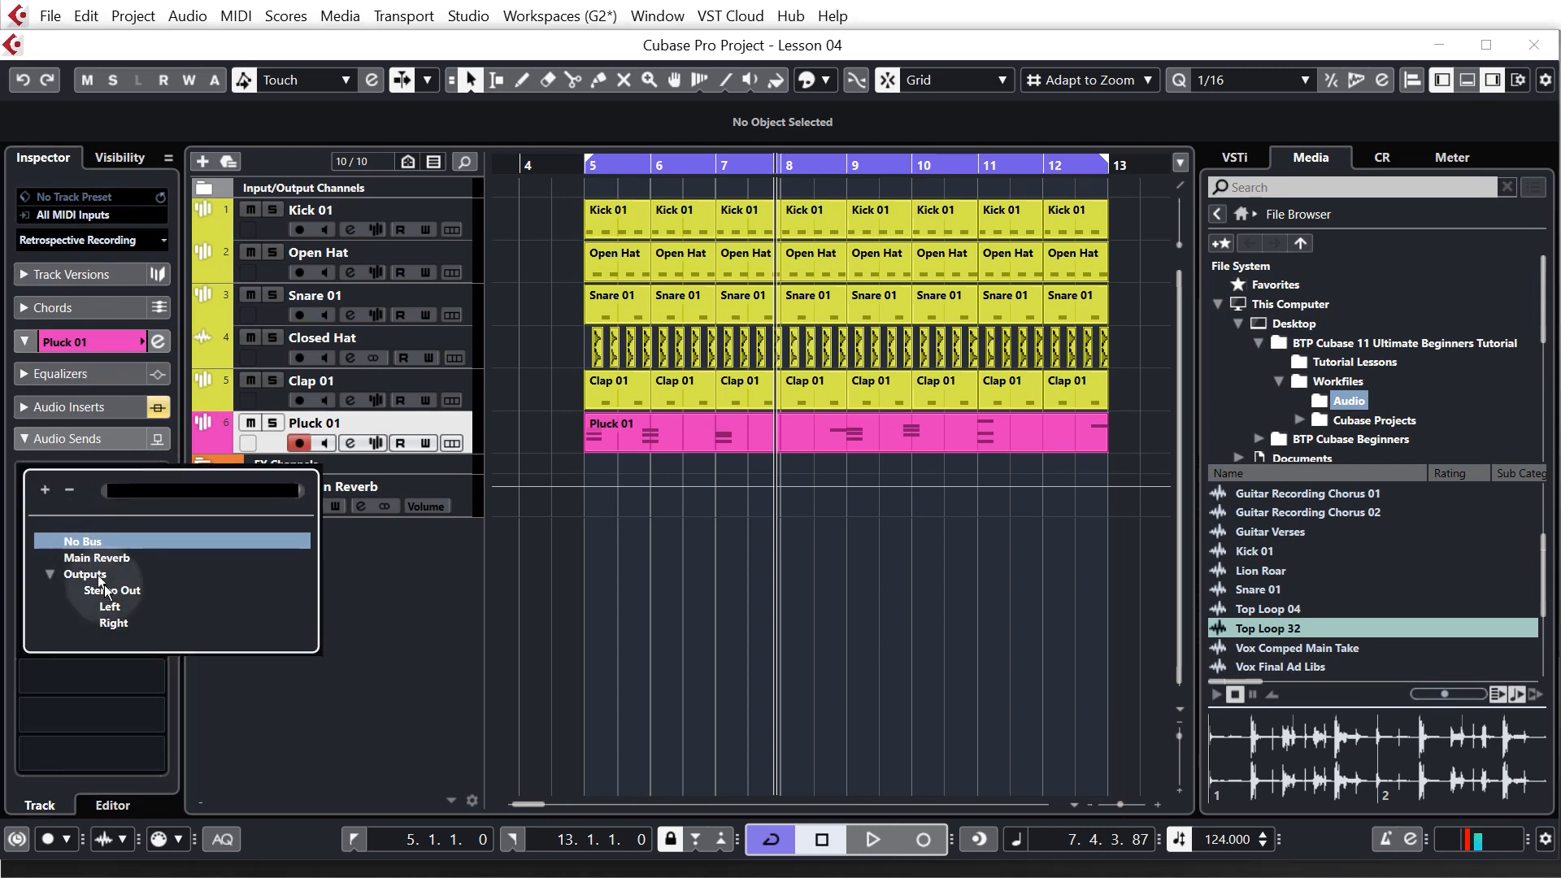
mouse_move(117, 563)
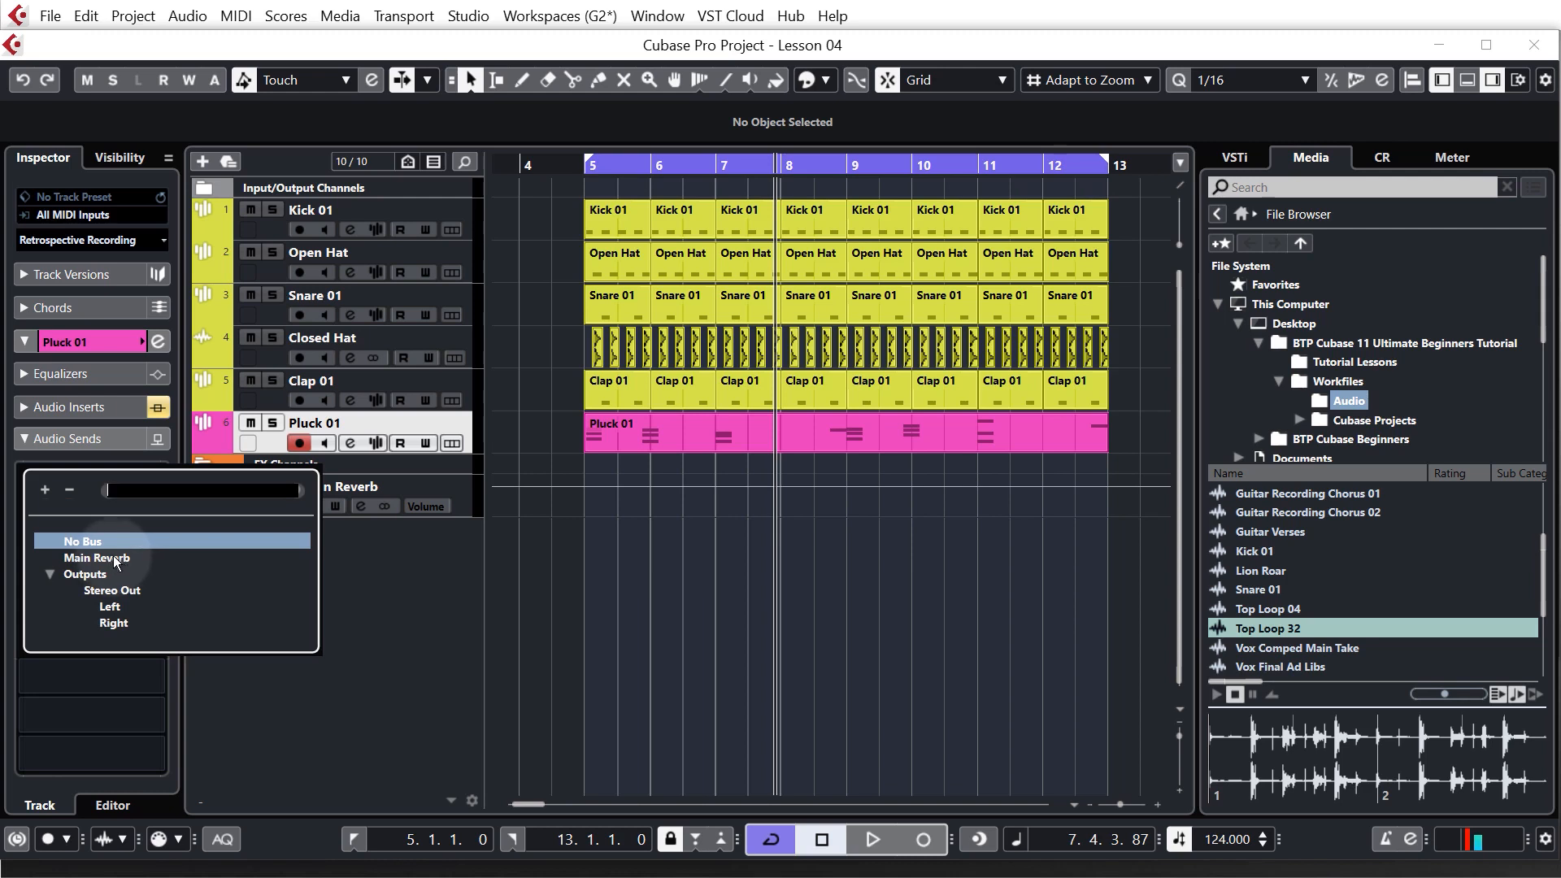
click(96, 558)
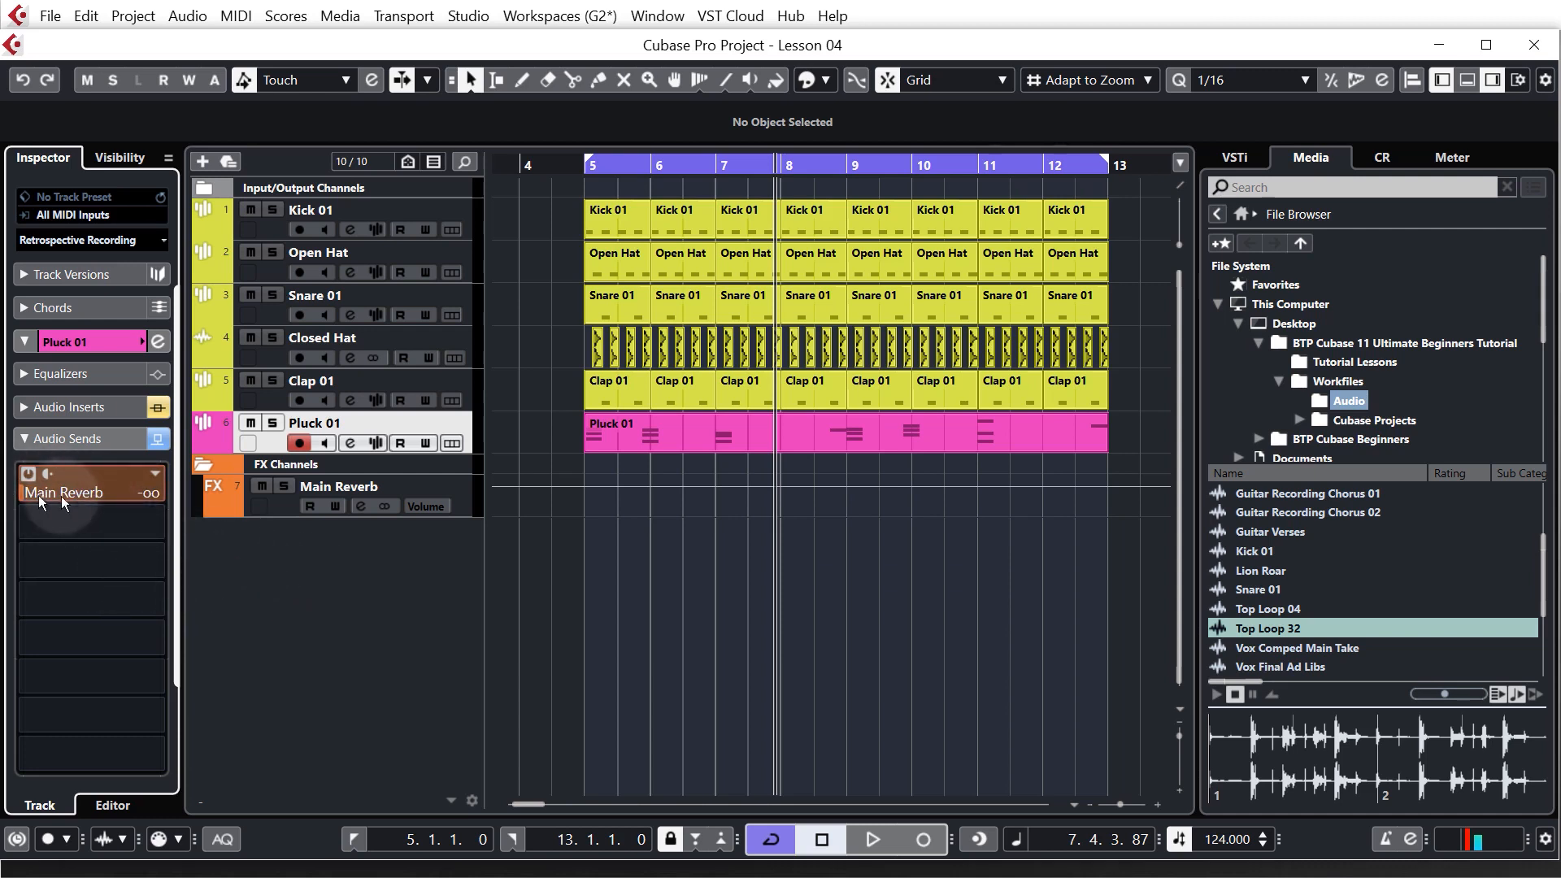
mouse_move(350, 600)
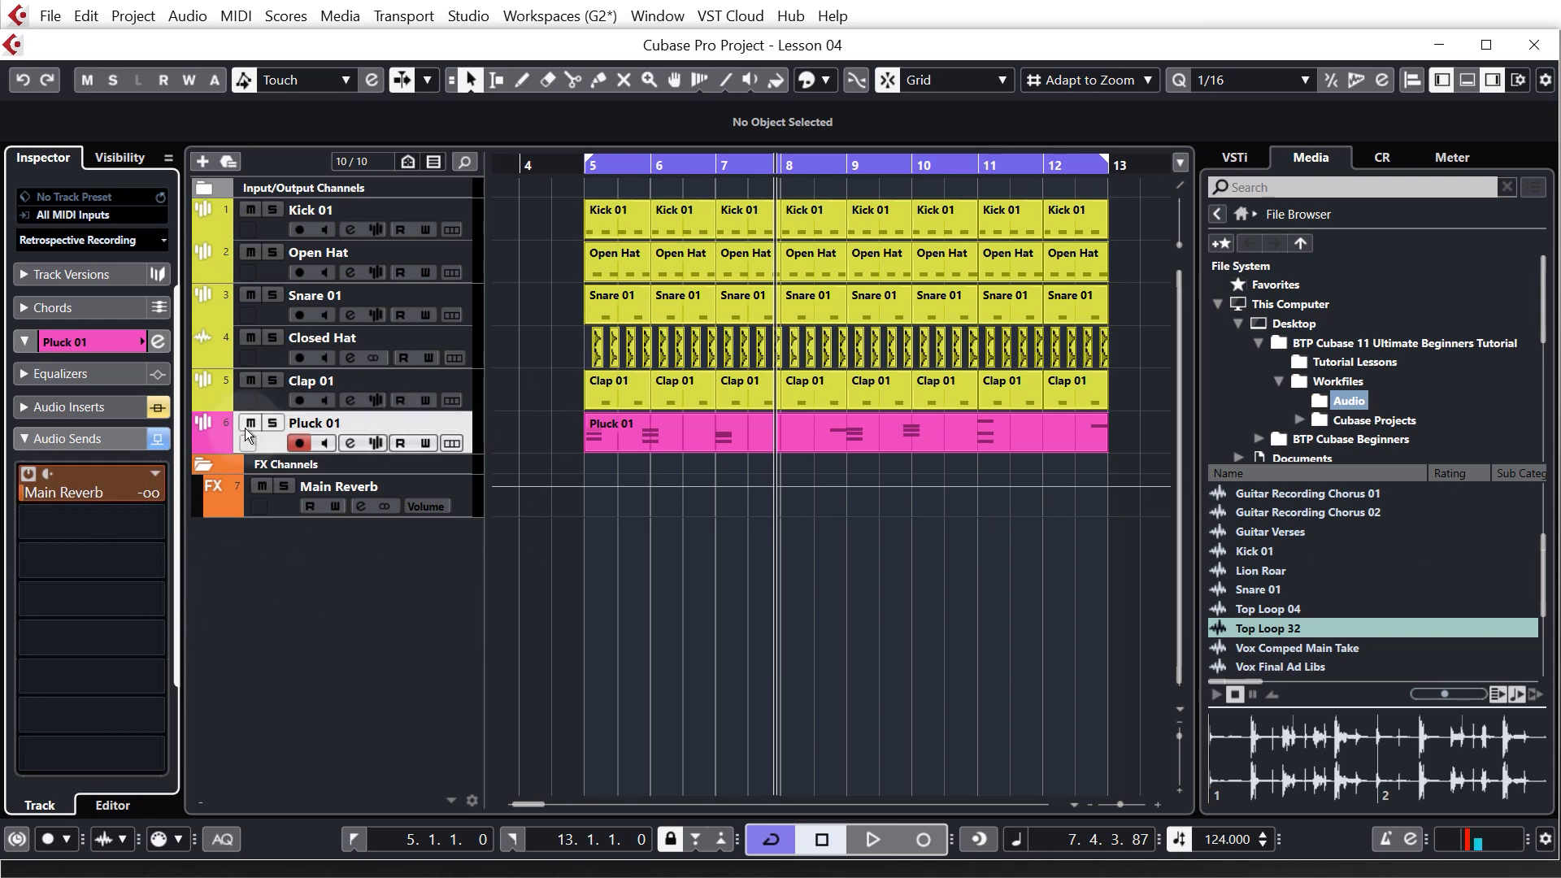
Solo Pluck 01 with Main Reverb, raise Pluck 01's reverb send to -12.9 dB, then select Closed Hat
click(270, 422)
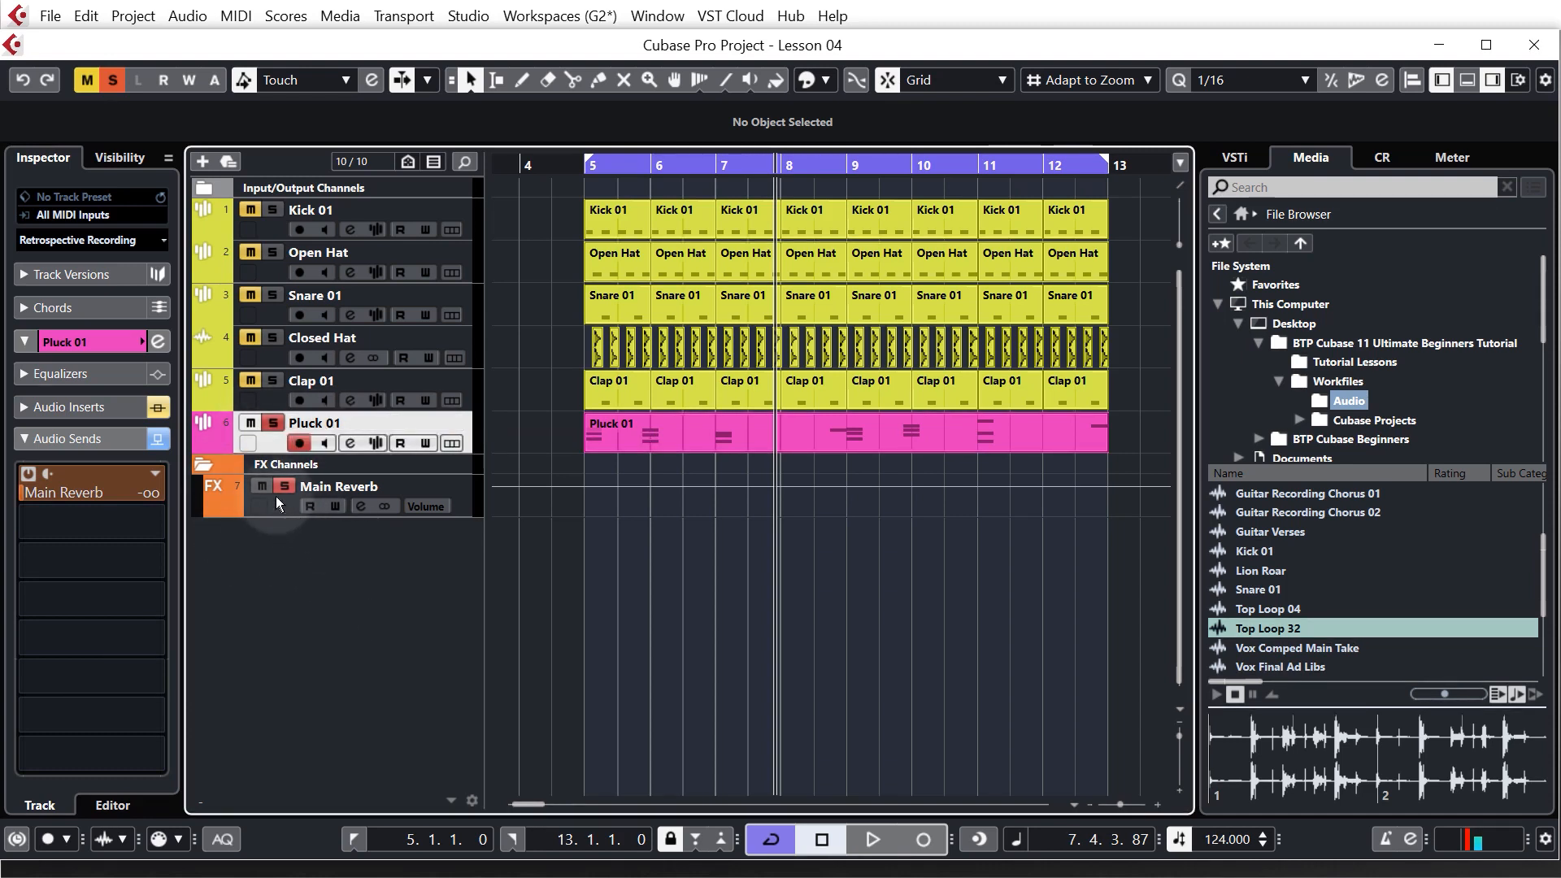
mouse_move(285, 486)
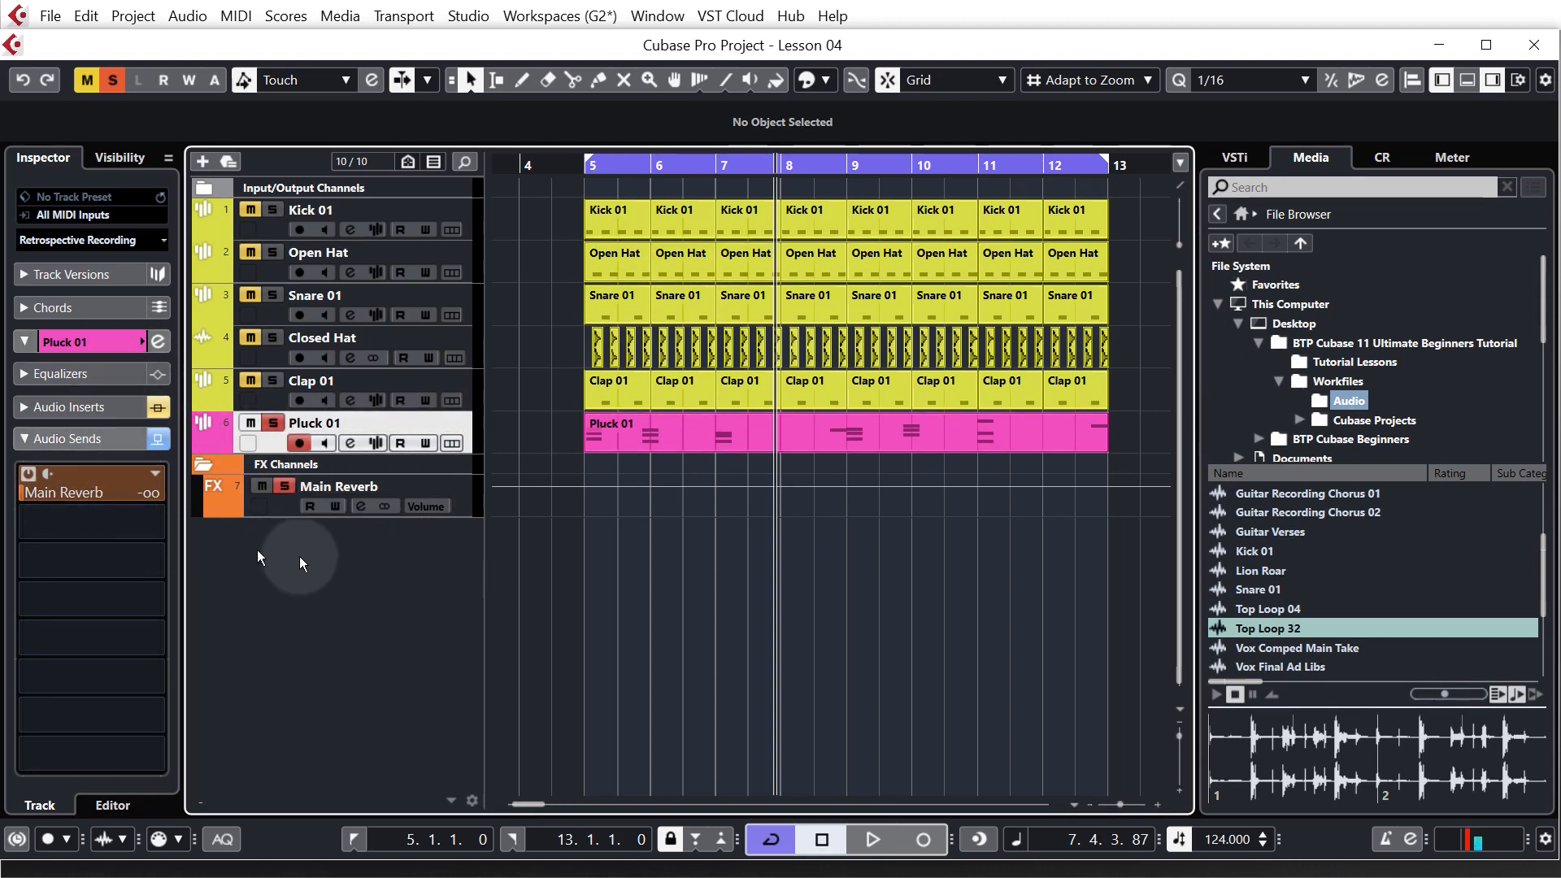
click(869, 839)
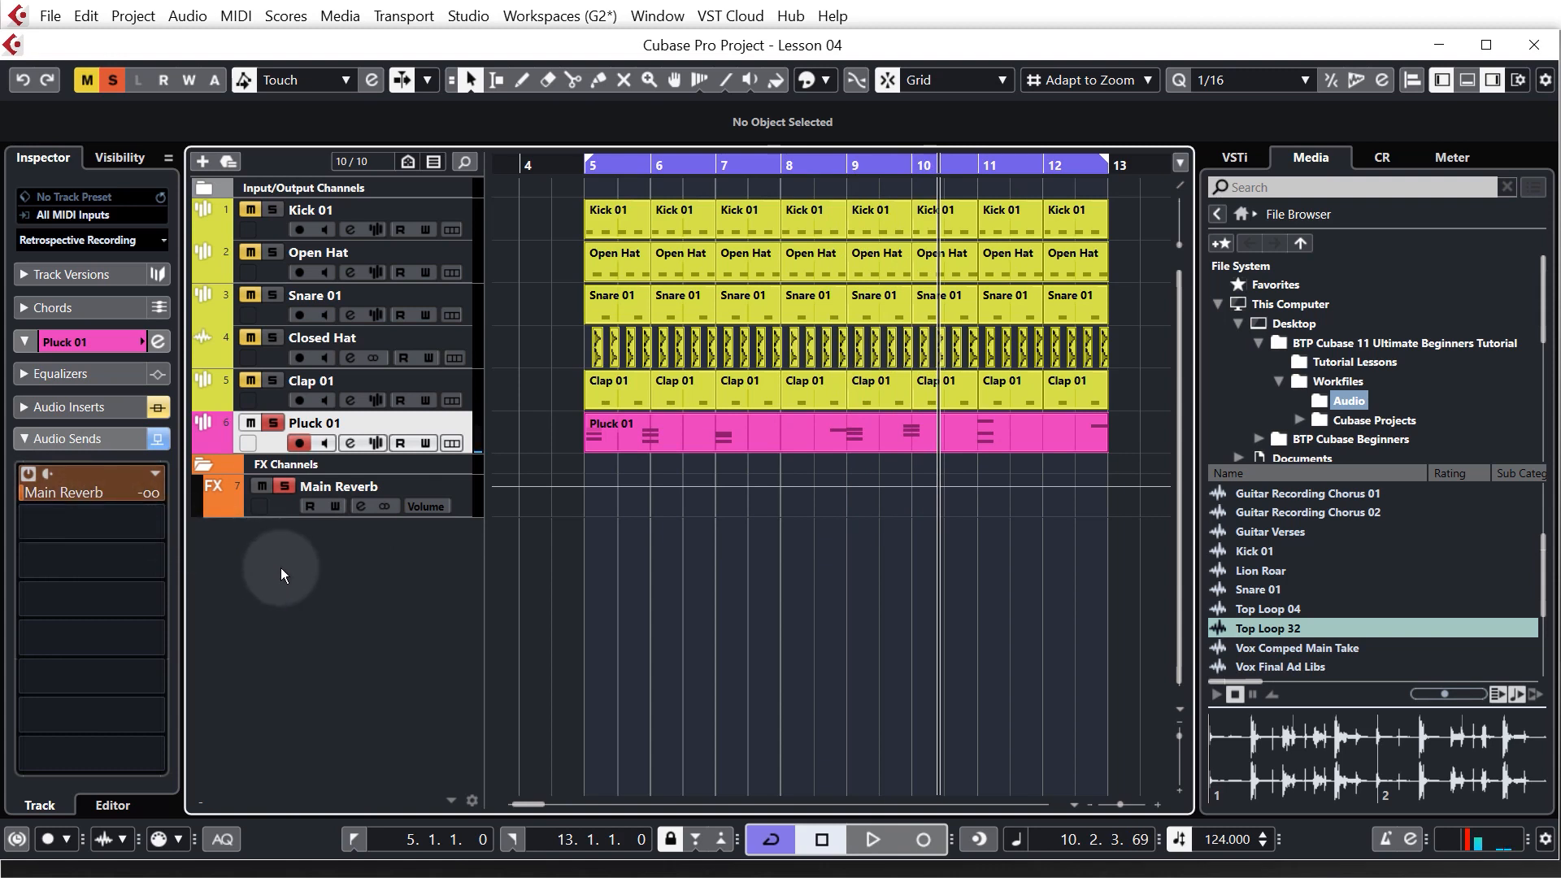
click(89, 521)
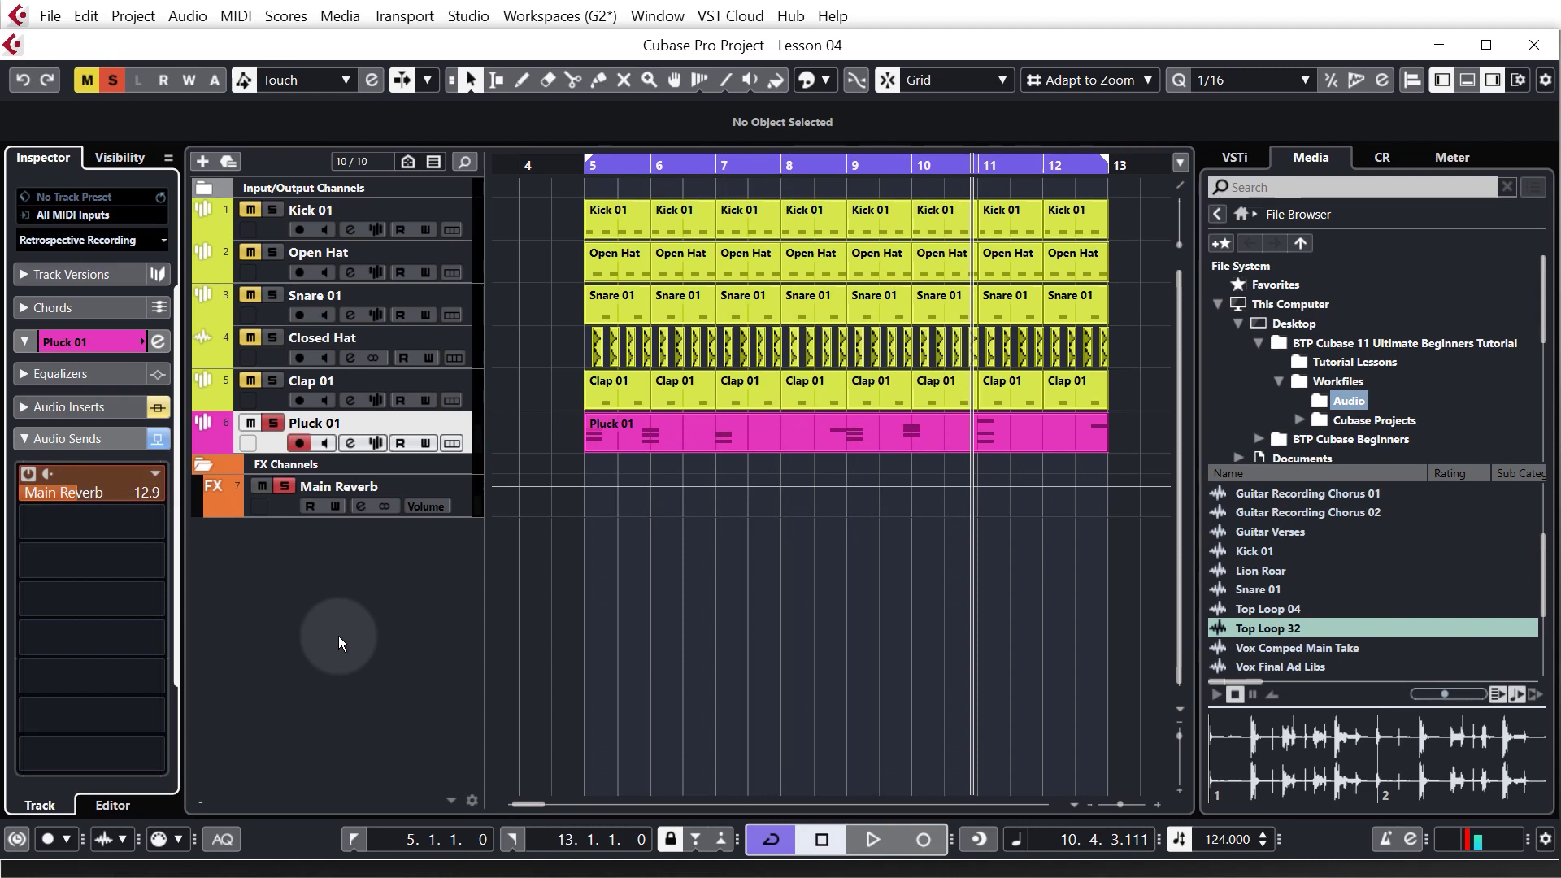
mouse_move(664, 598)
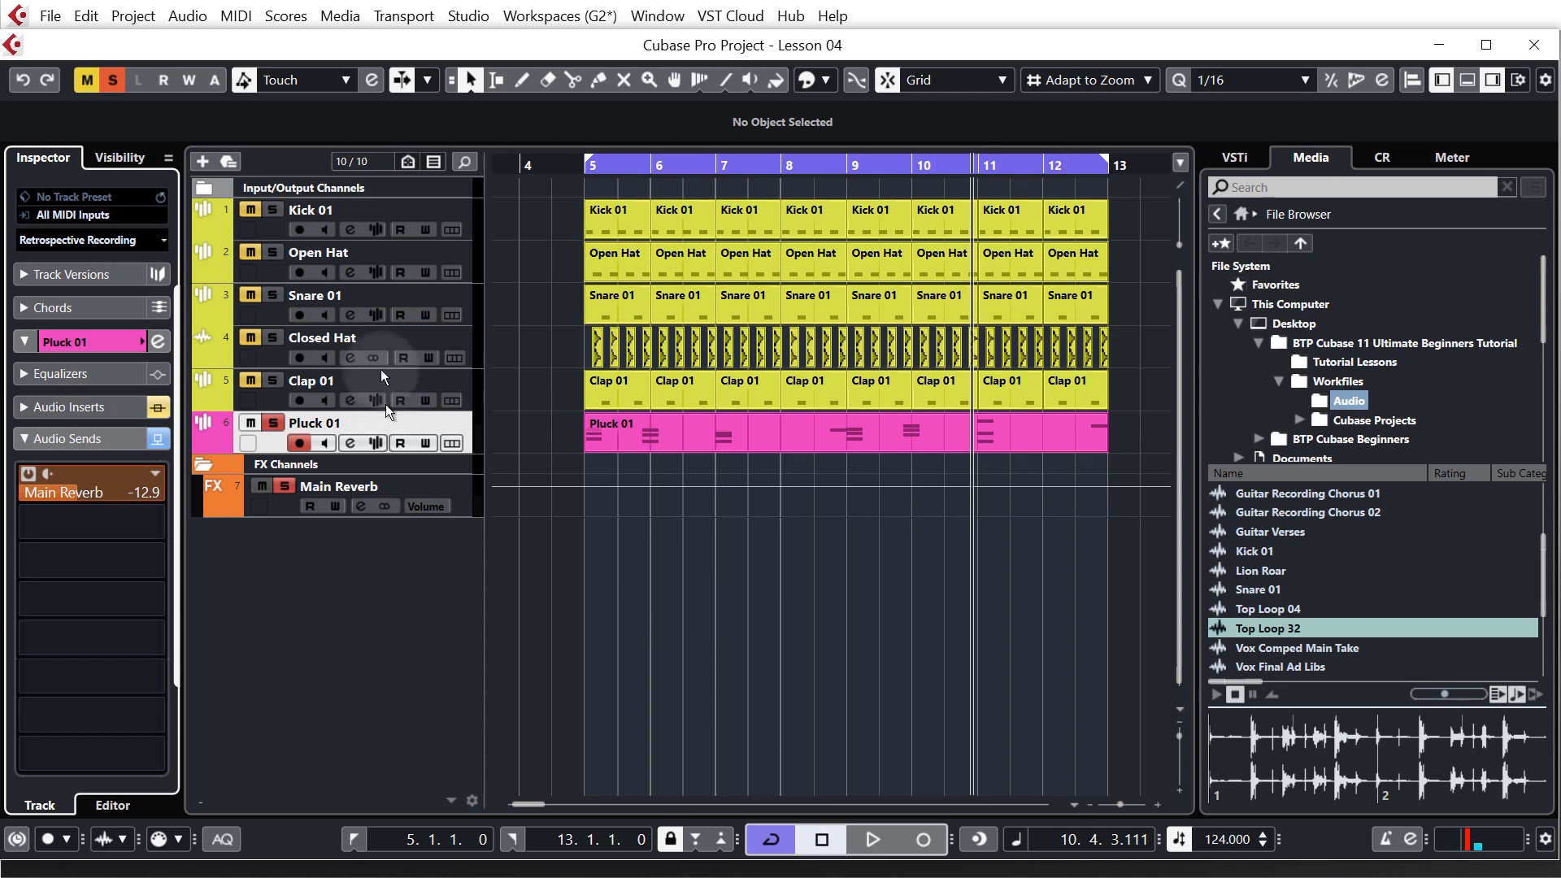
click(455, 228)
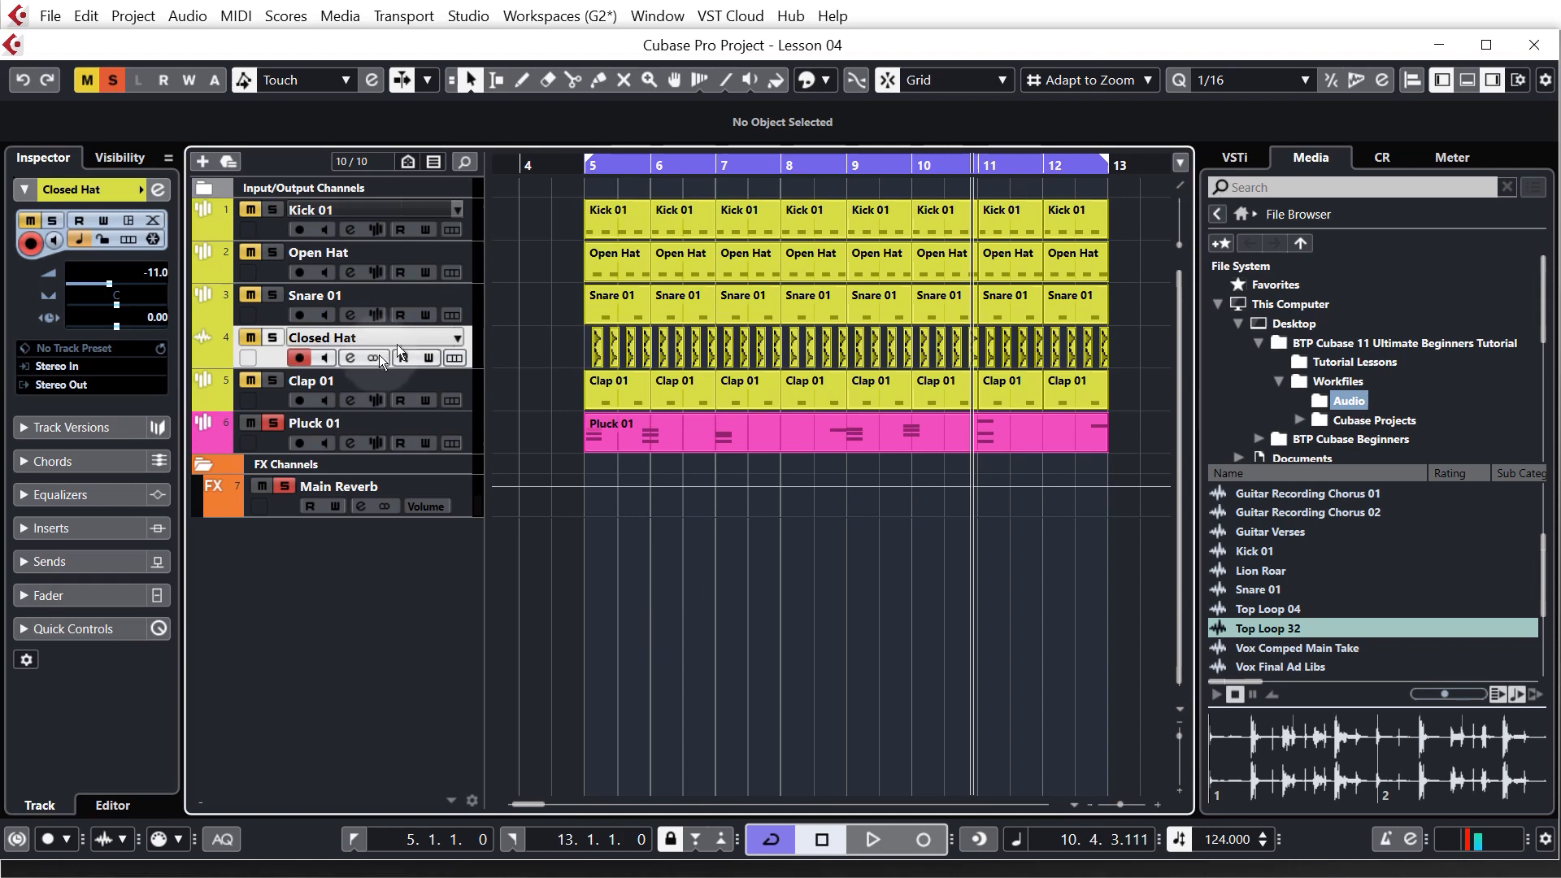
click(311, 380)
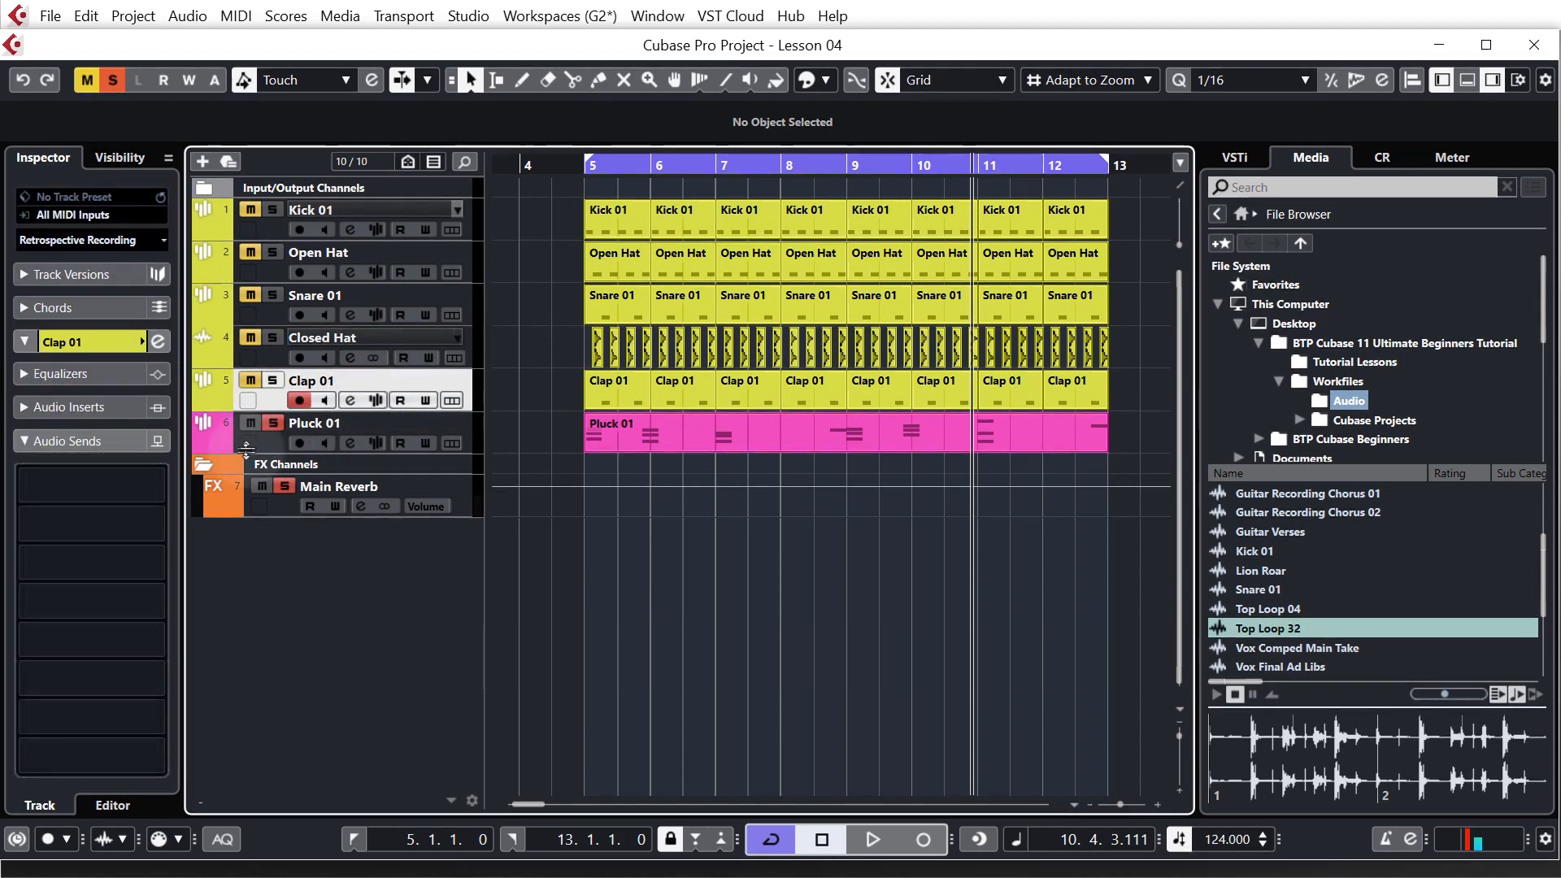
click(314, 422)
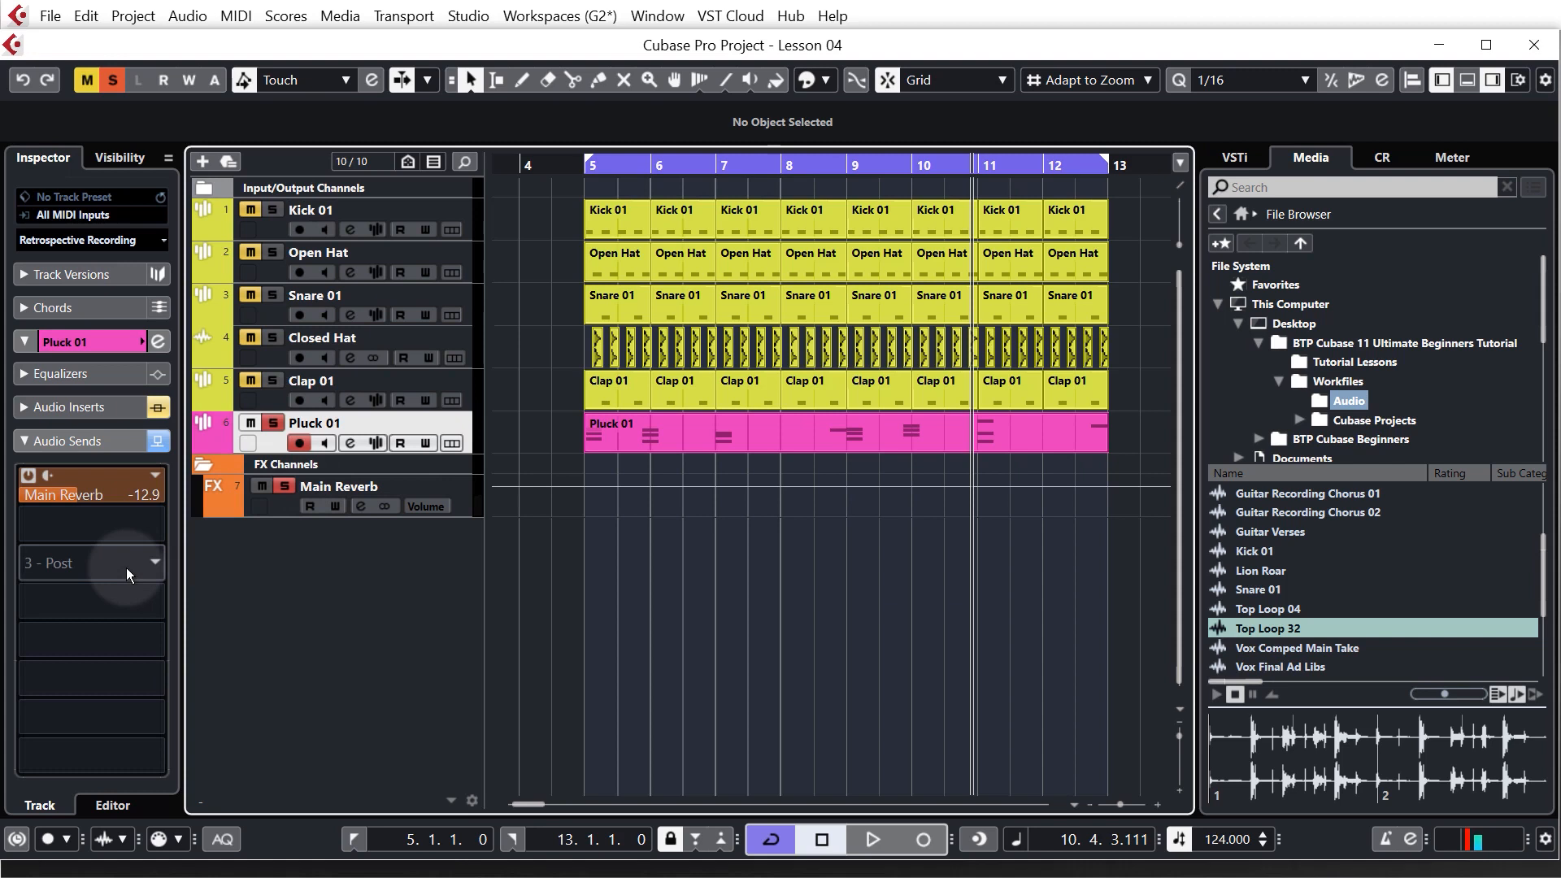
click(338, 486)
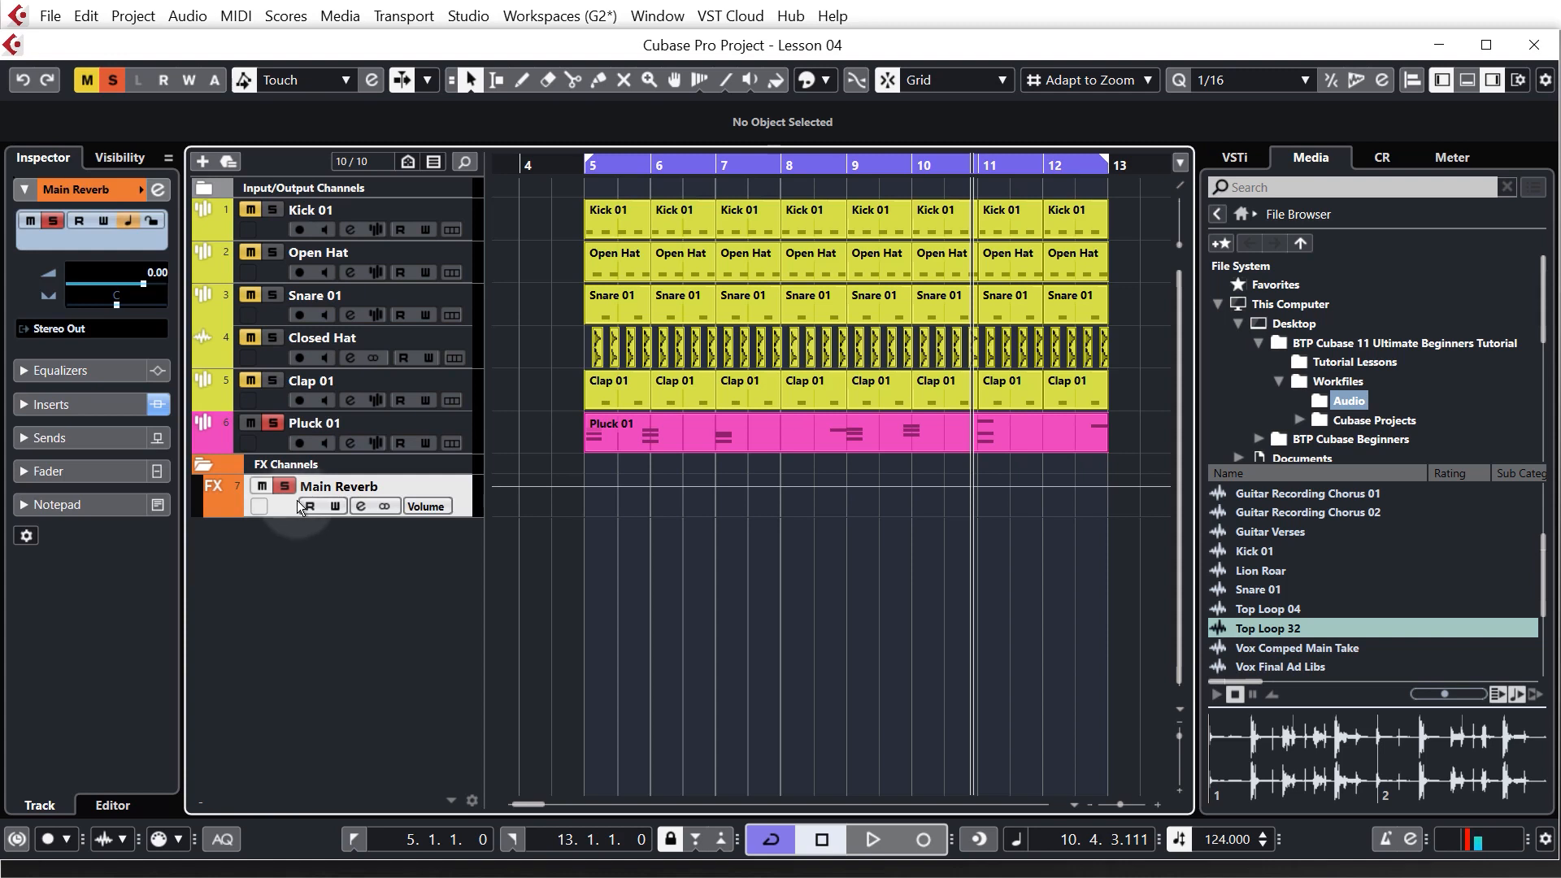
mouse_move(359, 505)
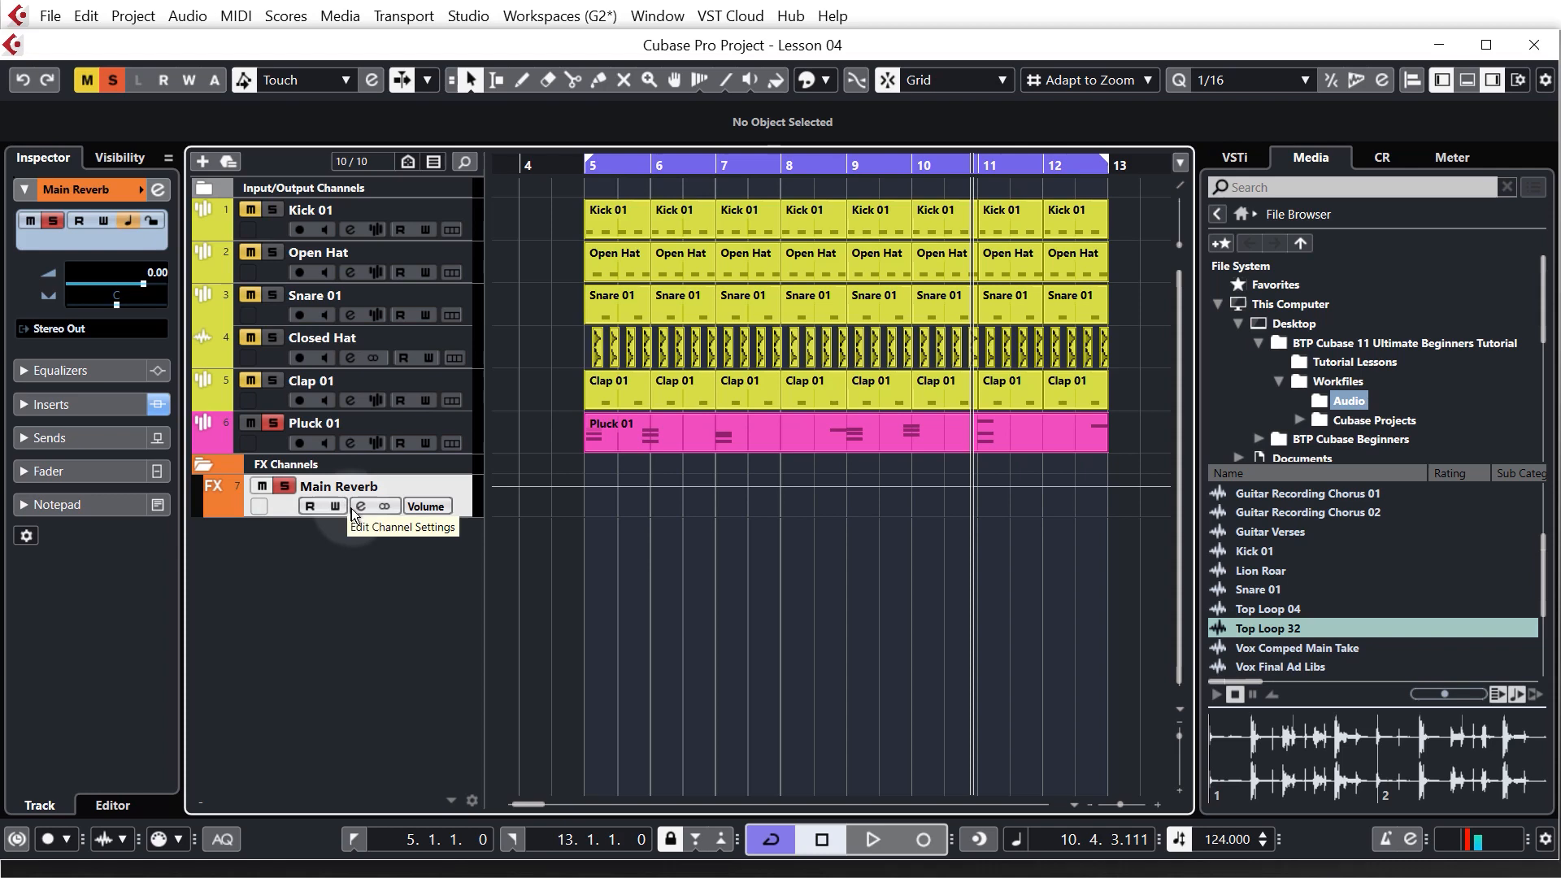
click(360, 506)
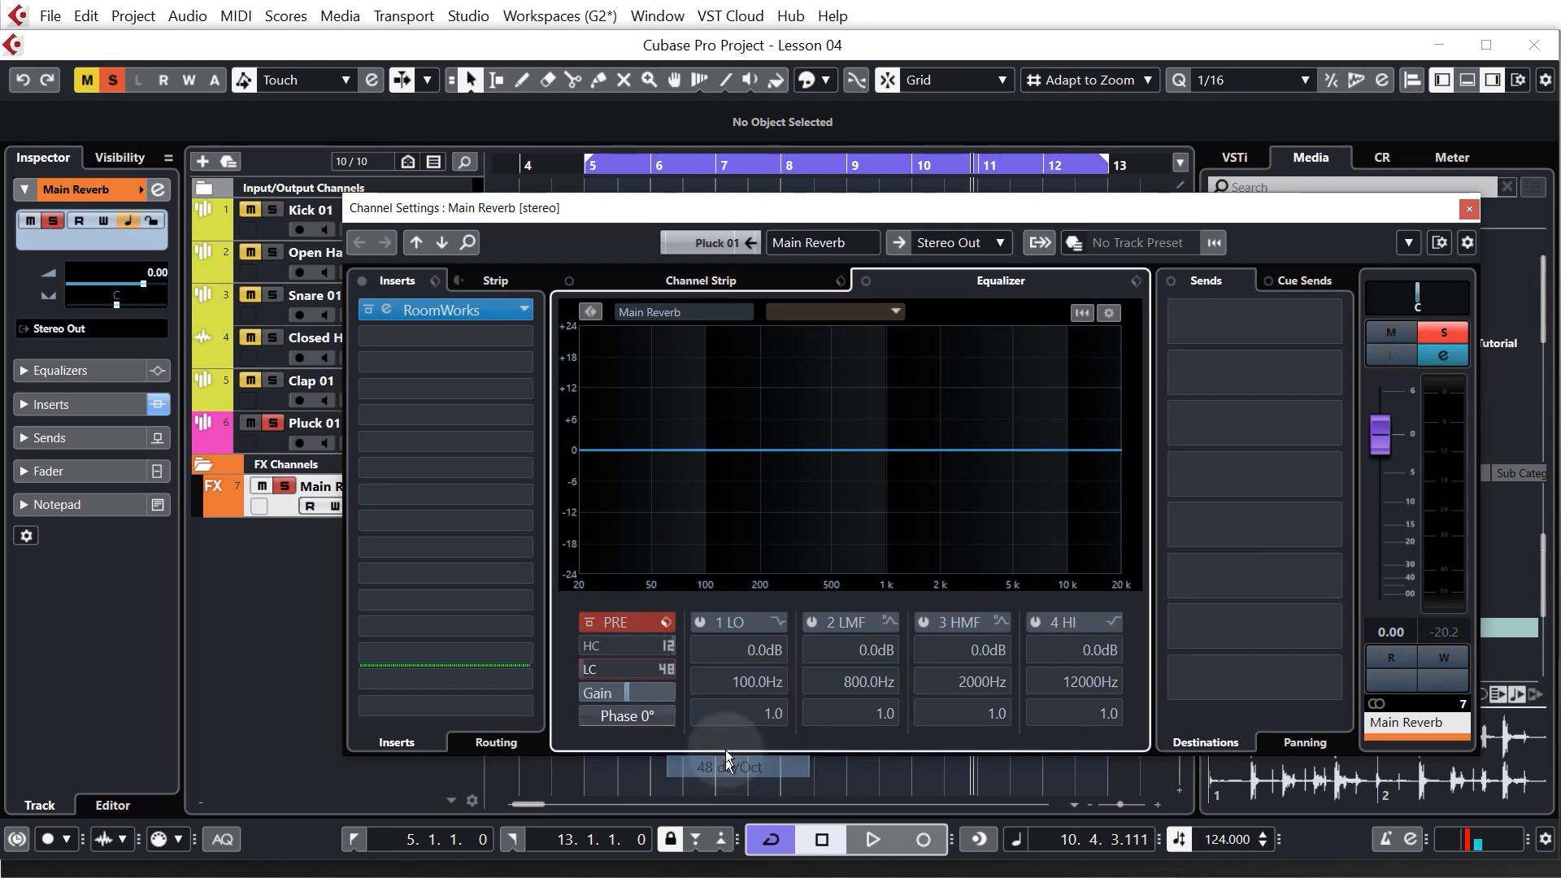
Enable the 48 dB/octave low-cut on Main Reverb's EQ, close its settings and select Kick 01
click(603, 668)
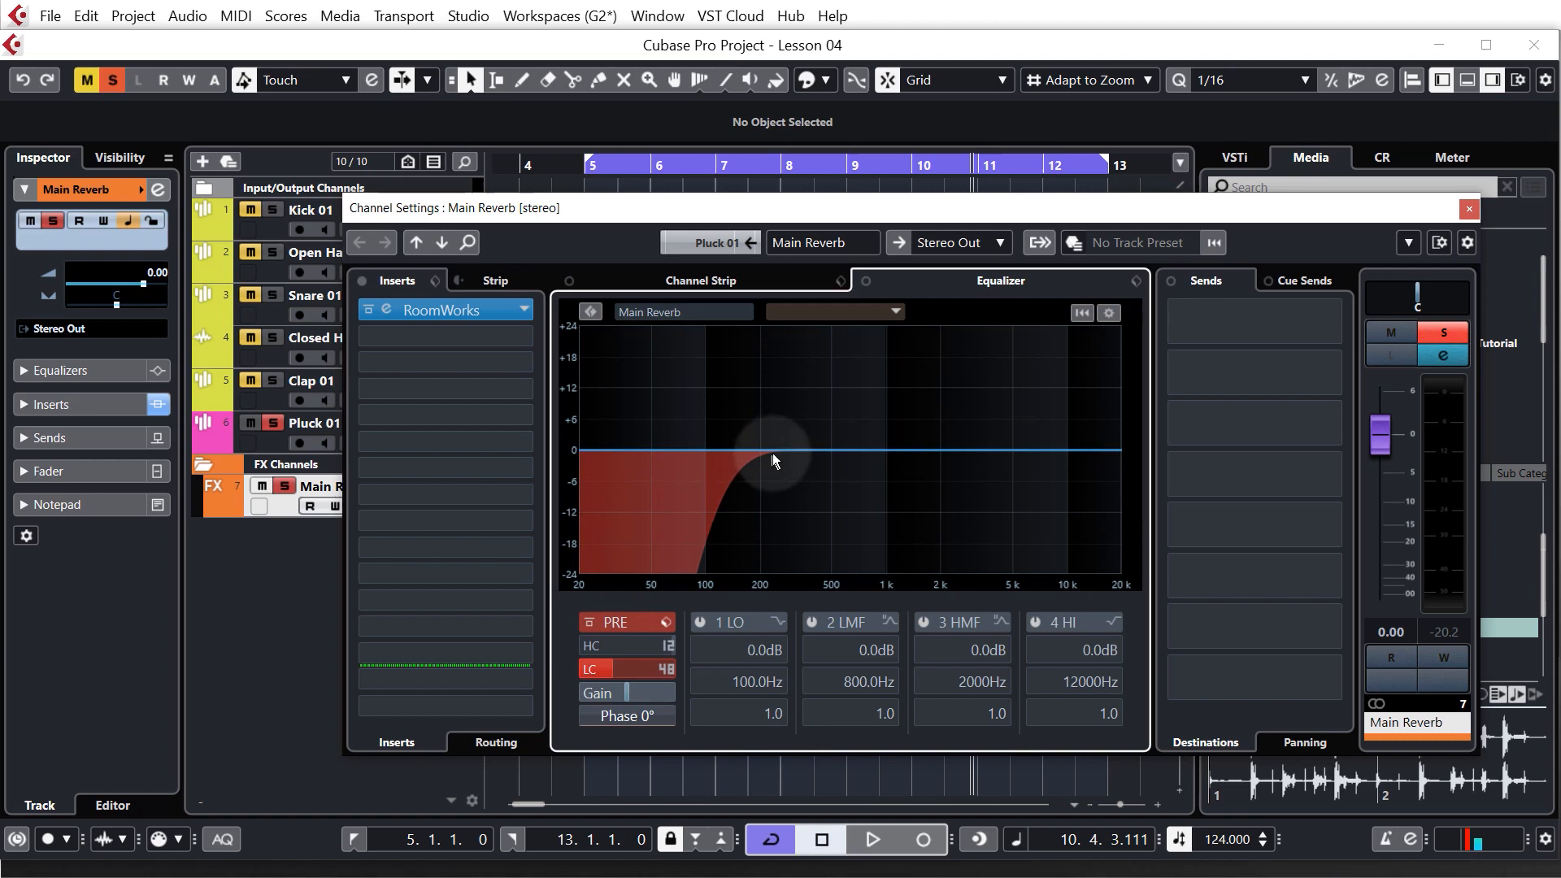
mouse_move(563, 498)
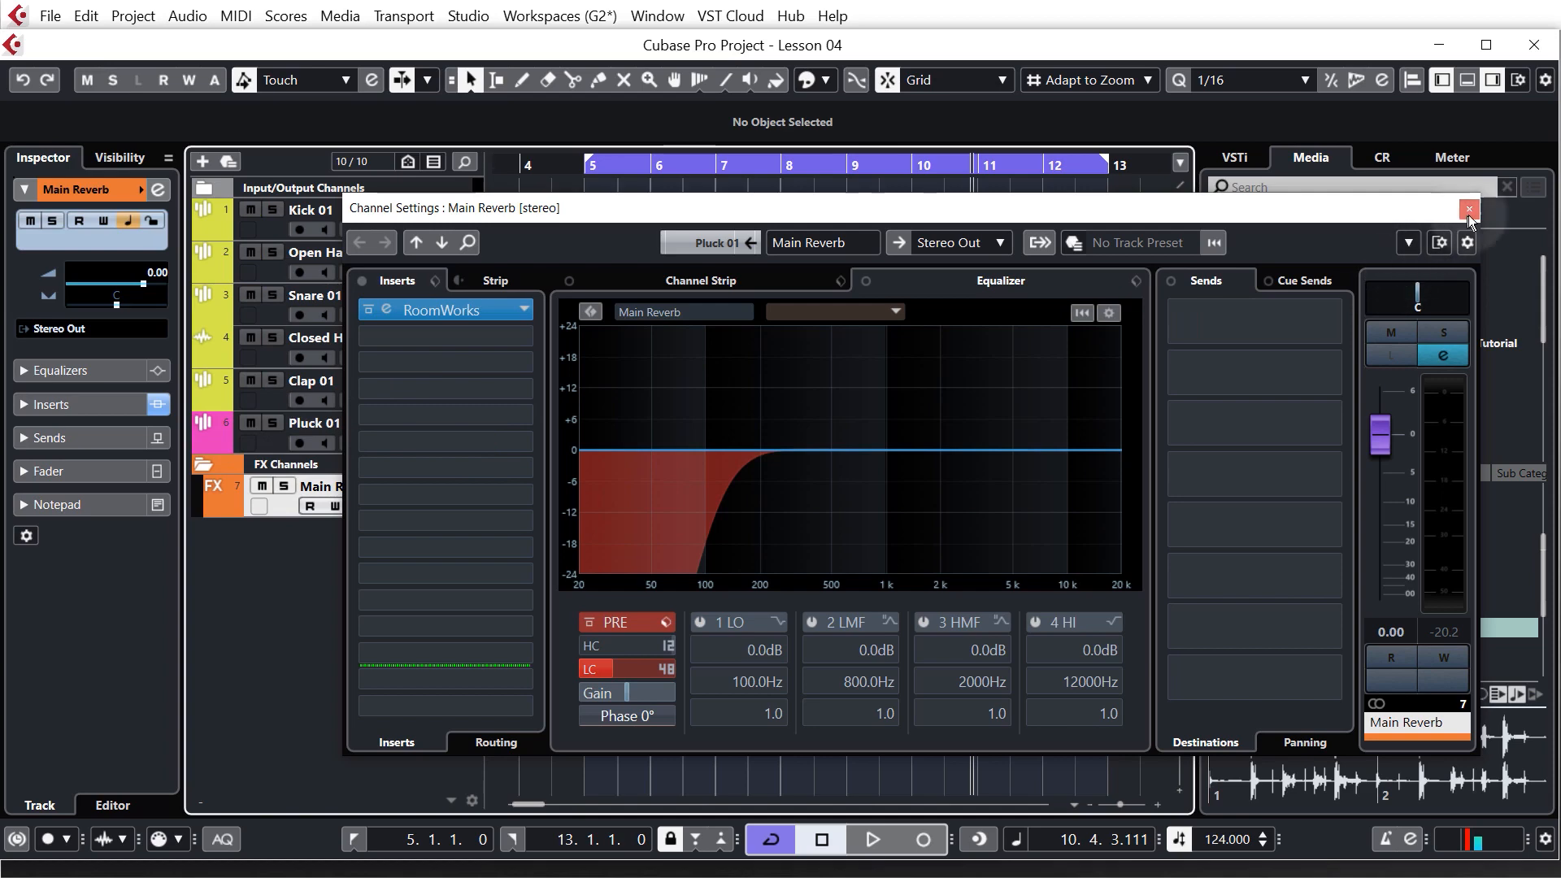
click(1468, 209)
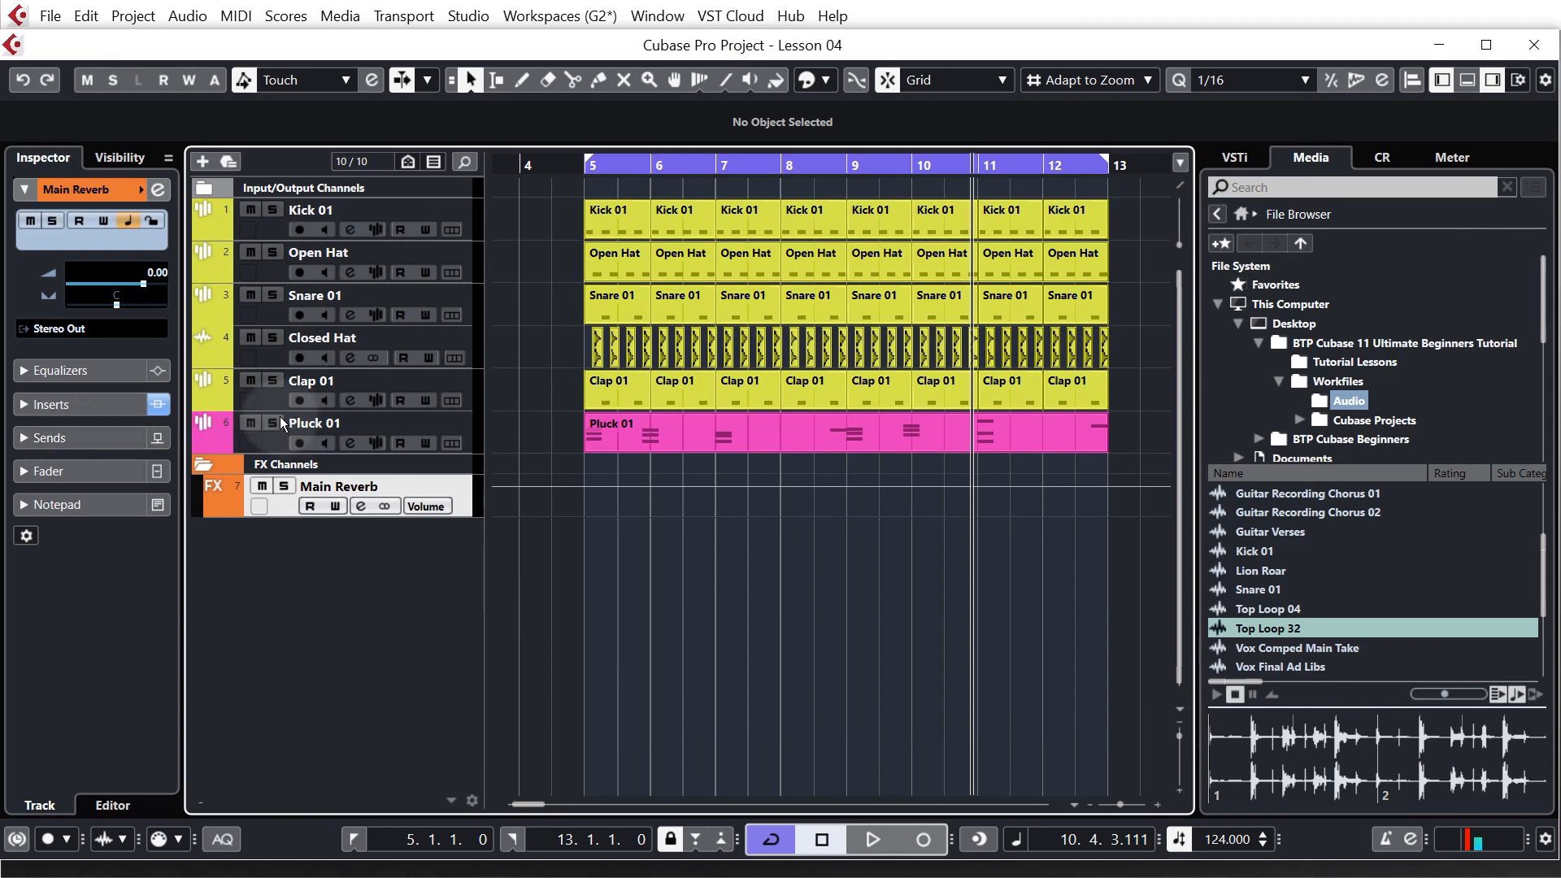
mouse_move(269, 218)
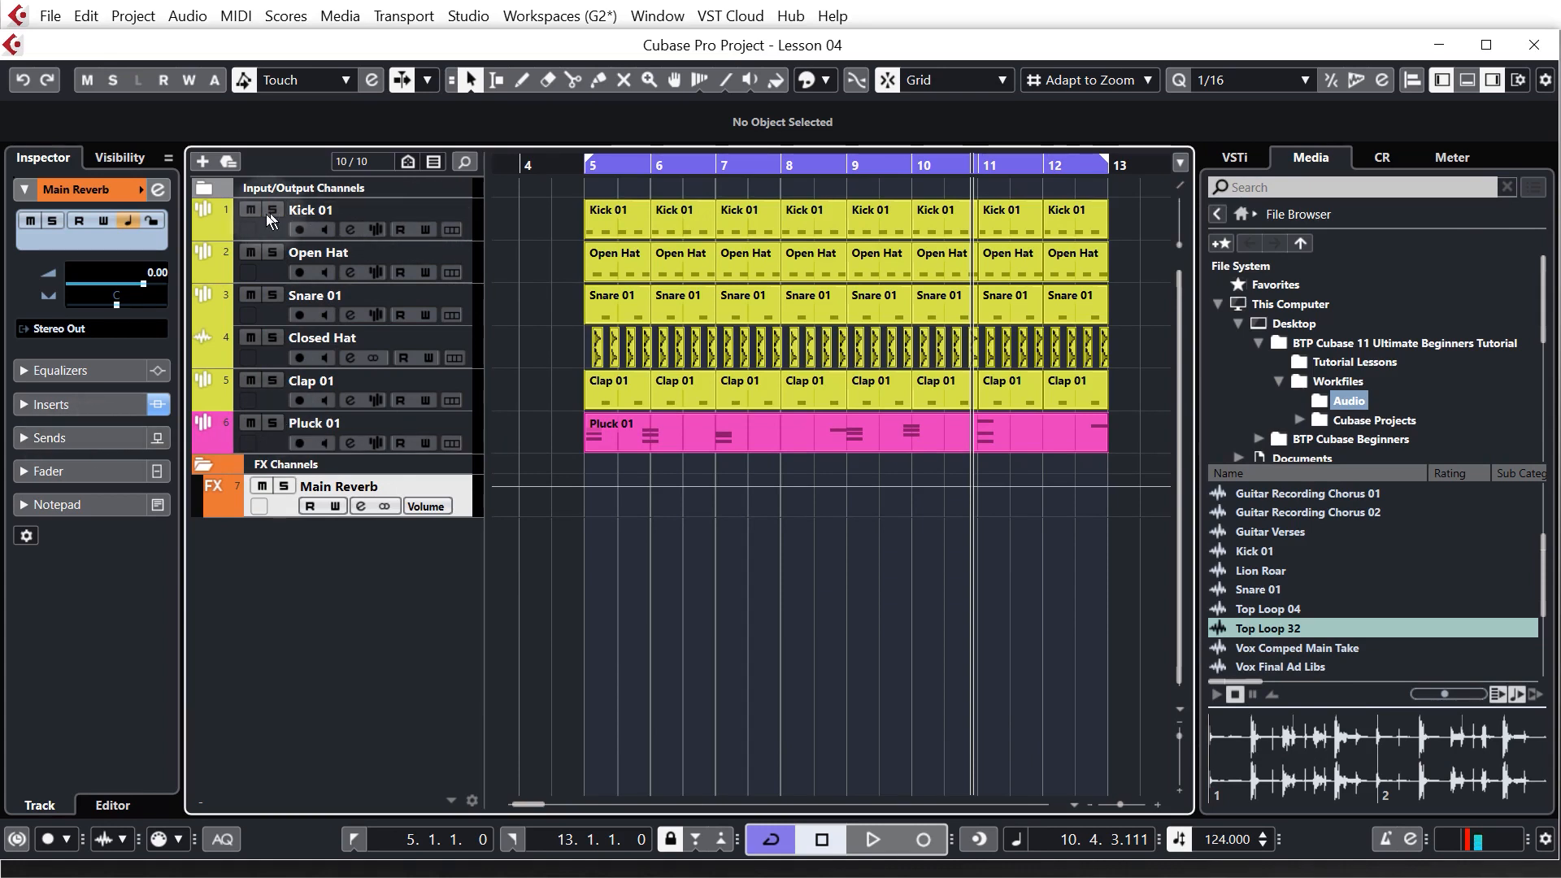
click(310, 210)
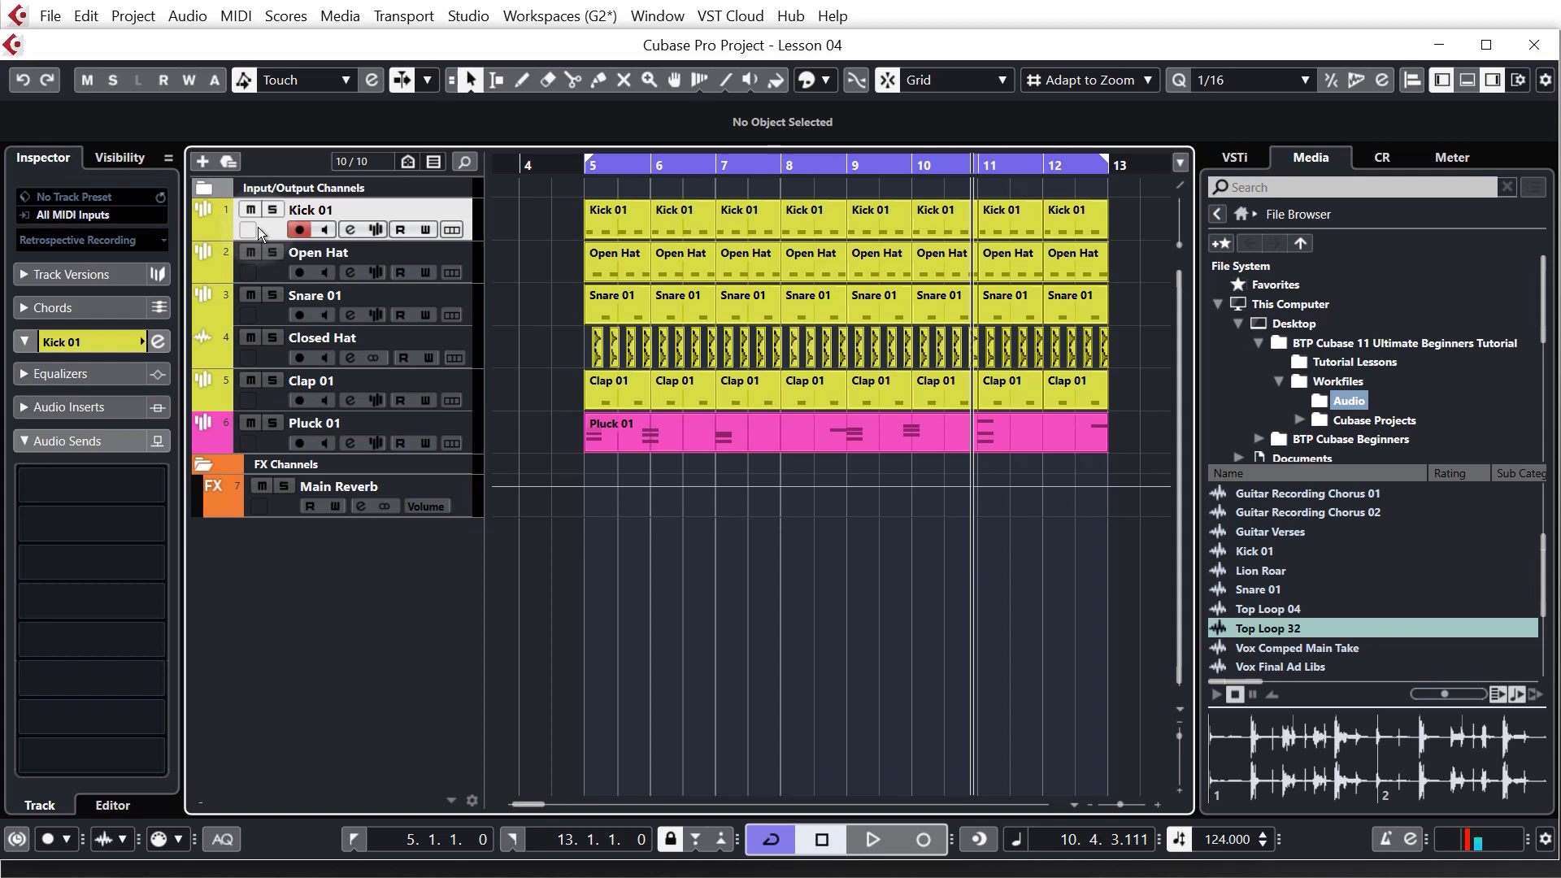
mouse_move(347, 229)
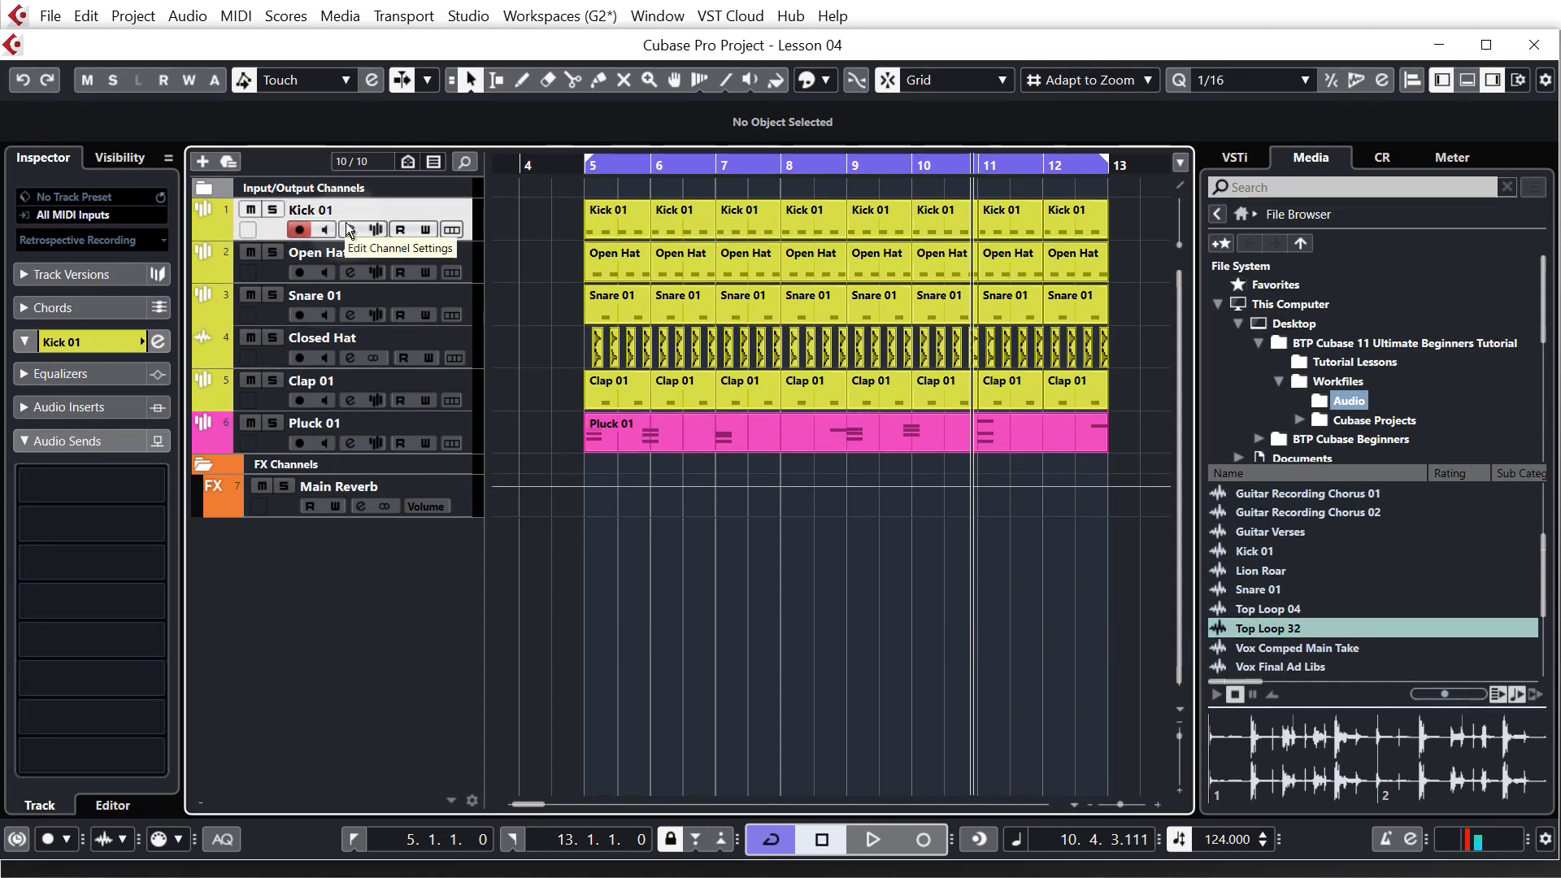
mouse_move(265, 400)
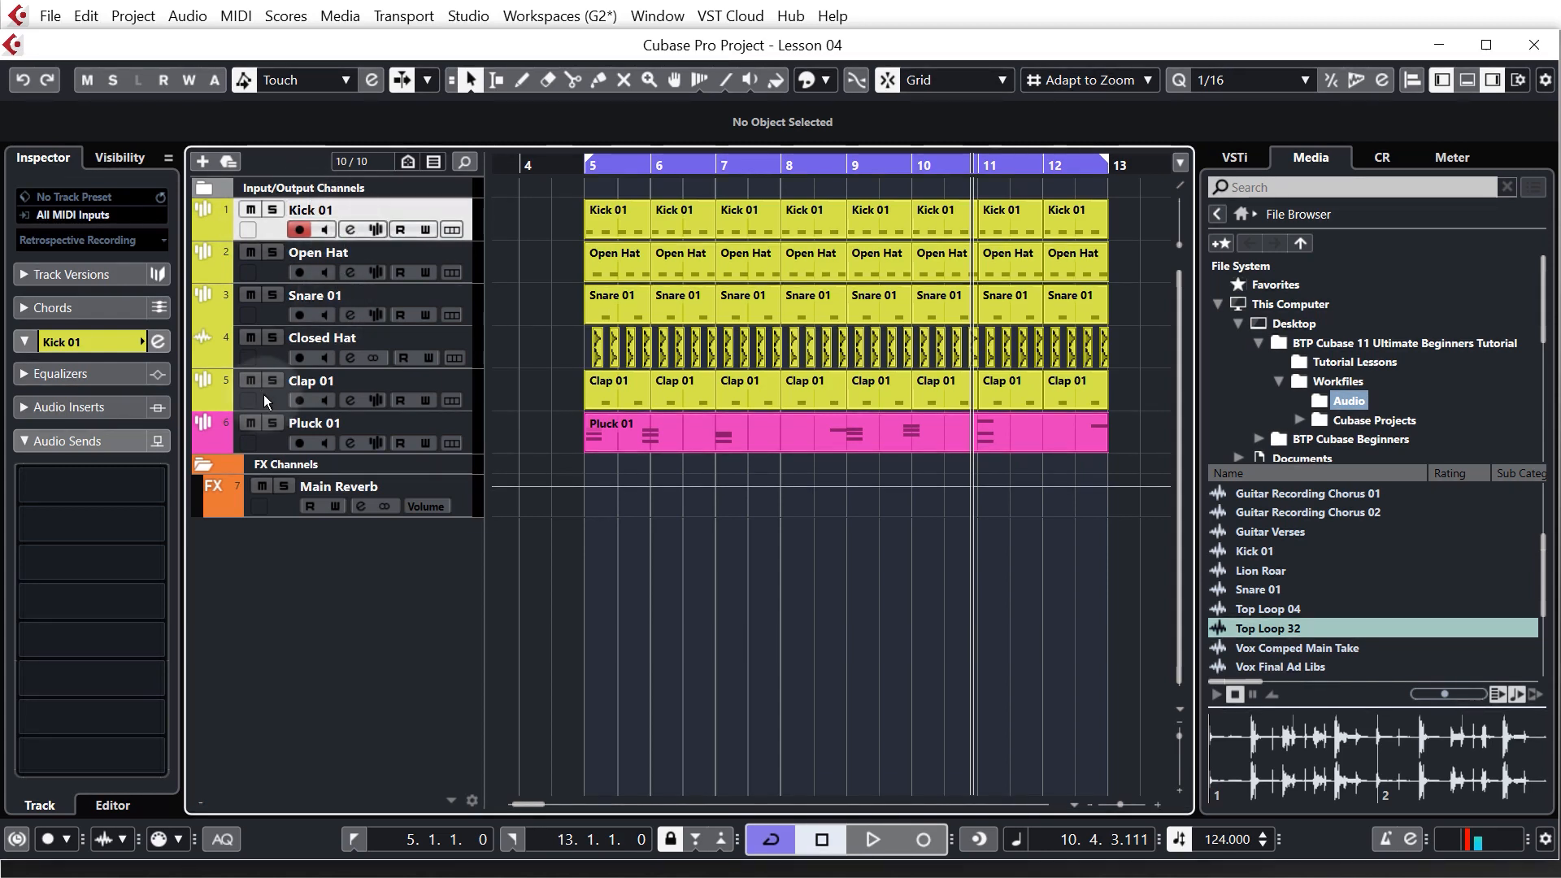
mouse_move(282, 440)
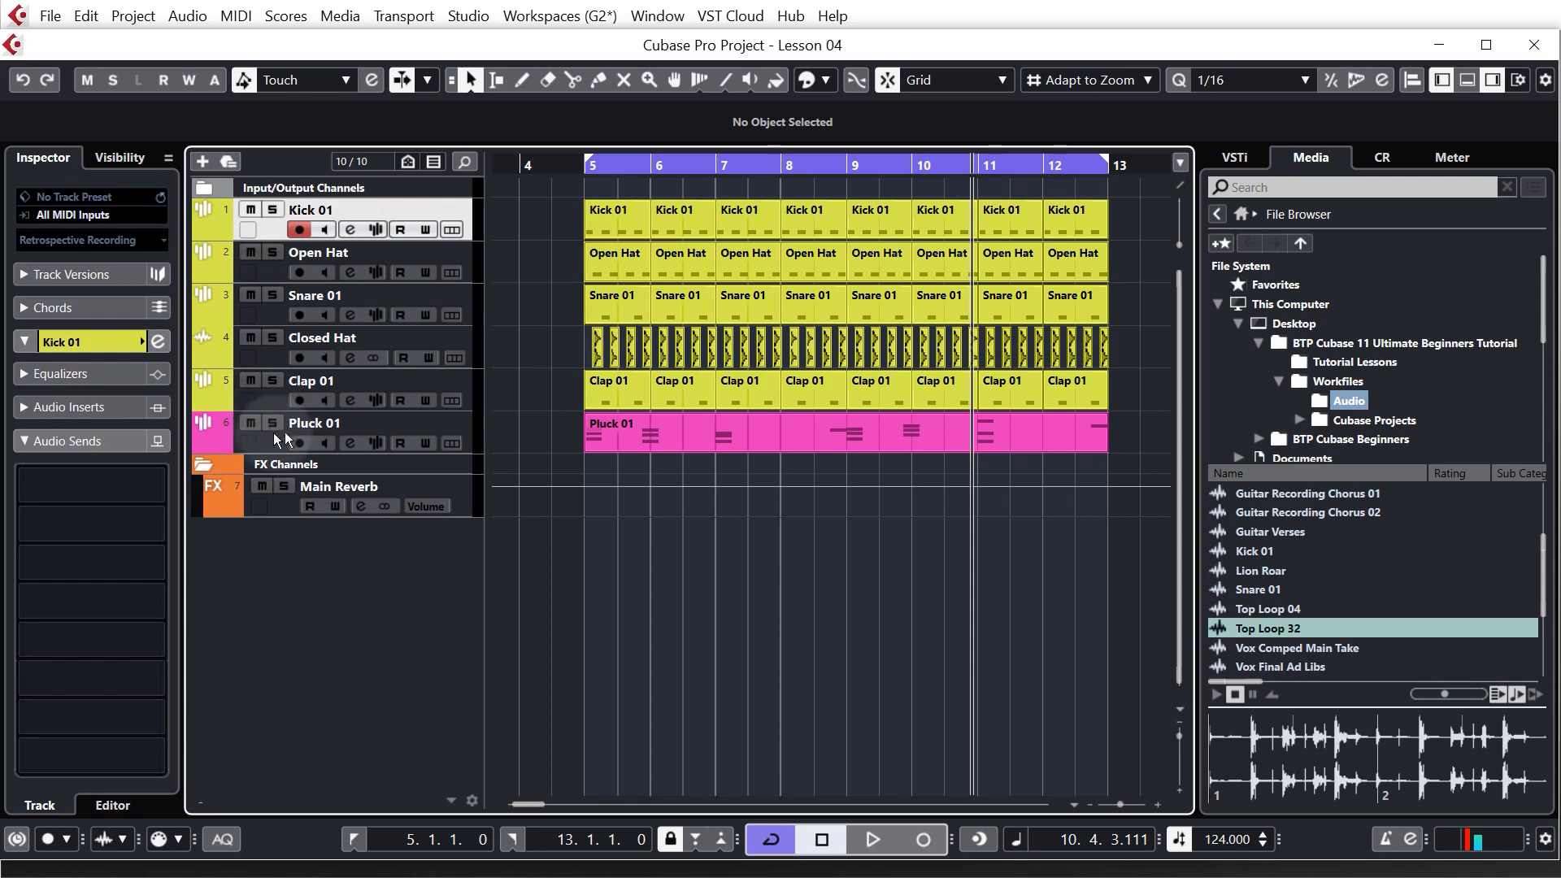
mouse_move(267, 403)
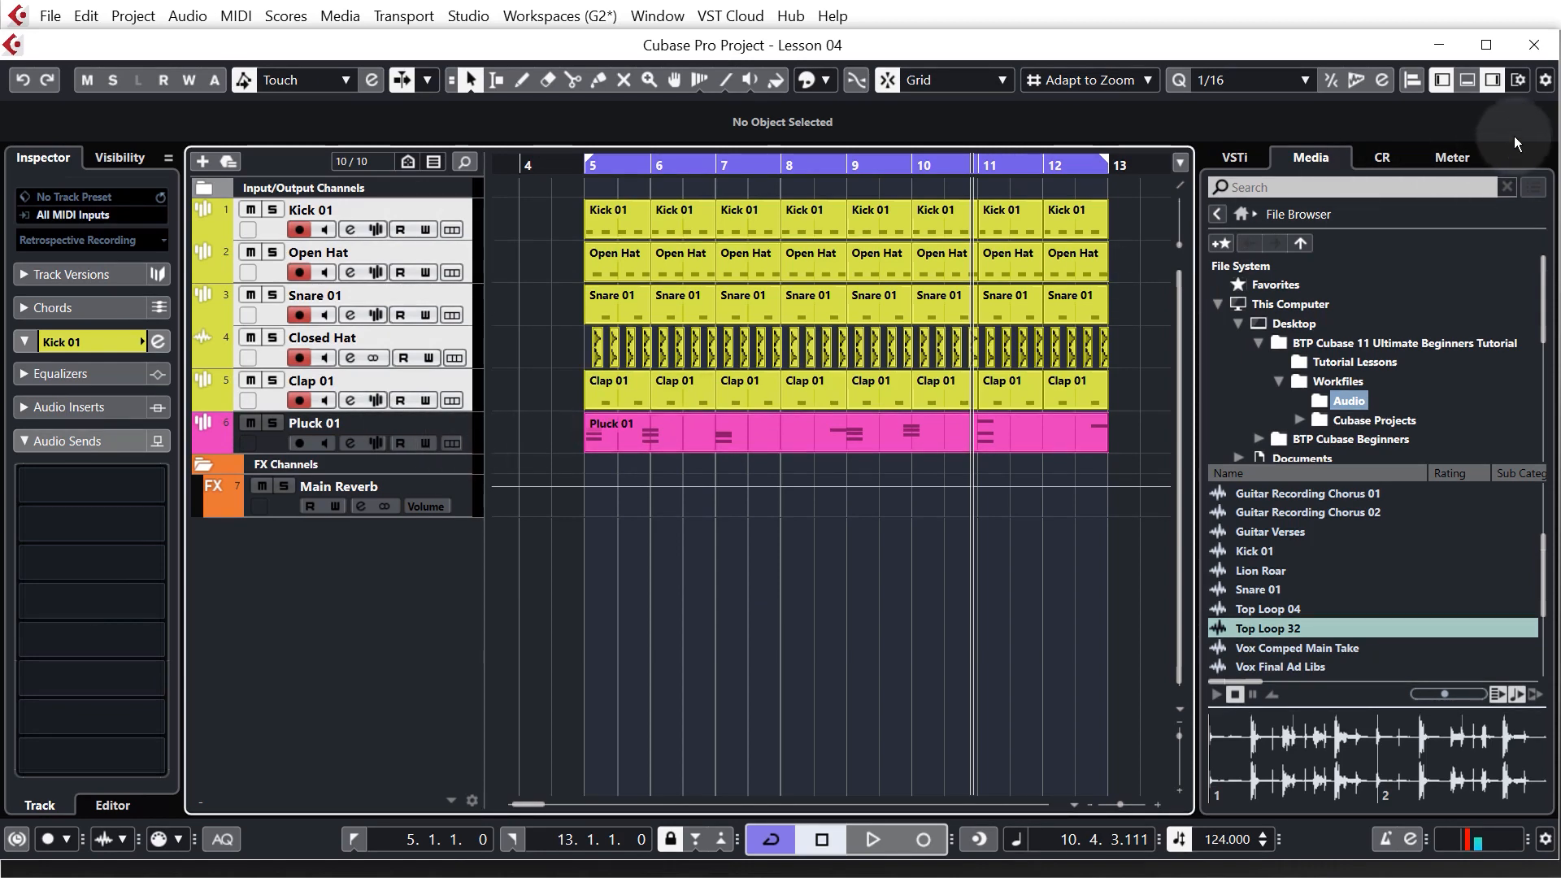
Show the lower zone editor beneath the project with the drum tracks selected
click(1464, 79)
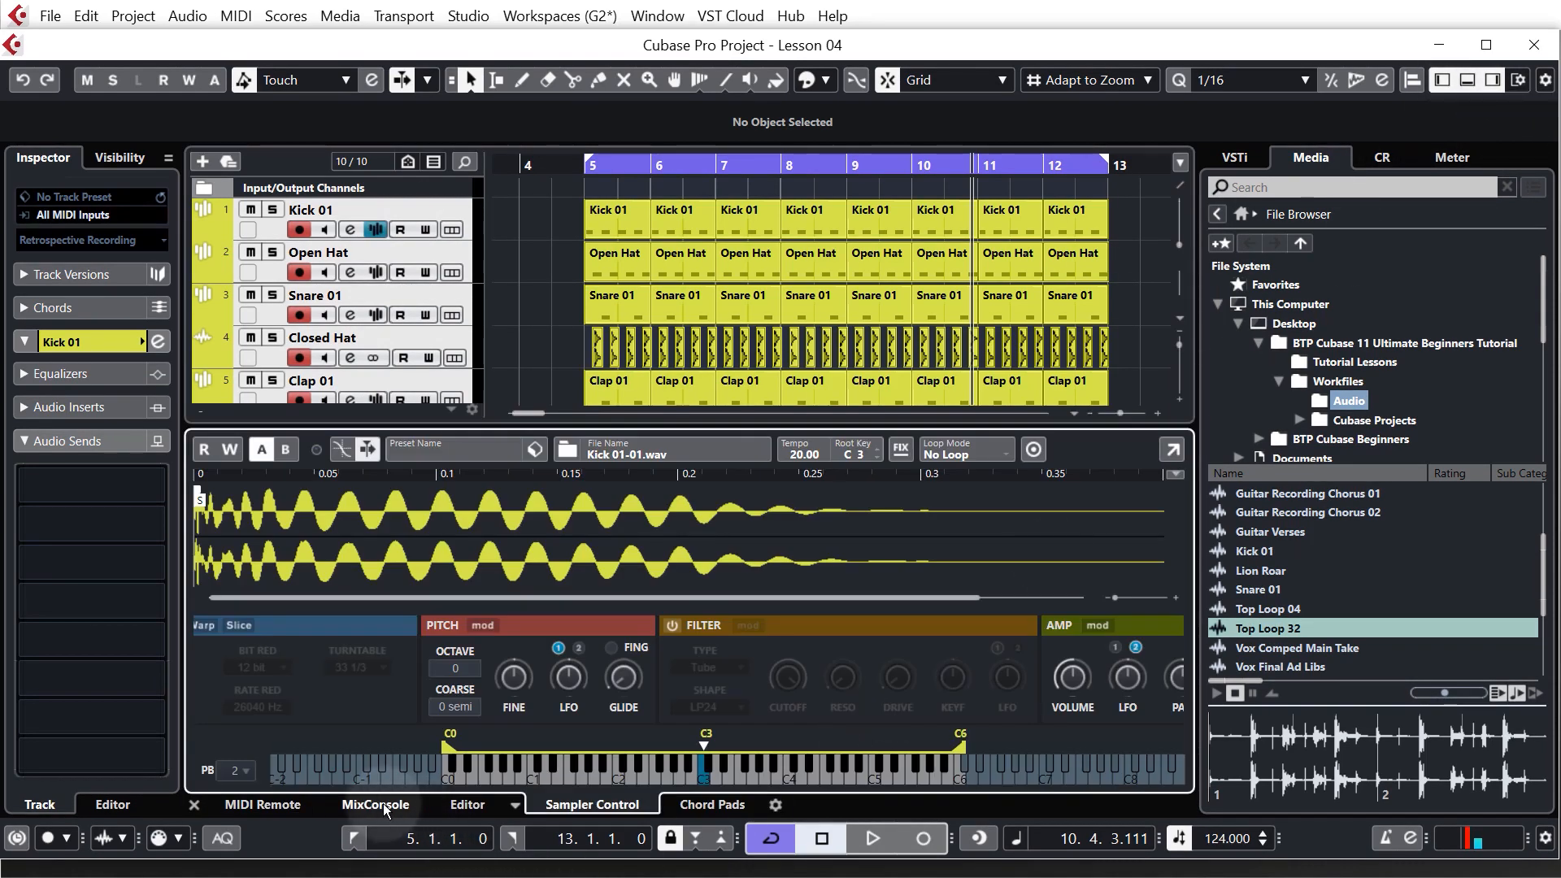
Switch the lower zone to the MixConsole and reveal its toolbar with Q-Link
click(376, 803)
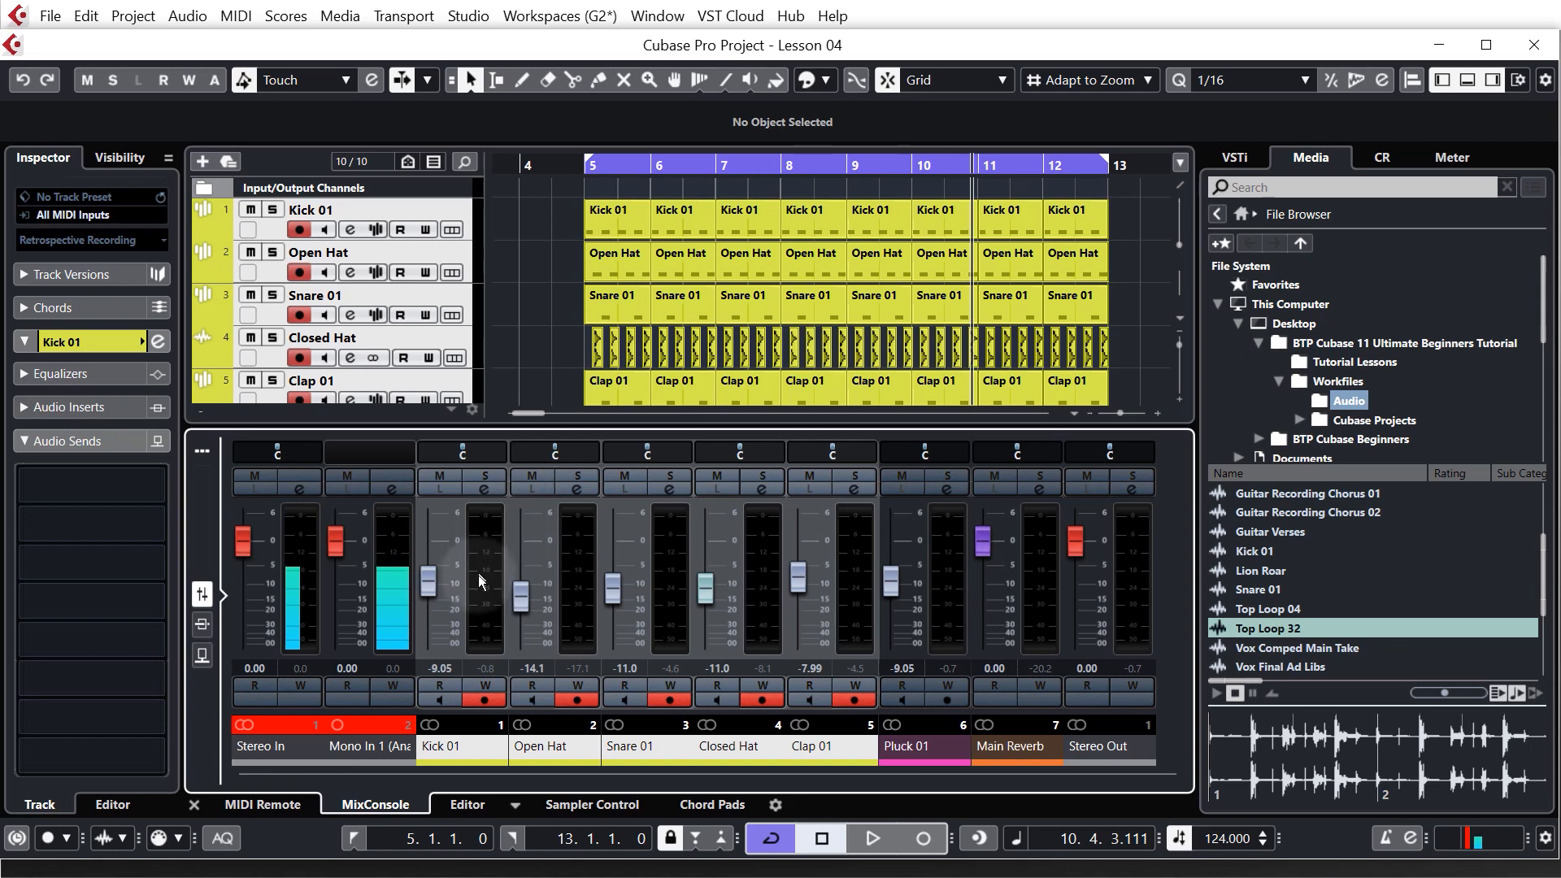
mouse_move(586, 612)
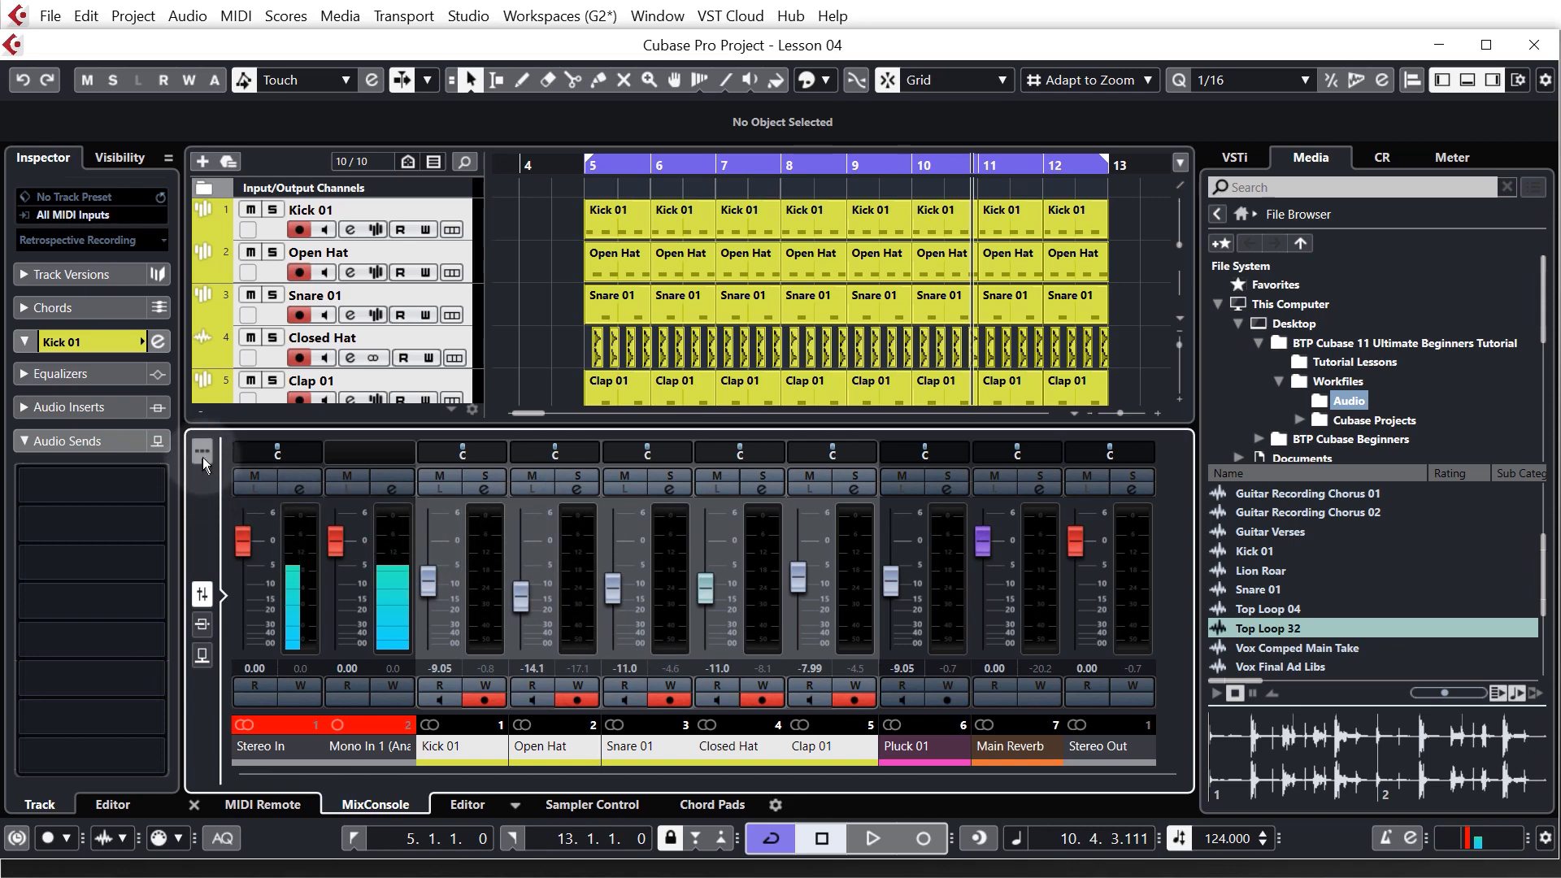
mouse_move(203, 456)
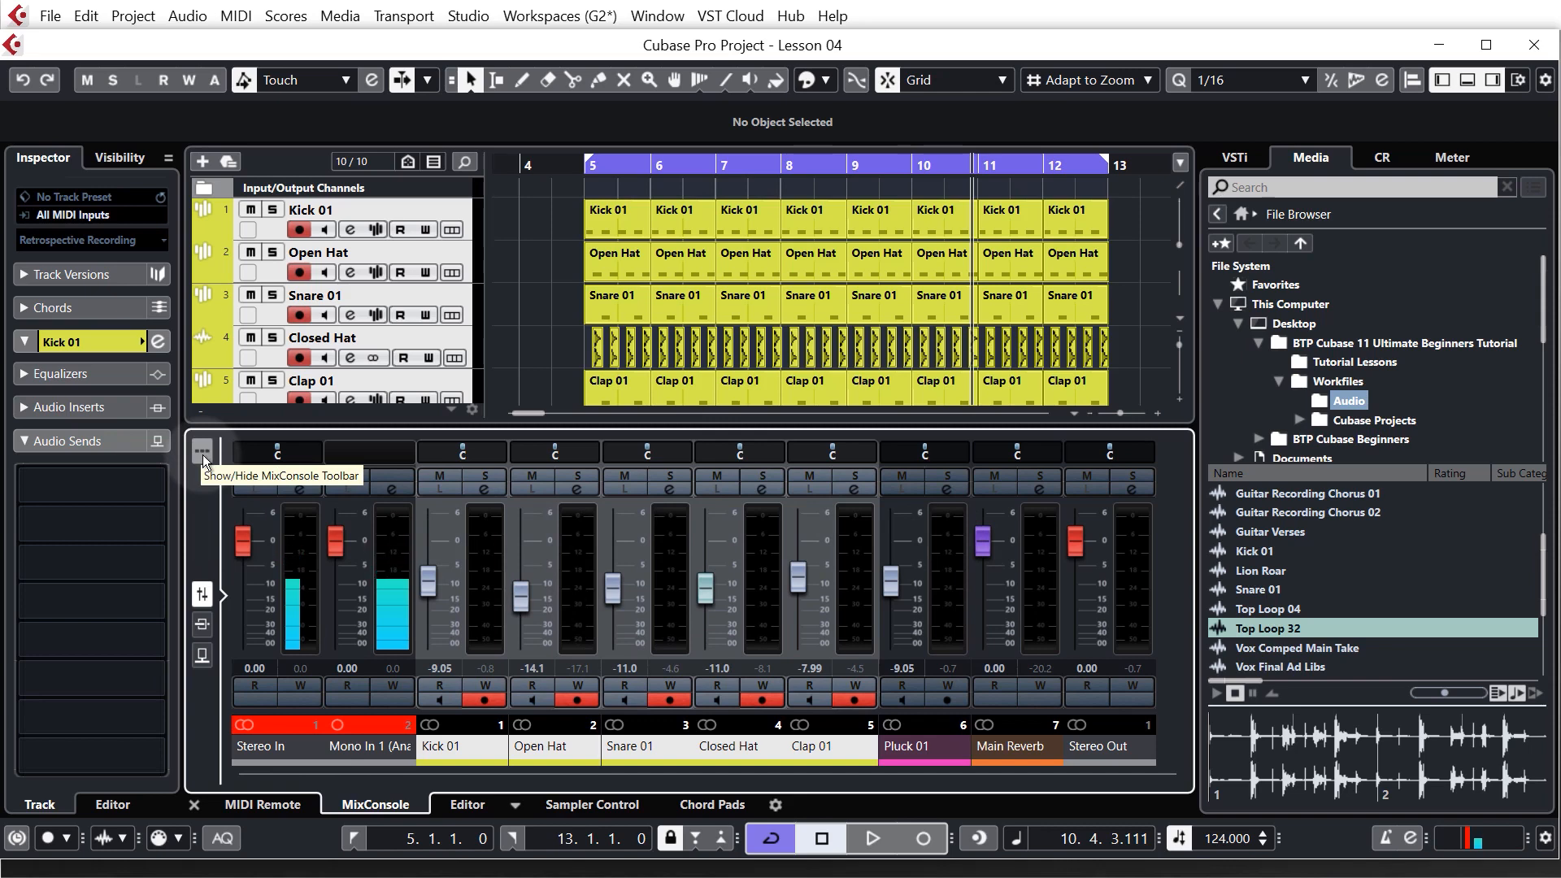
click(202, 450)
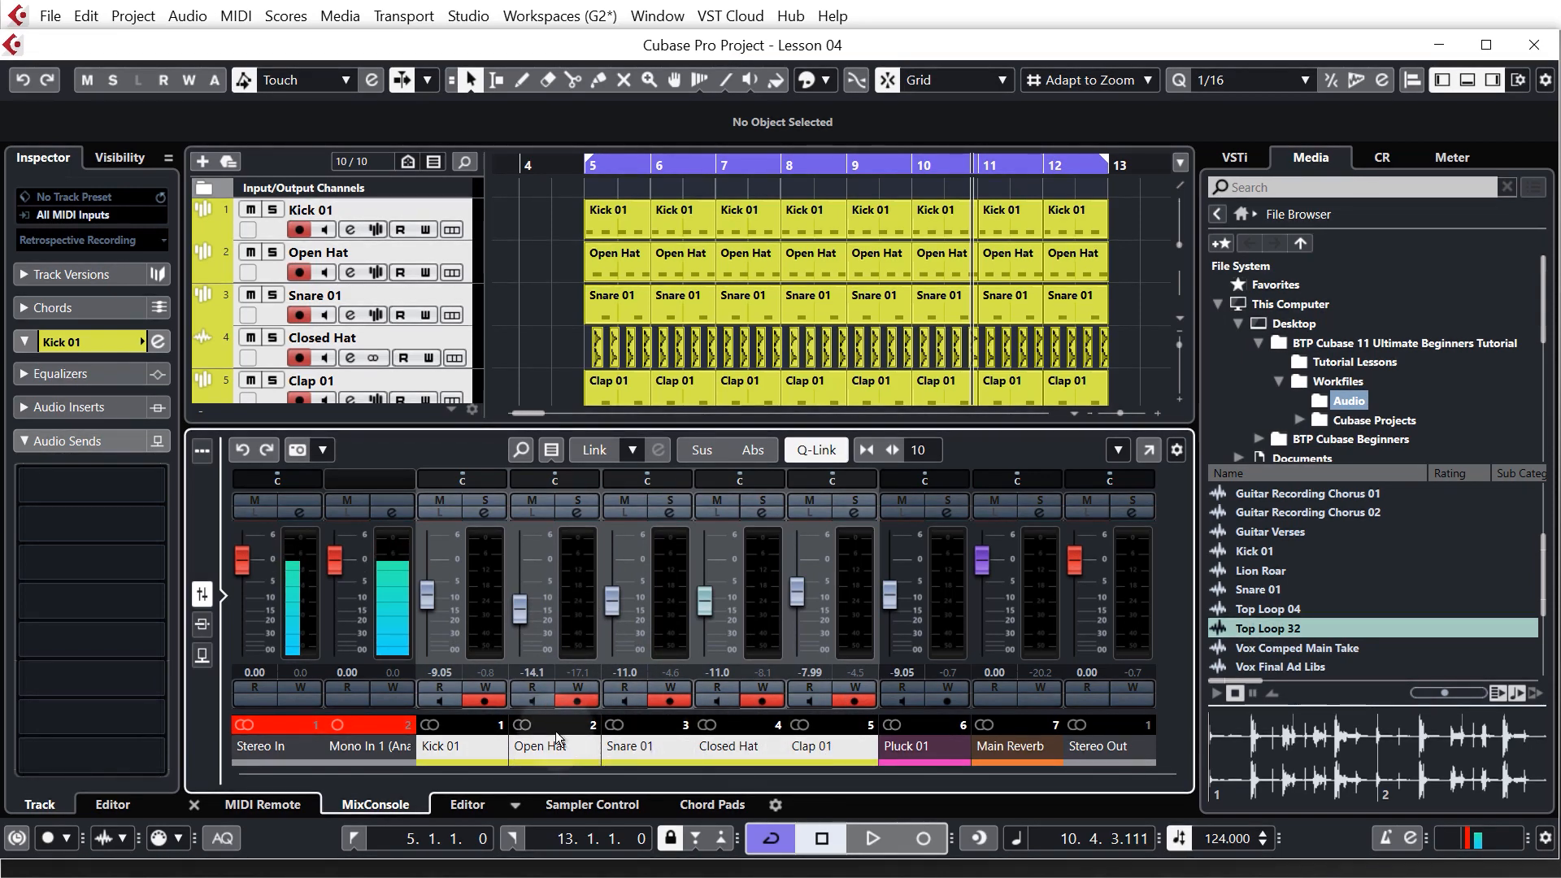
mouse_move(776, 605)
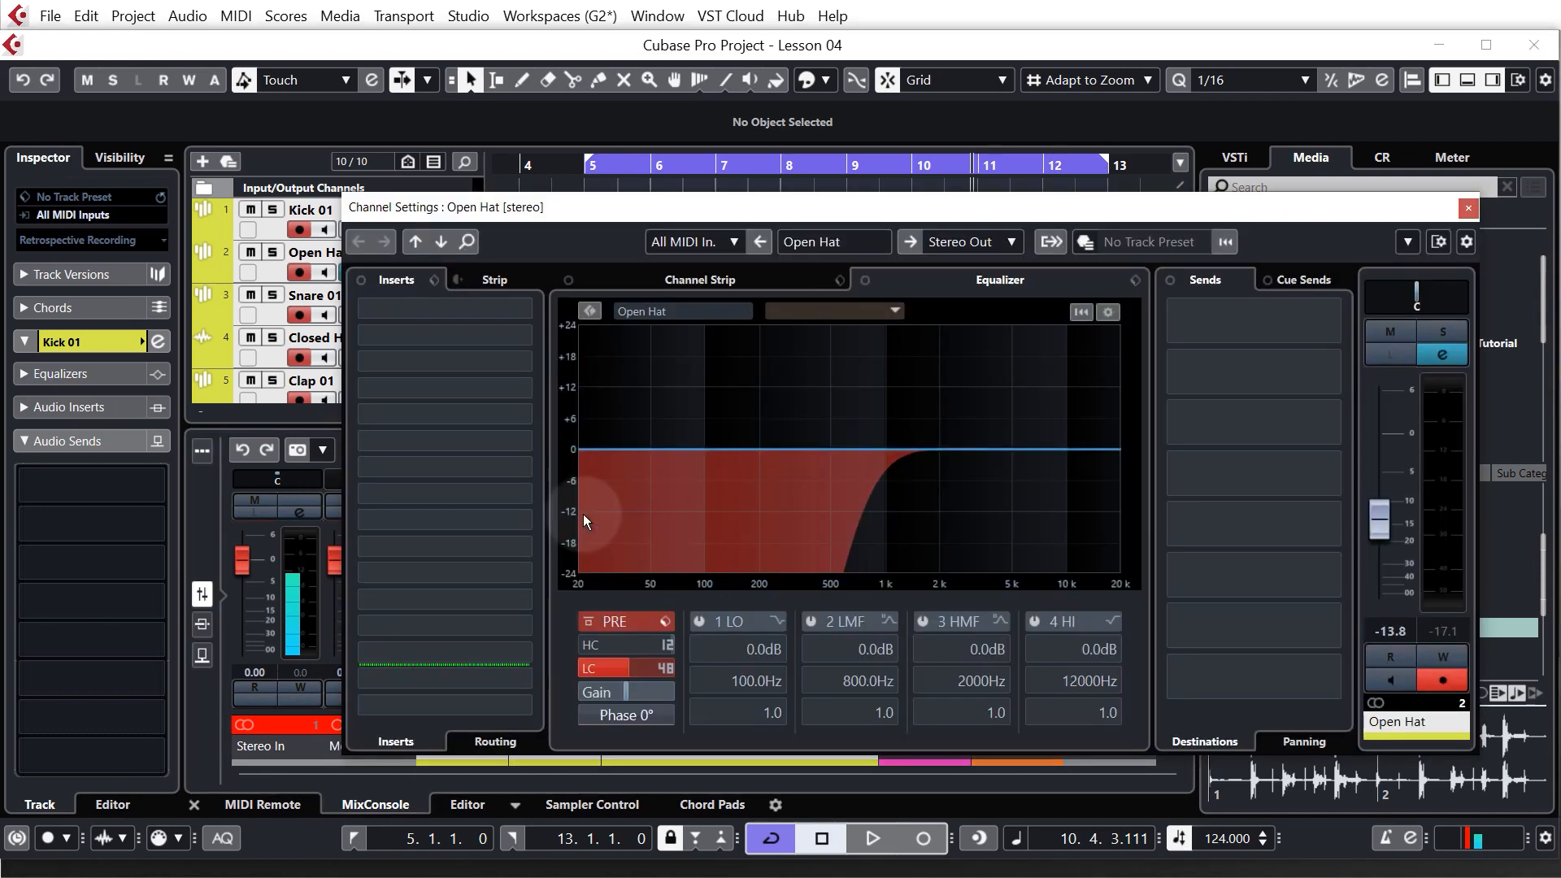
Add an active send to Main Reverb in Open Hat's first Sends slot for the selected drums
click(1251, 321)
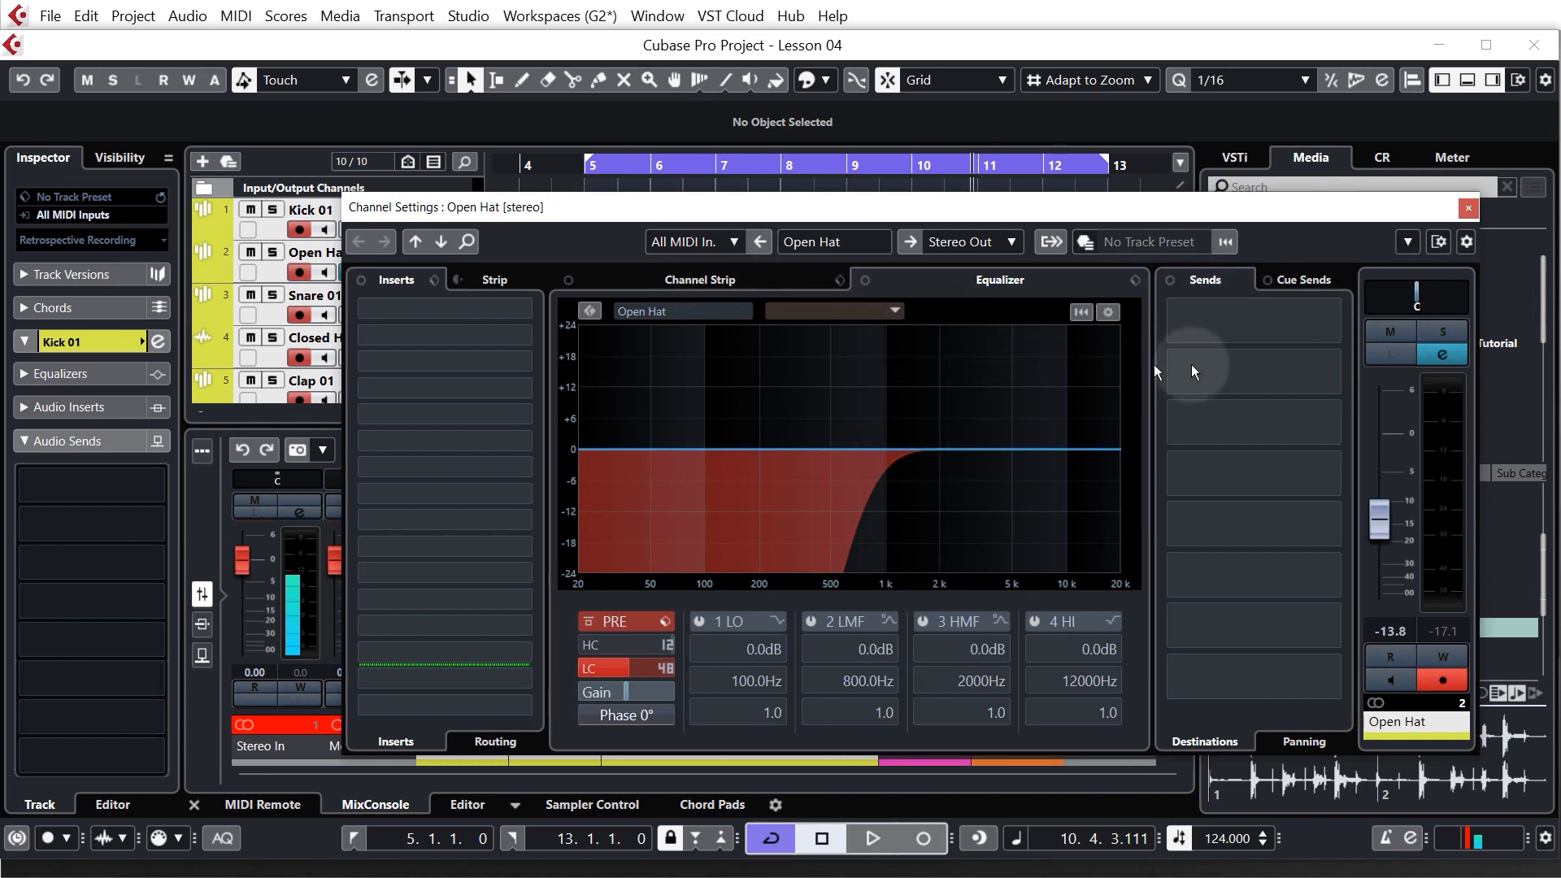
click(1249, 324)
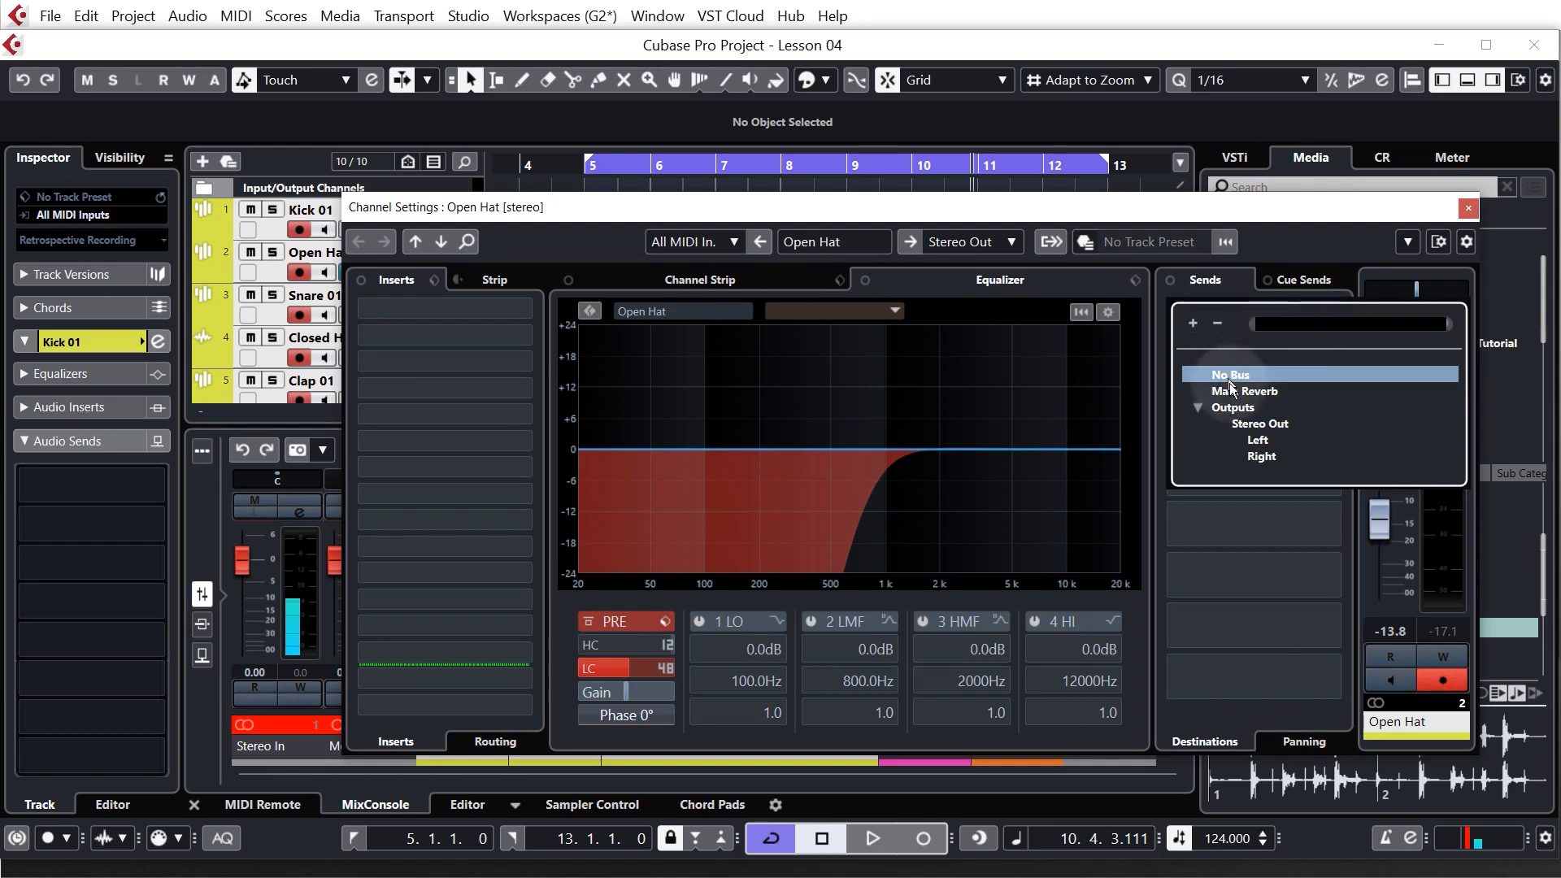
click(1248, 390)
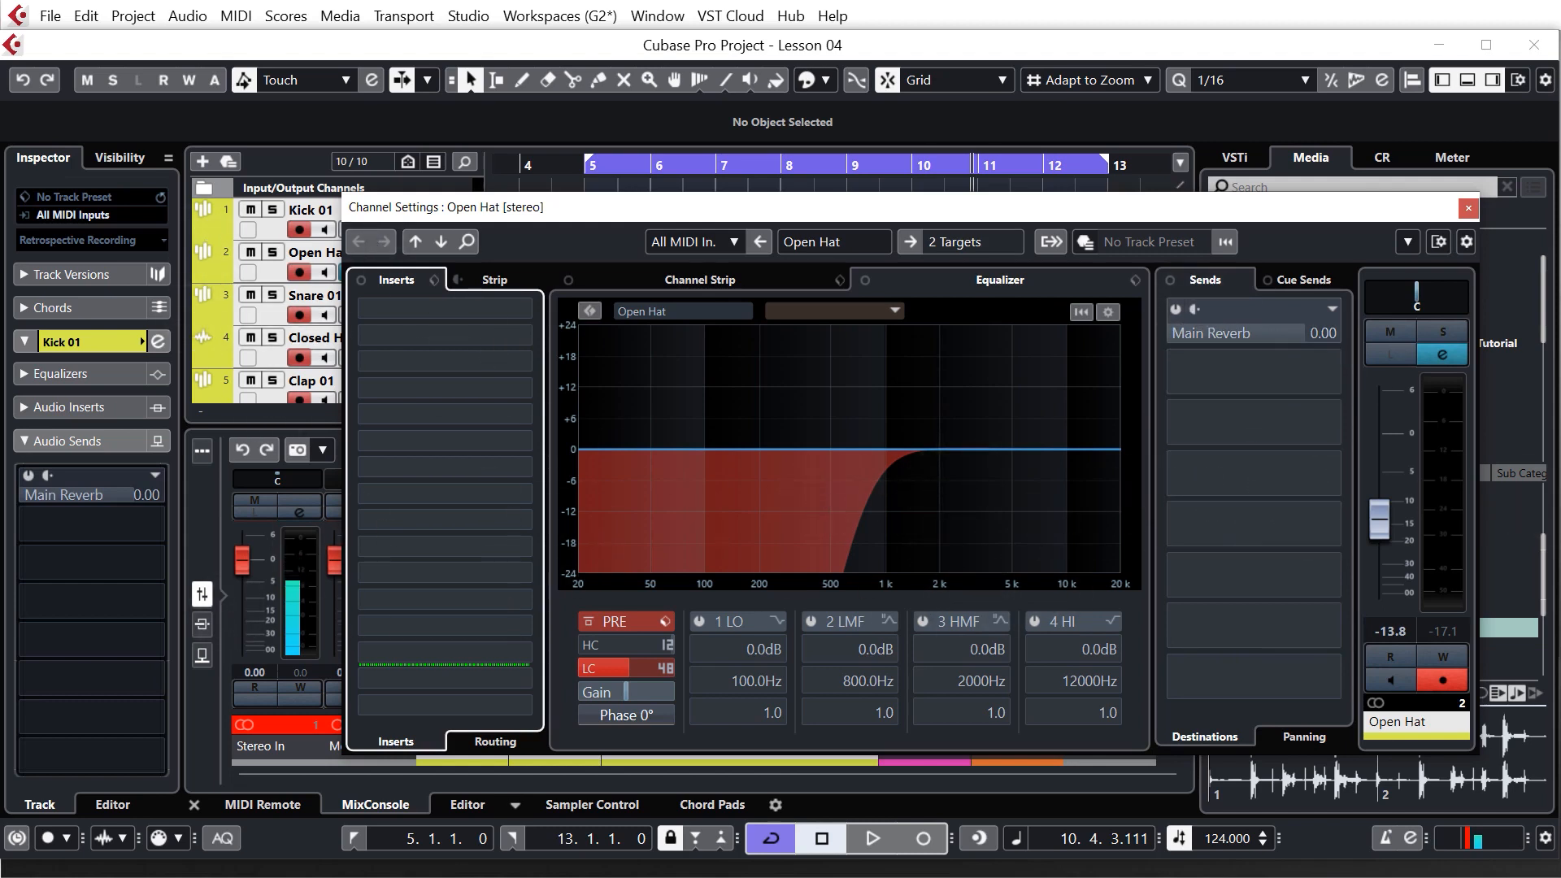
mouse_move(1175, 310)
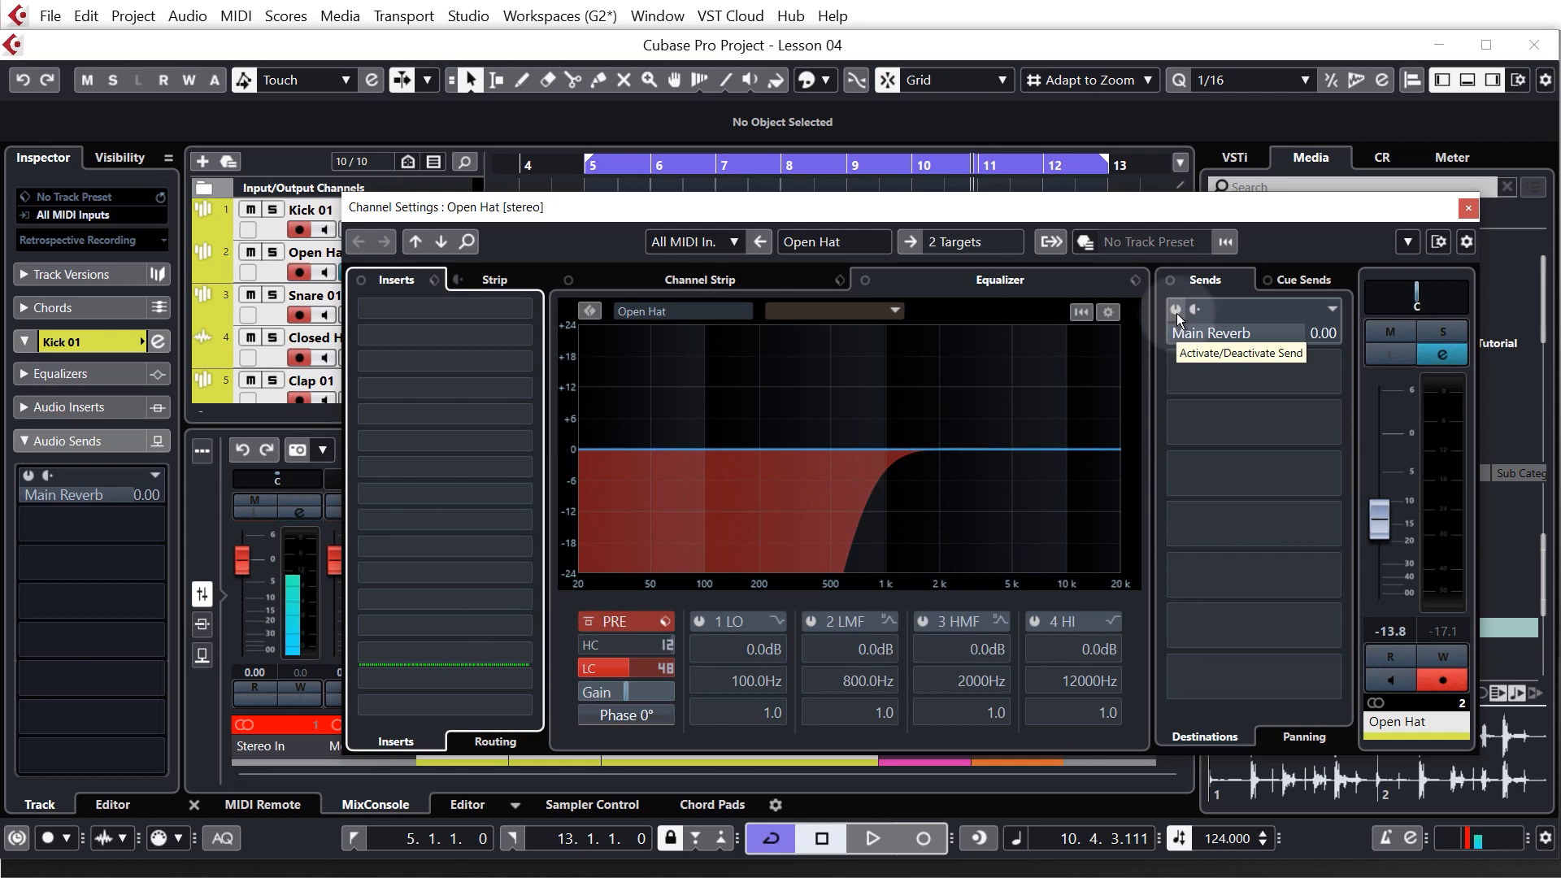
click(1175, 309)
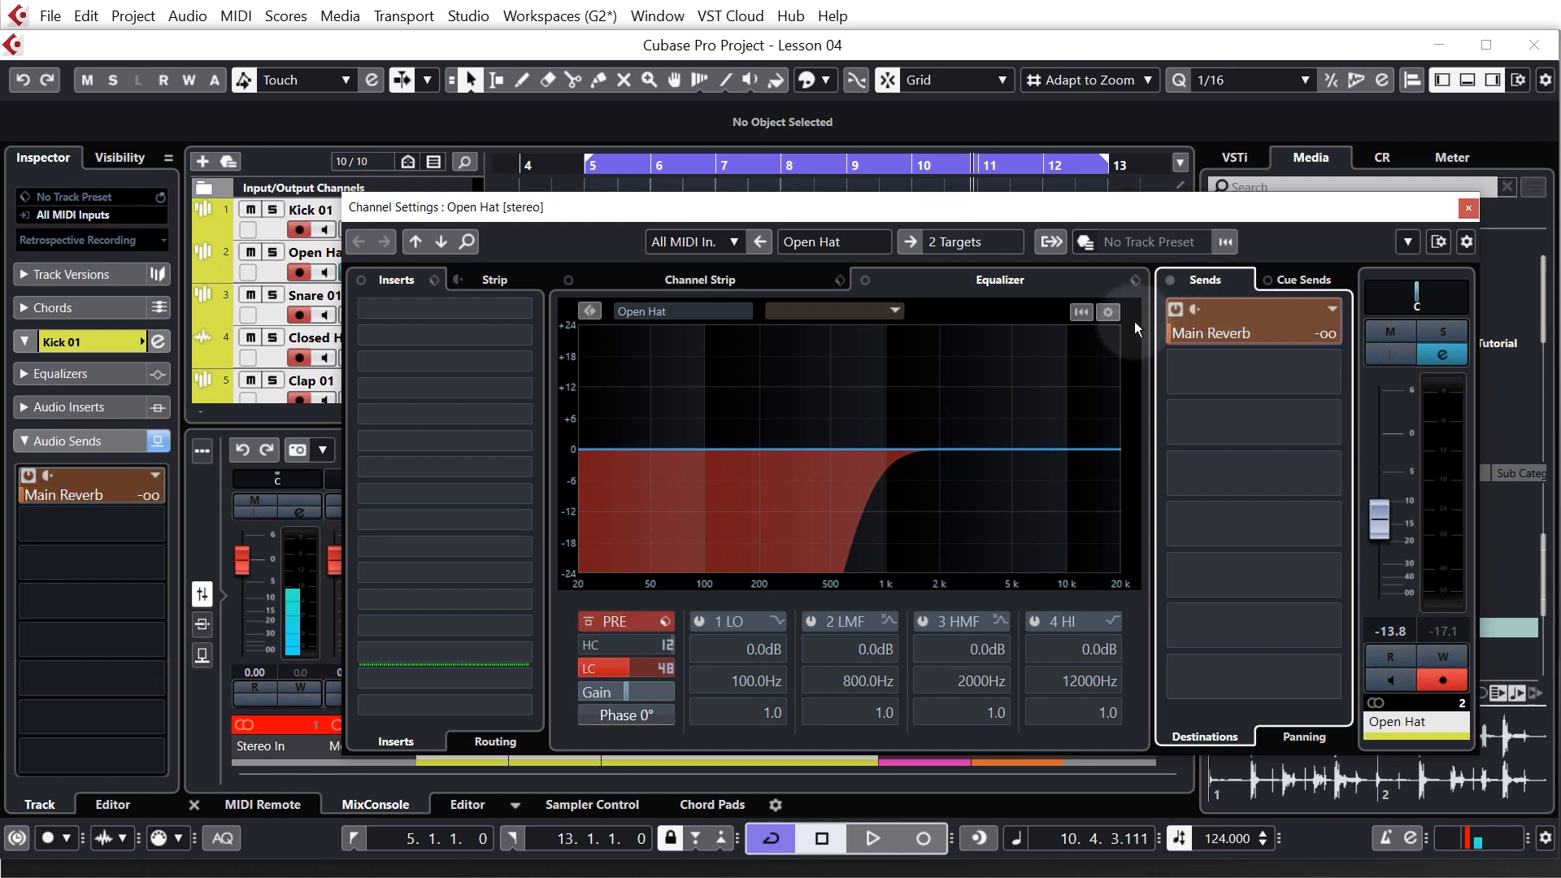
mouse_move(1263, 333)
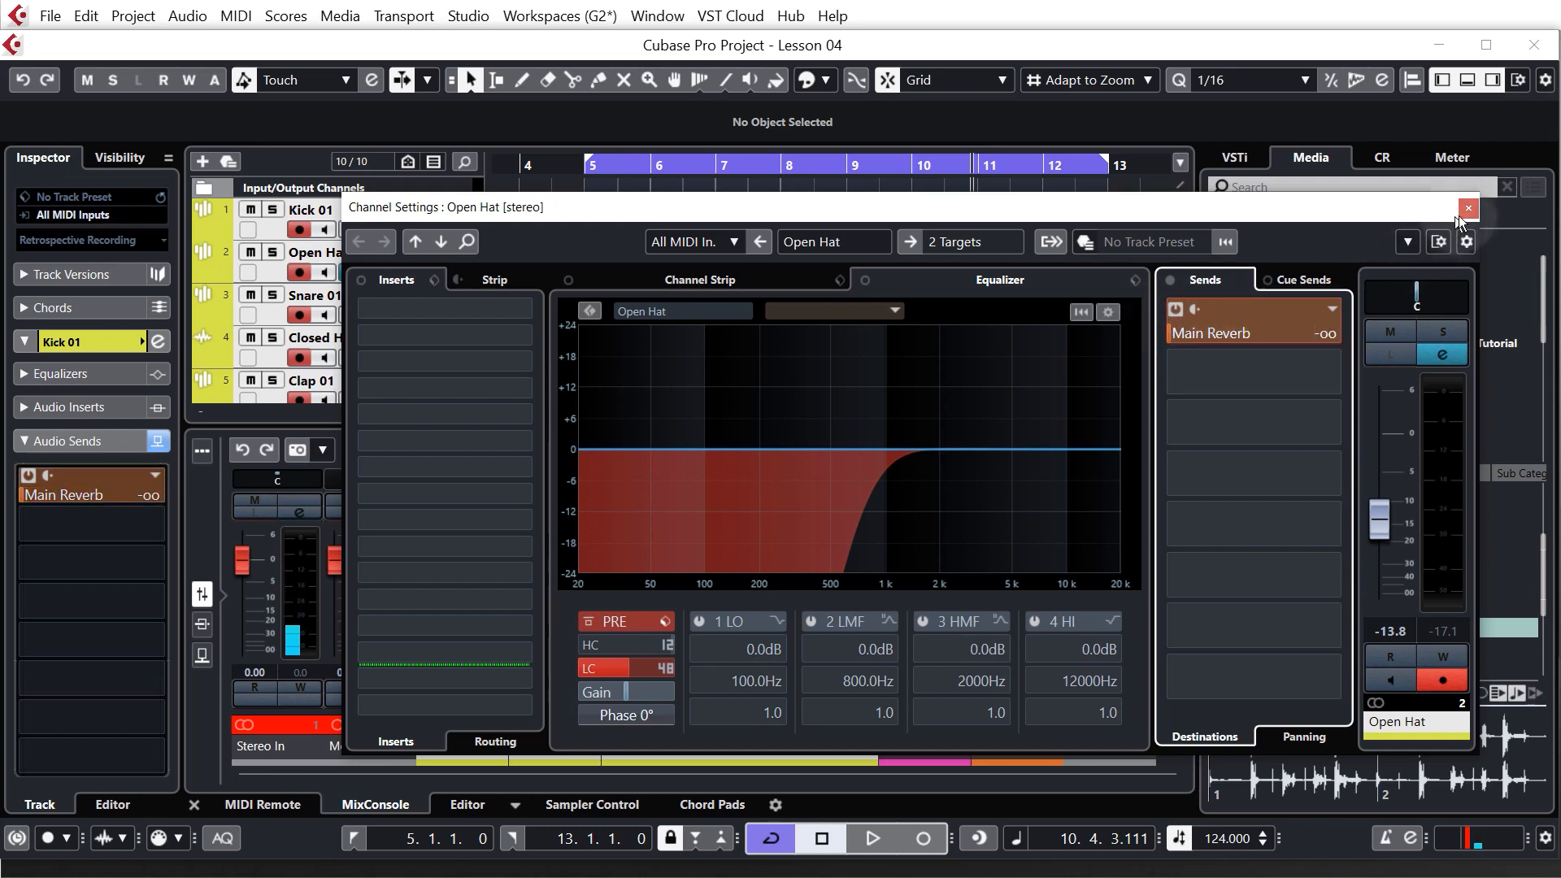
Step through Kick 01, Open Hat, Snare 01 and Closed Hat settings, confirming each sends to Main Reverb
click(1467, 208)
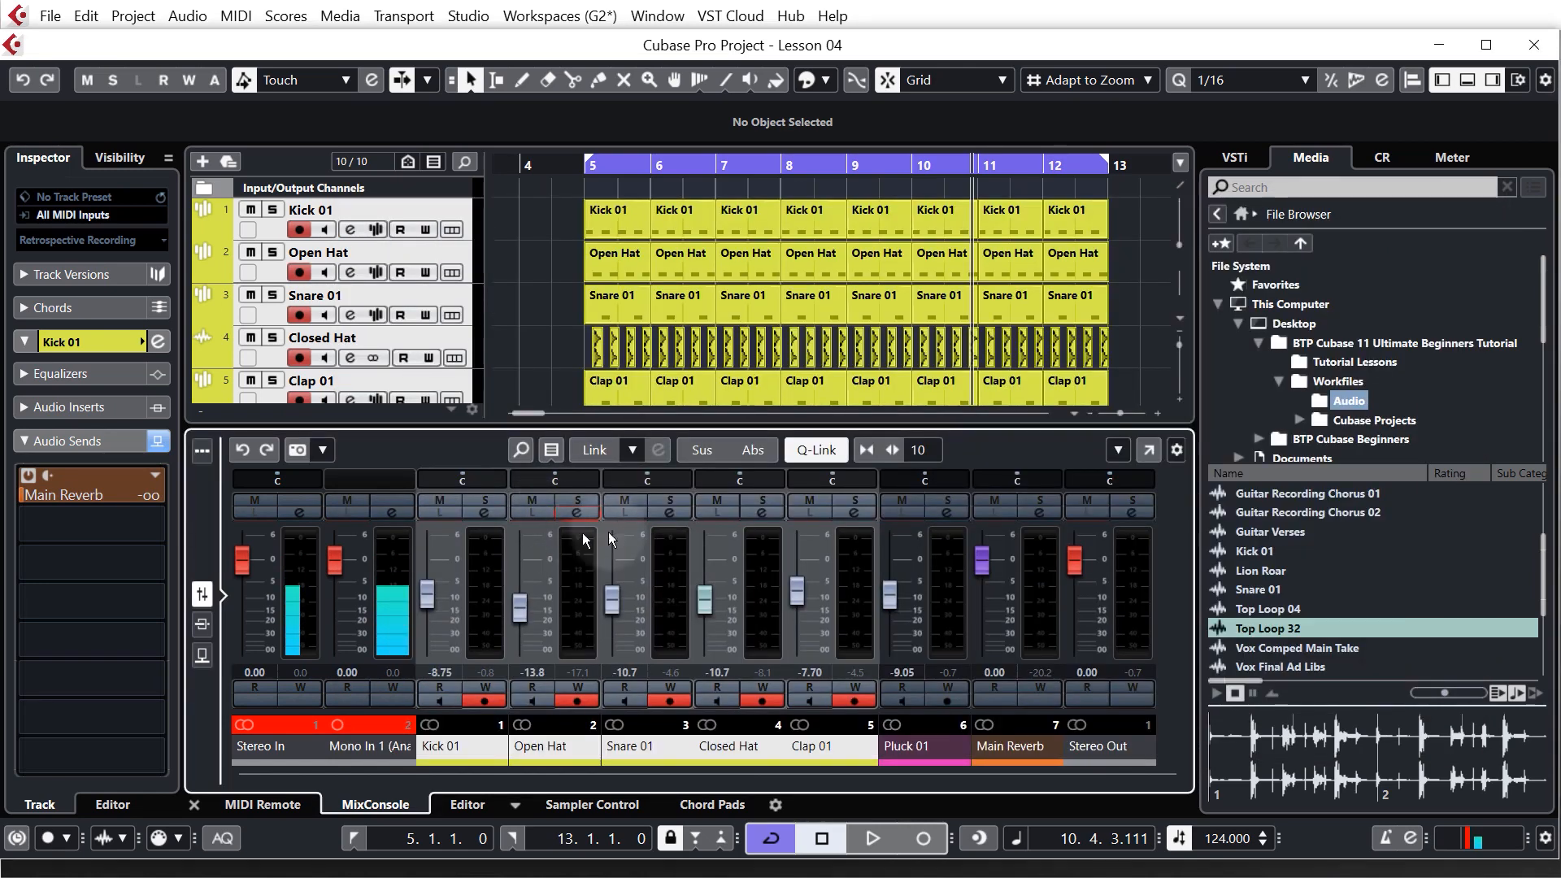
mouse_move(486, 510)
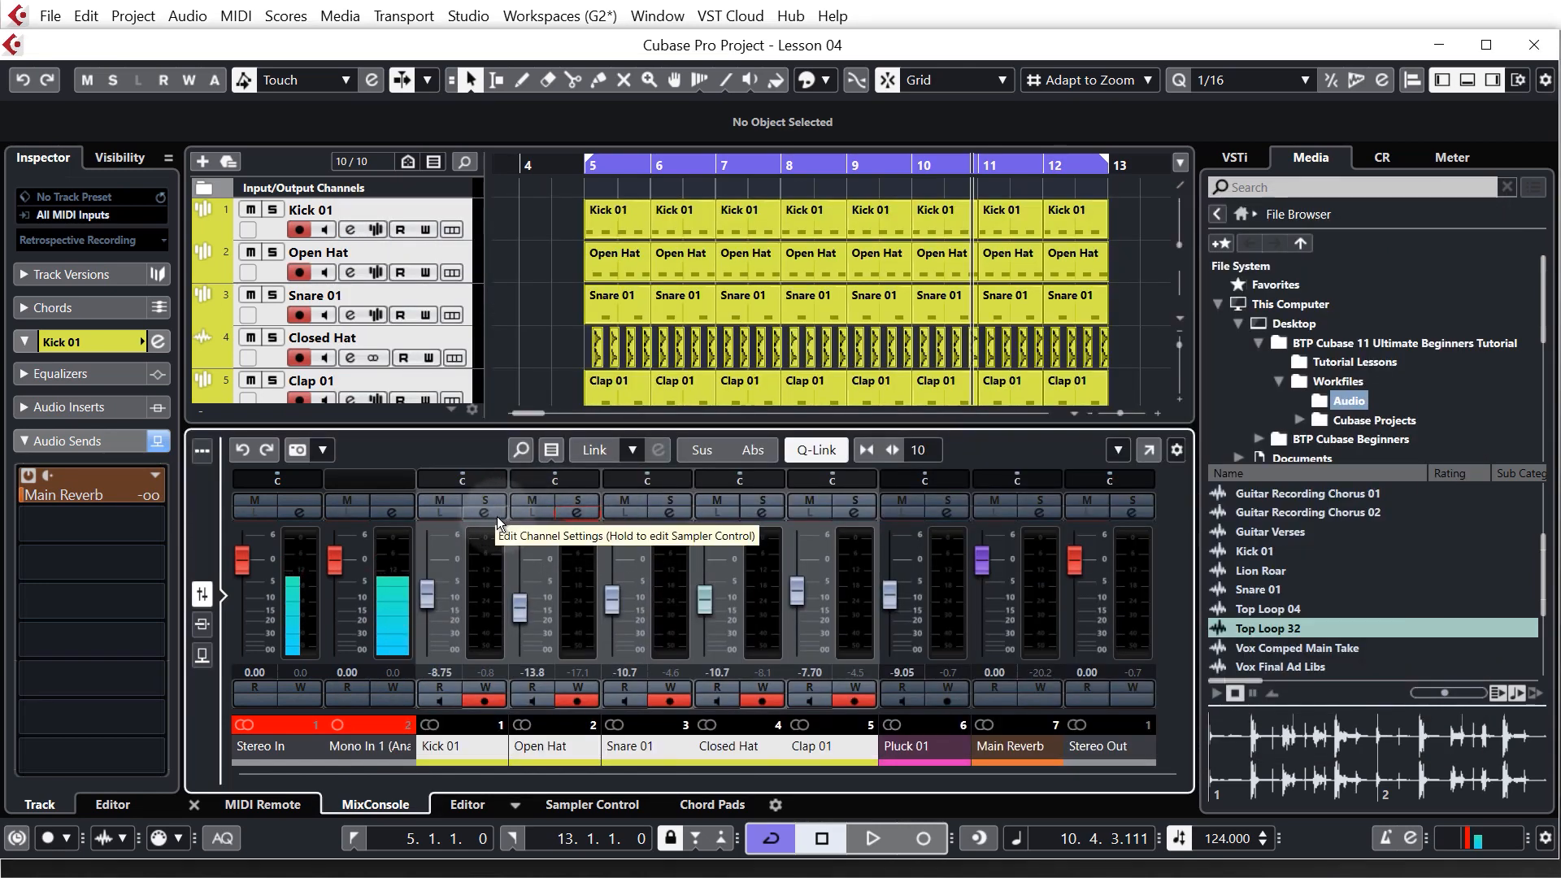
click(487, 507)
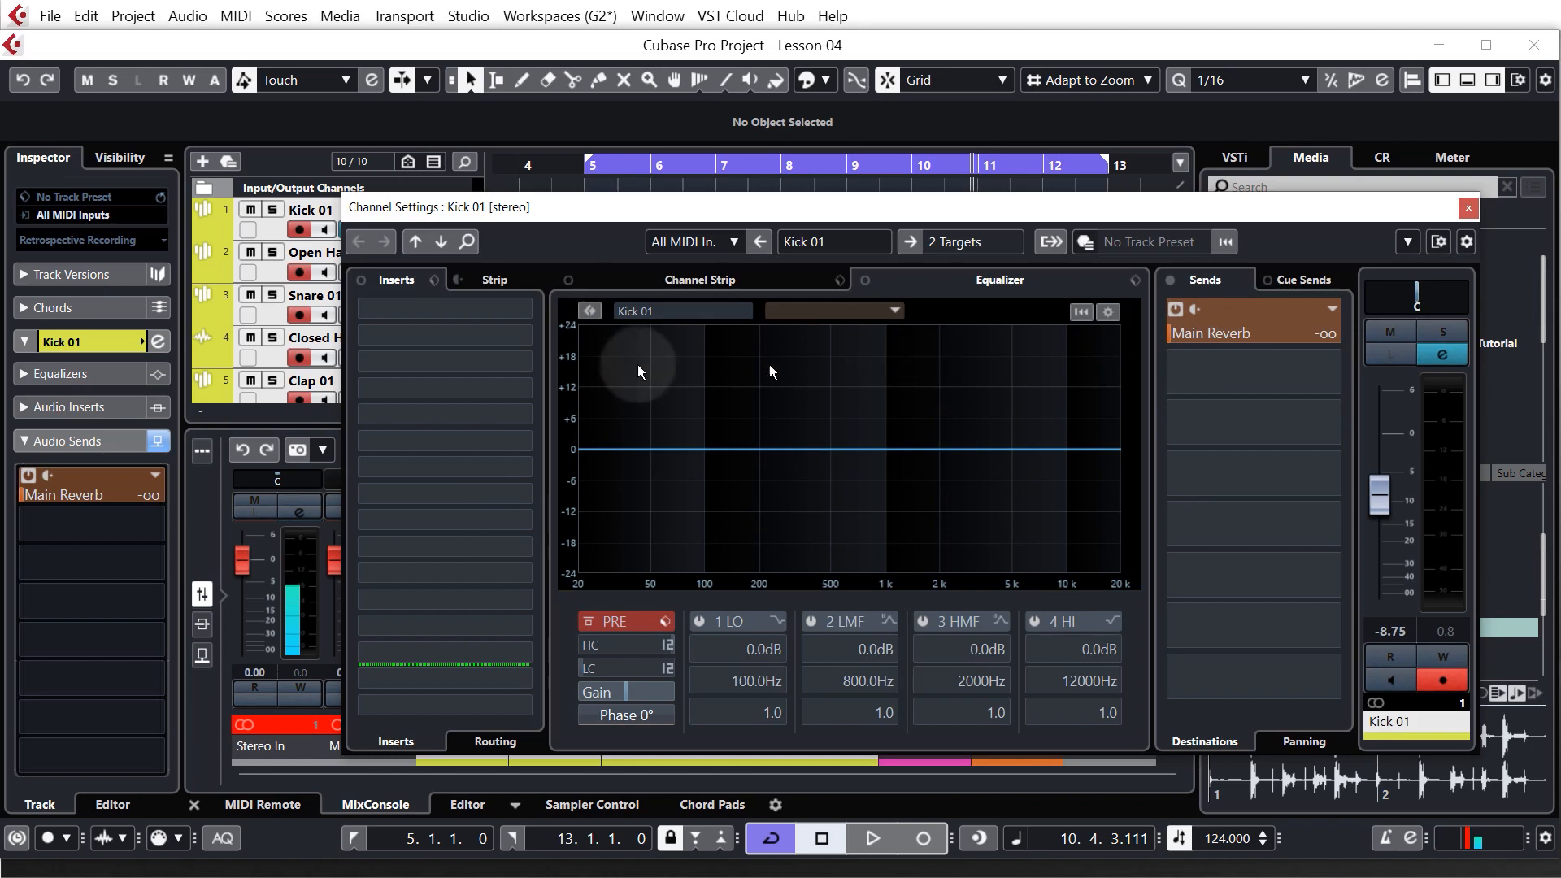
click(440, 240)
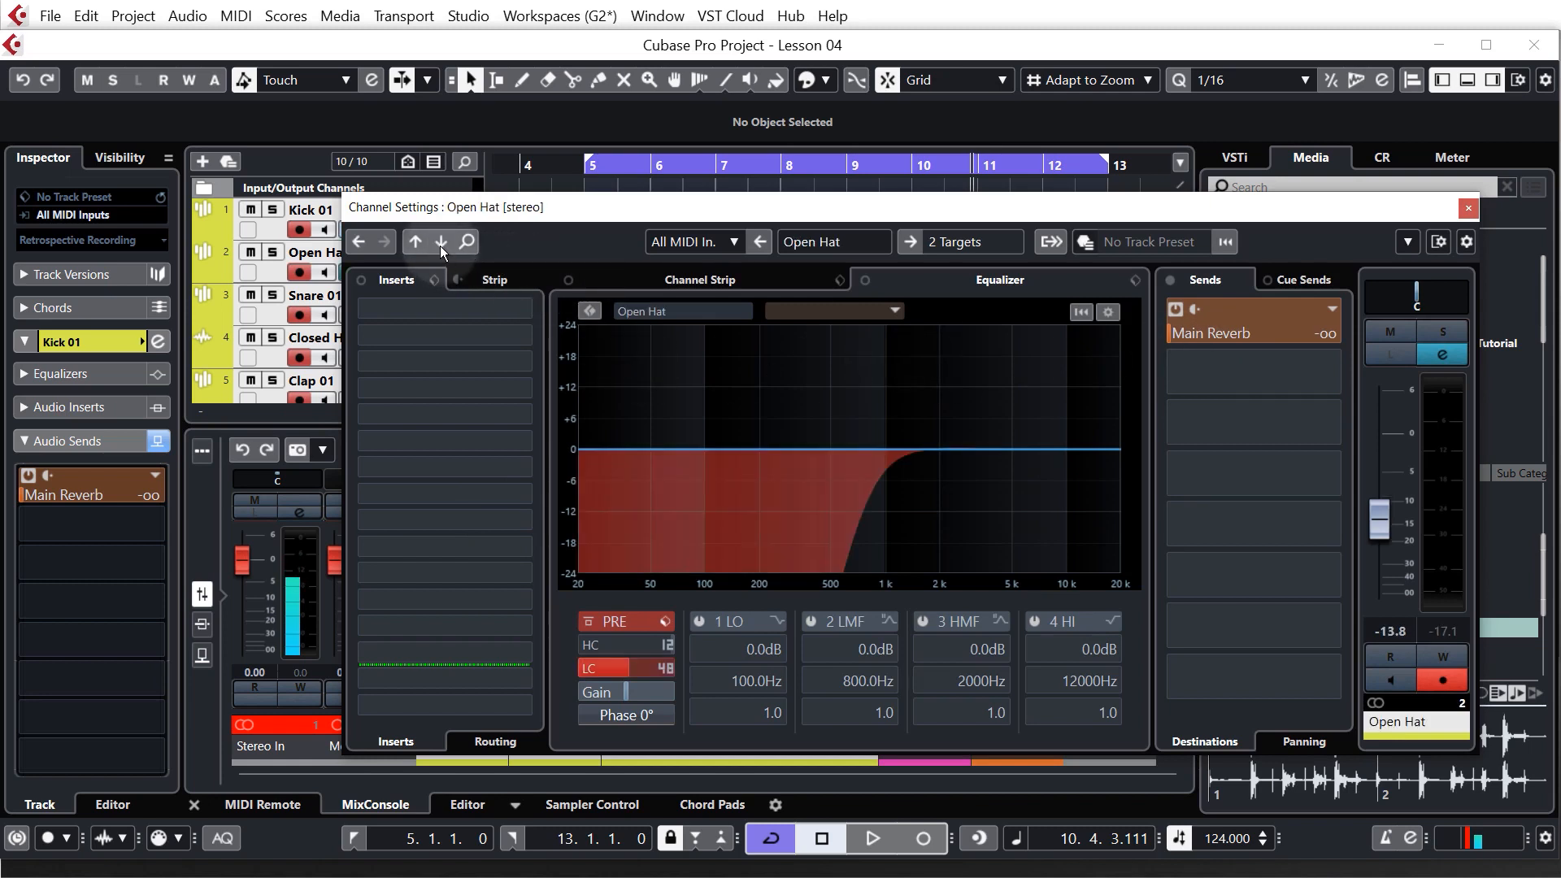
mouse_move(635, 249)
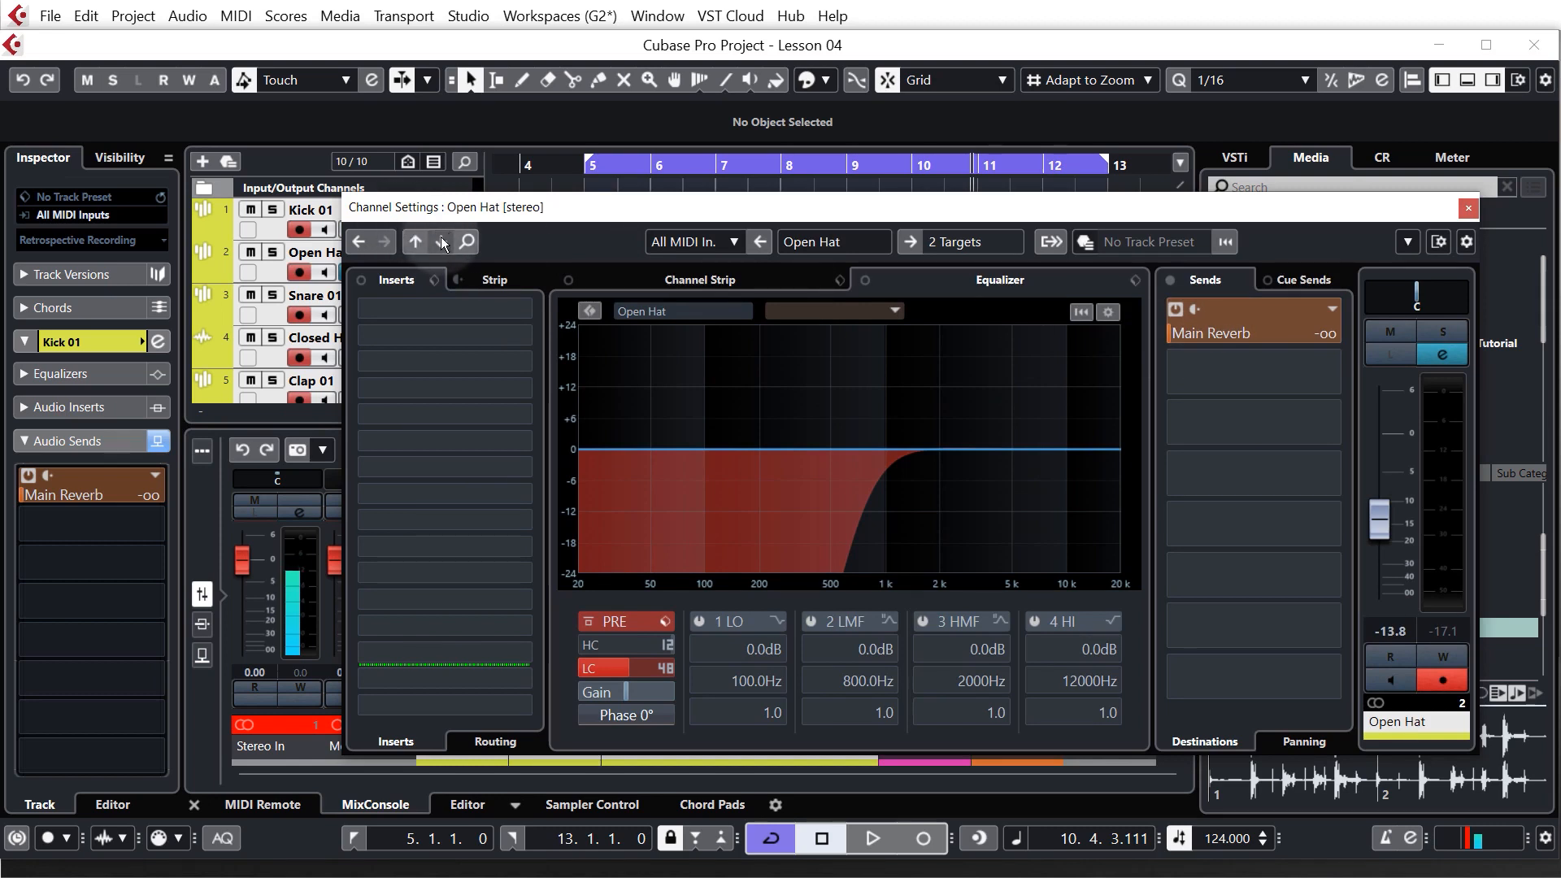
click(442, 241)
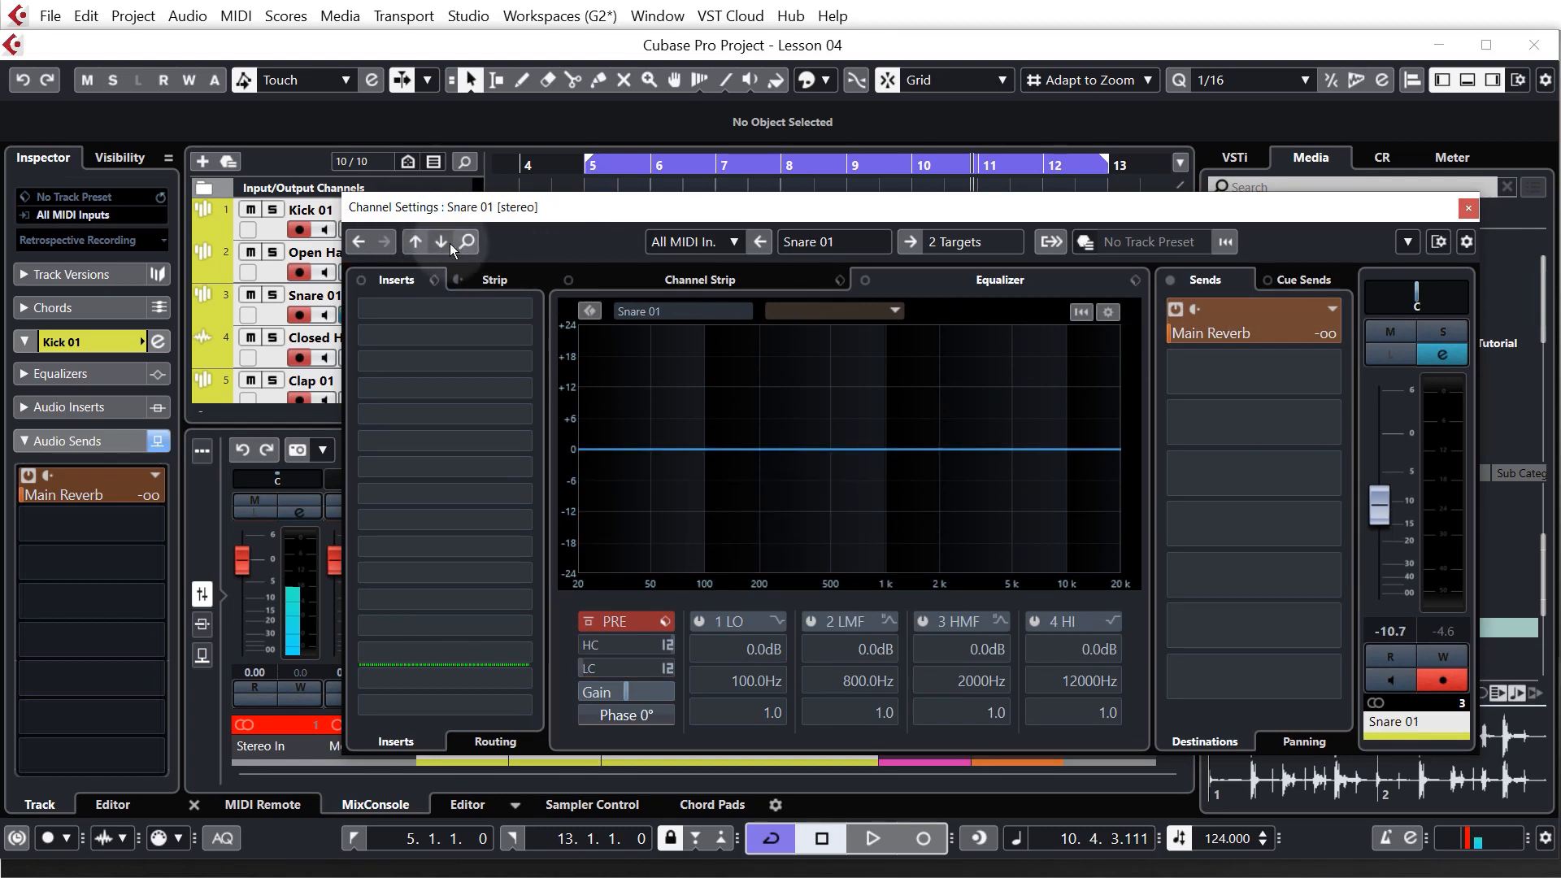
click(440, 240)
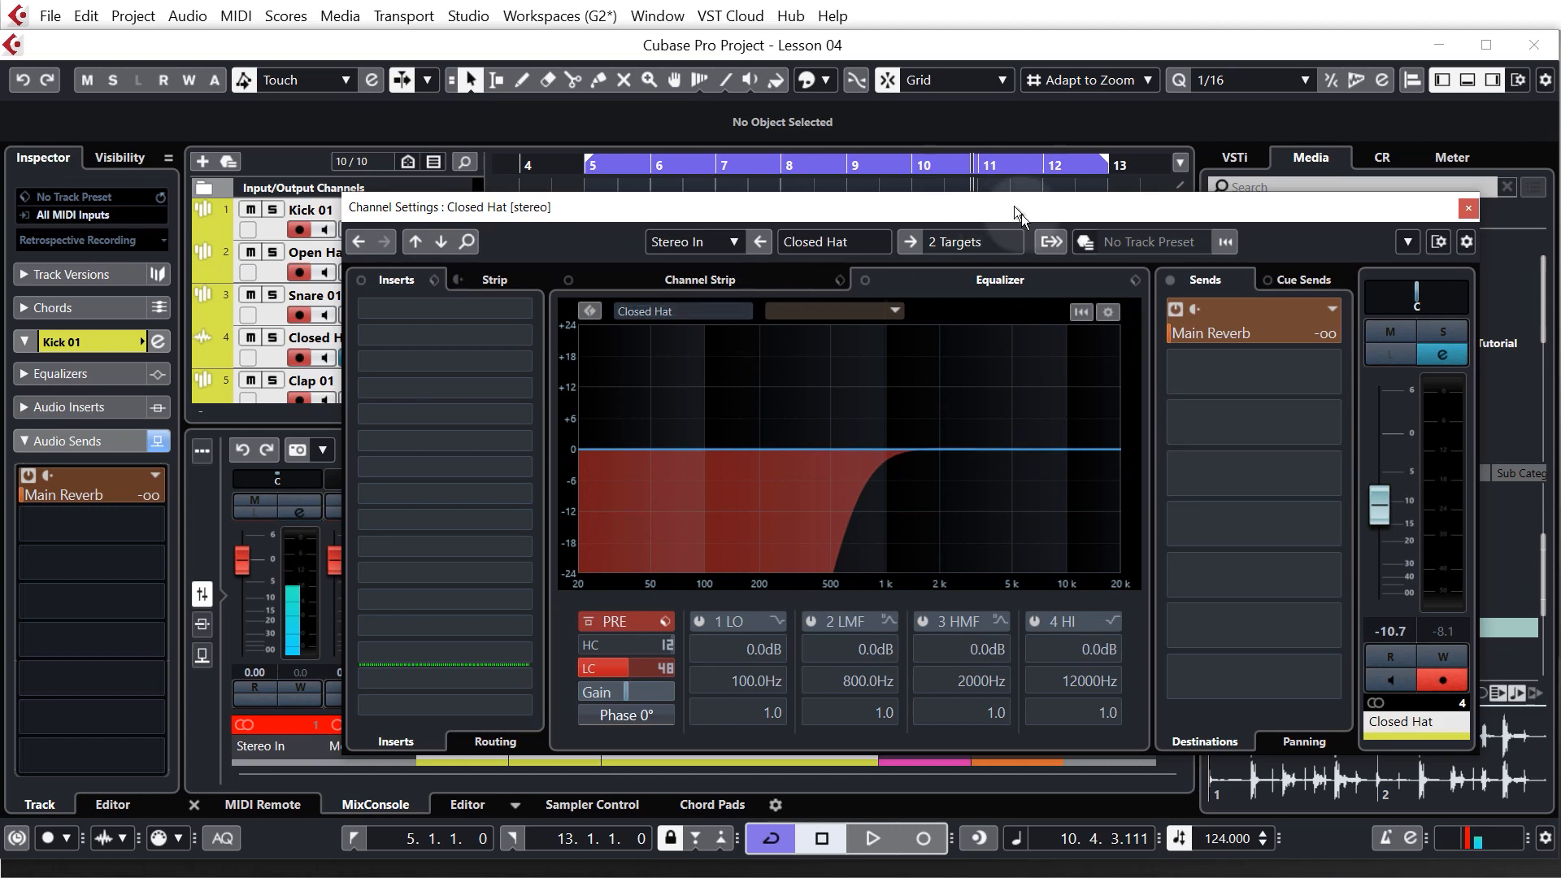
click(1467, 208)
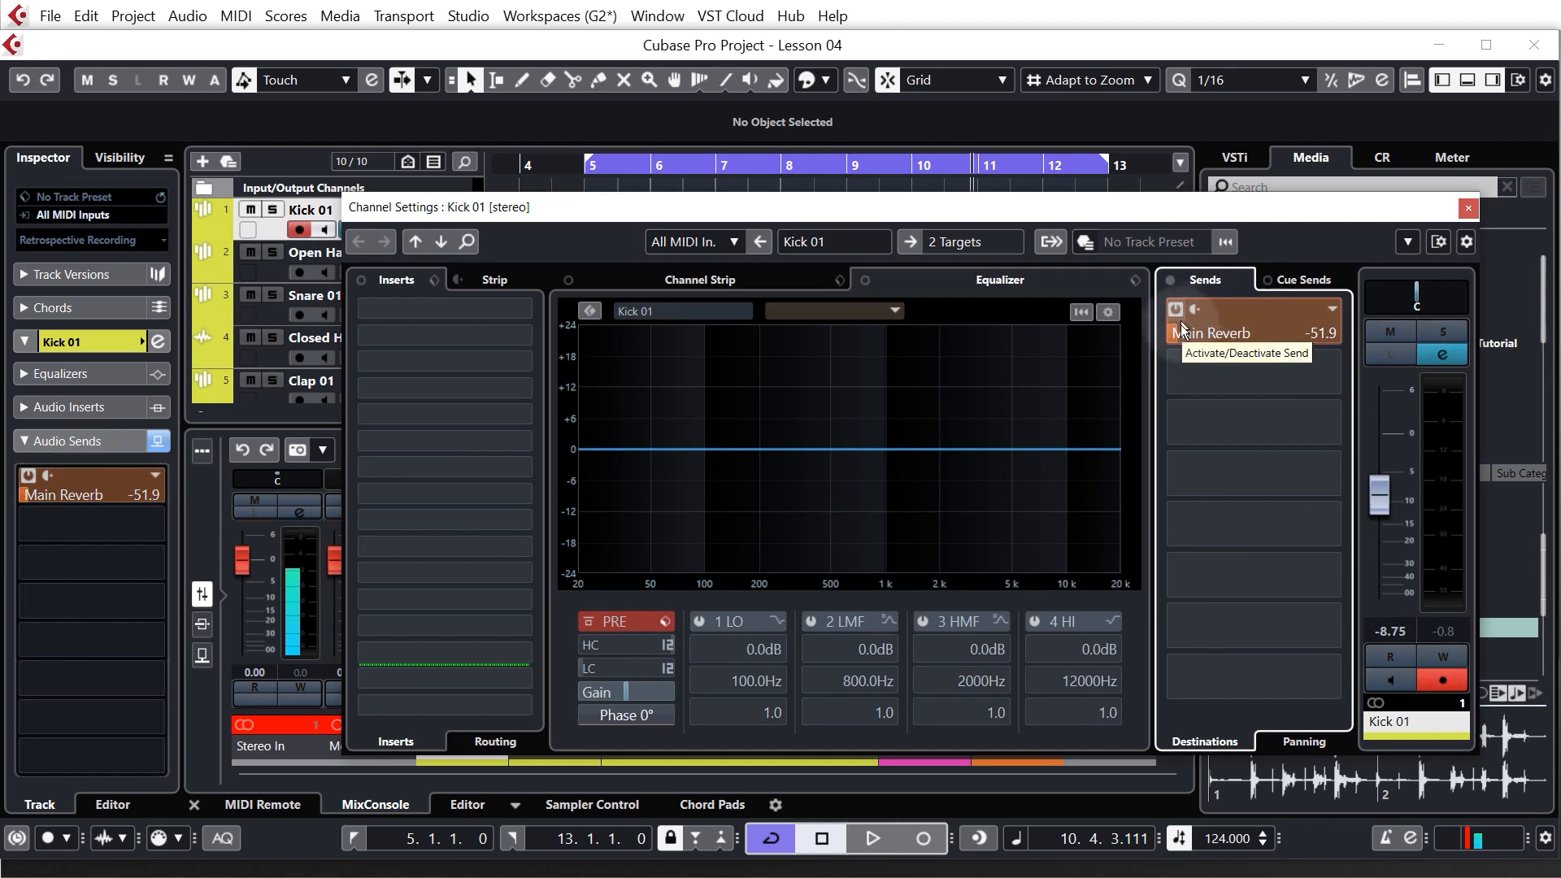
mouse_move(1441, 336)
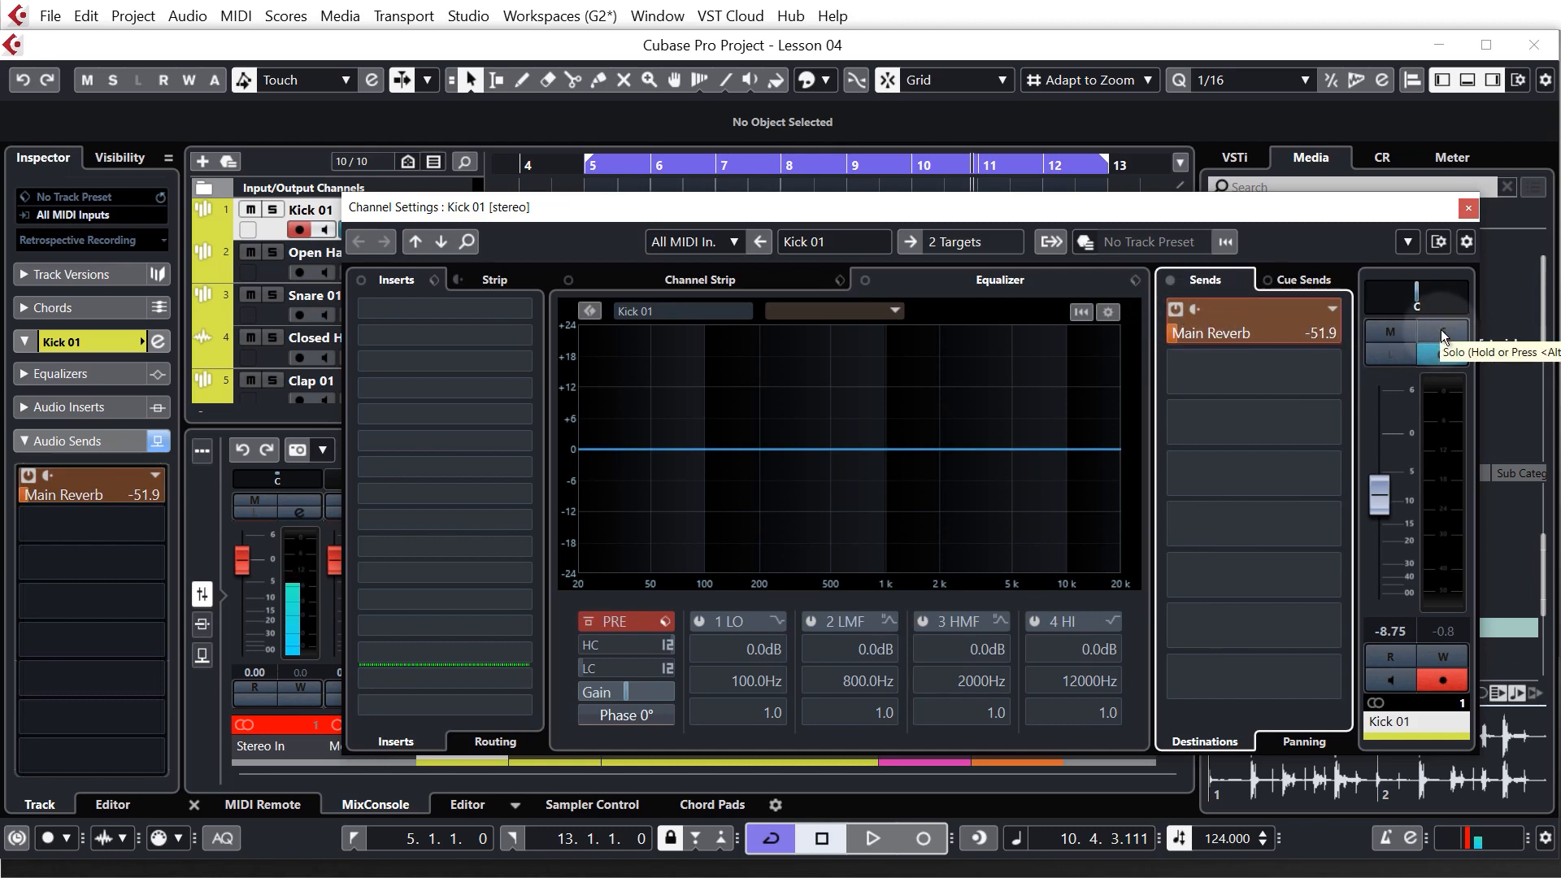
Solo Kick 01 during playback and raise its Main Reverb send from -51.9 to -34.7 dB
click(1440, 331)
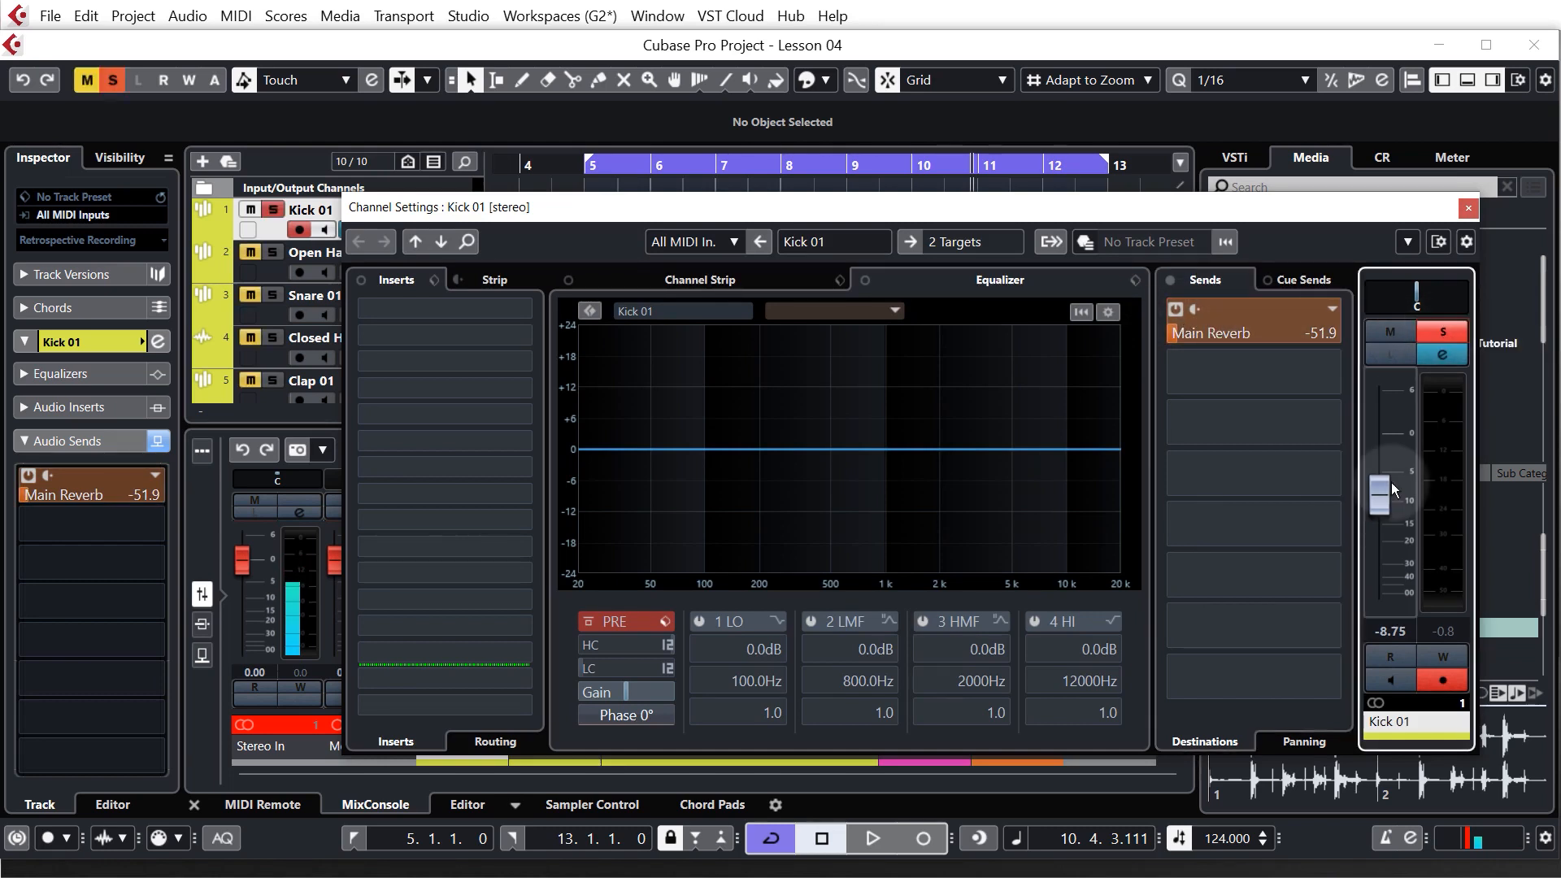
click(1442, 331)
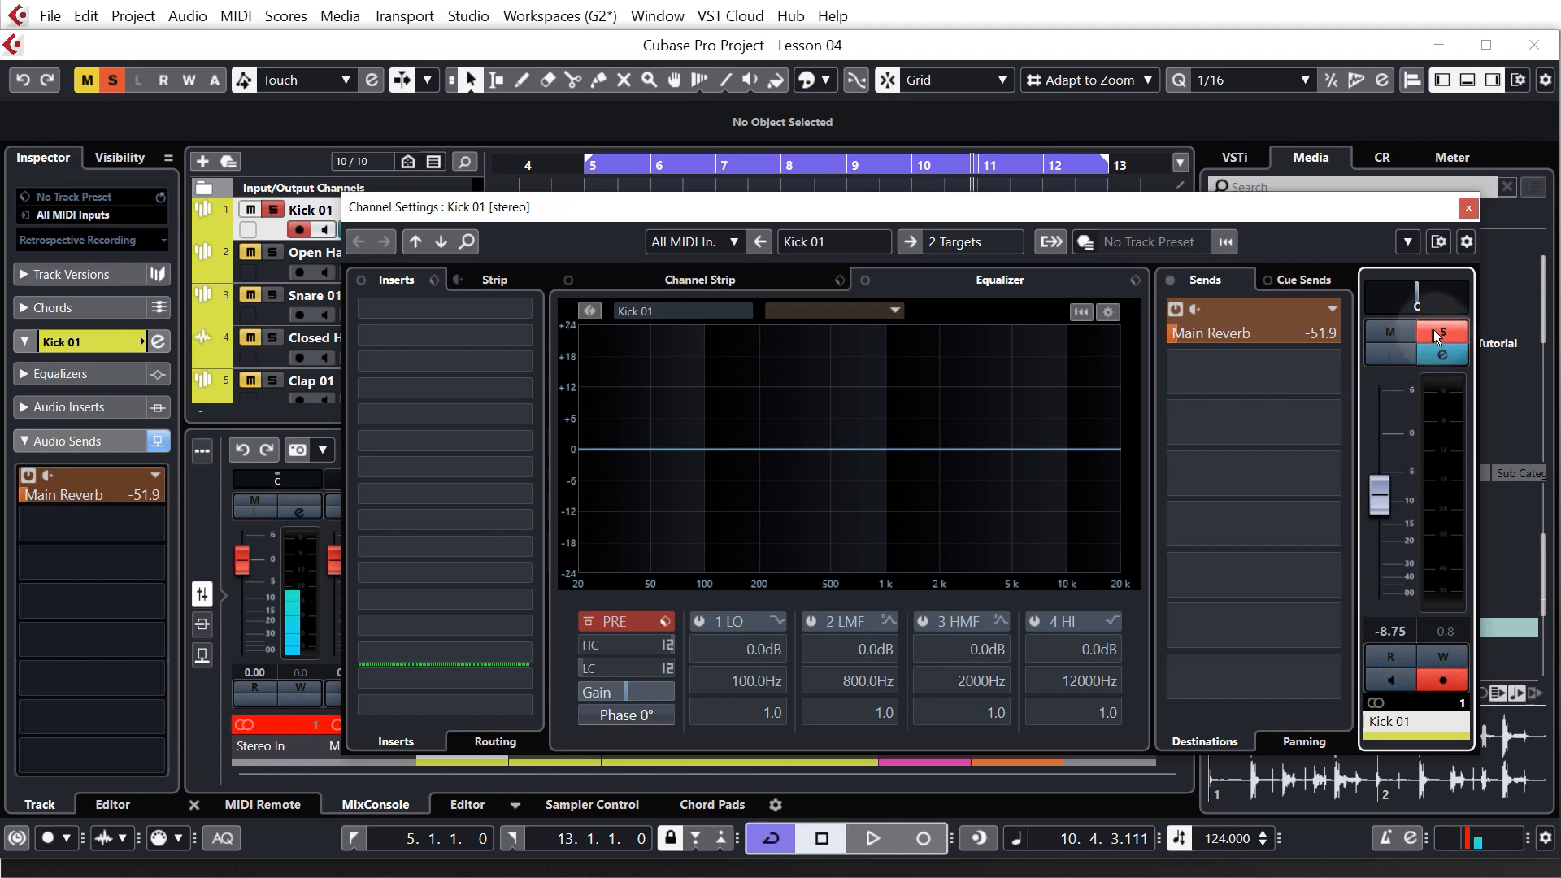
click(1441, 332)
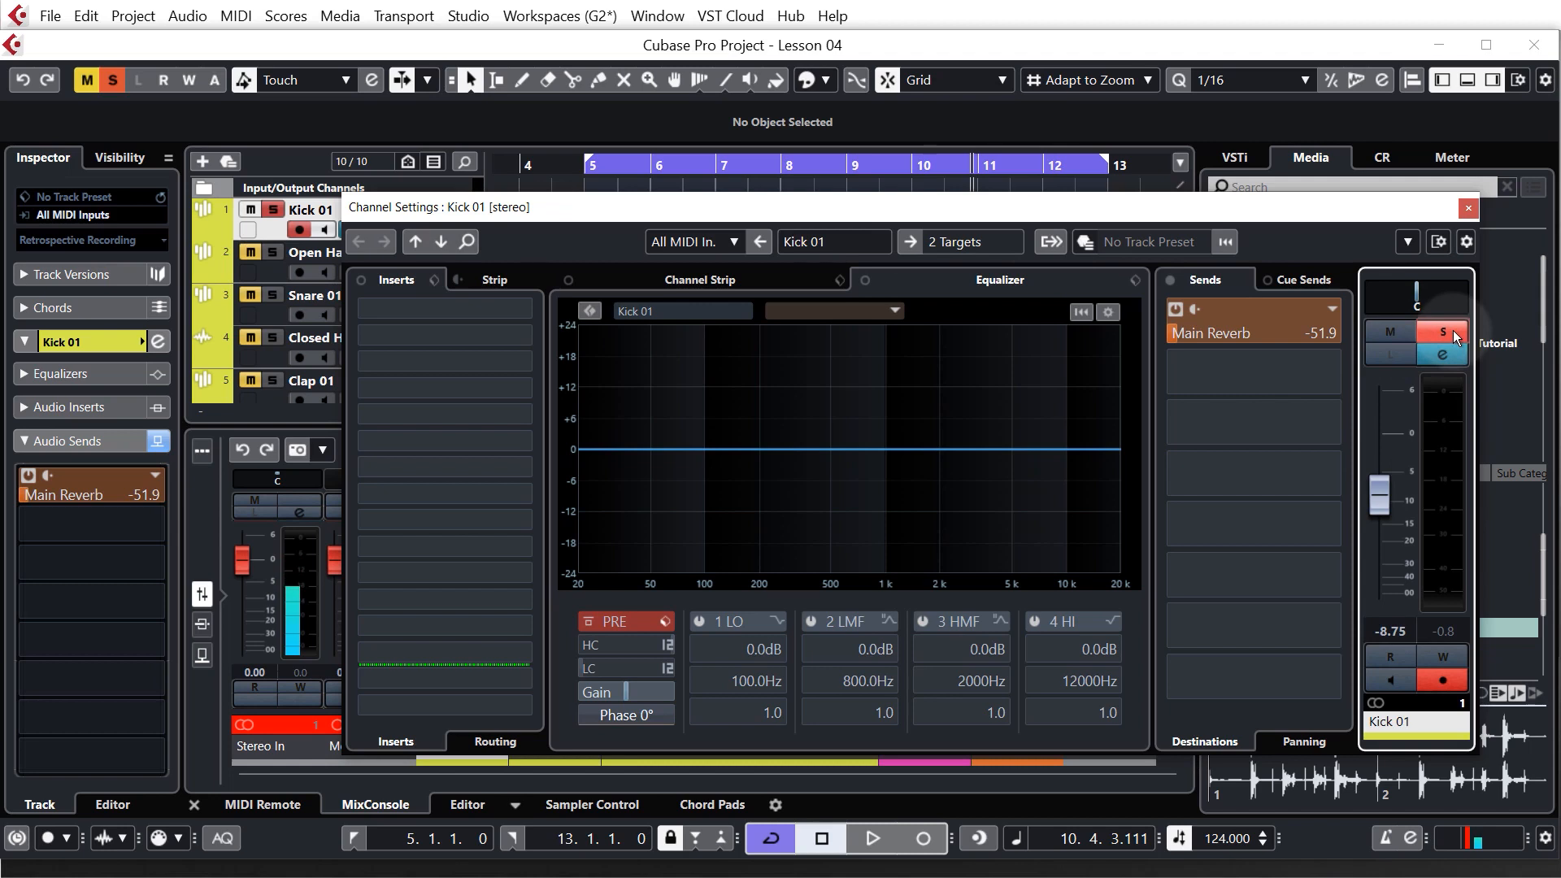
click(869, 837)
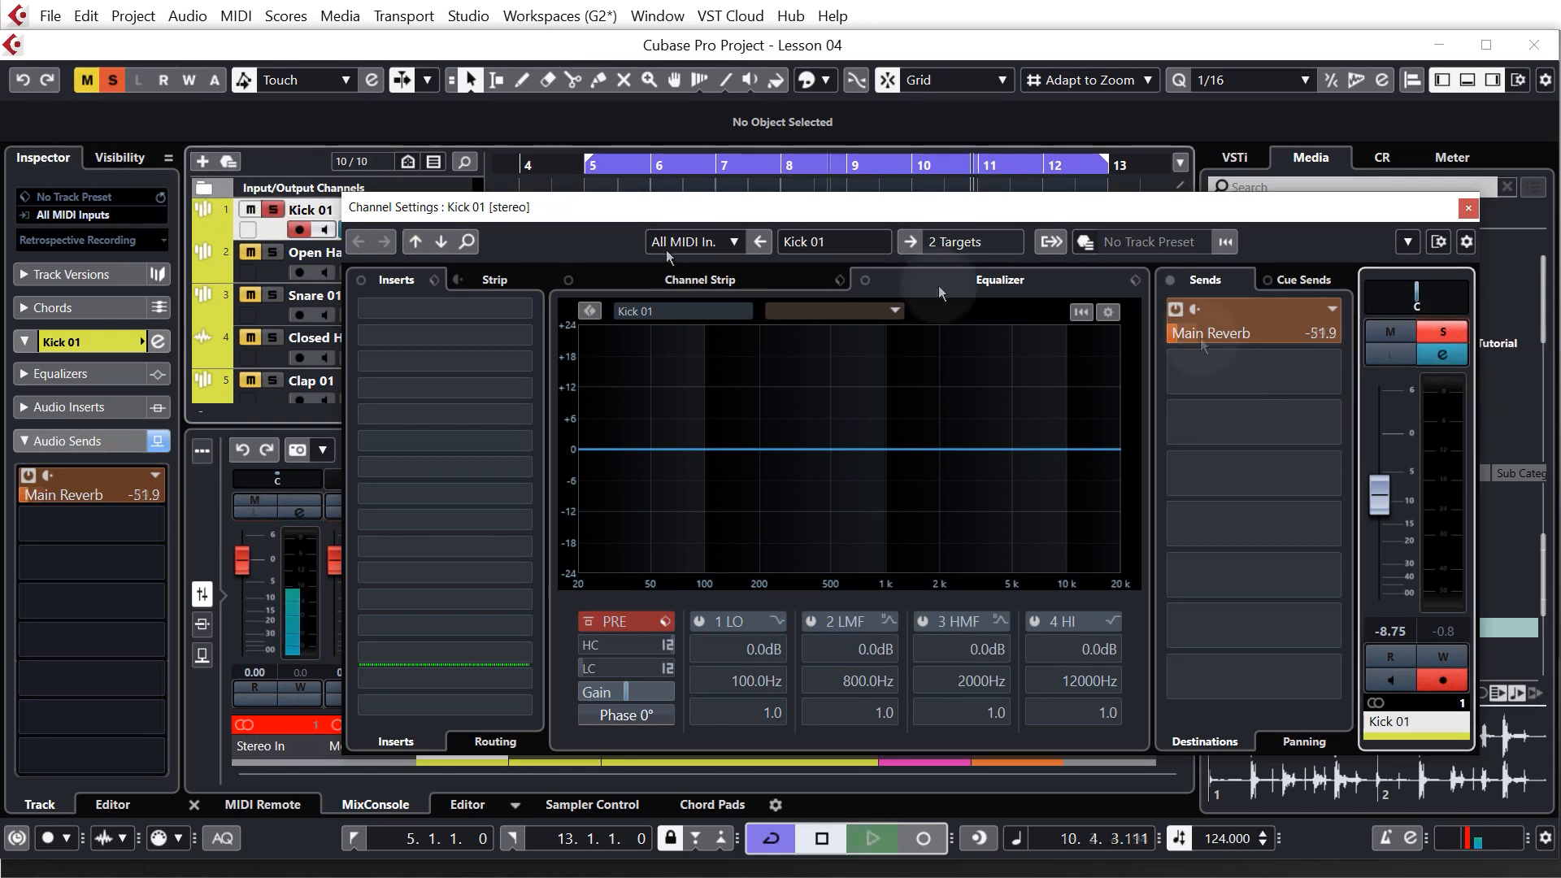
click(869, 838)
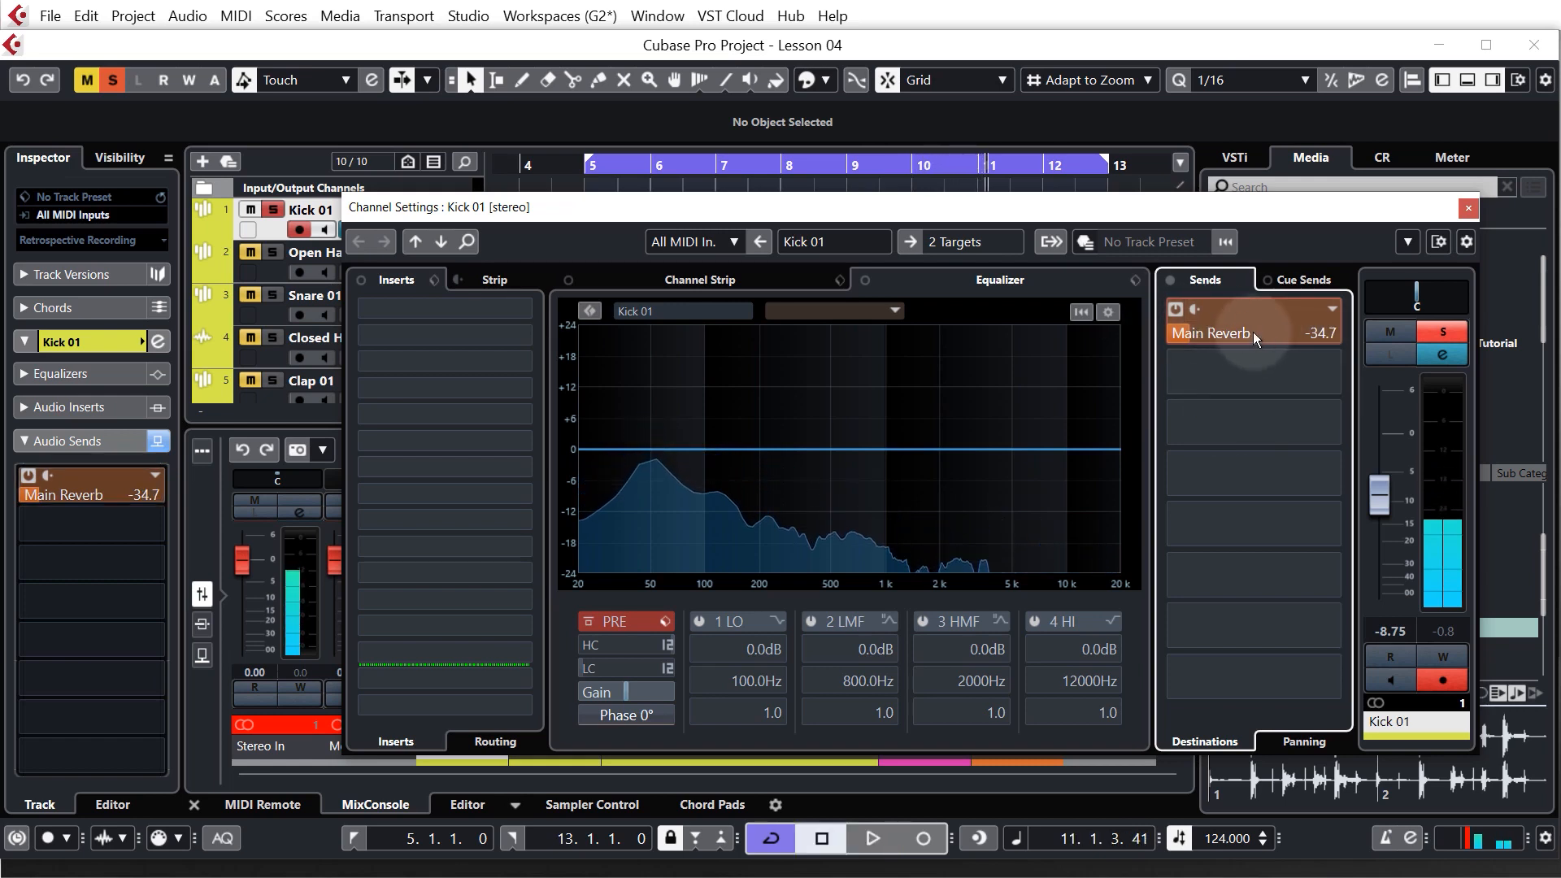
mouse_move(1255, 332)
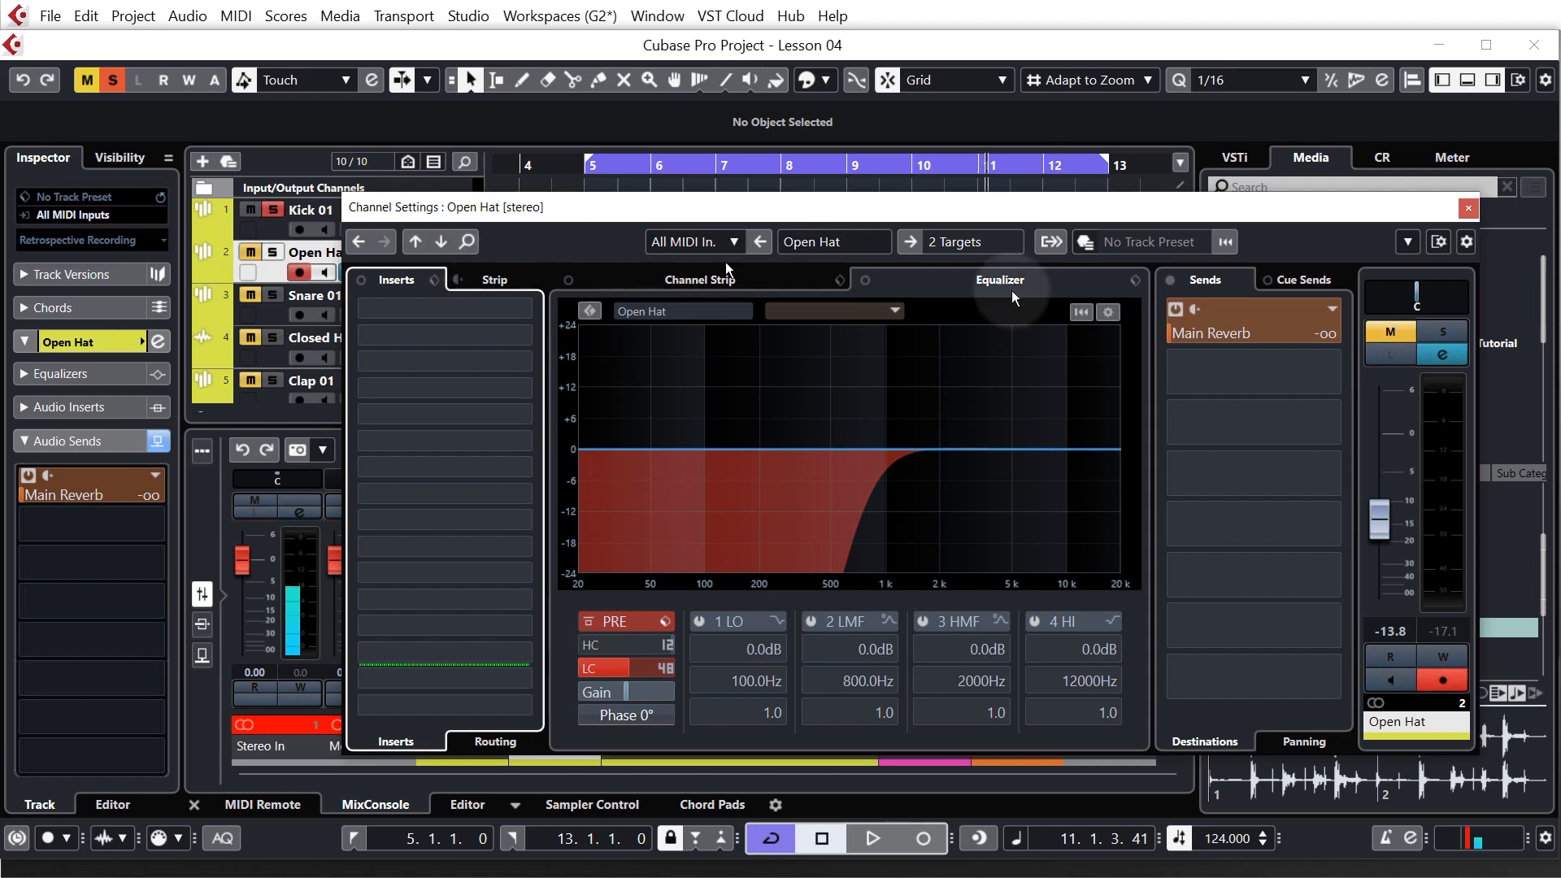
Set reverb sends: Open Hat -11.9, Snare 01 -22.5, Closed Hat -16.7, Clap 01 -25.5 dB
click(868, 837)
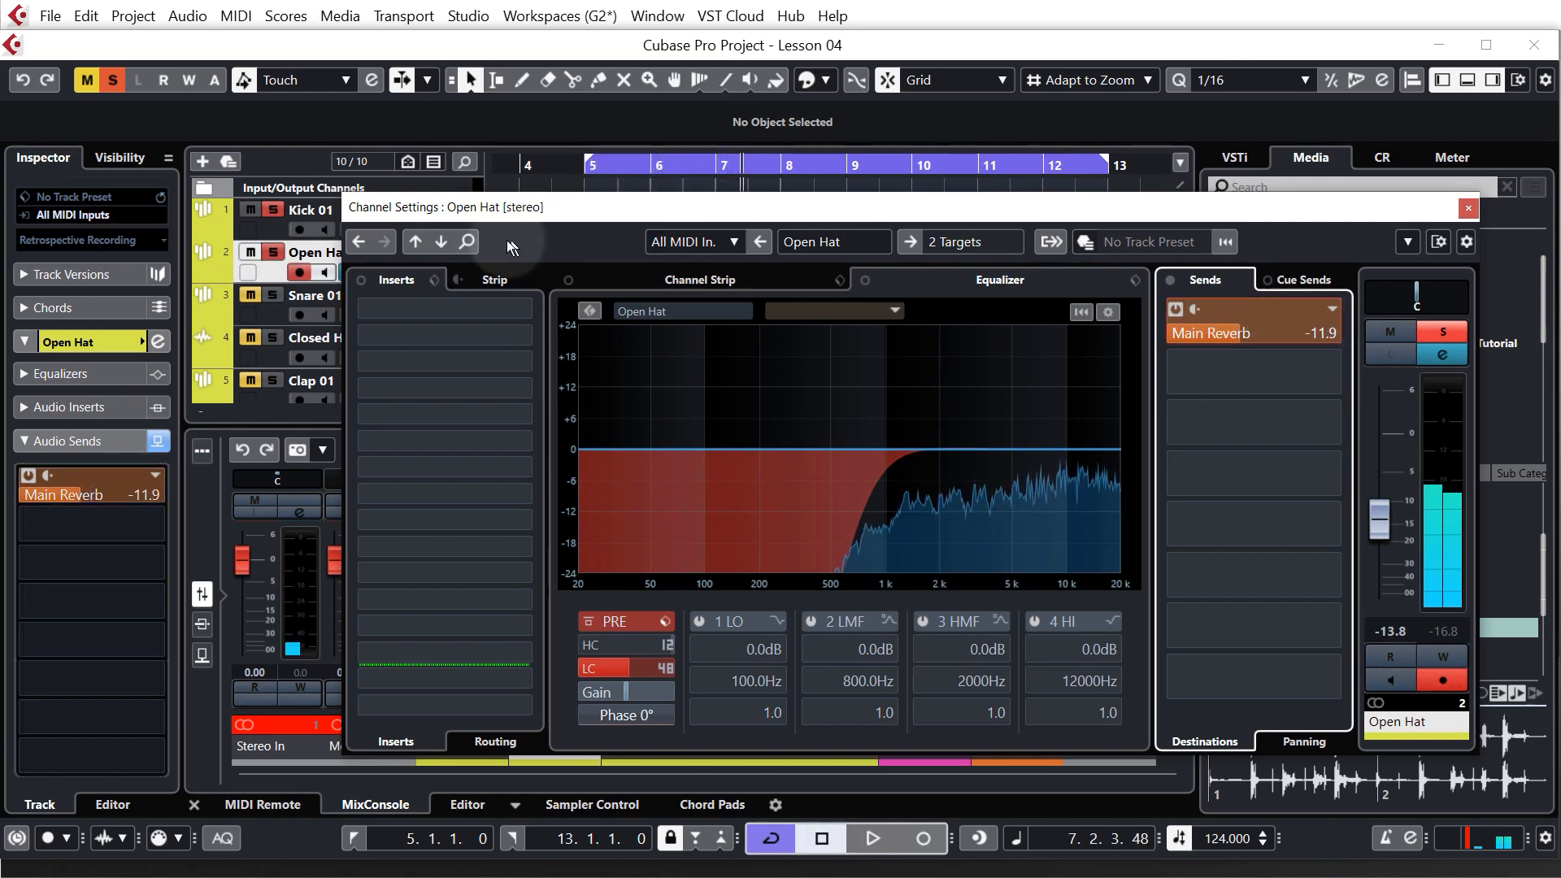
click(311, 294)
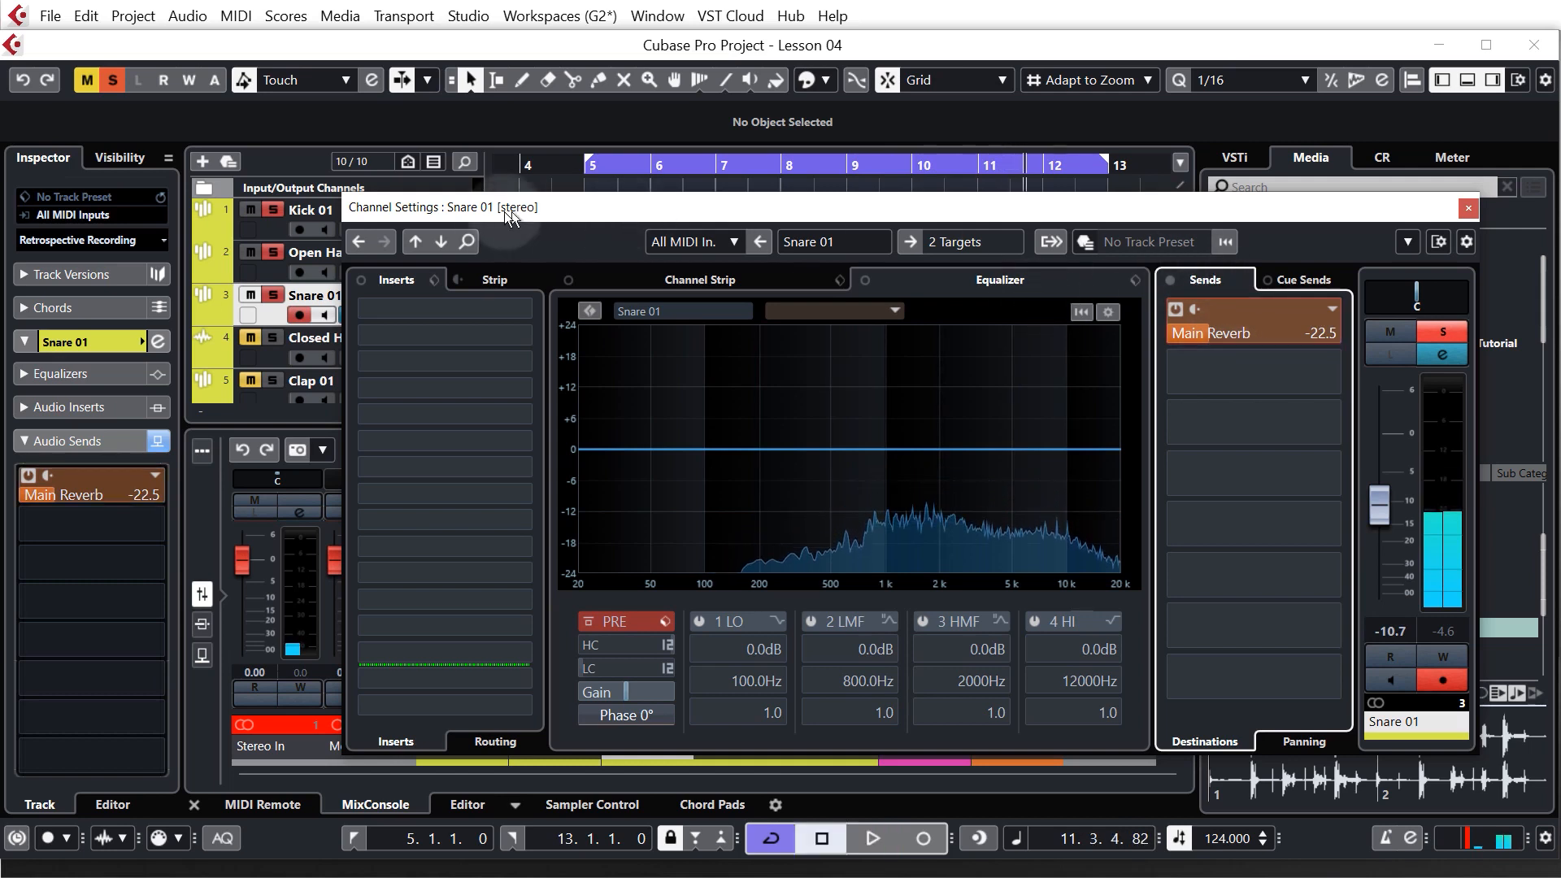
click(313, 337)
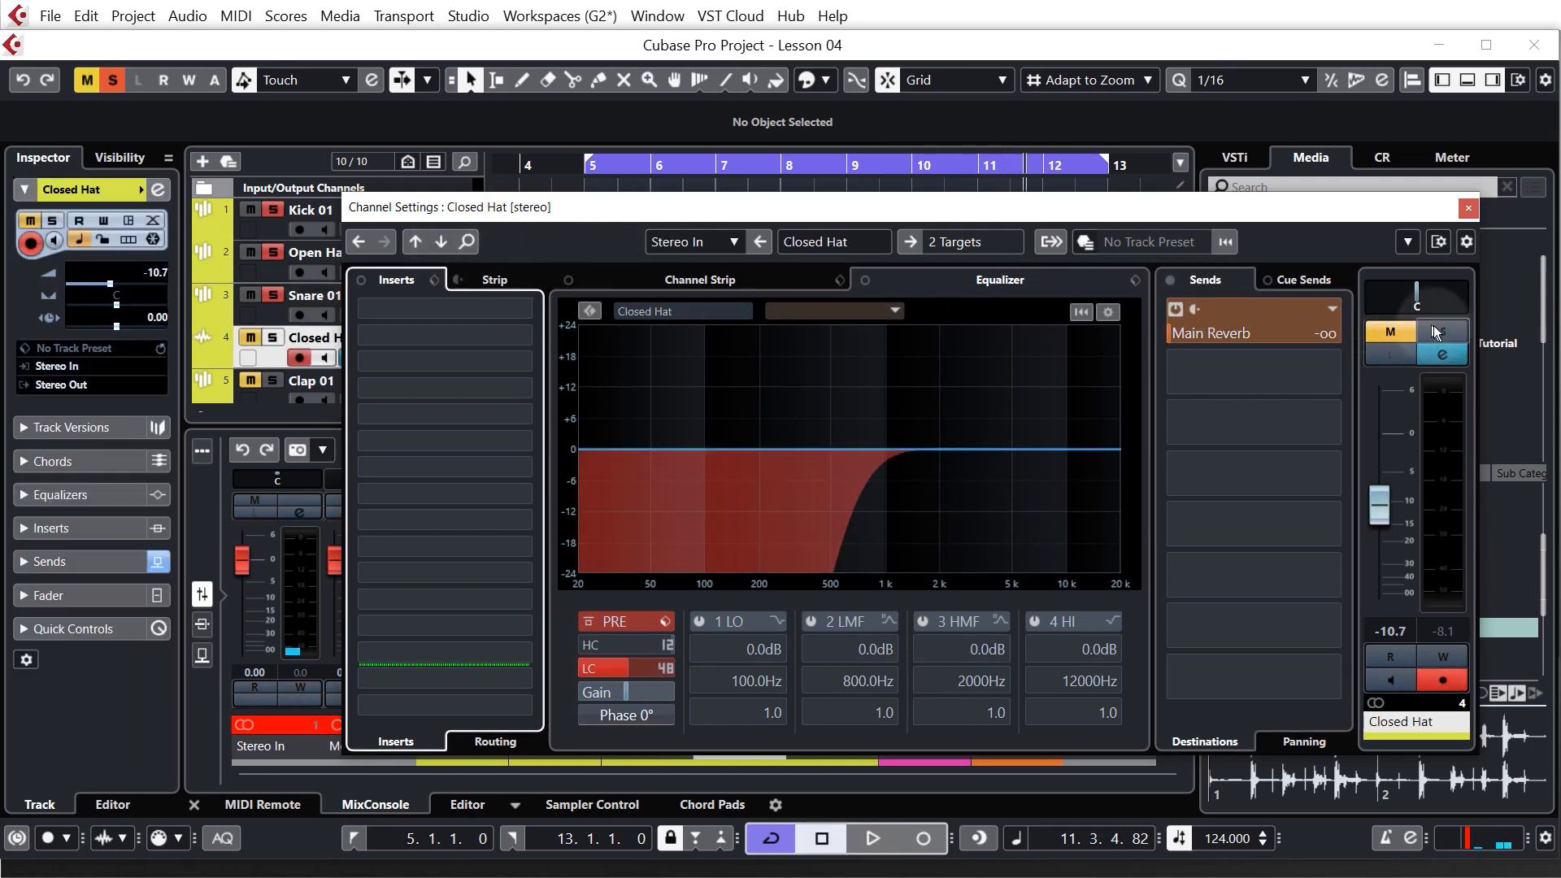
click(868, 838)
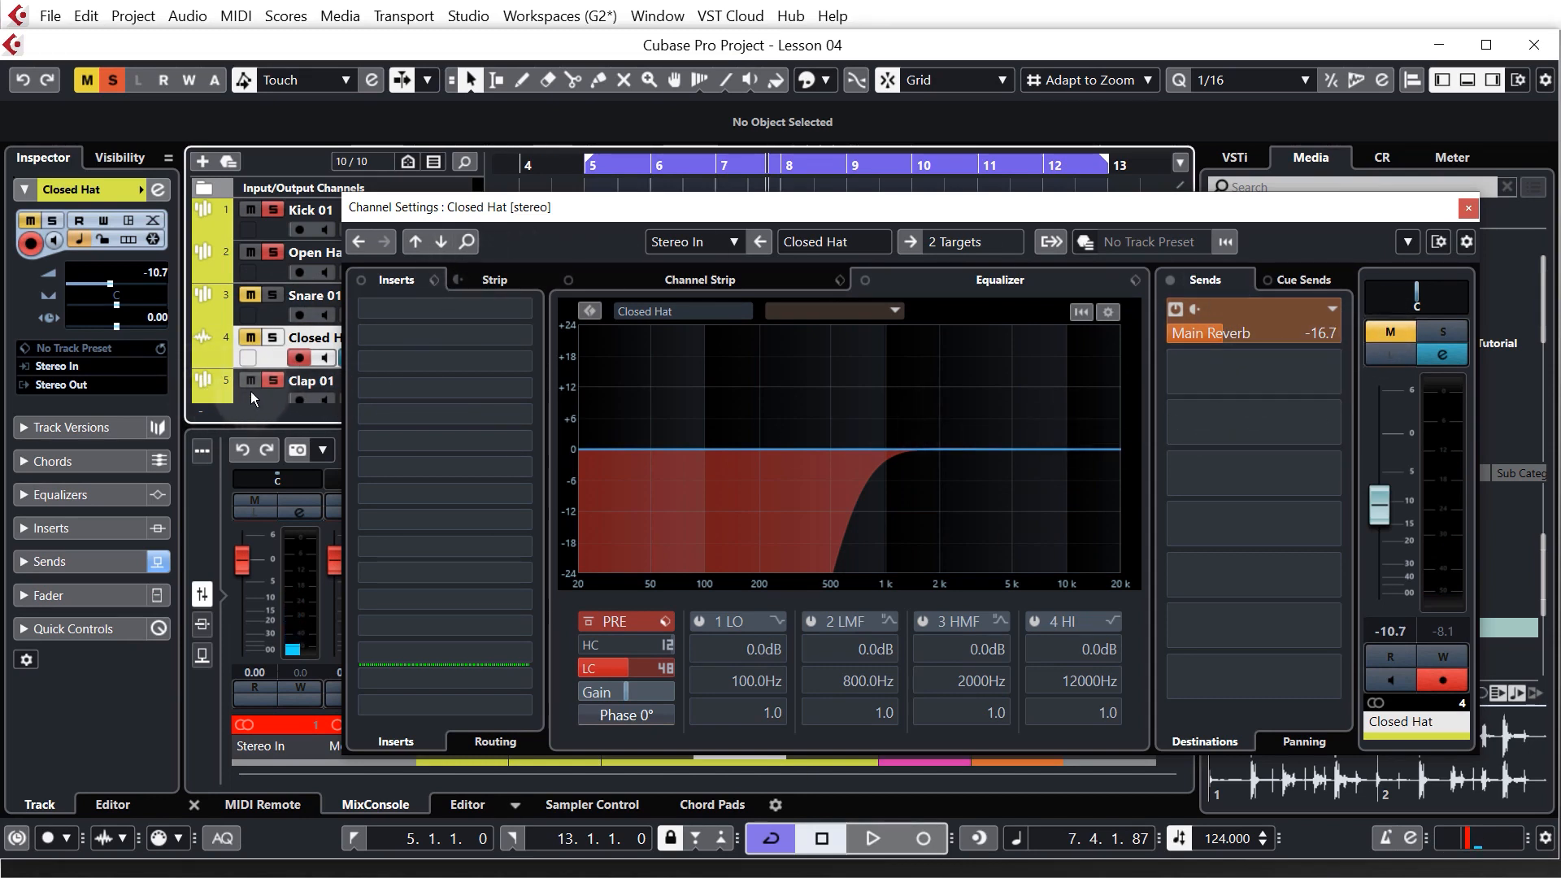
click(312, 381)
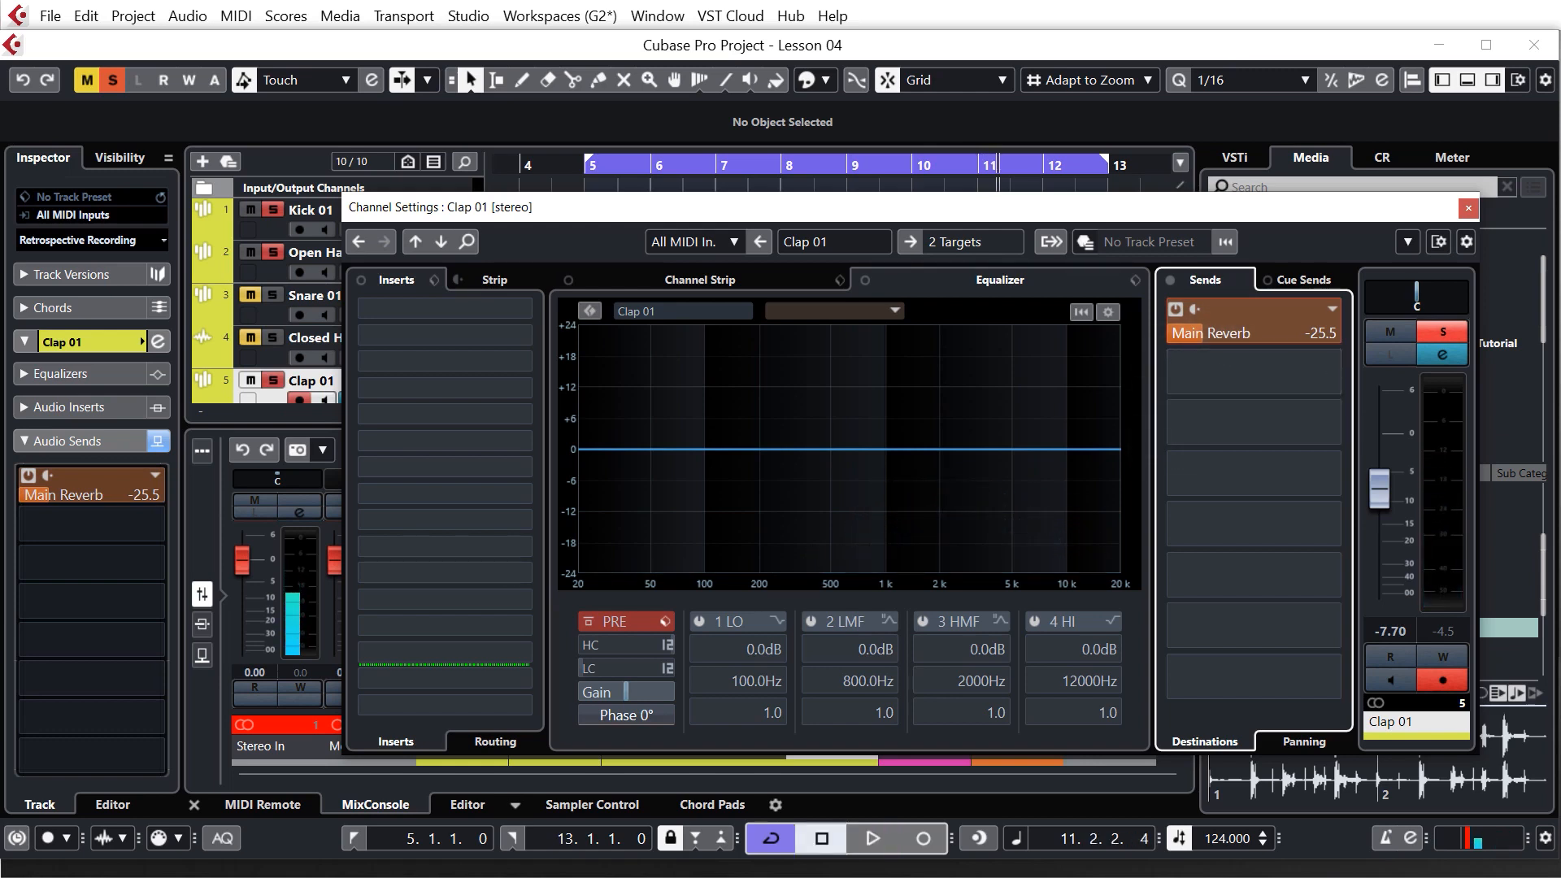
mouse_move(450, 425)
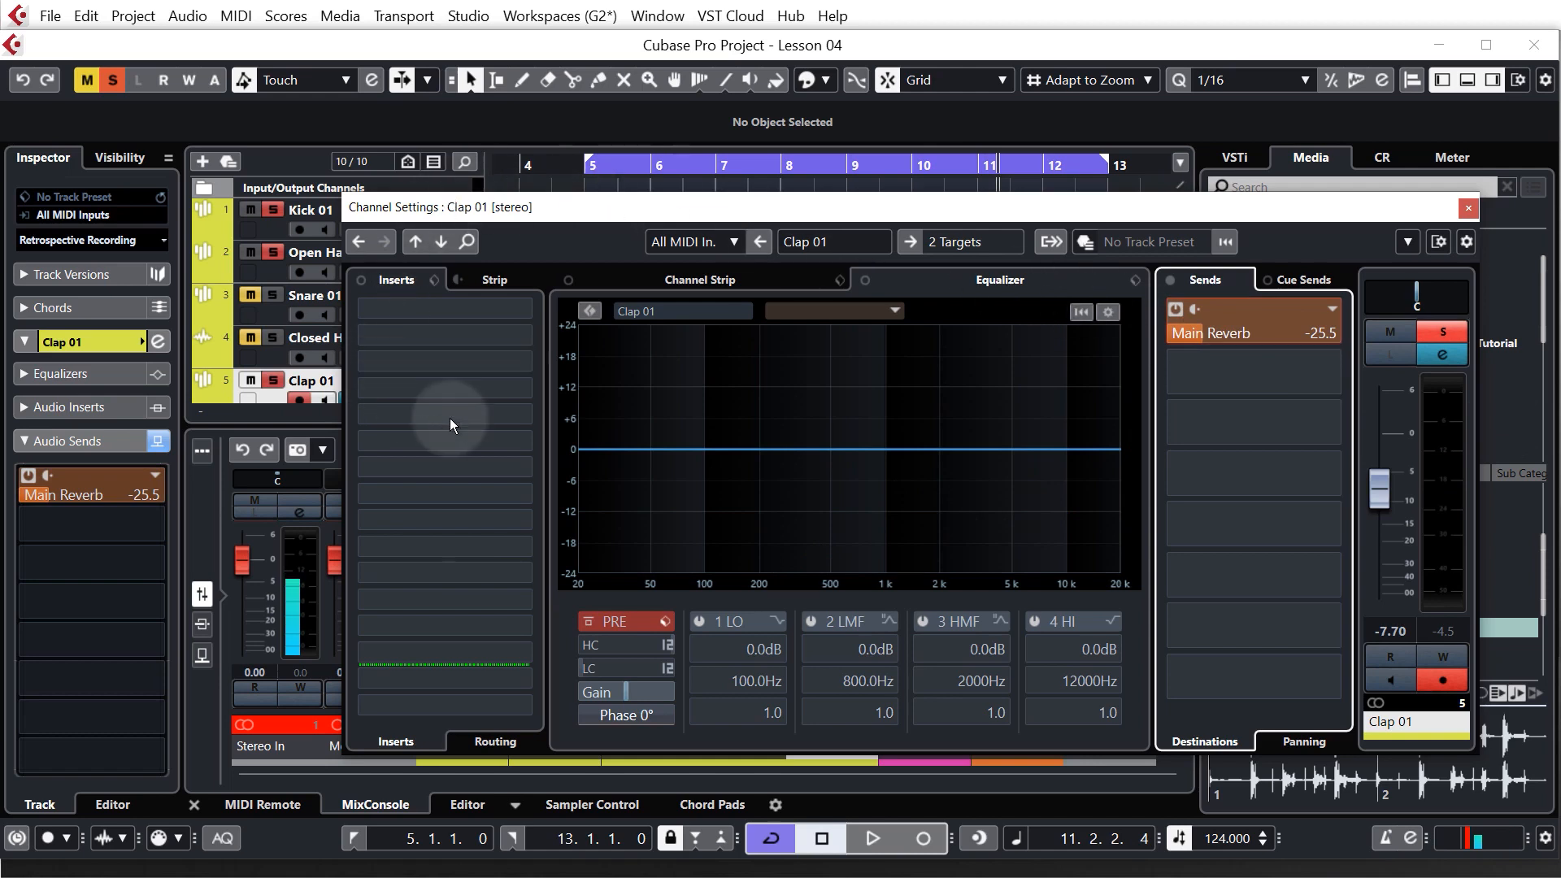
click(443, 389)
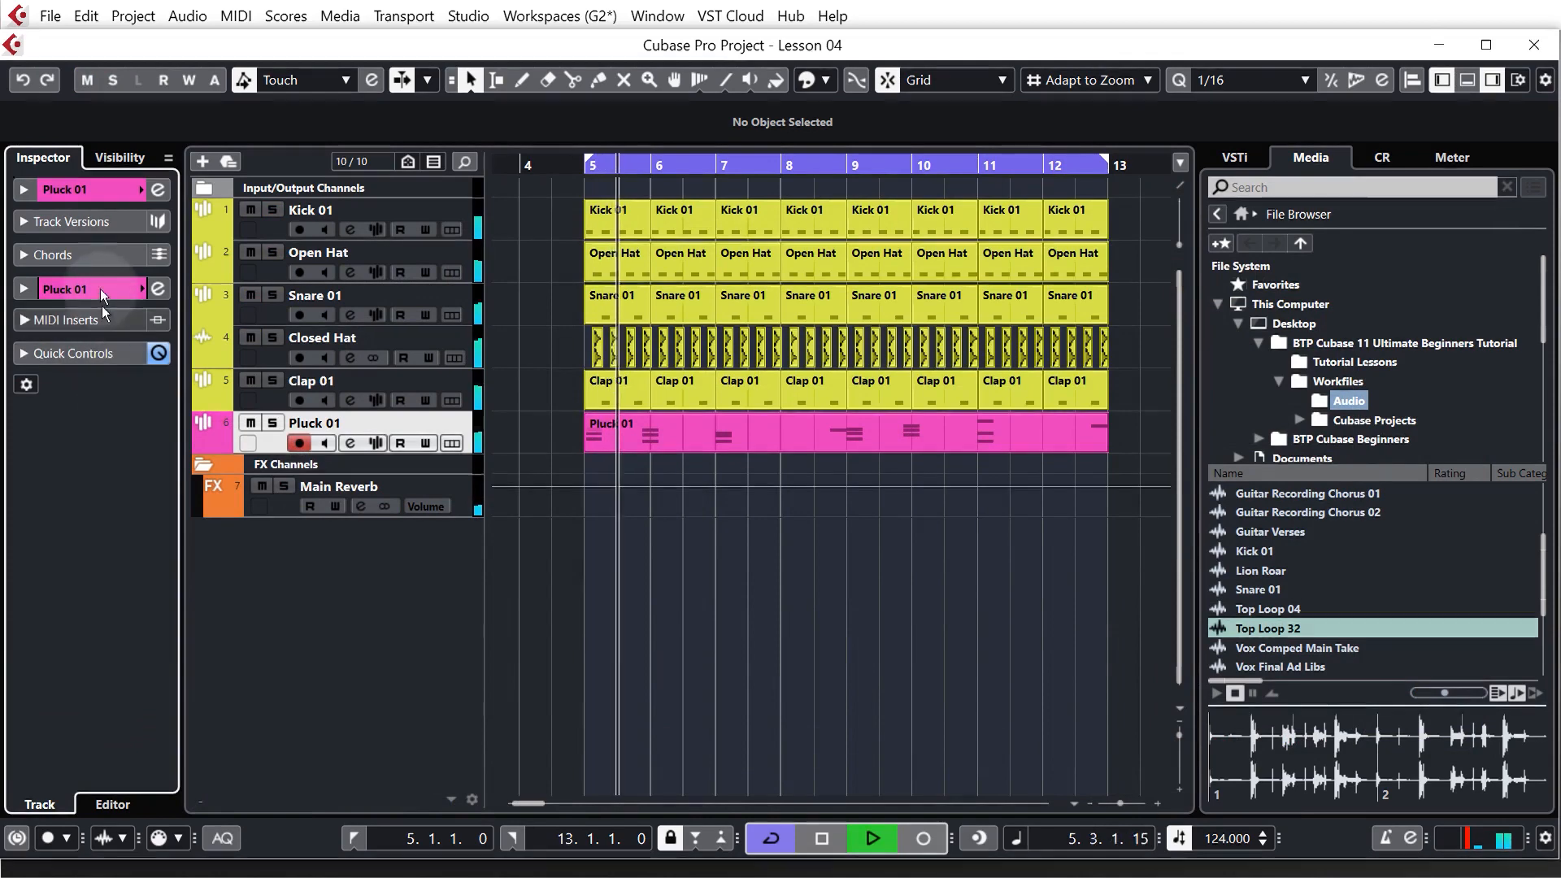
Close the drum channel settings, clear all solos and return to the track list
click(23, 289)
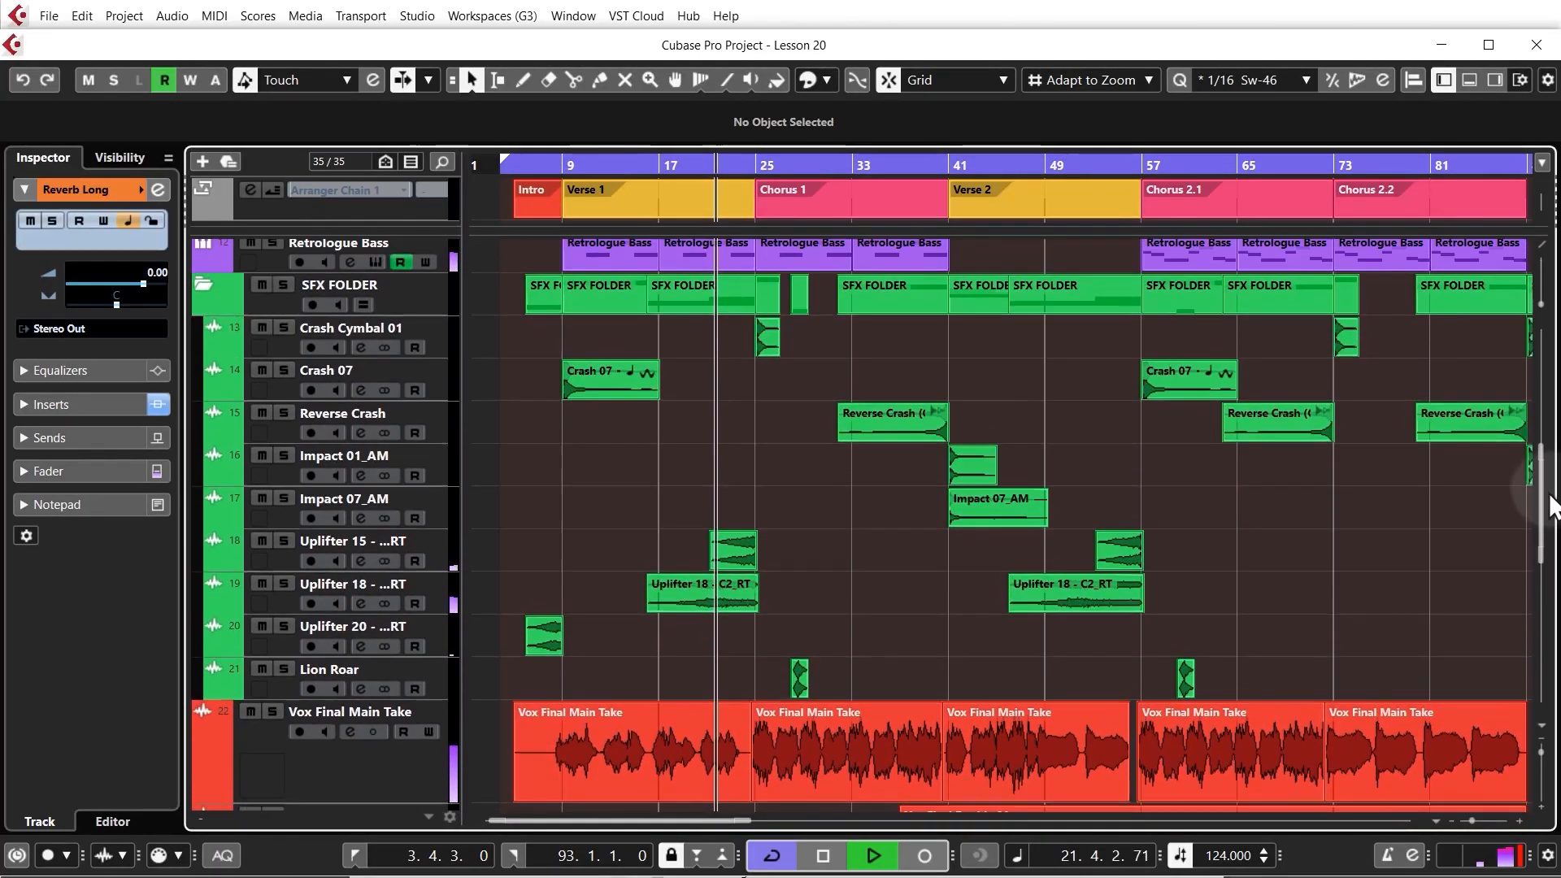
Choose Show All Used Automation and scroll through the revealed filter cutoff lanes
scroll(up, 3)
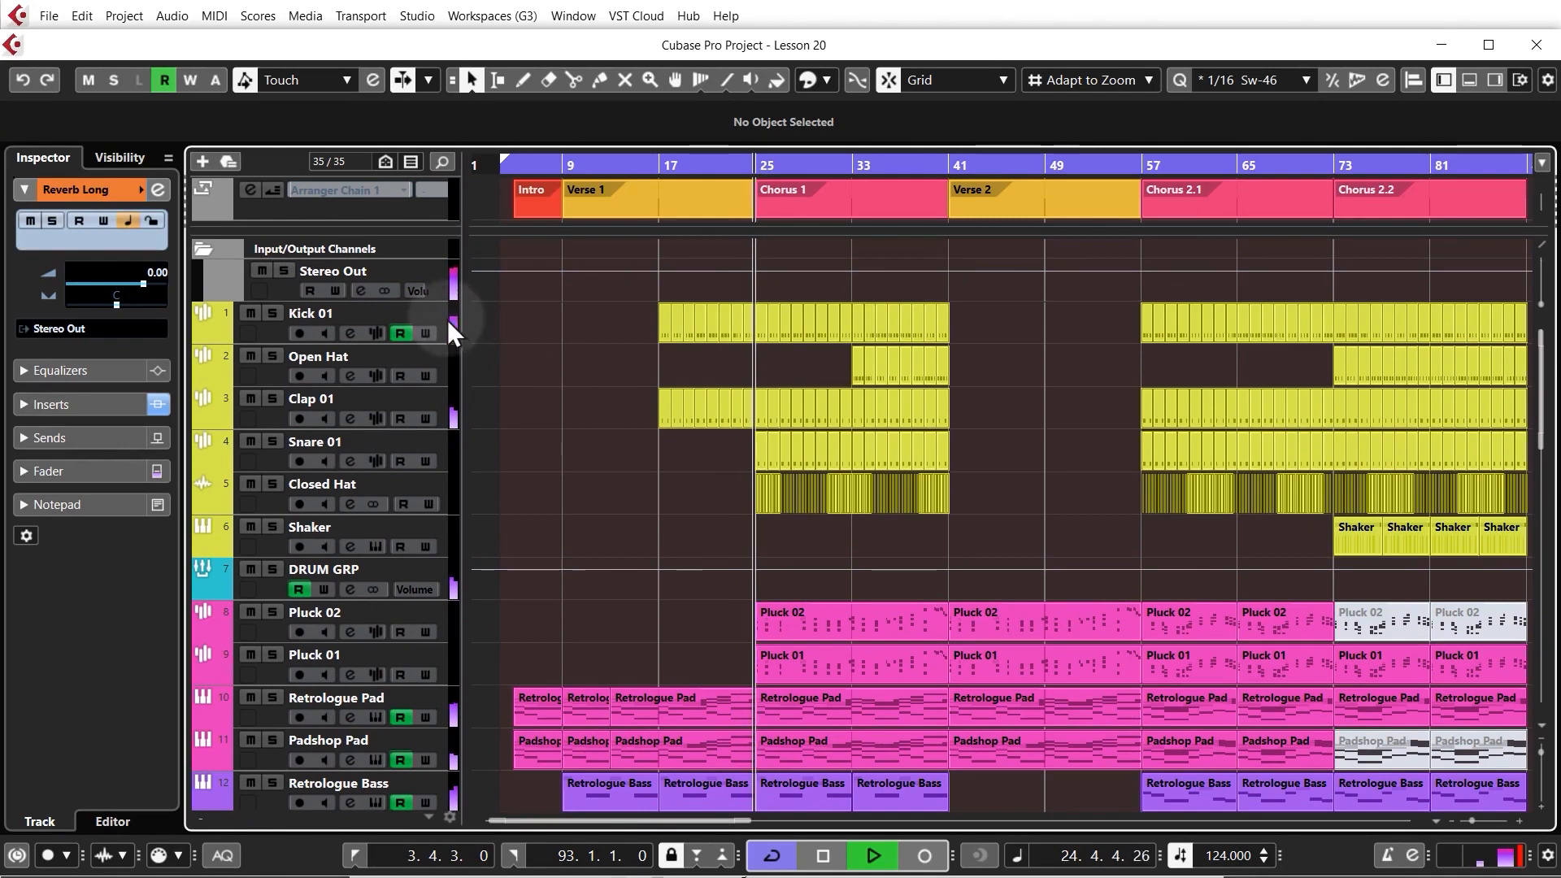
right_click(338, 312)
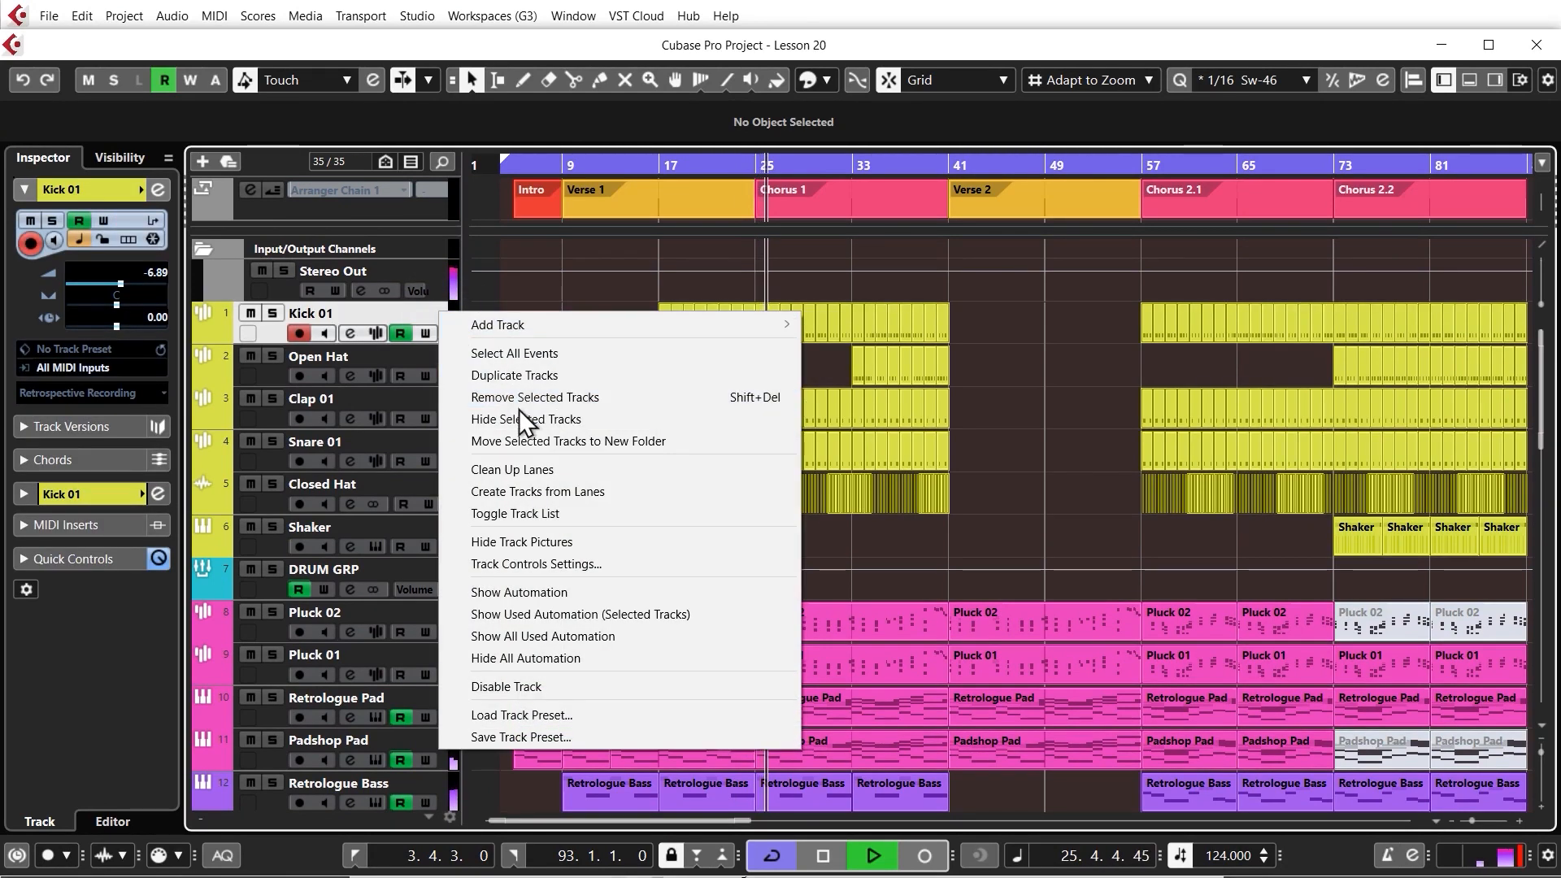
mouse_move(543, 636)
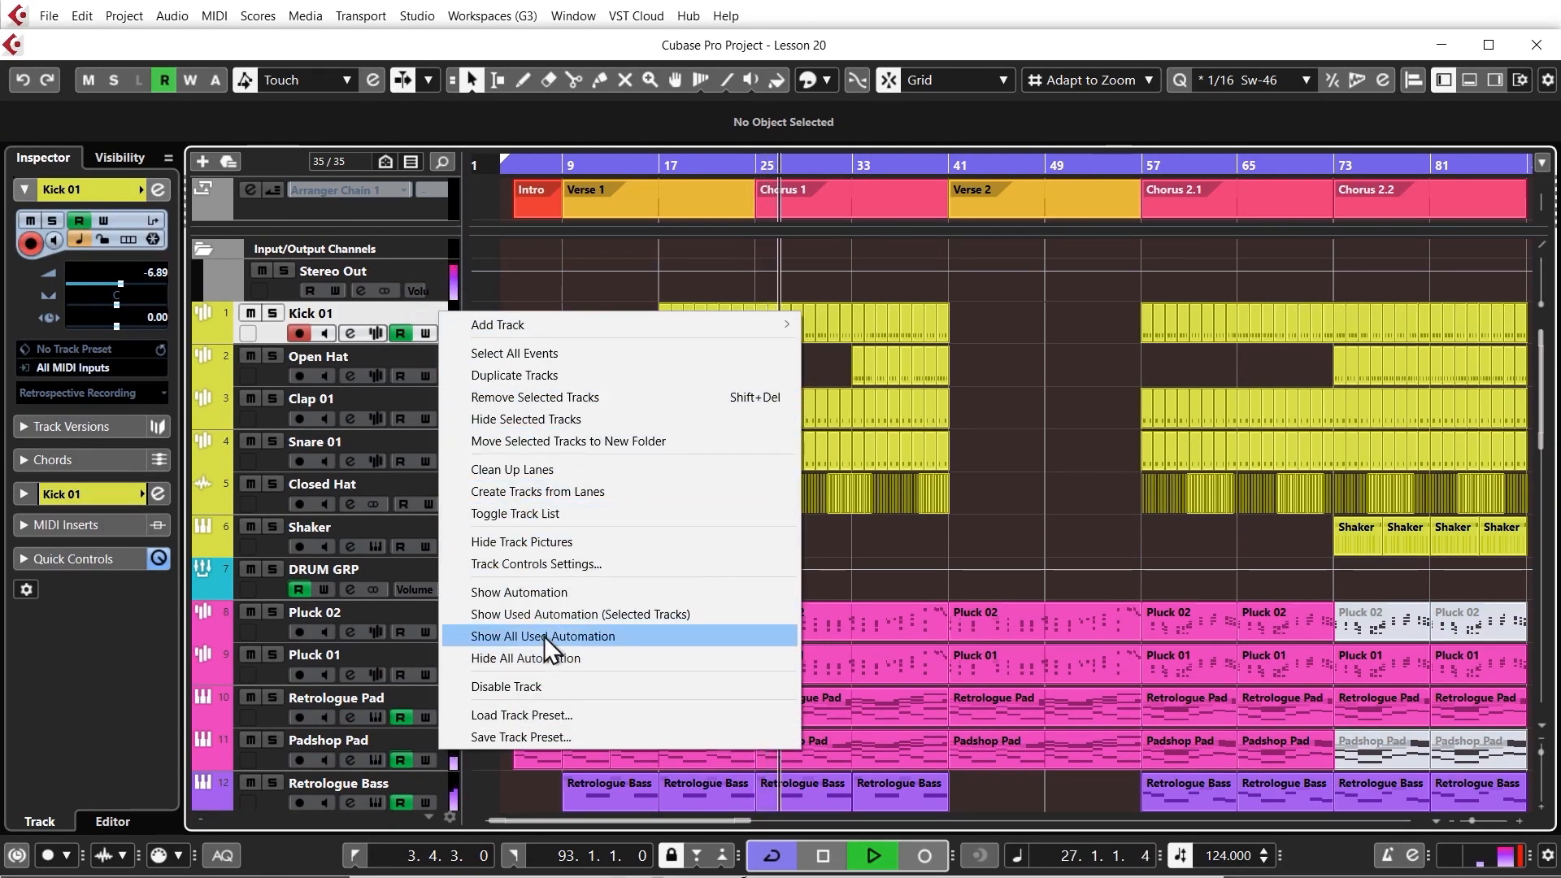
click(544, 636)
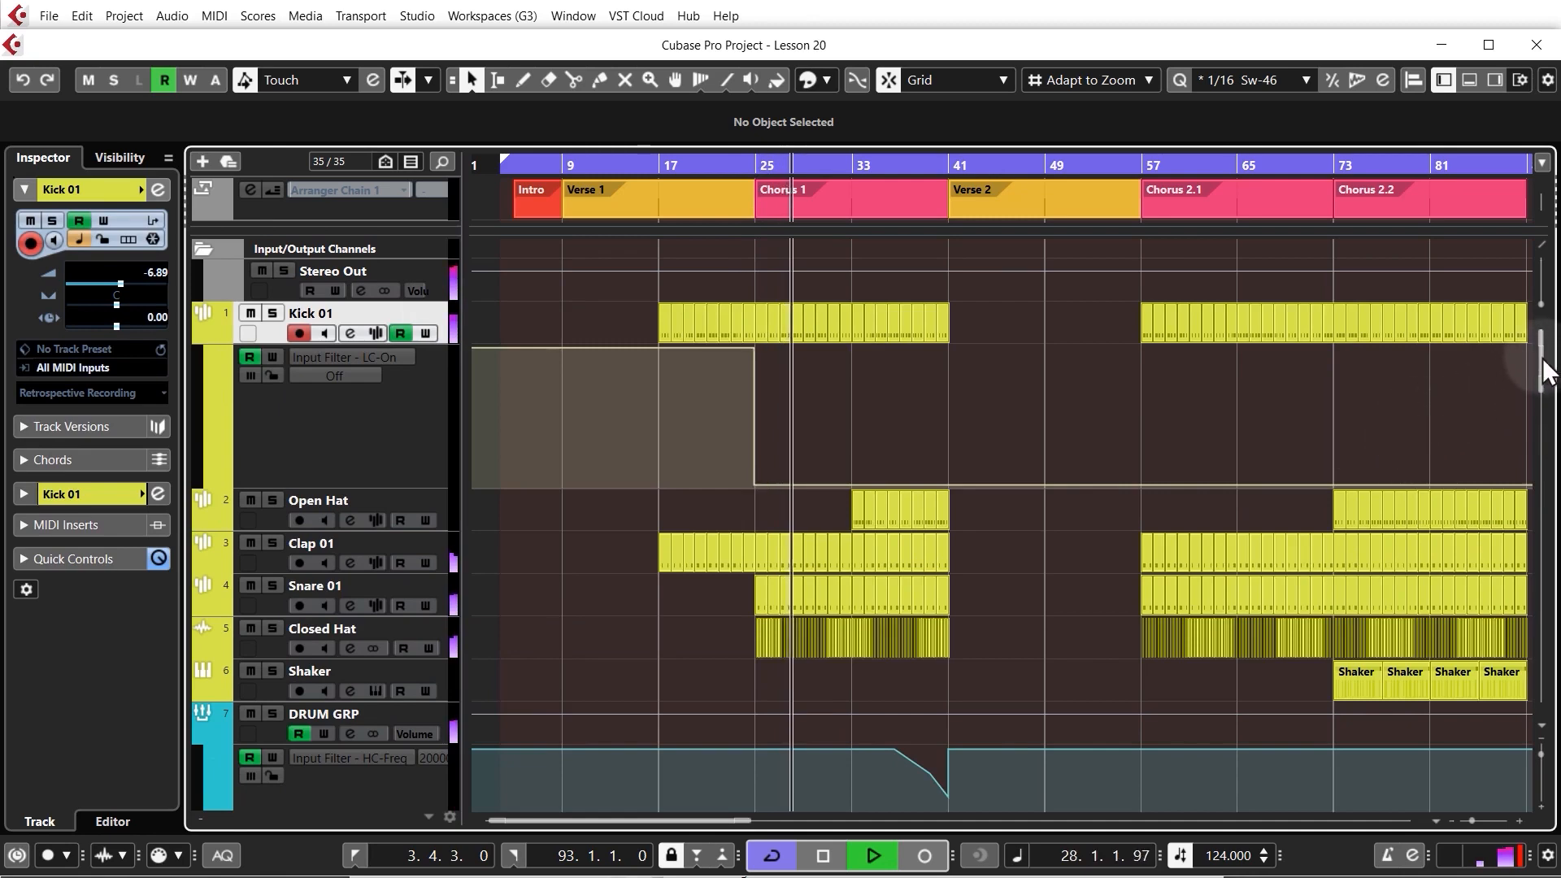
scroll(down, 3)
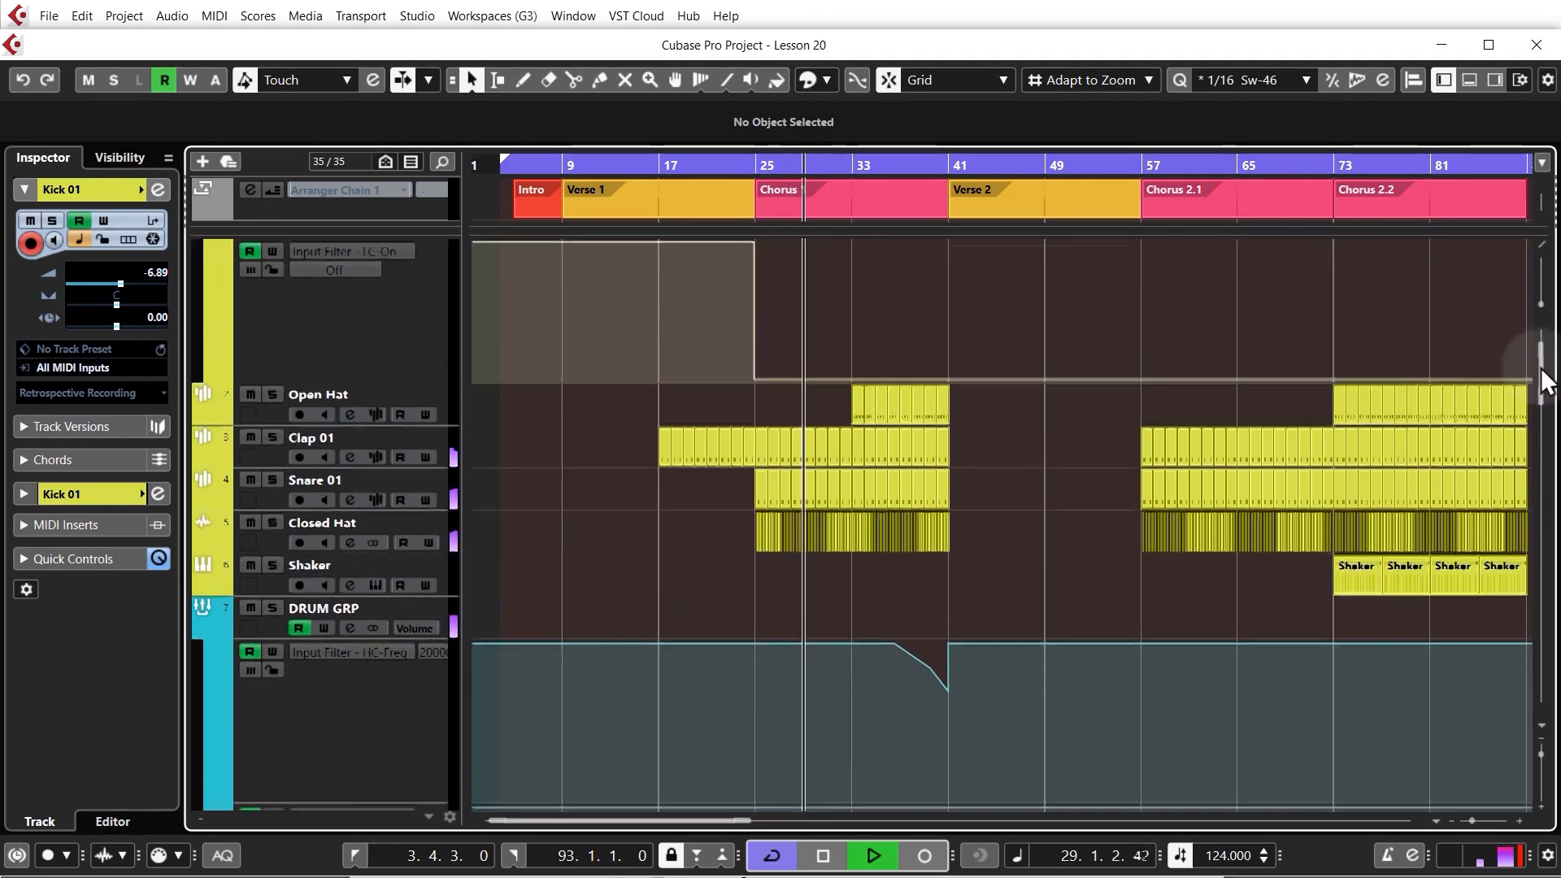
scroll(down, 3)
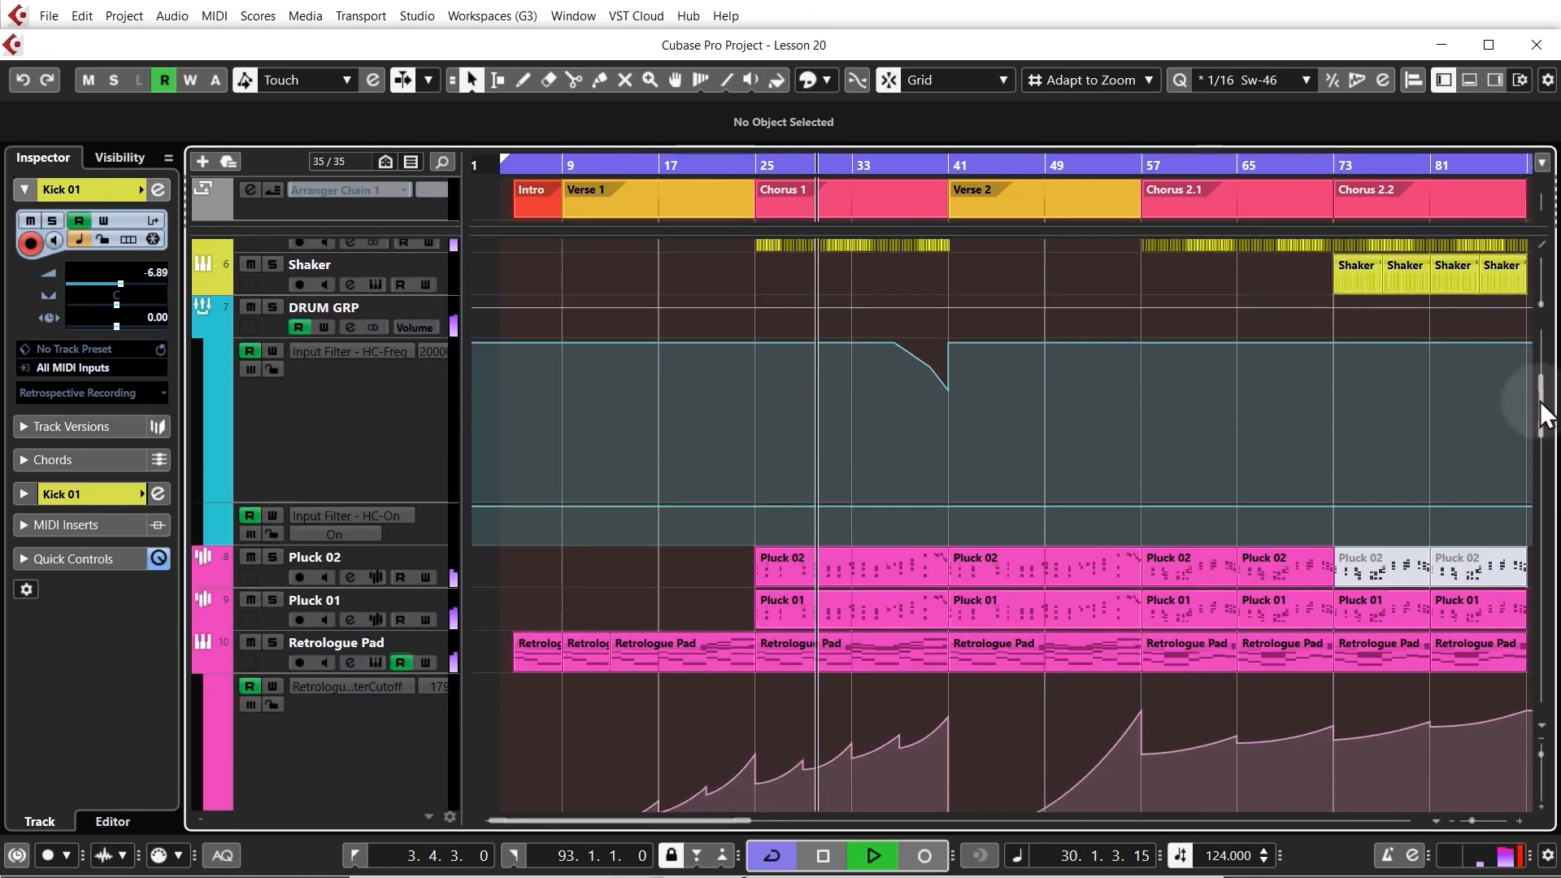
scroll(down, 3)
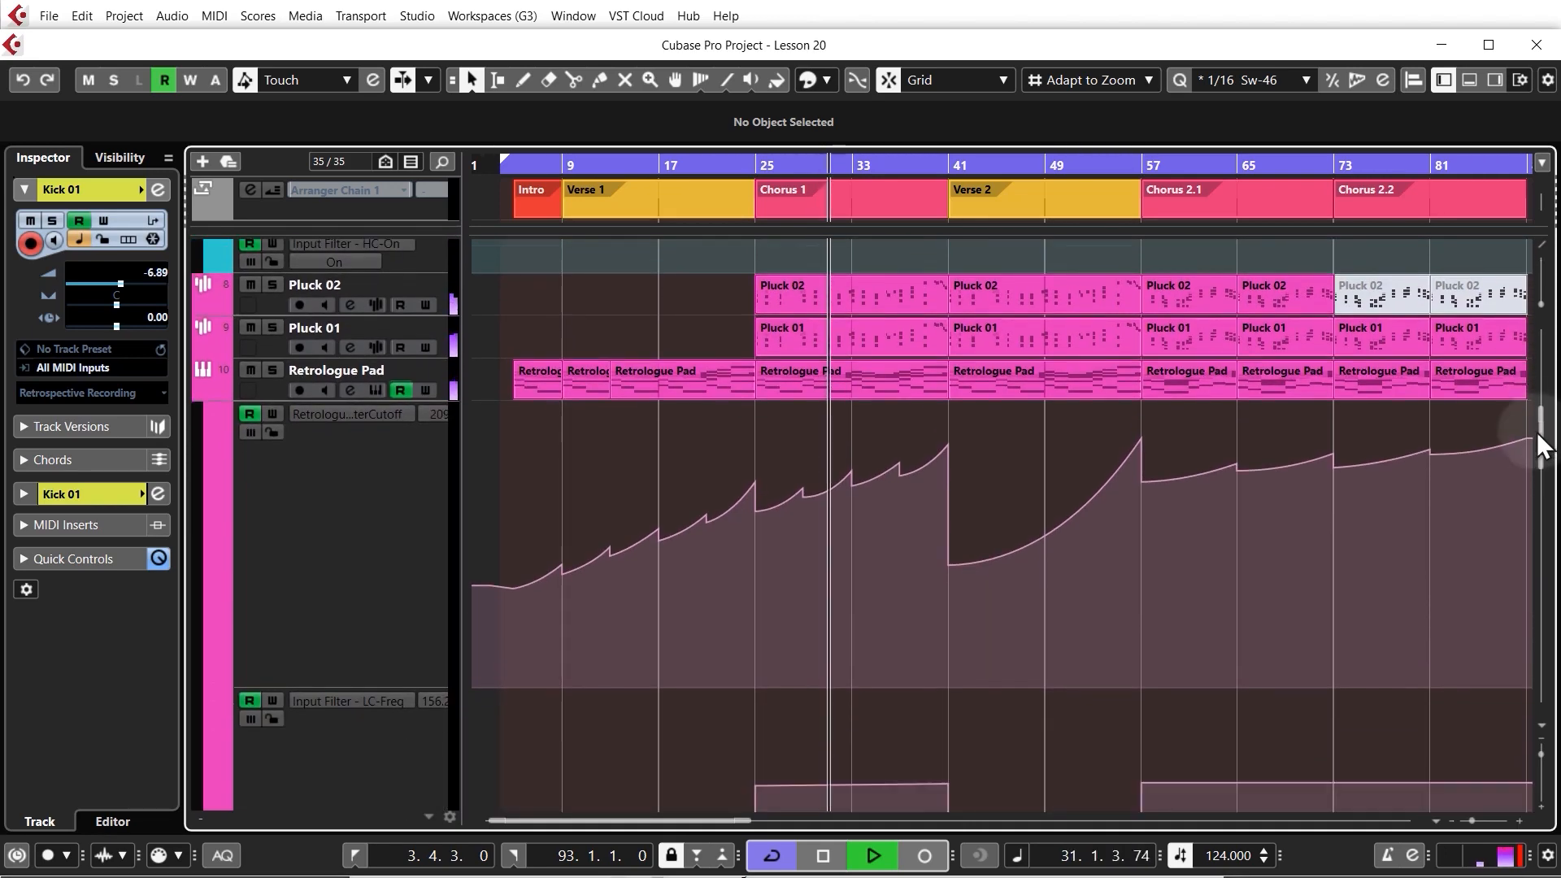
scroll(down, 3)
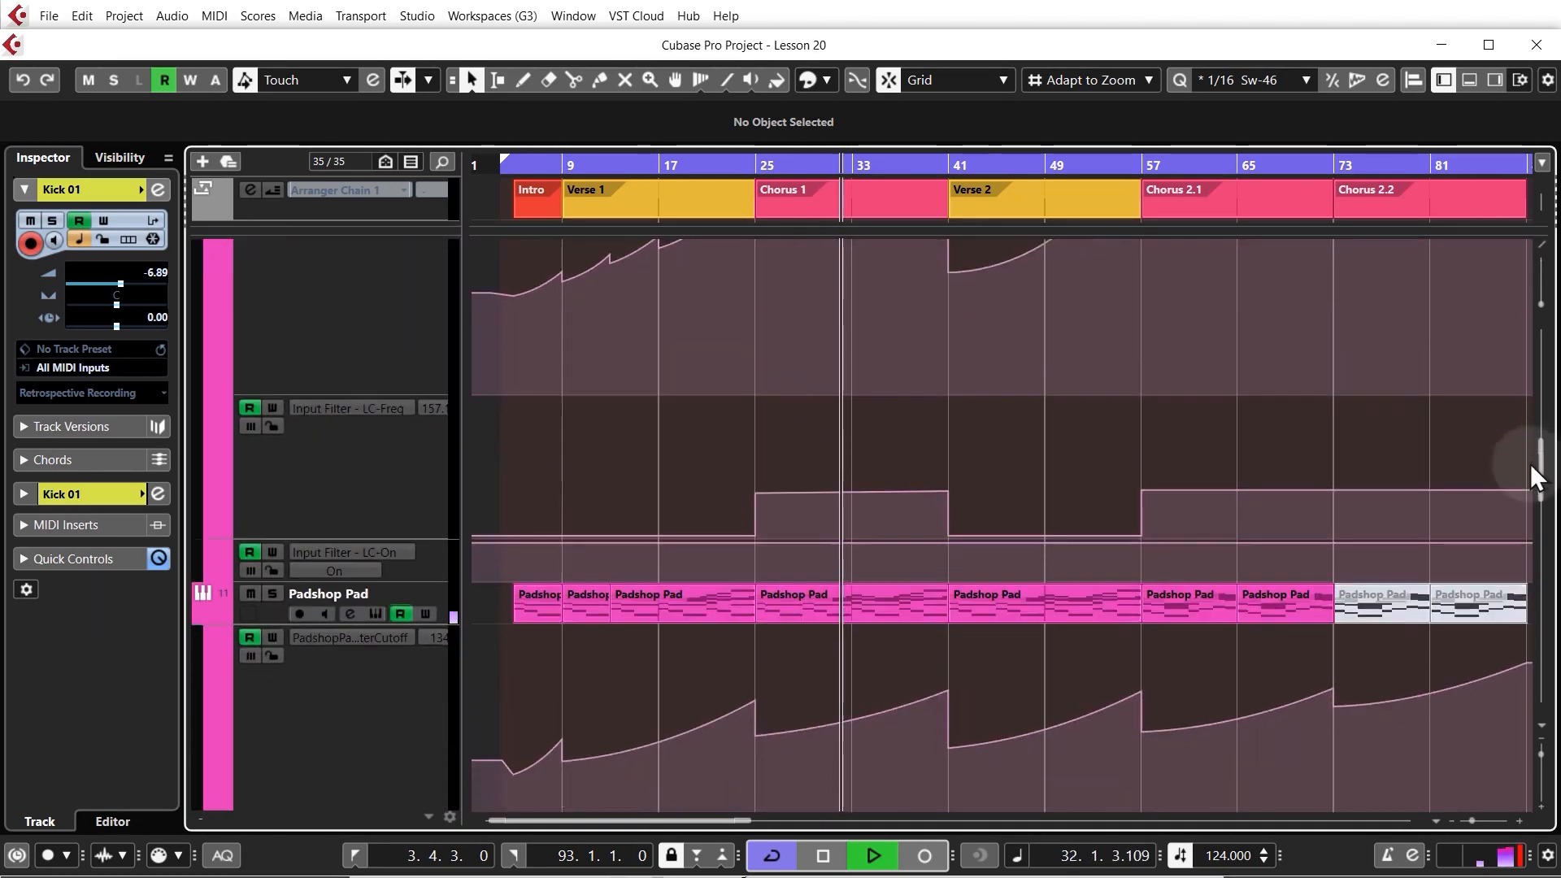
scroll(down, 3)
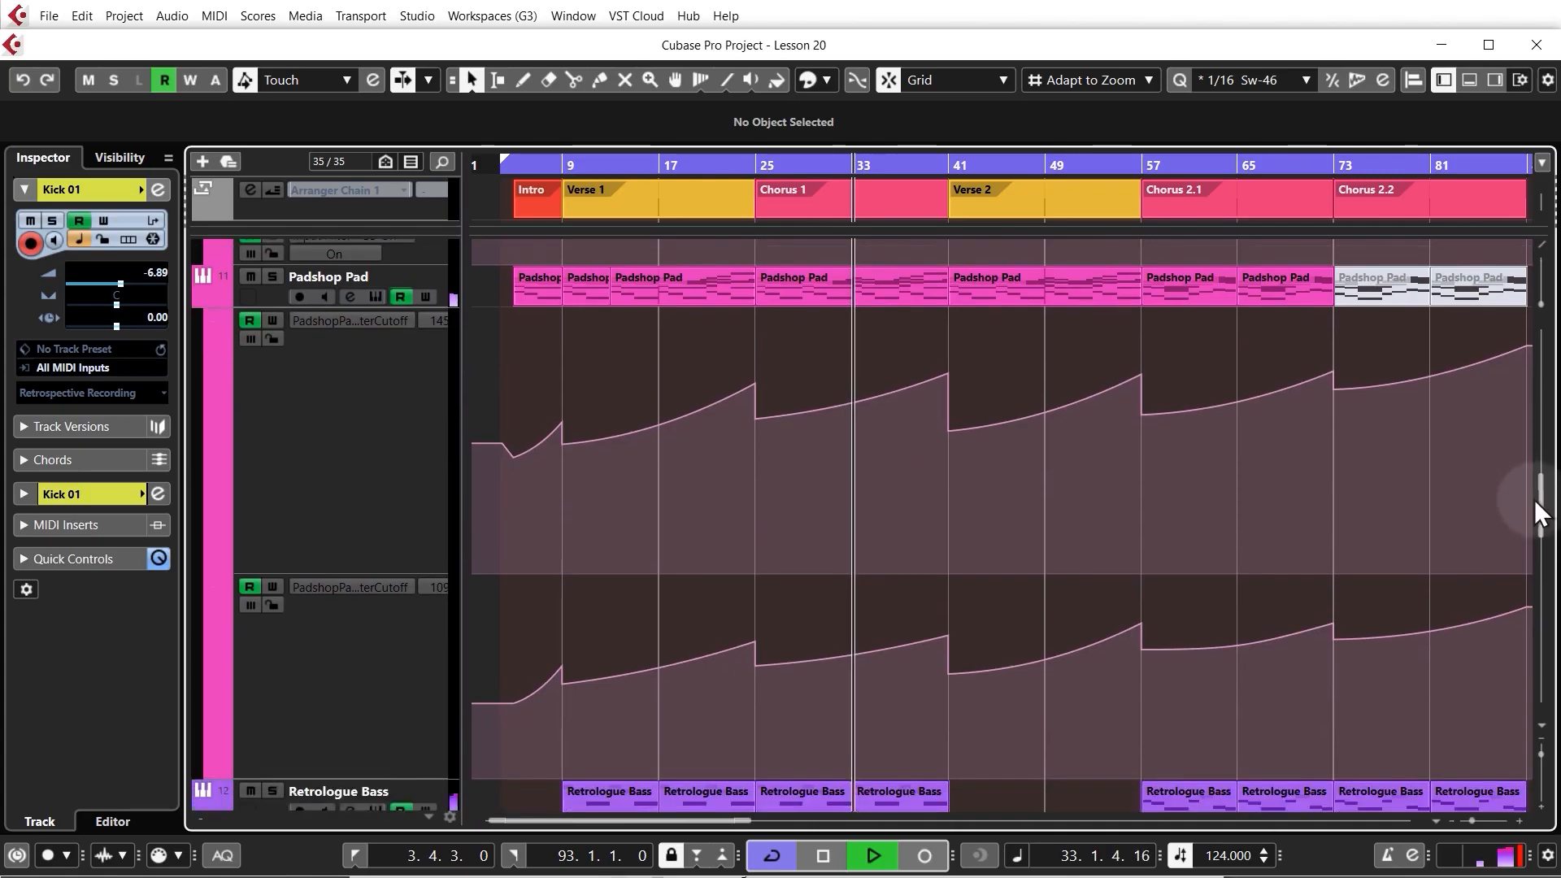